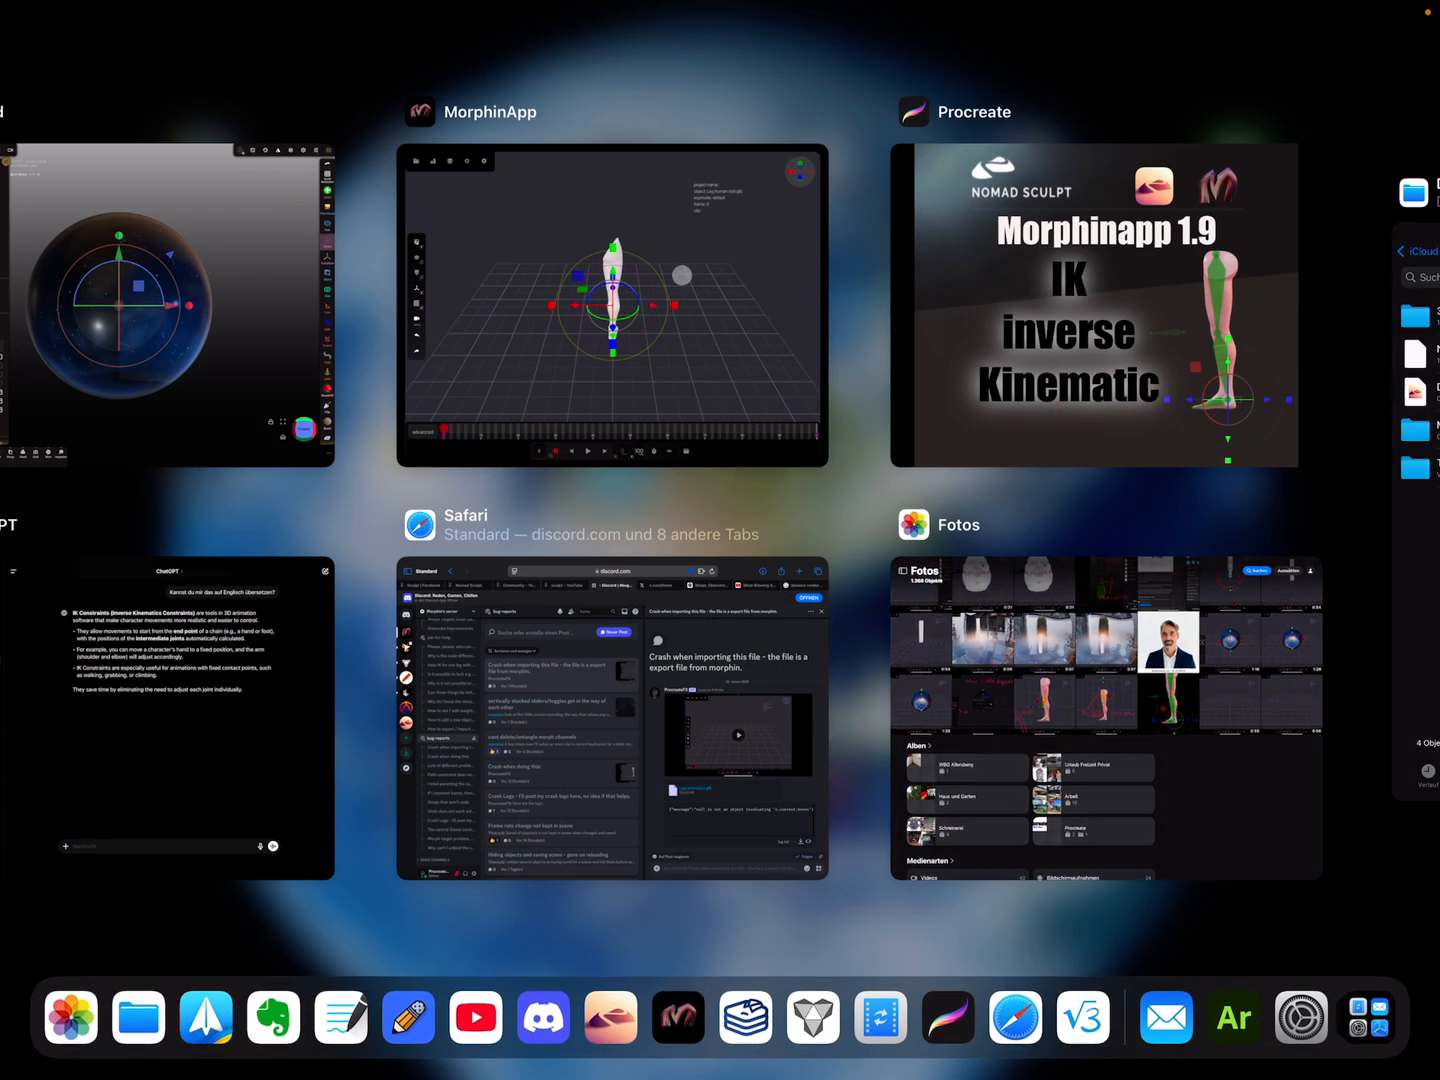
Switch to Morphin App and start a new project, confirming the replacement with OK.
{"action": "left_click", "coordinate": [613, 307]}
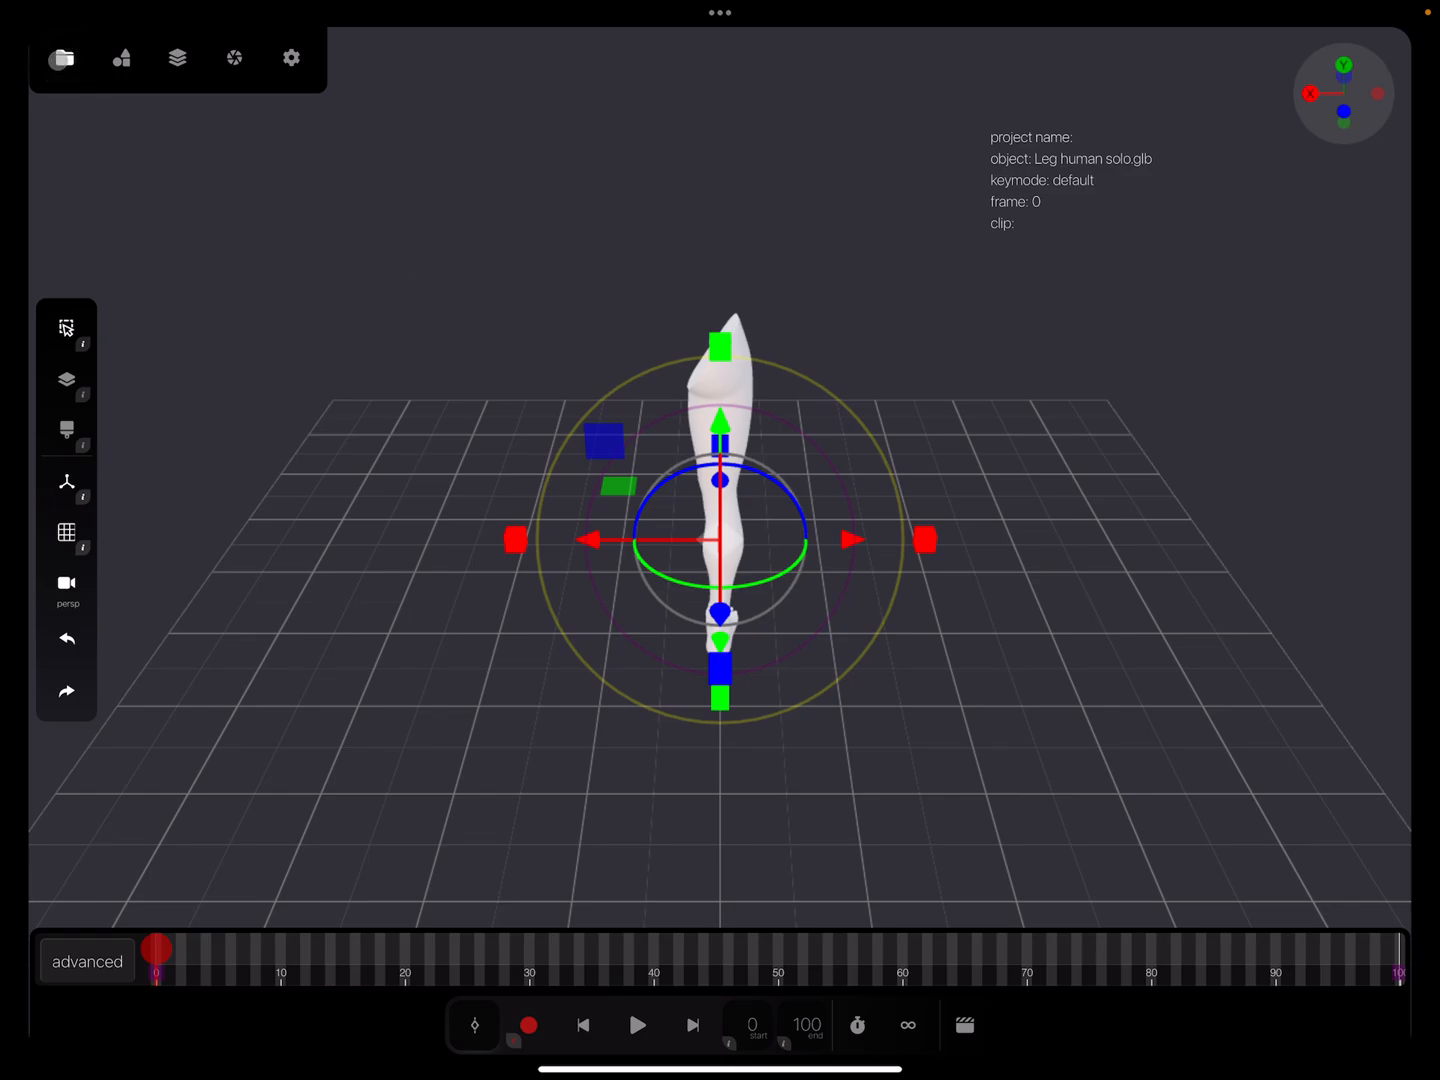
{"action": "left_click", "coordinate": [63, 57]}
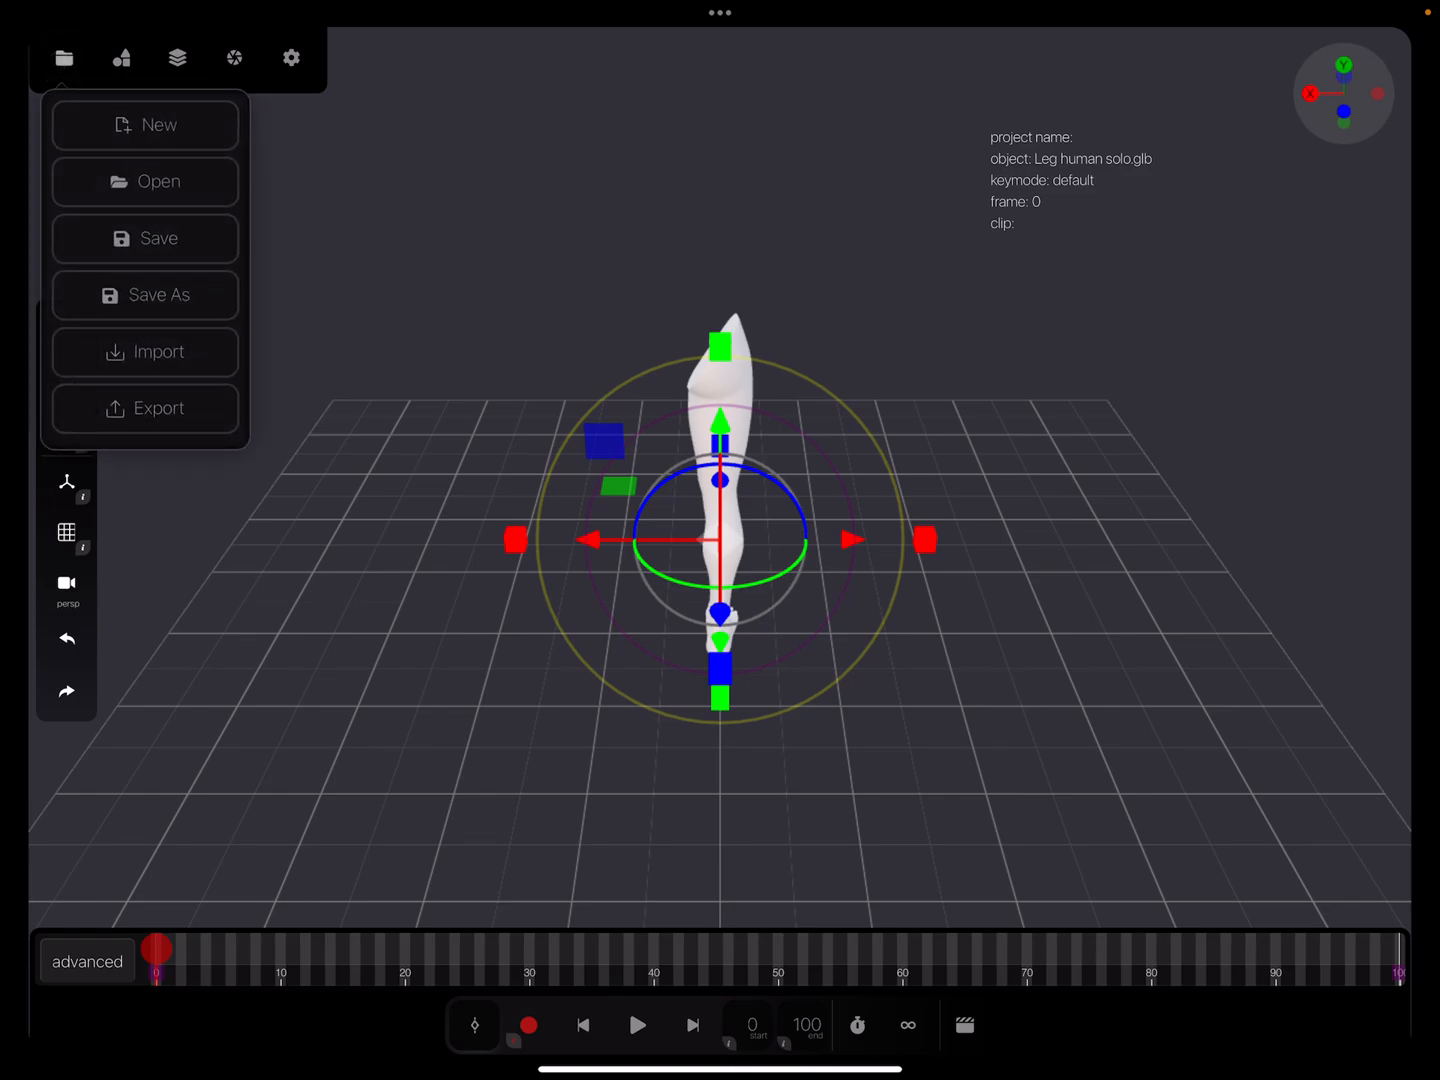
{"action": "left_click", "coordinate": [144, 124]}
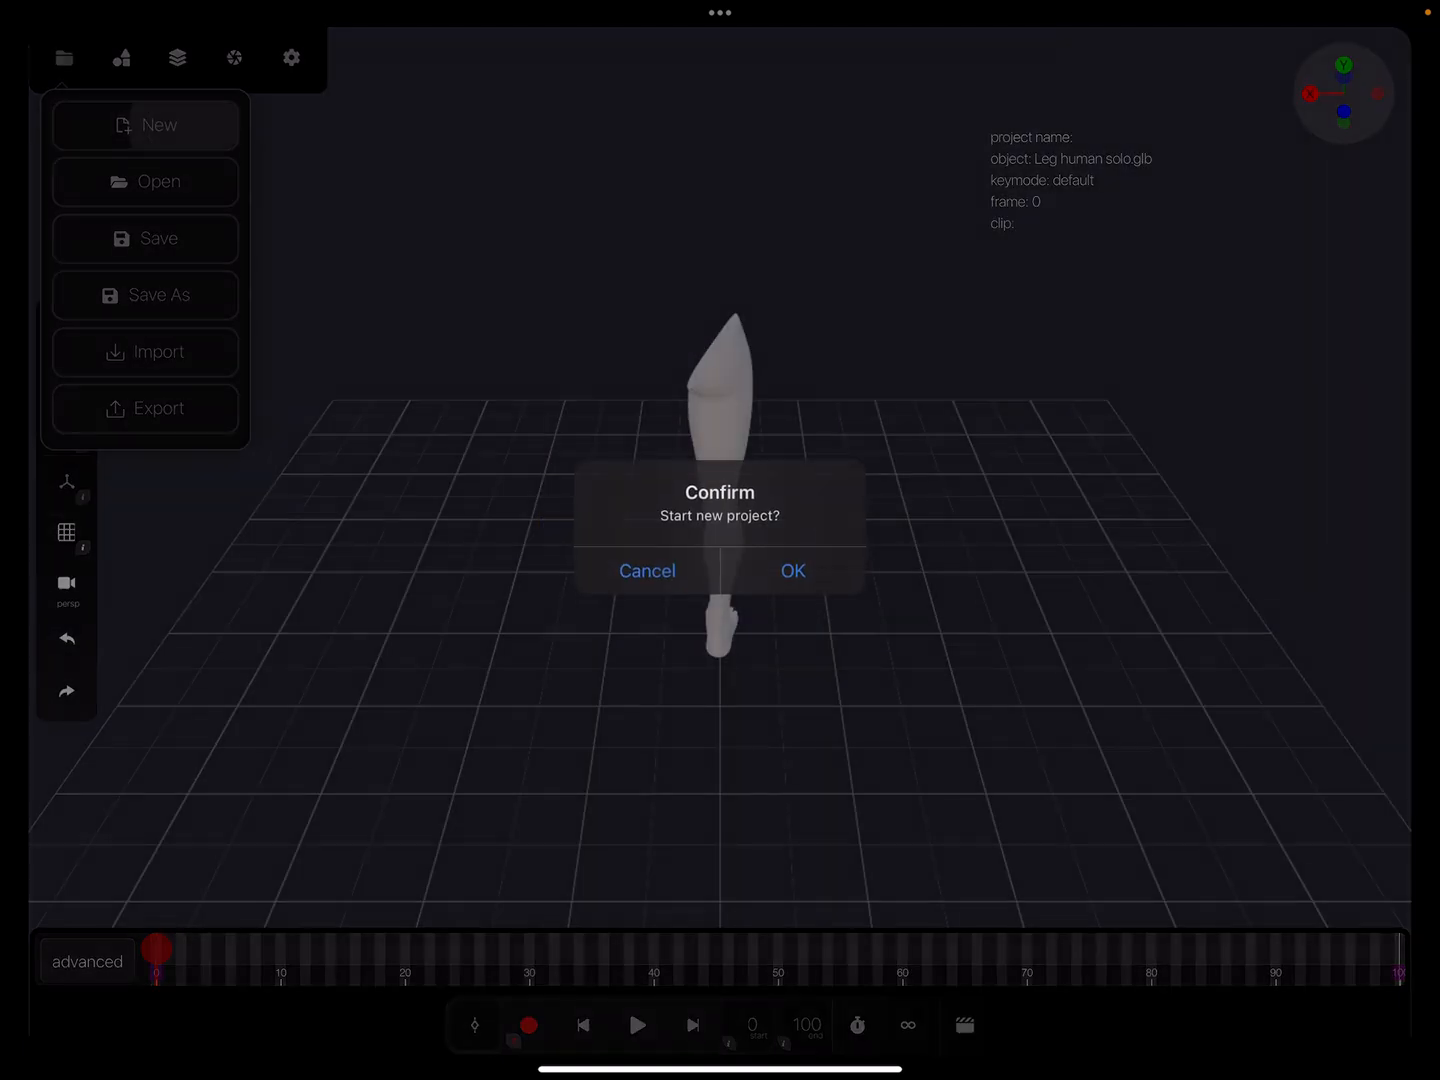
{"action": "left_click", "coordinate": [791, 570]}
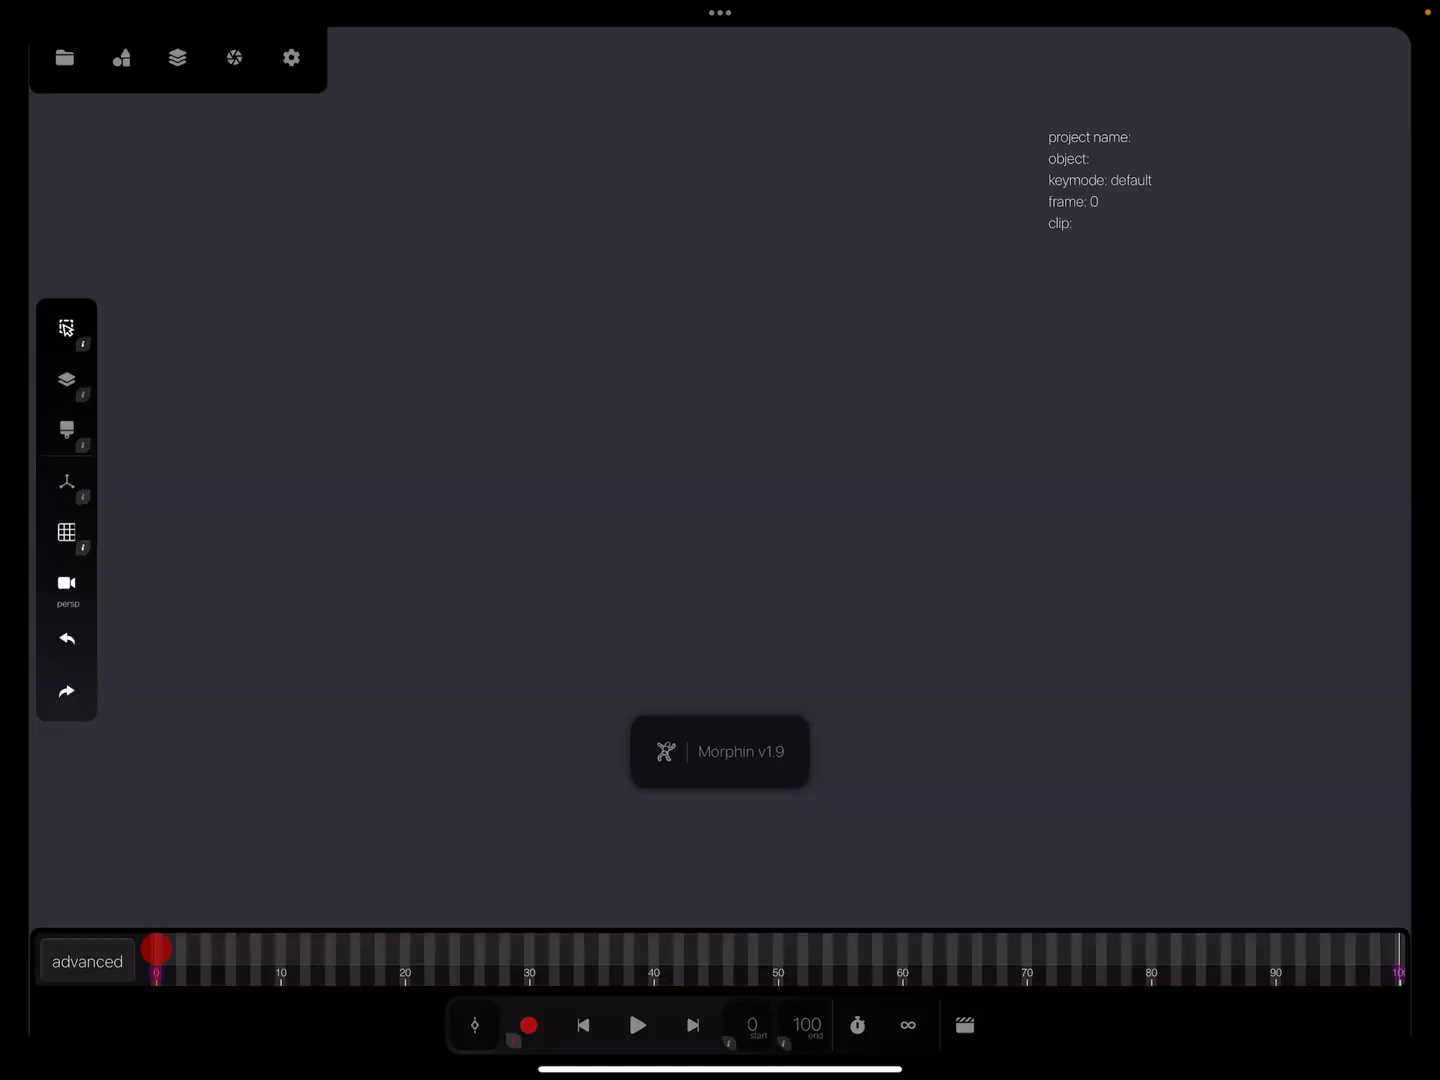
Load Leg human solo.glb and select 12698_SkeletalFoot_ext in the Layers list.
{"action": "left_click", "coordinate": [64, 57]}
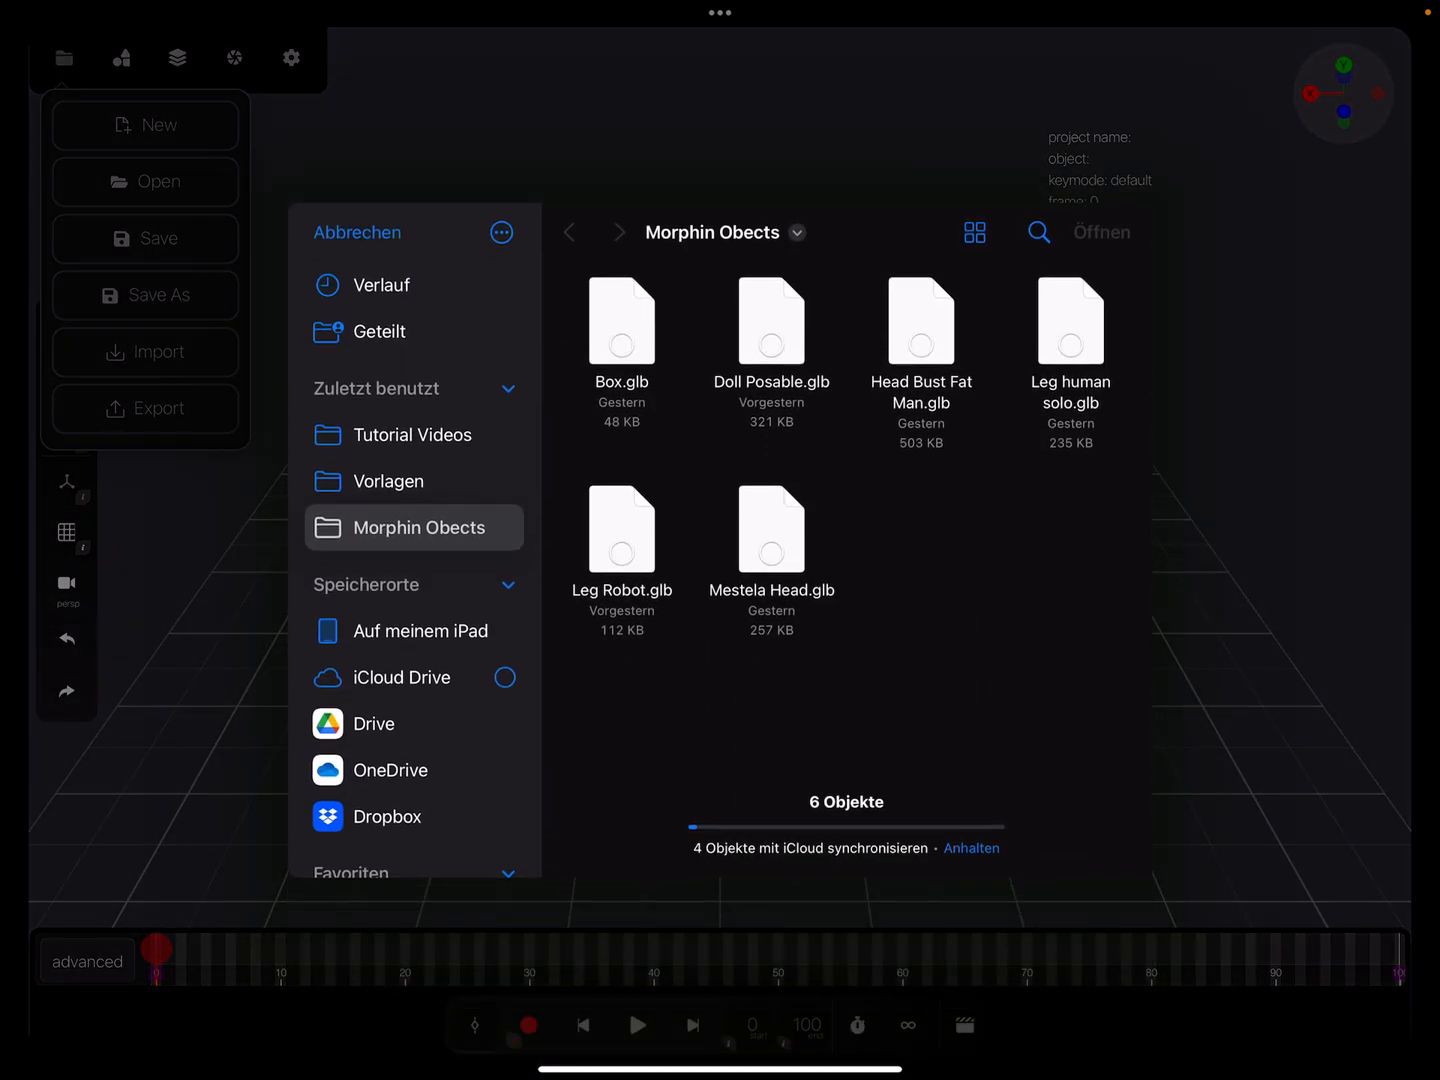
{"action": "left_click", "coordinate": [1069, 321]}
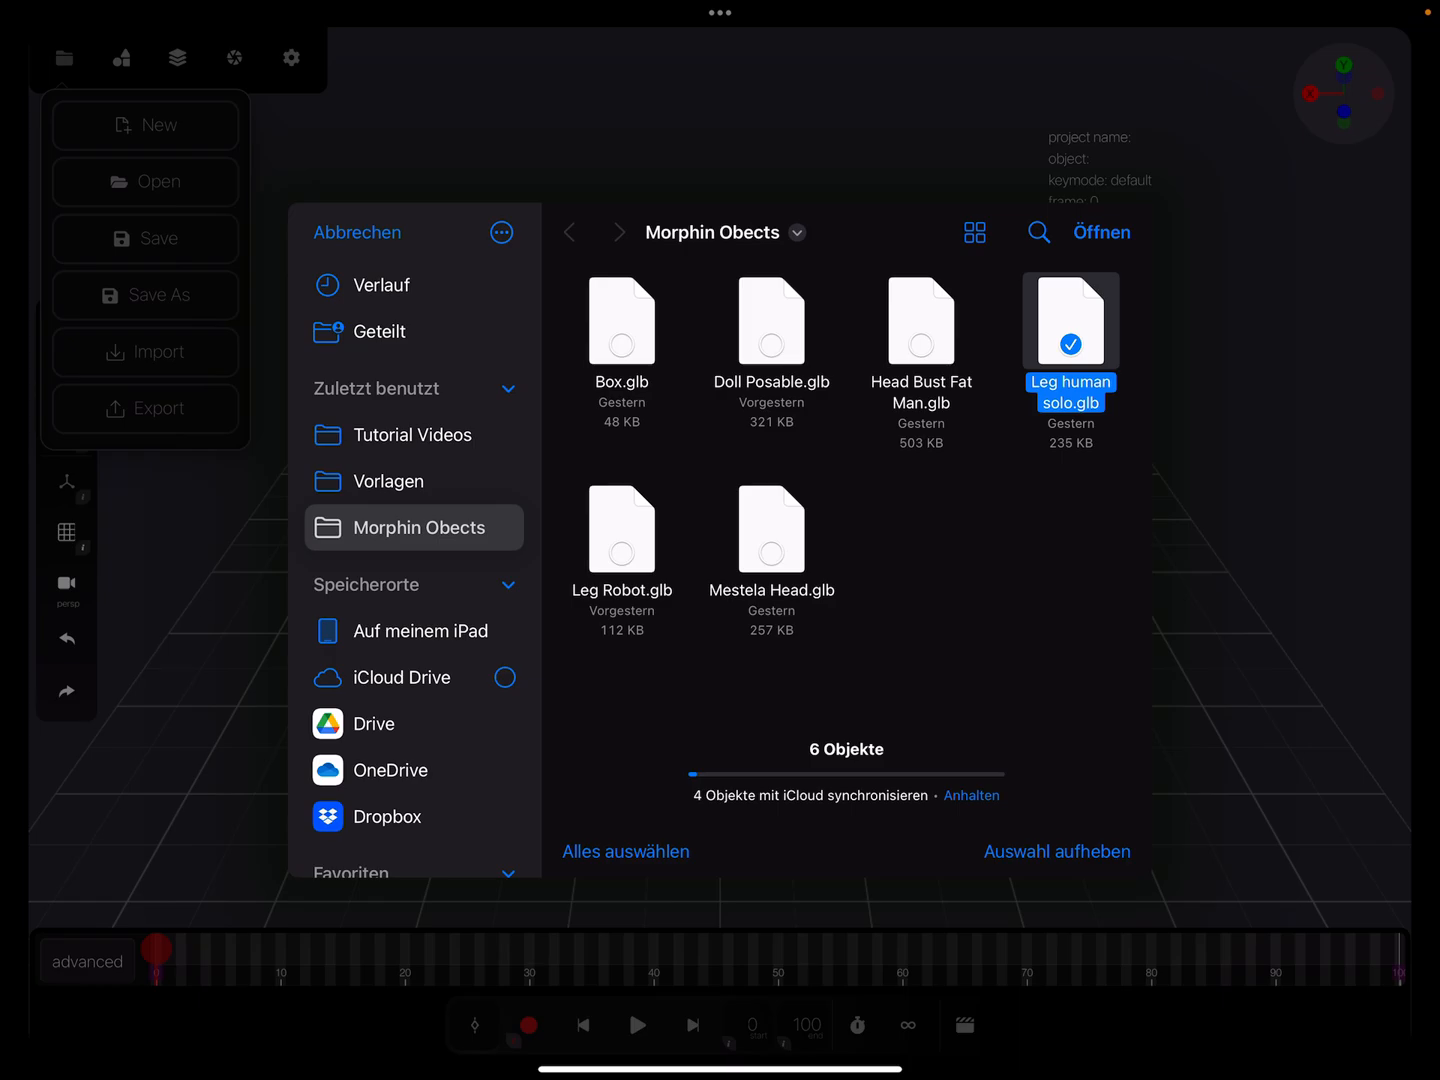
{"action": "left_click", "coordinate": [1102, 232]}
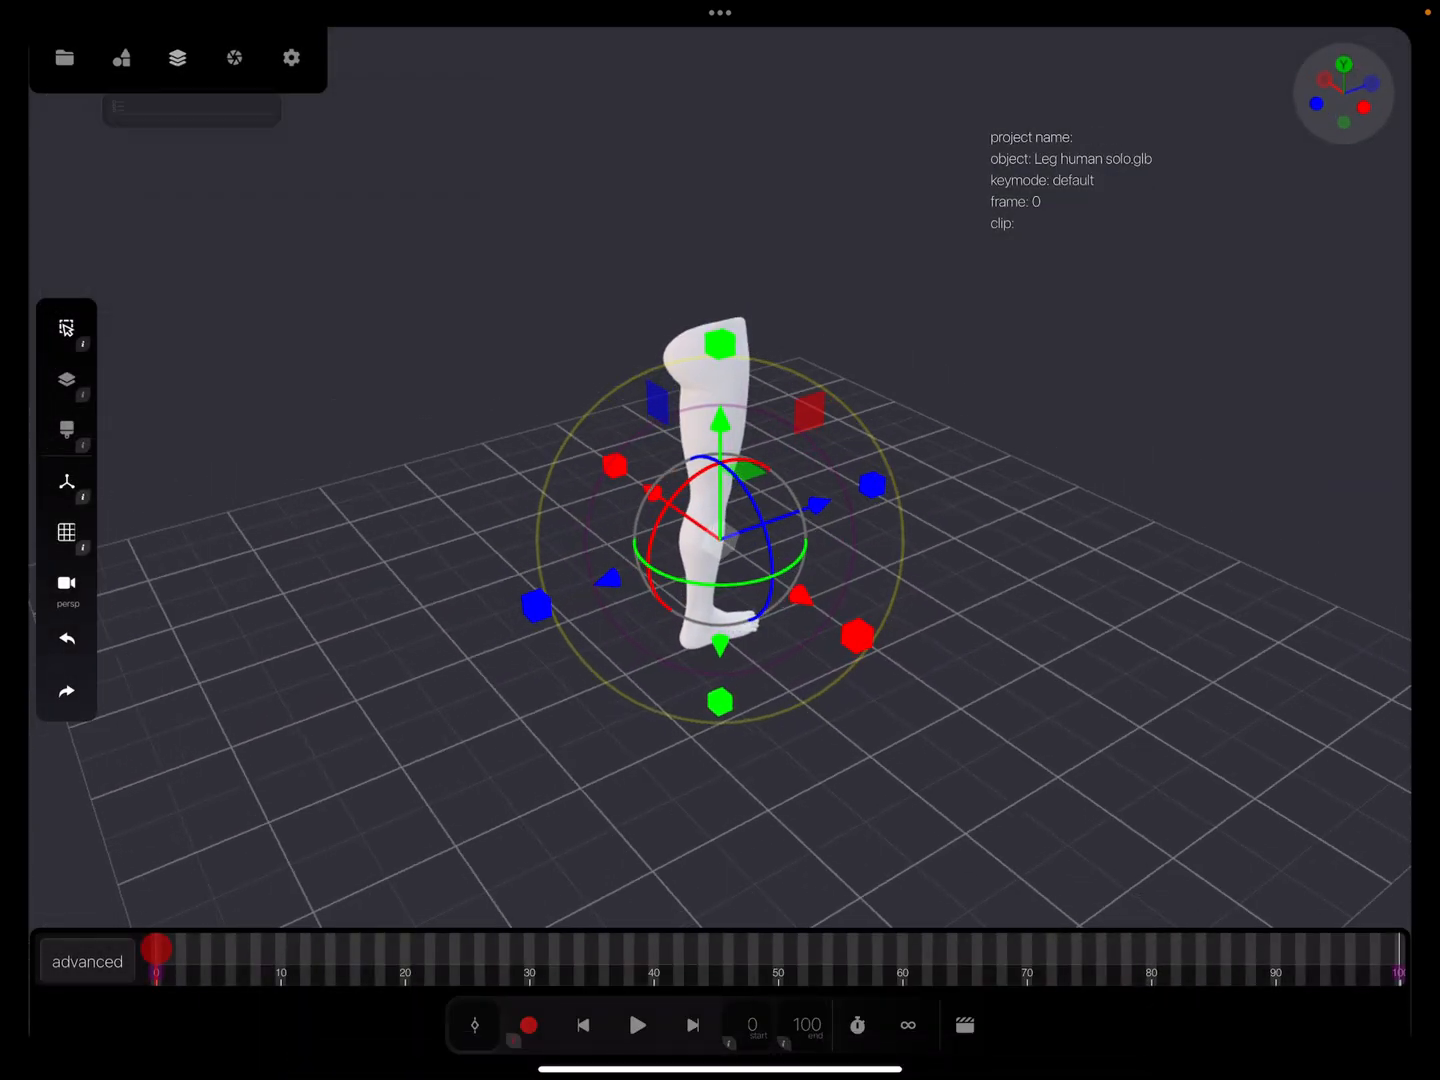
{"action": "left_click", "coordinate": [177, 57]}
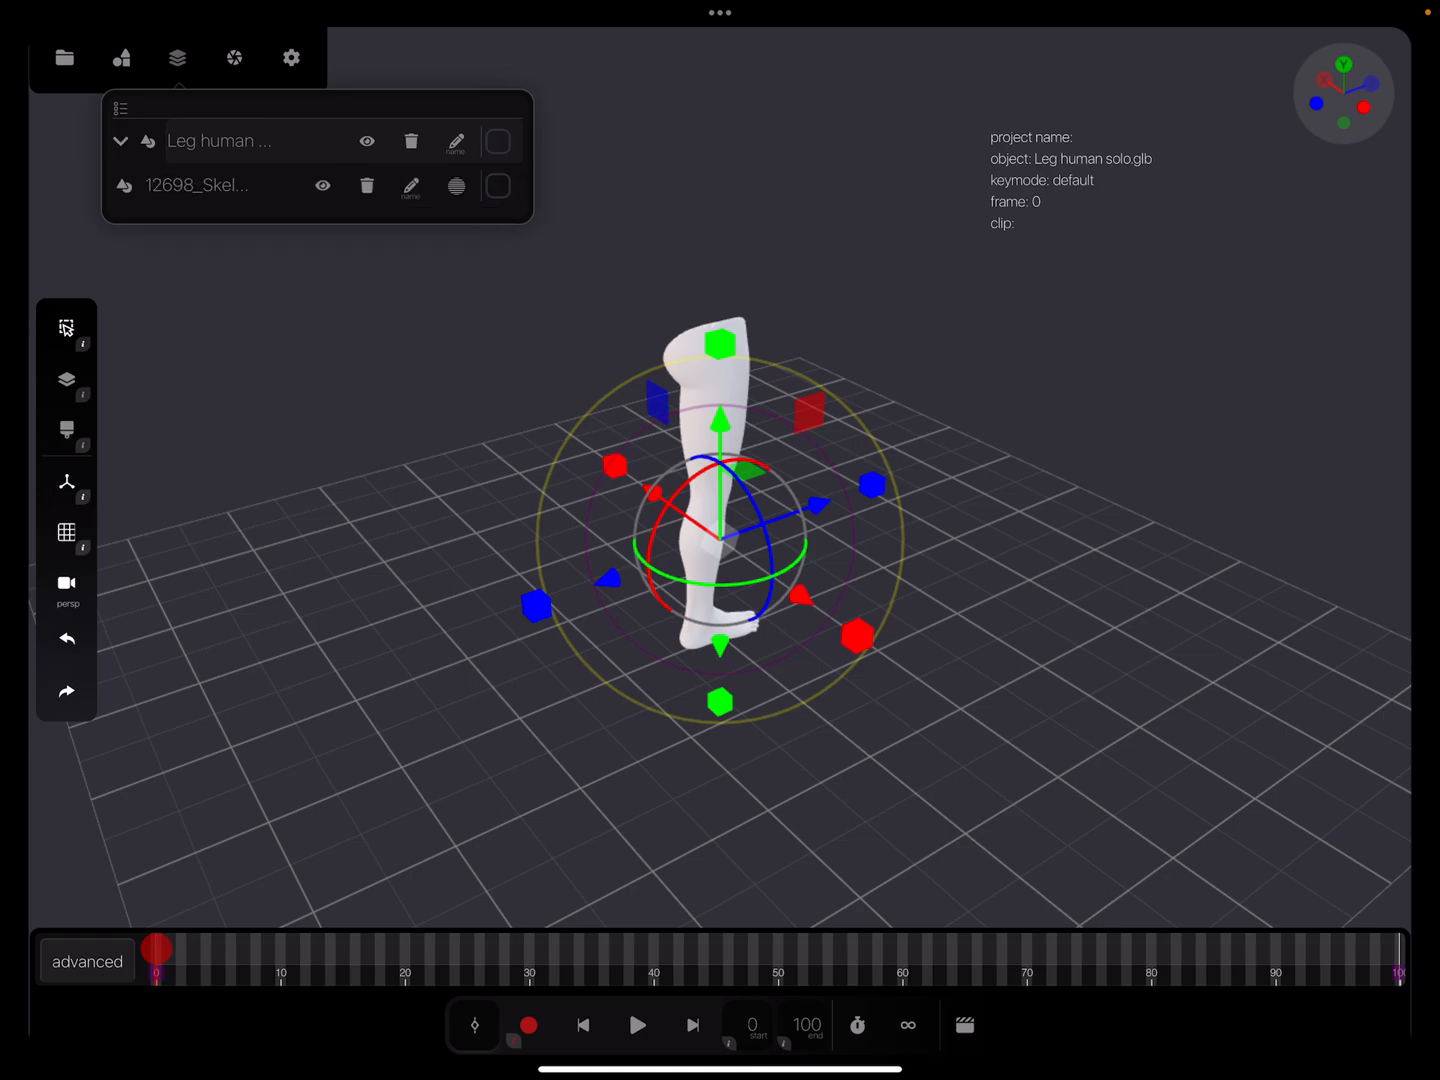
{"action": "left_click", "coordinate": [455, 186]}
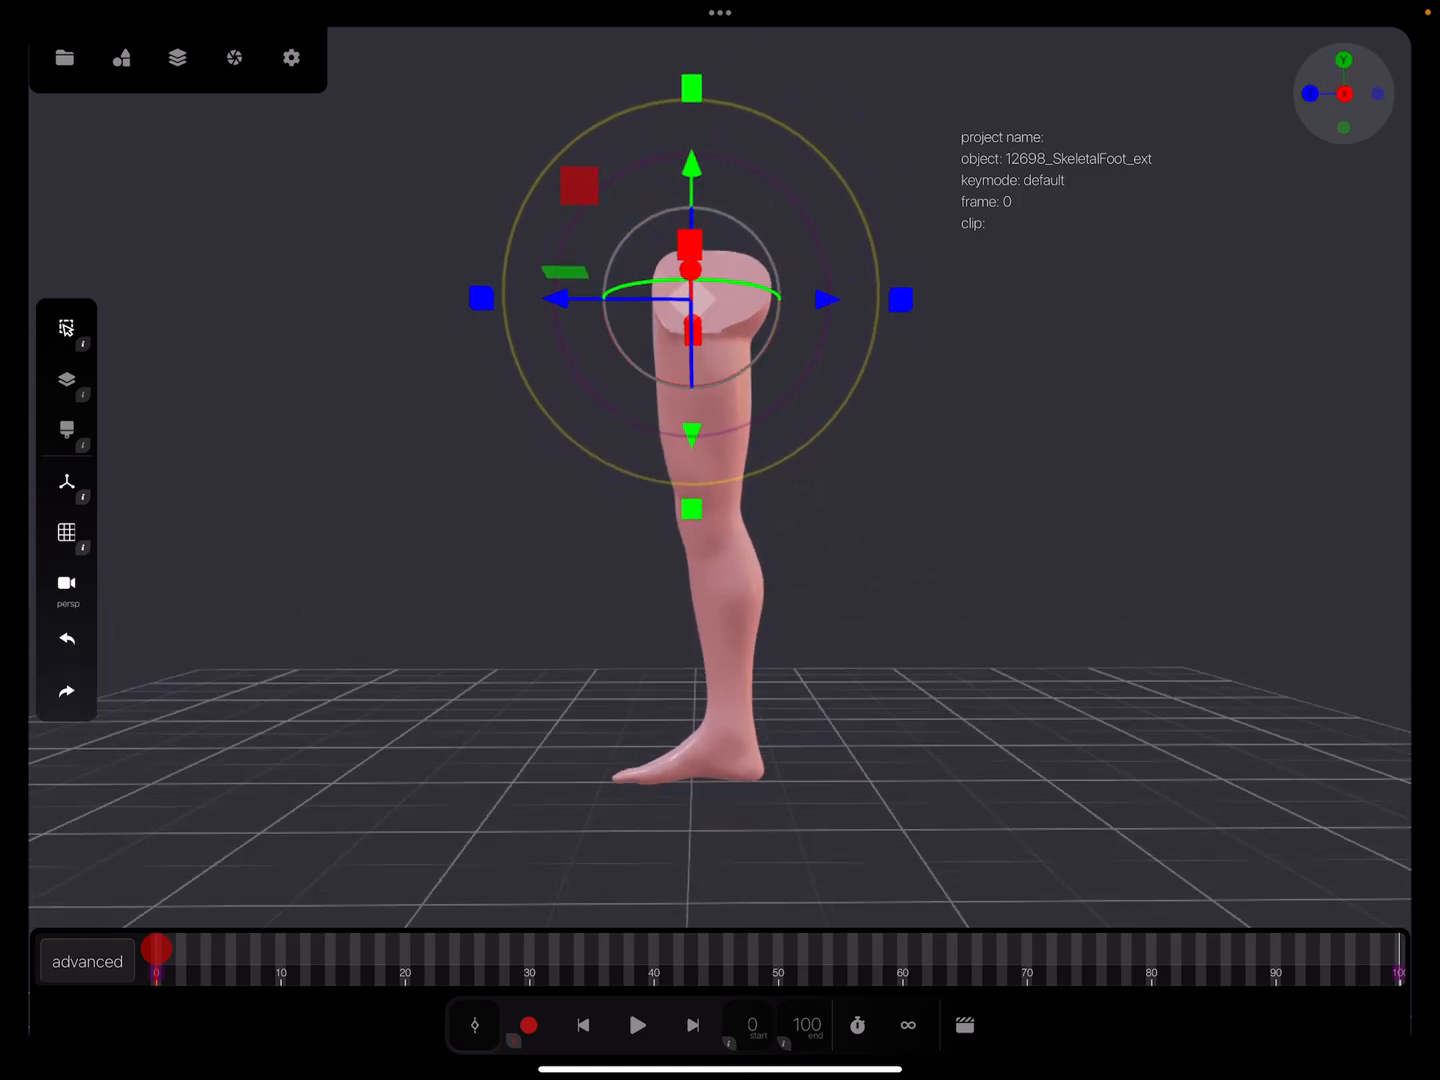
Switch the camera projection from perspective to ortho.
{"action": "left_click", "coordinate": [66, 583]}
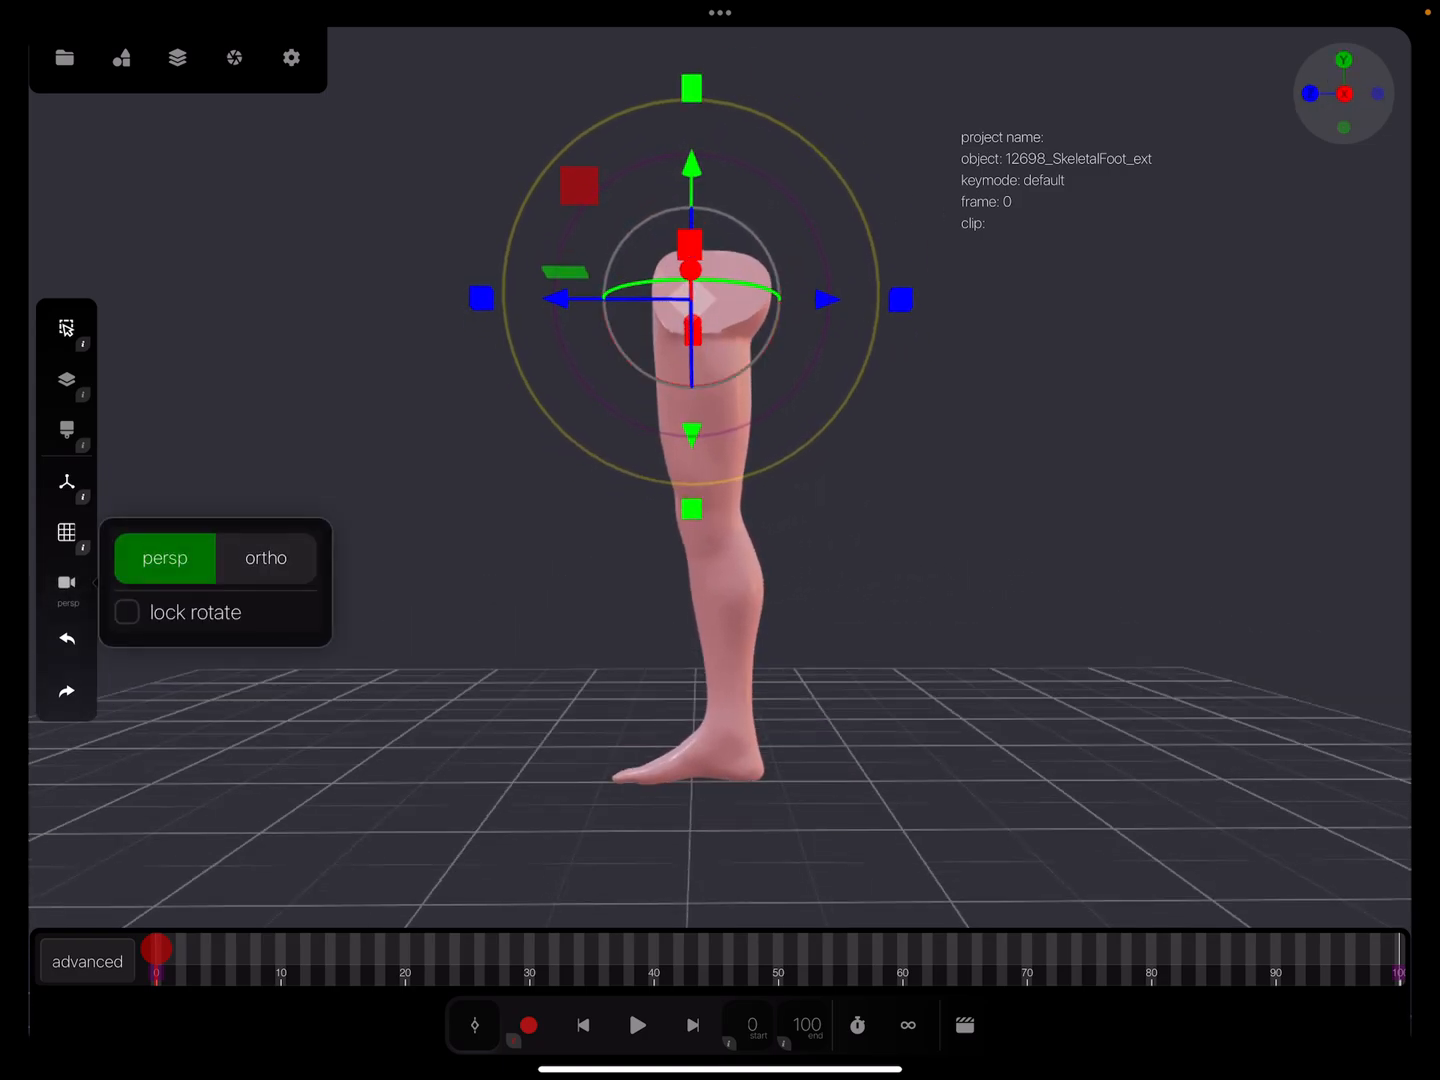
{"action": "left_click", "coordinate": [266, 558]}
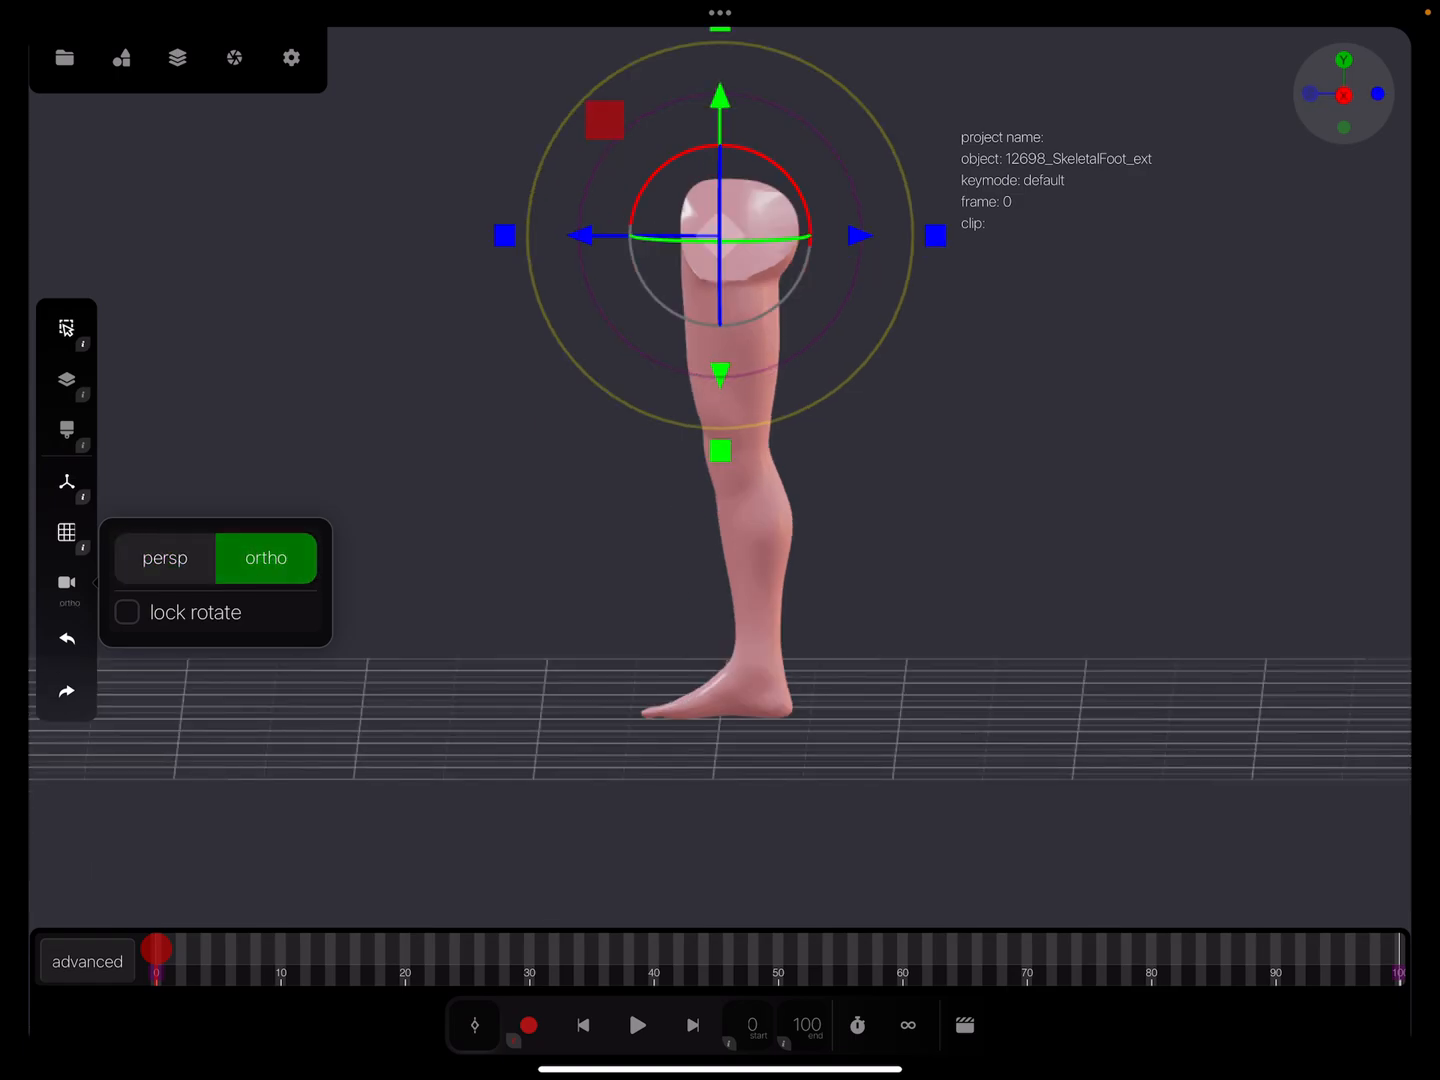
{"action": "left_click", "coordinate": [291, 57]}
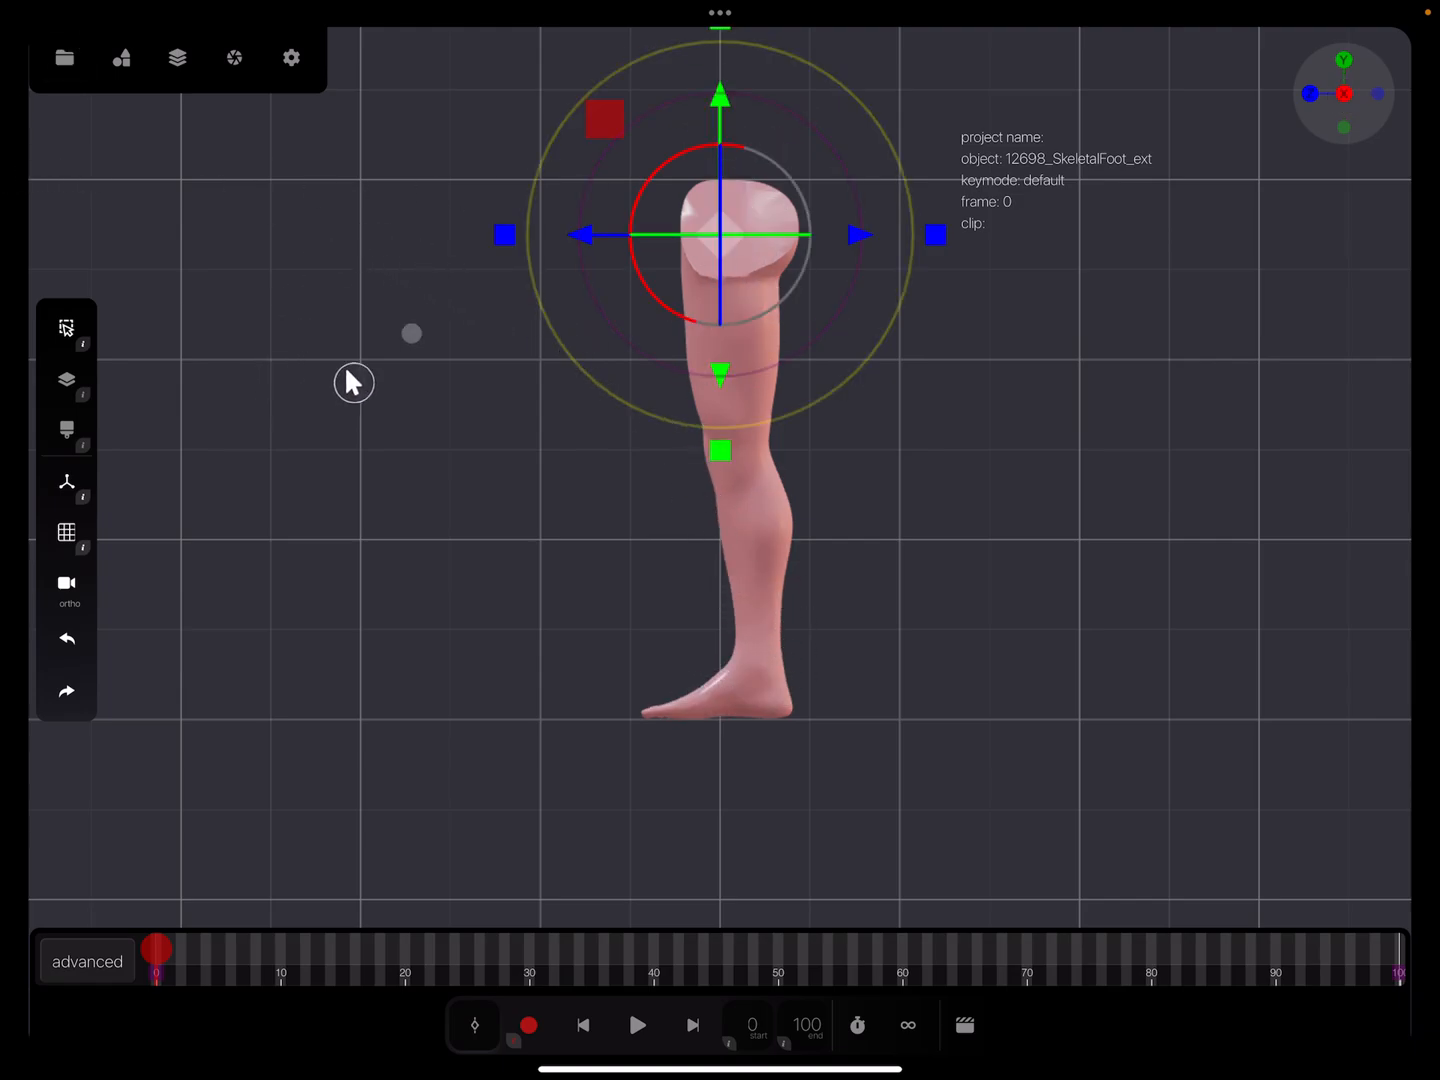
Add a rig and position Bone1's tip at the knee.
{"action": "left_click", "coordinate": [121, 57]}
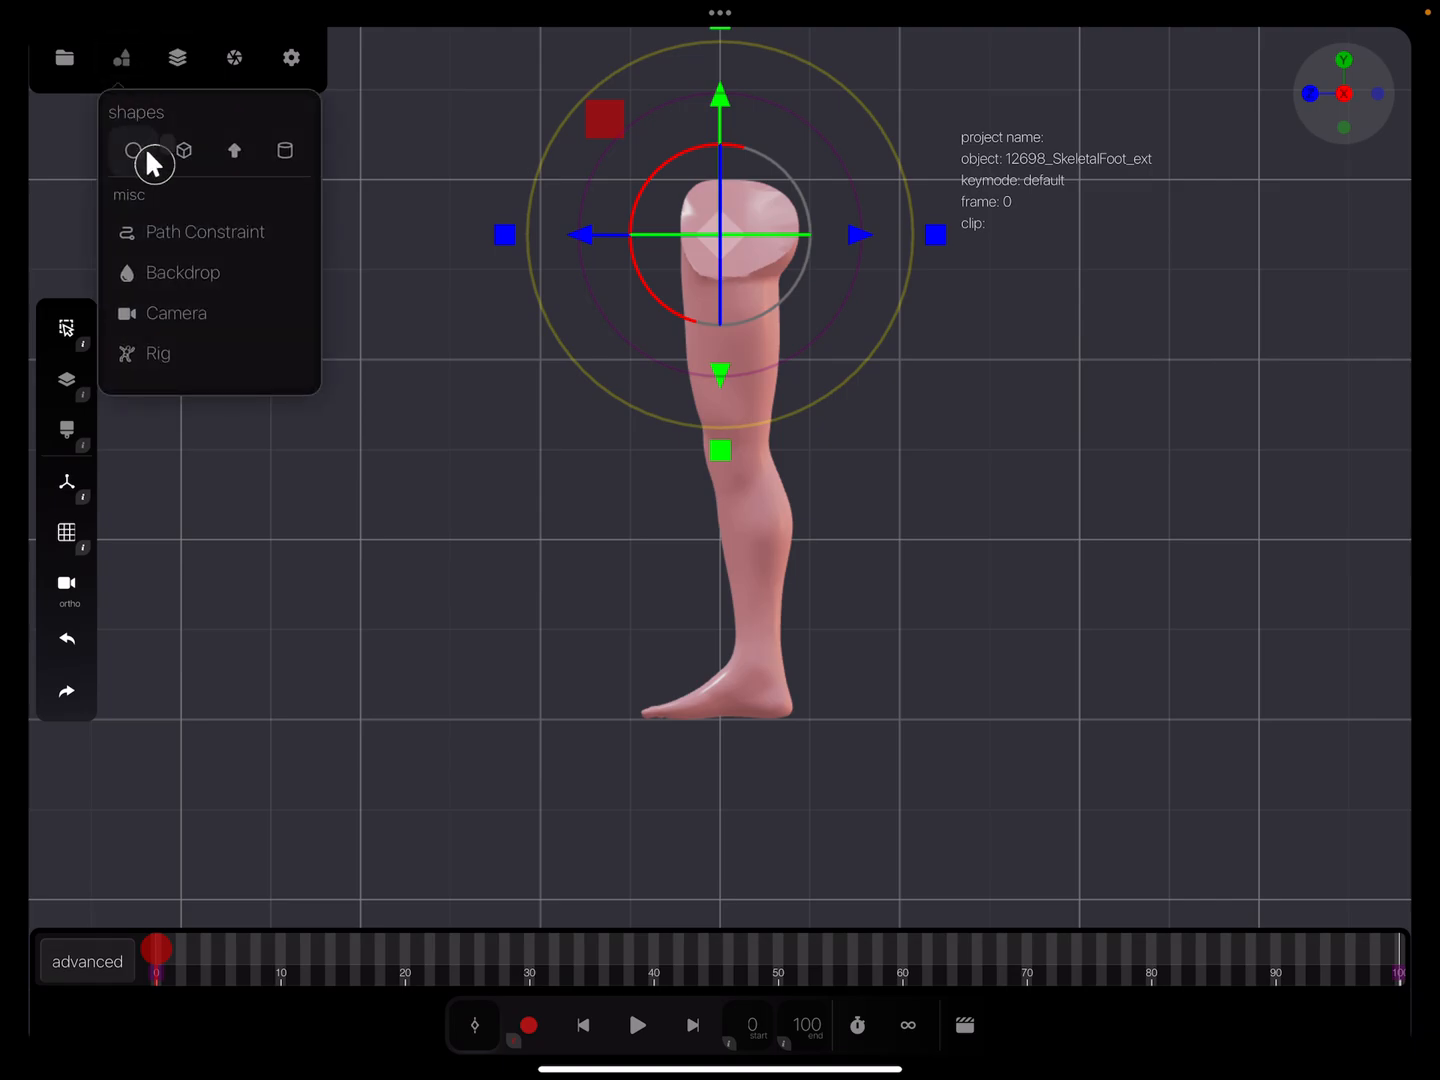
{"action": "mouse_move", "coordinate": [183, 355]}
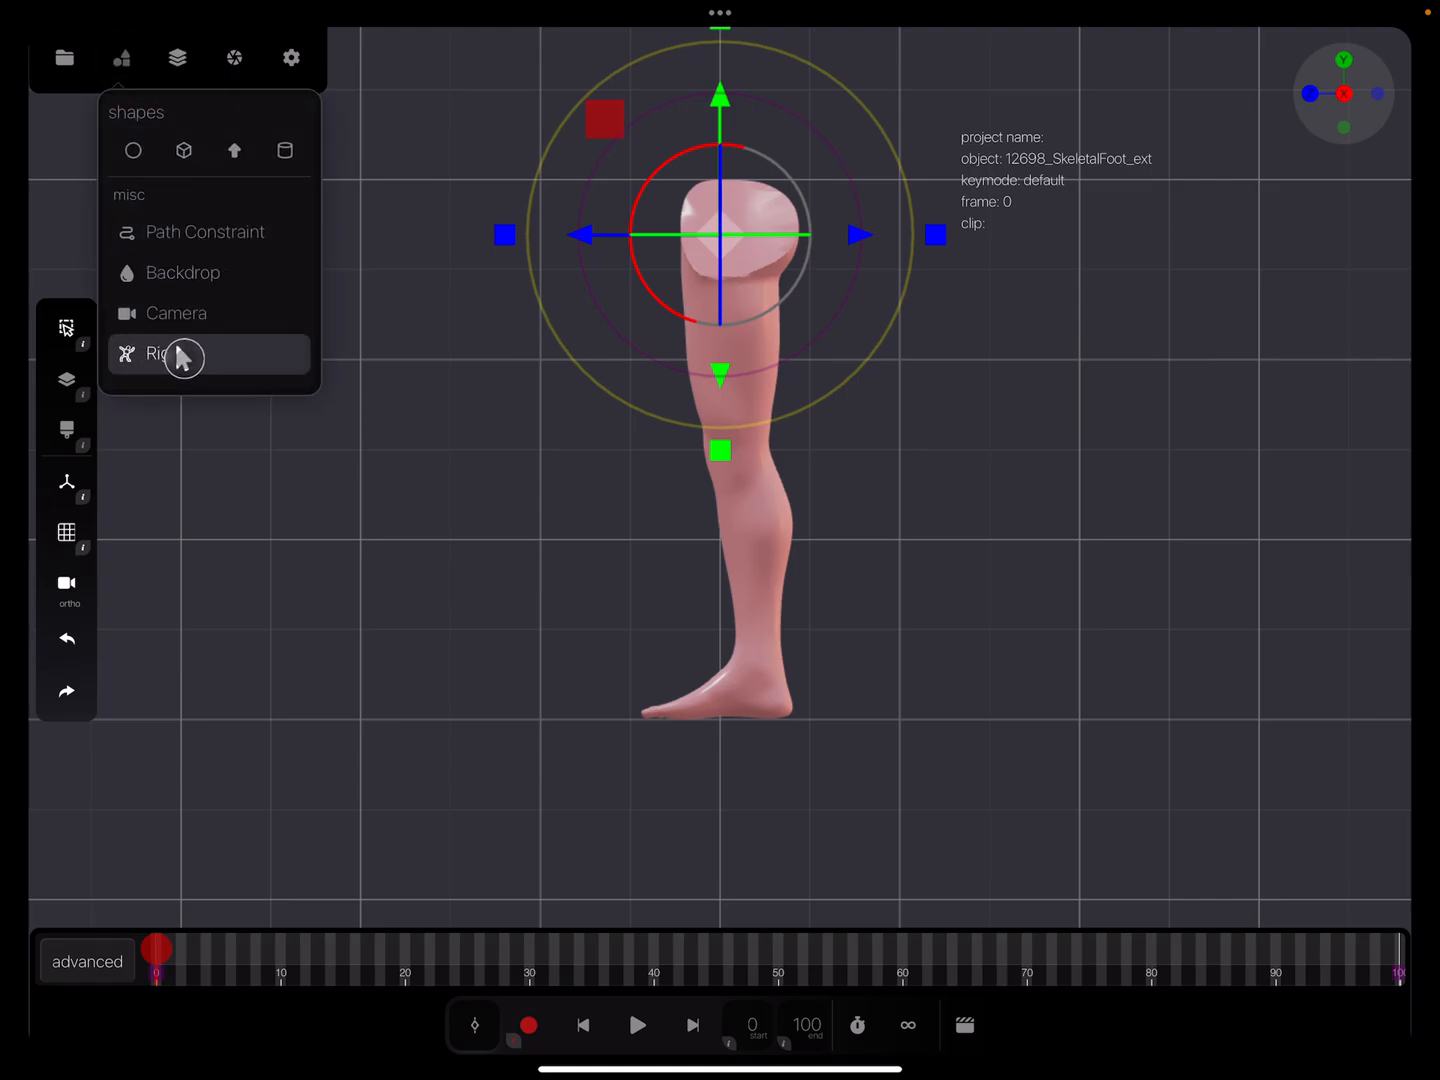
{"action": "left_click", "coordinate": [157, 353]}
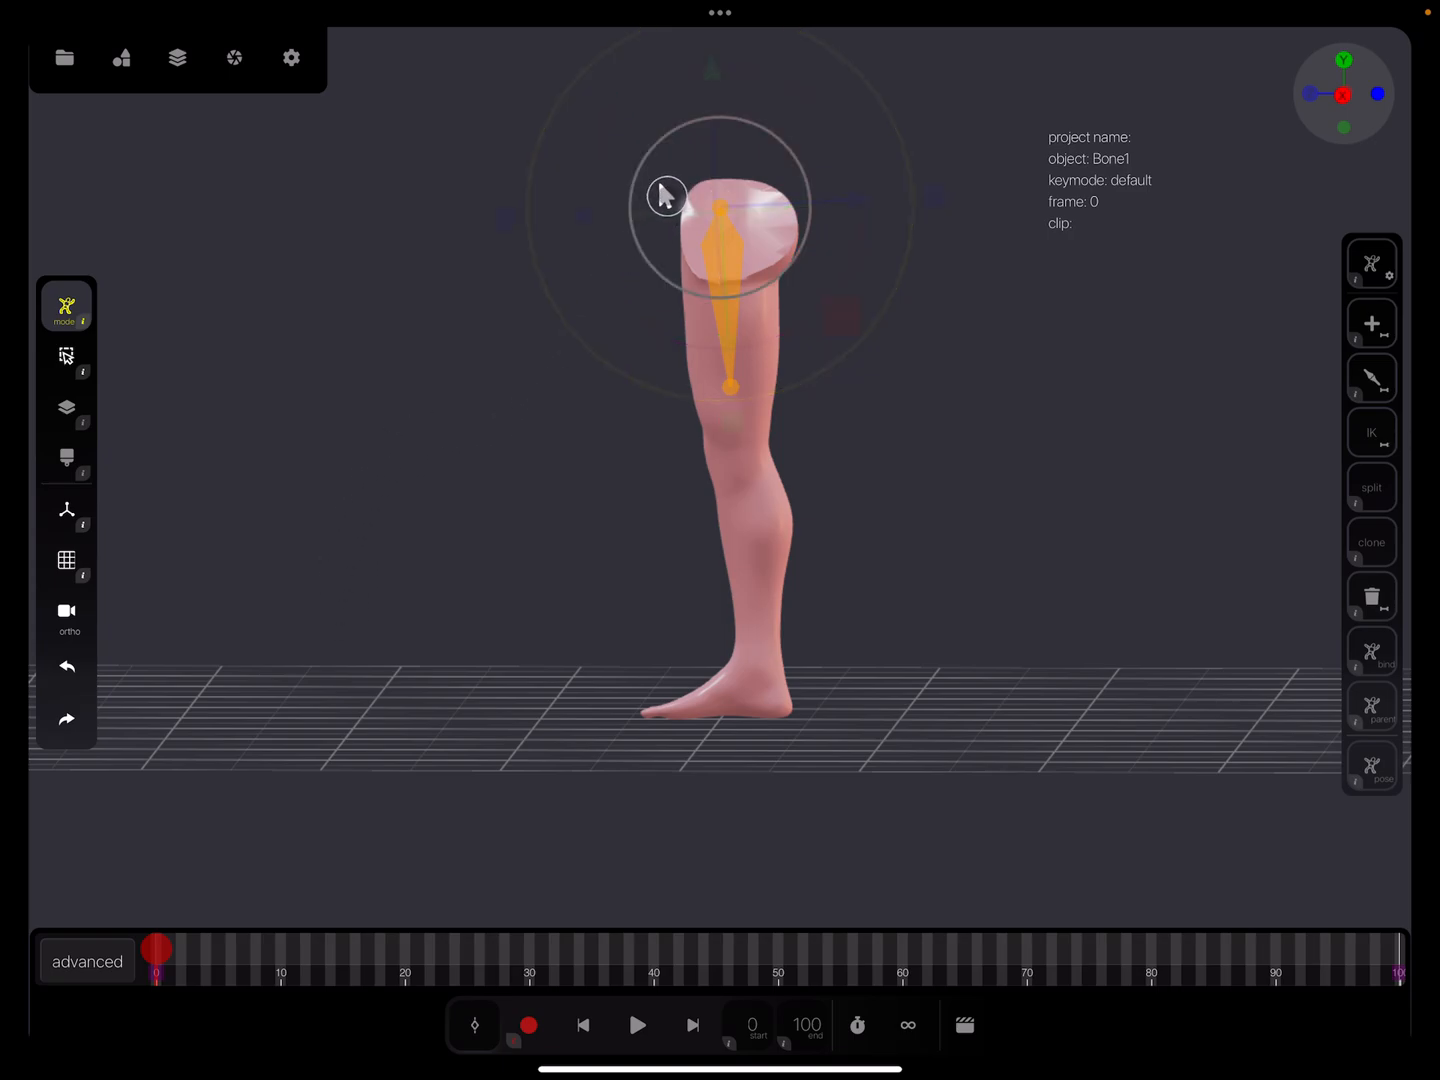
{"action": "left_click", "coordinate": [730, 230]}
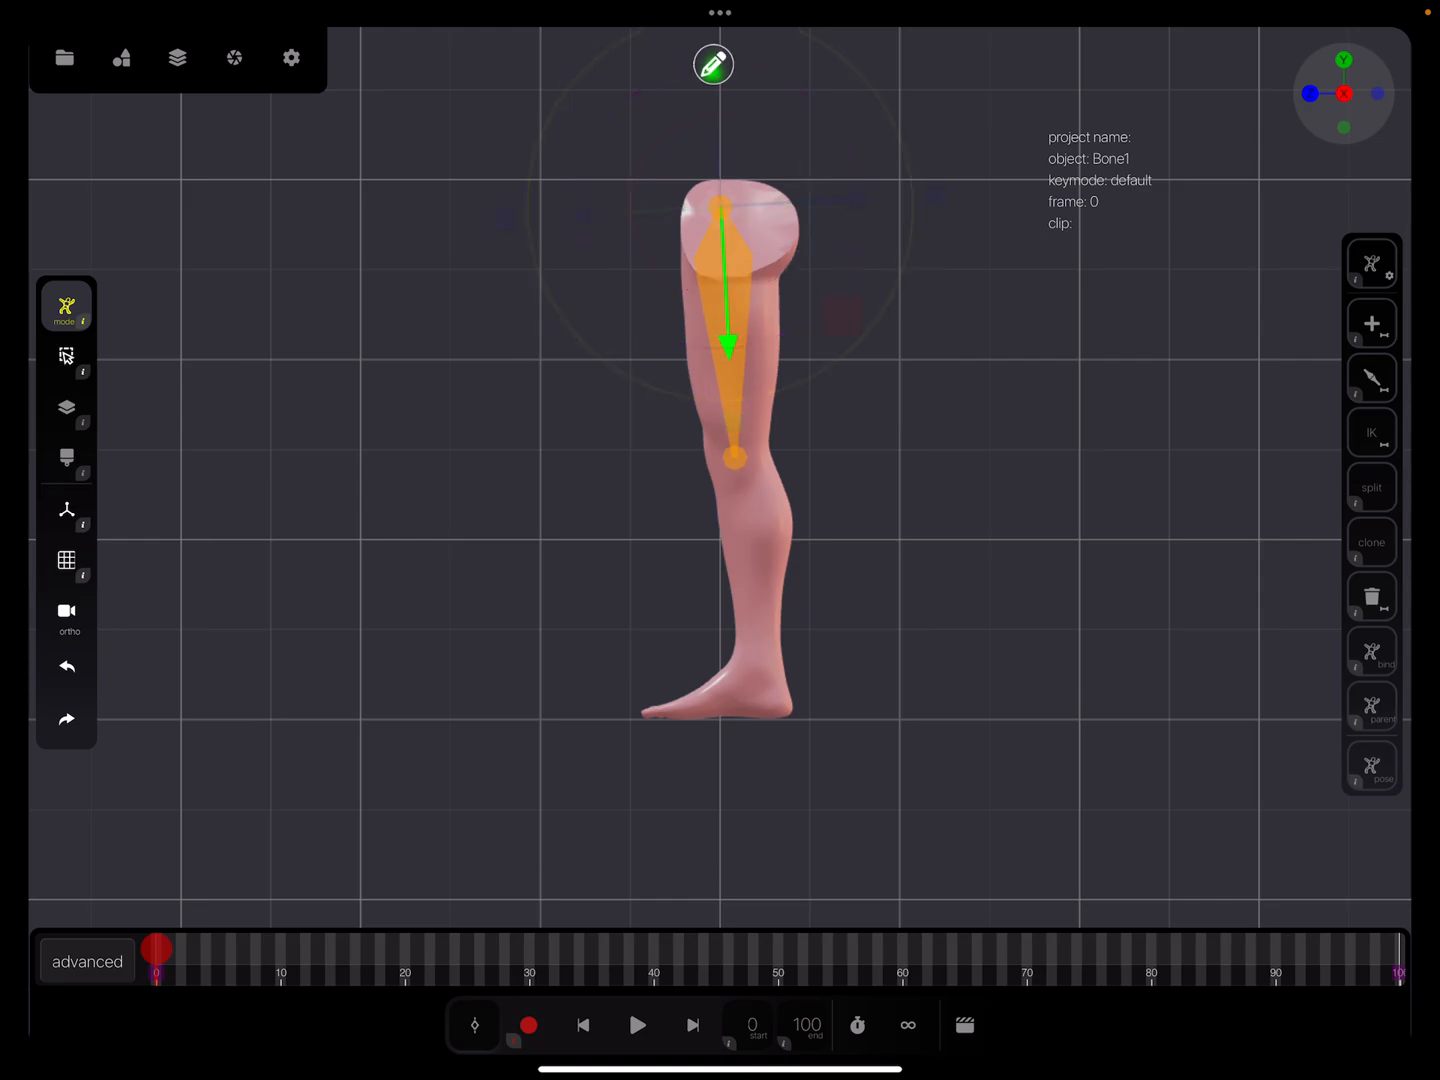
{"action": "left_click", "coordinate": [713, 64]}
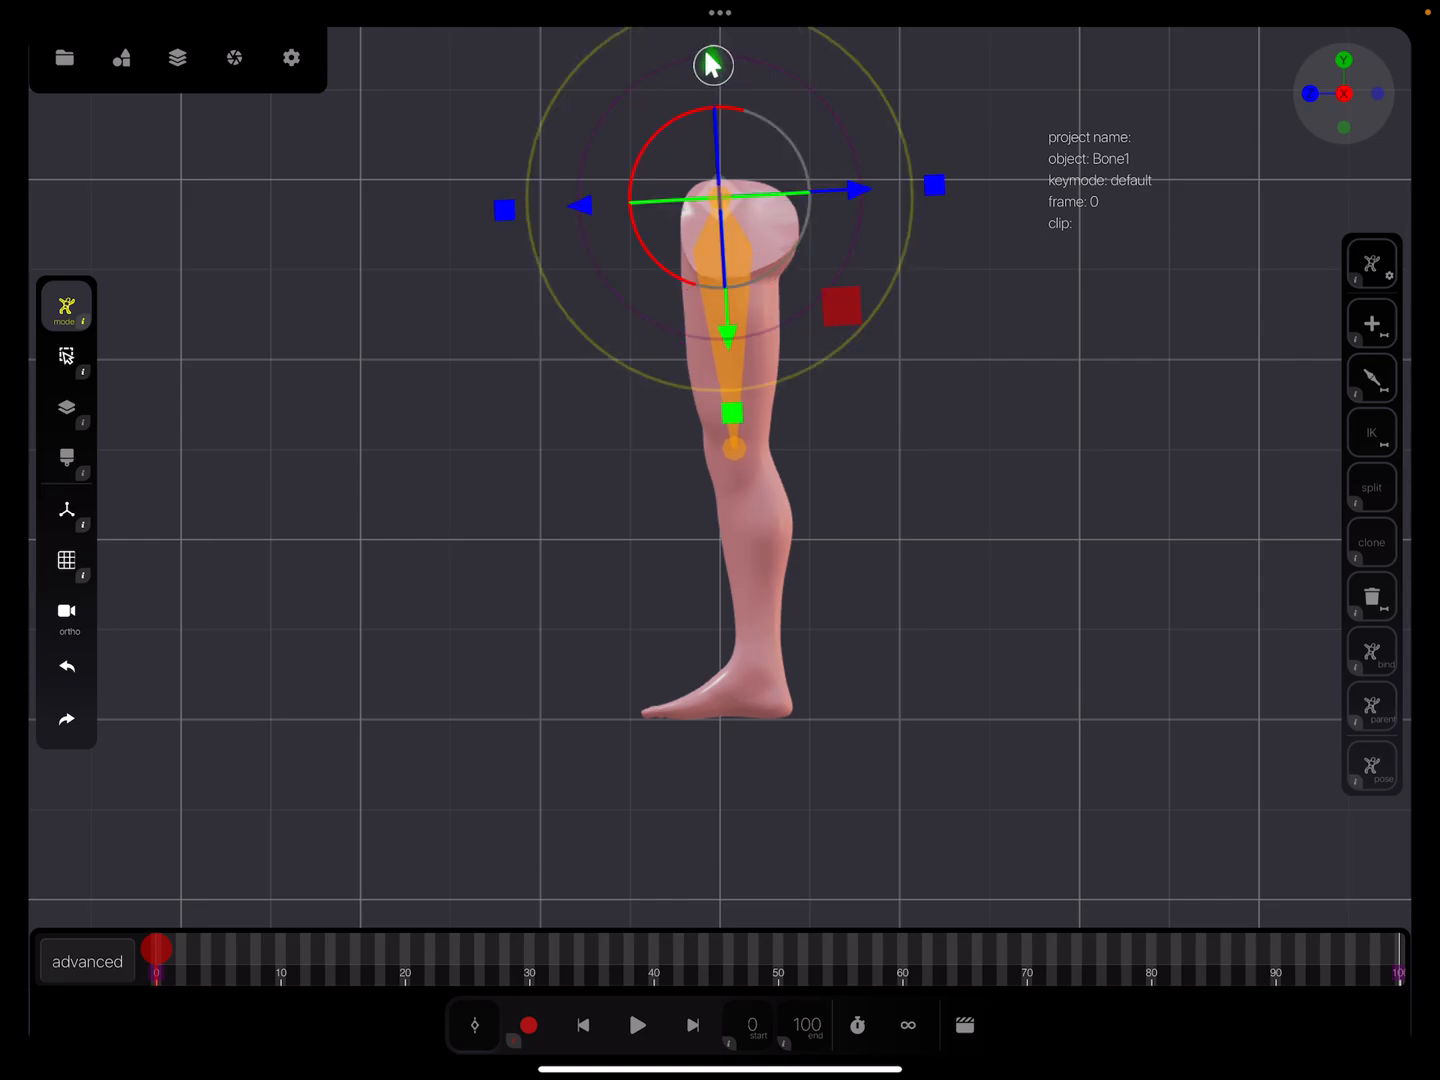
{"action": "mouse_move", "coordinate": [1272, 343]}
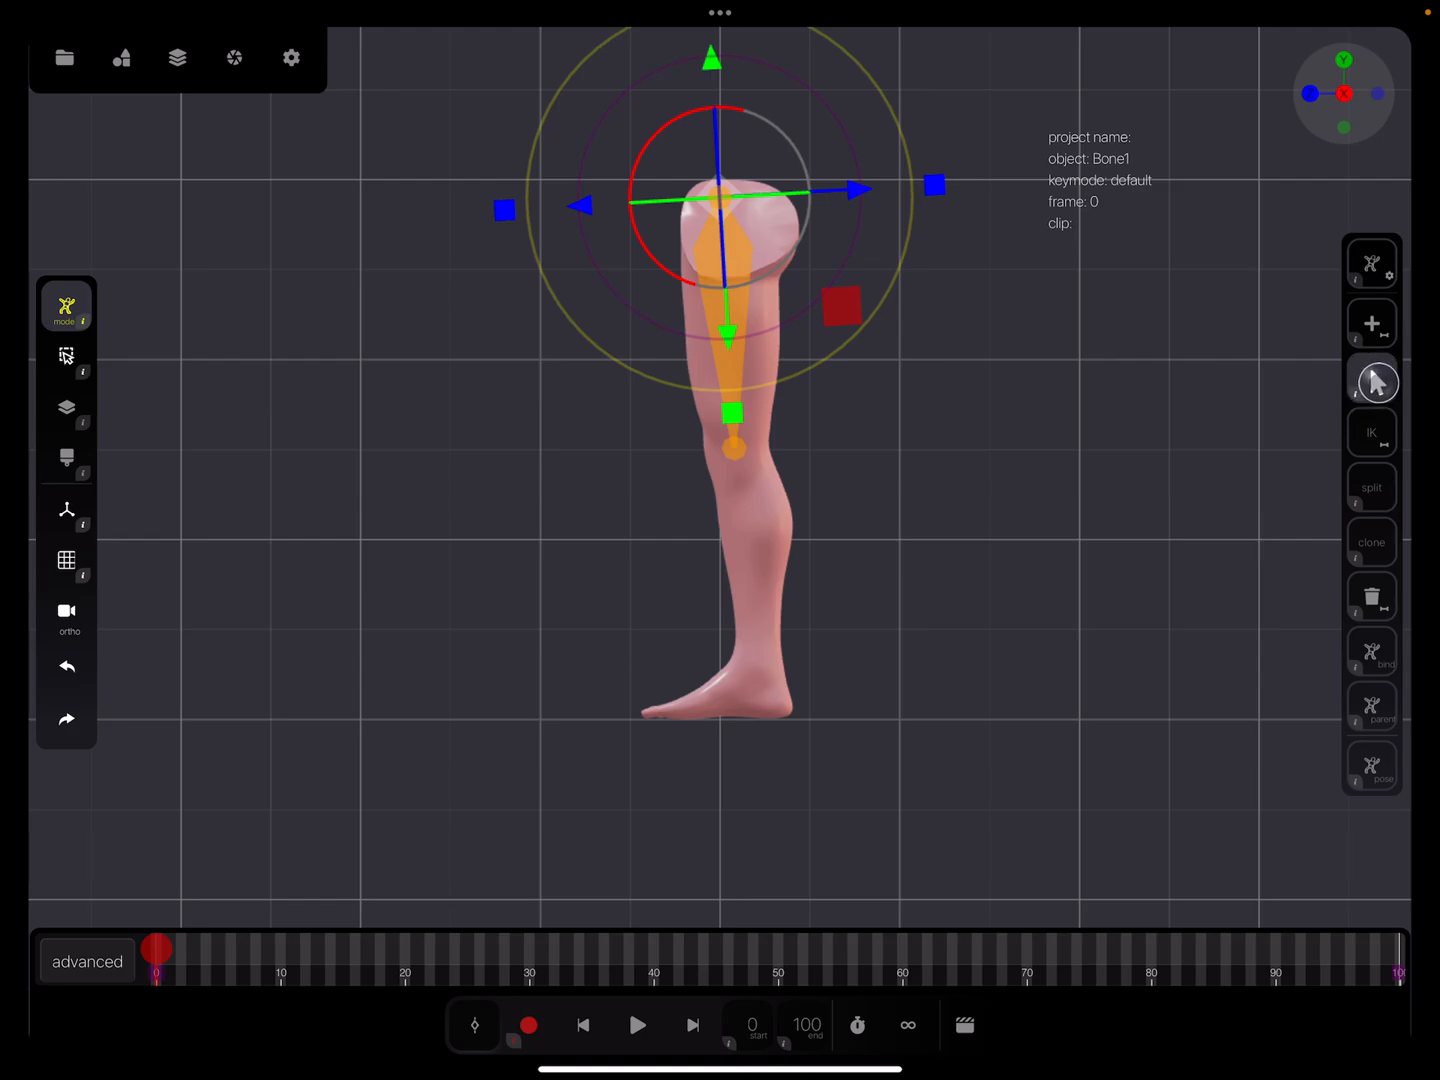
Add Bone2 from knee to ankle and foot bone Bone3.
{"action": "left_click", "coordinate": [735, 410]}
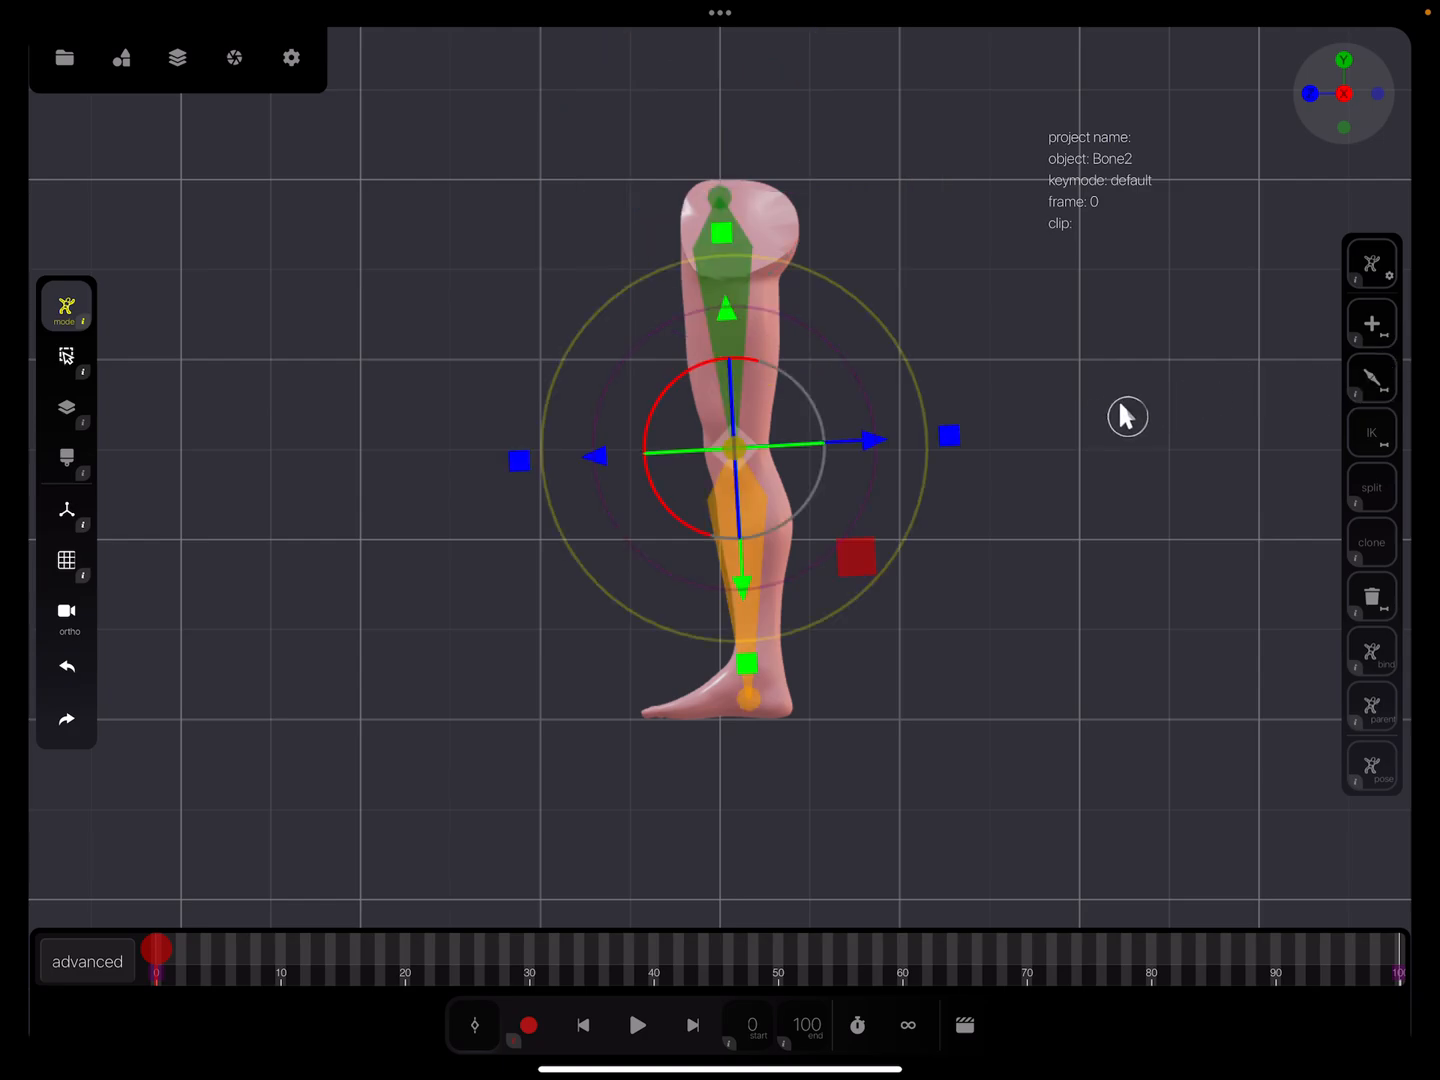
{"action": "mouse_move", "coordinate": [979, 537]}
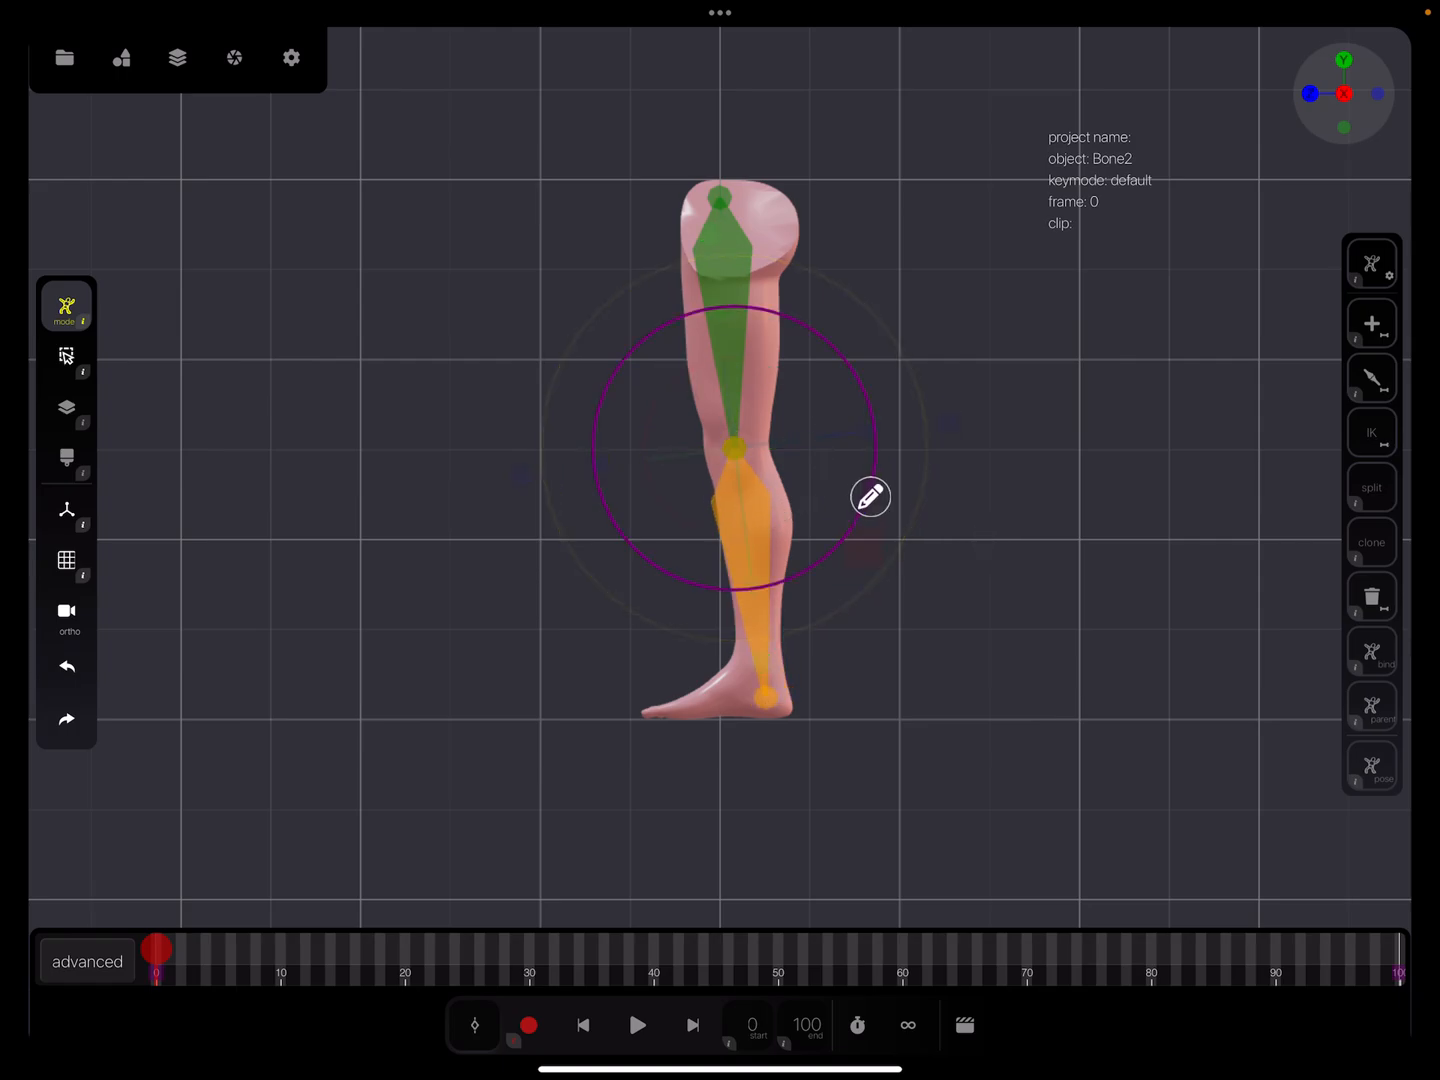
{"action": "left_click", "coordinate": [732, 448]}
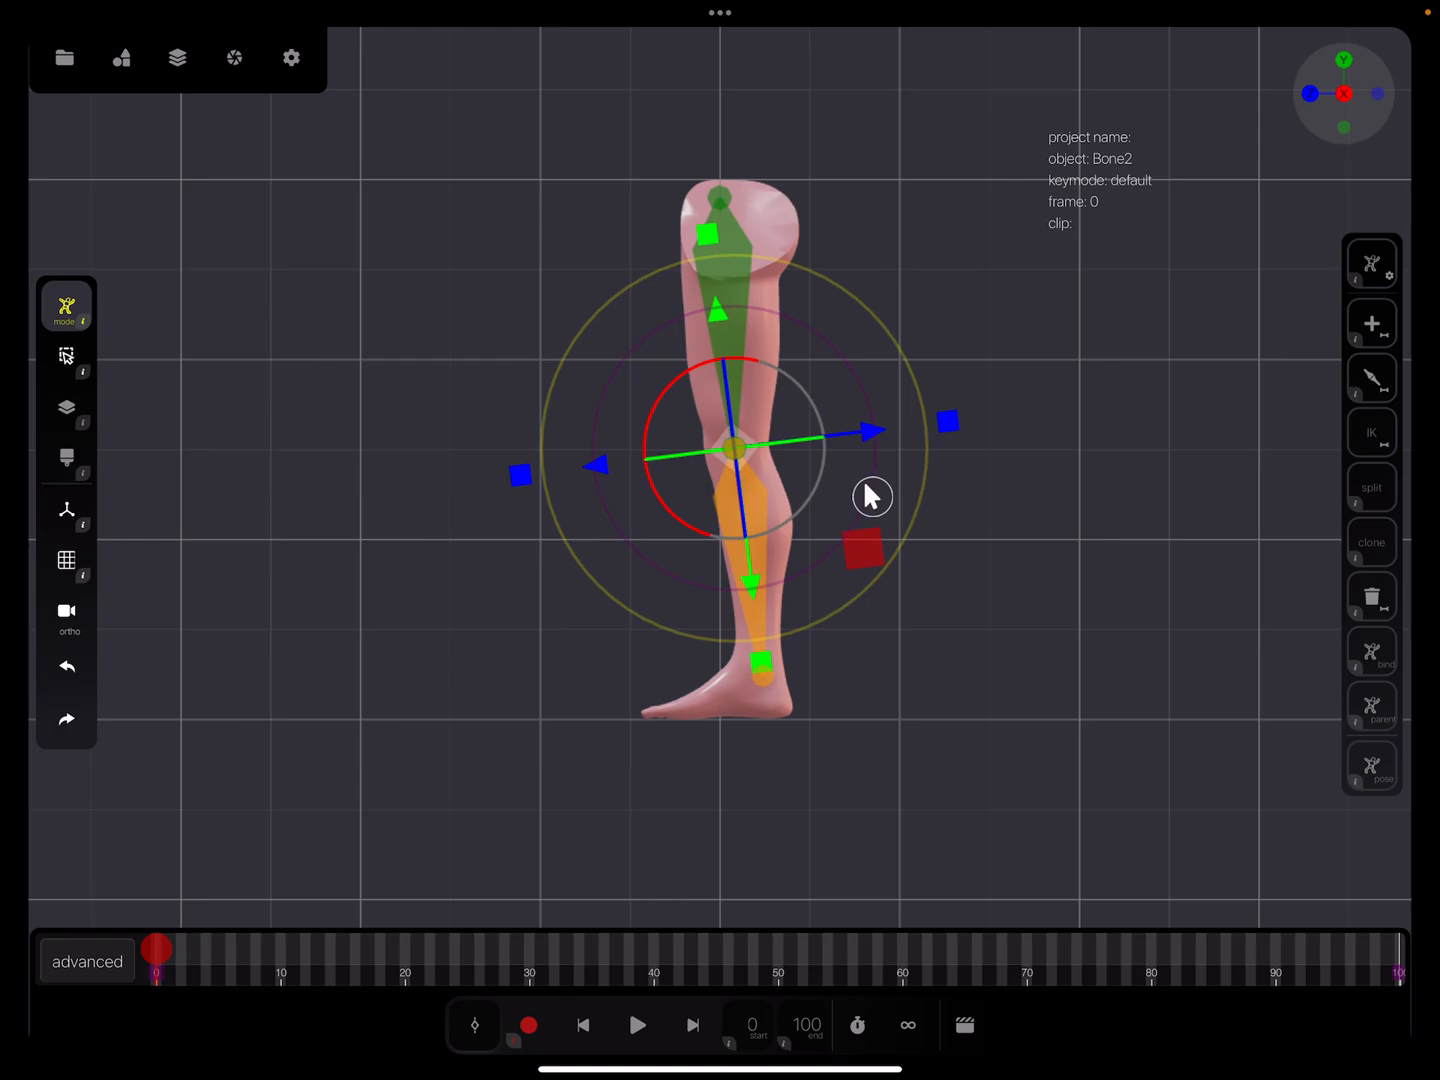
{"action": "mouse_move", "coordinate": [700, 685]}
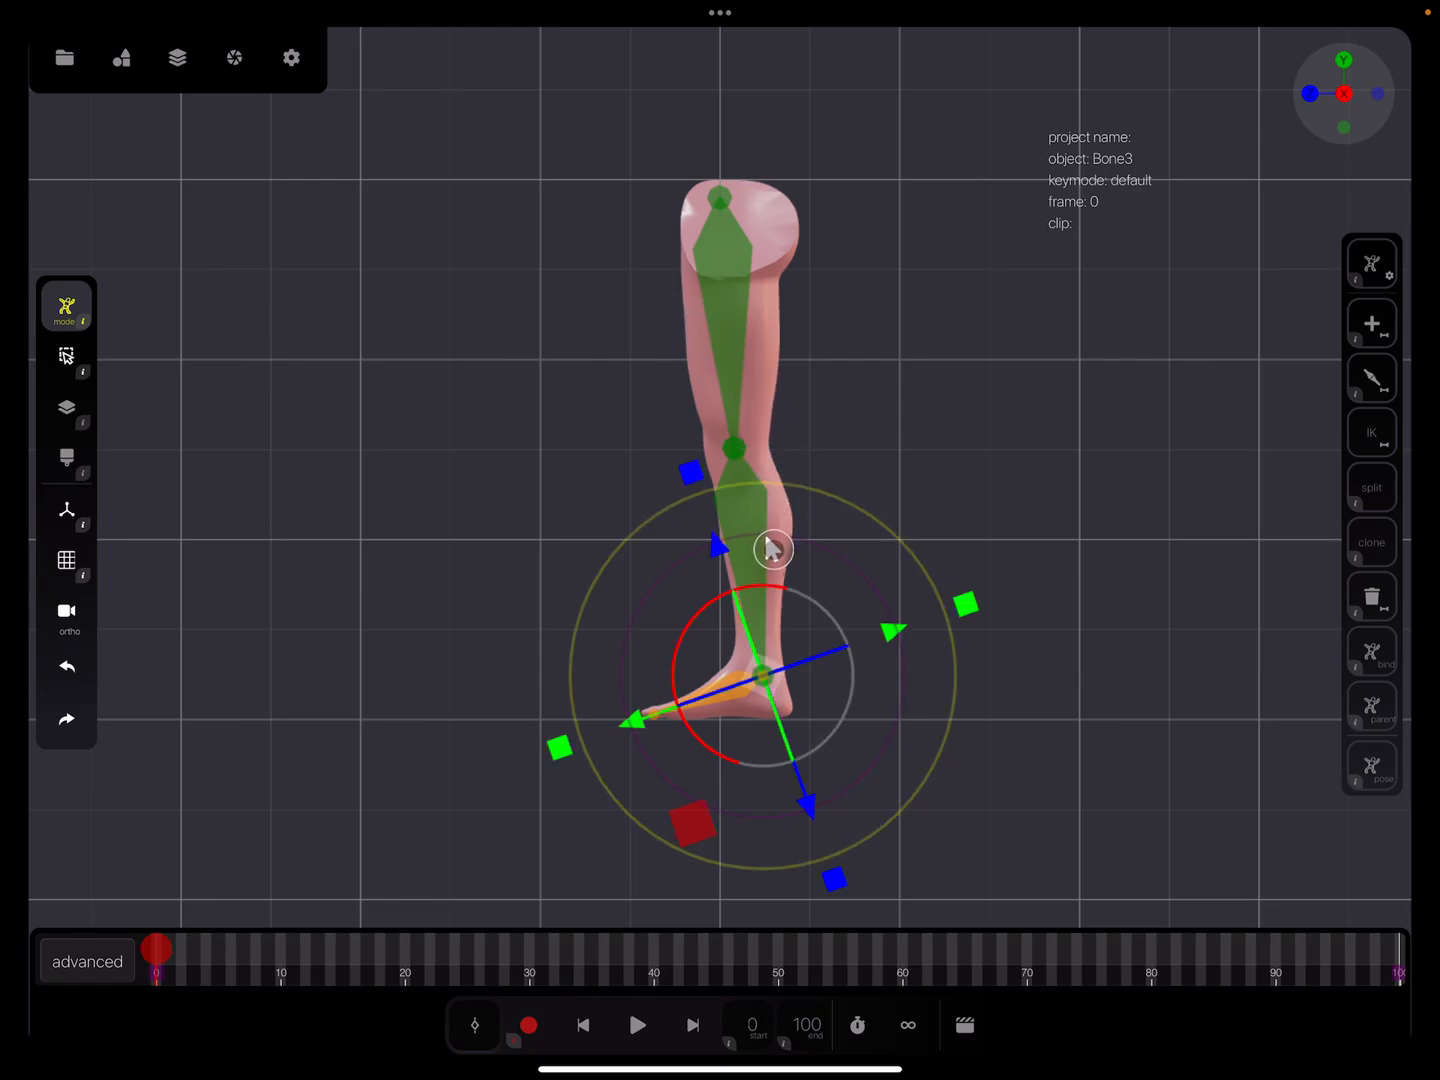
{"action": "mouse_move", "coordinate": [708, 308]}
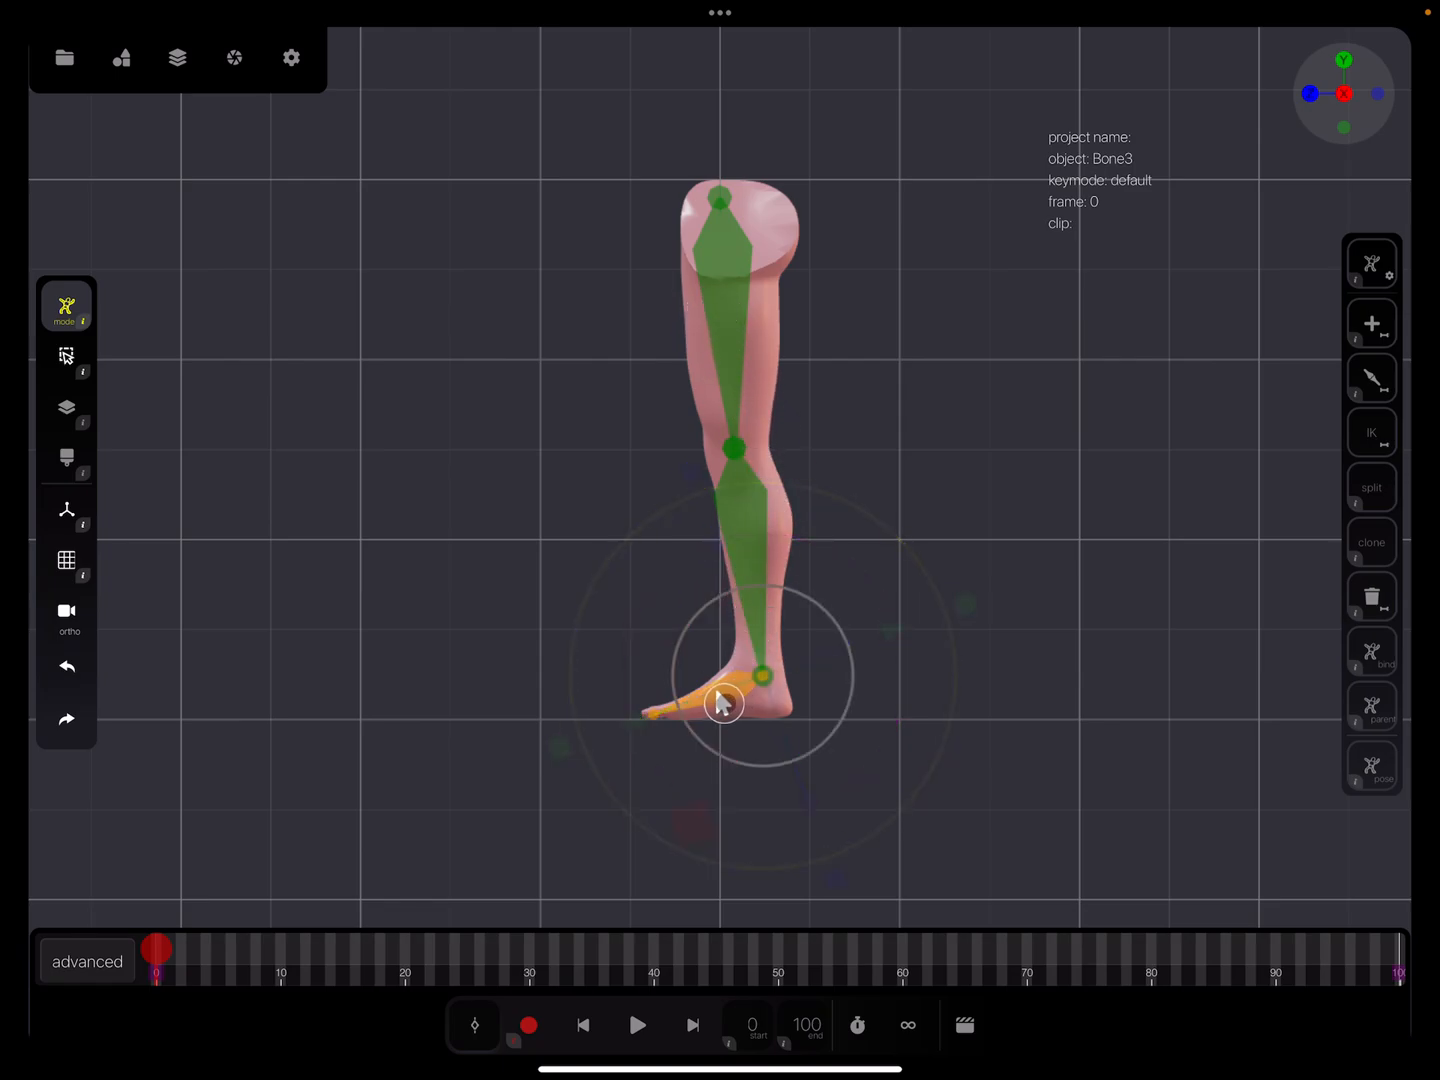
{"action": "left_click", "coordinate": [178, 57]}
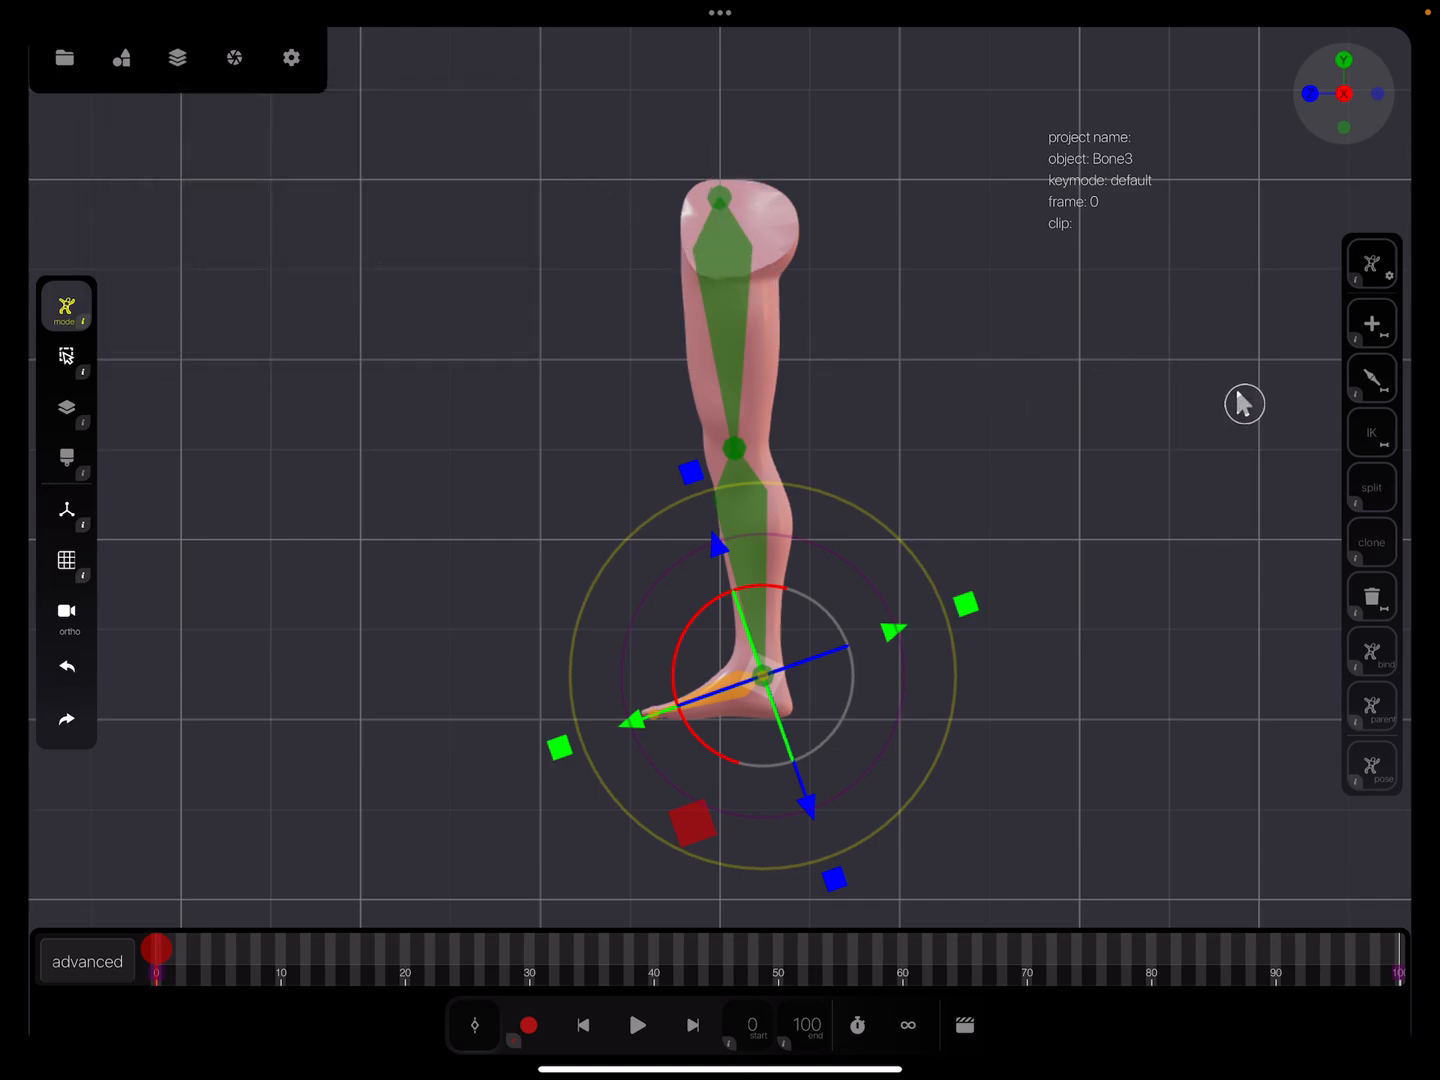
{"action": "mouse_move", "coordinate": [578, 458]}
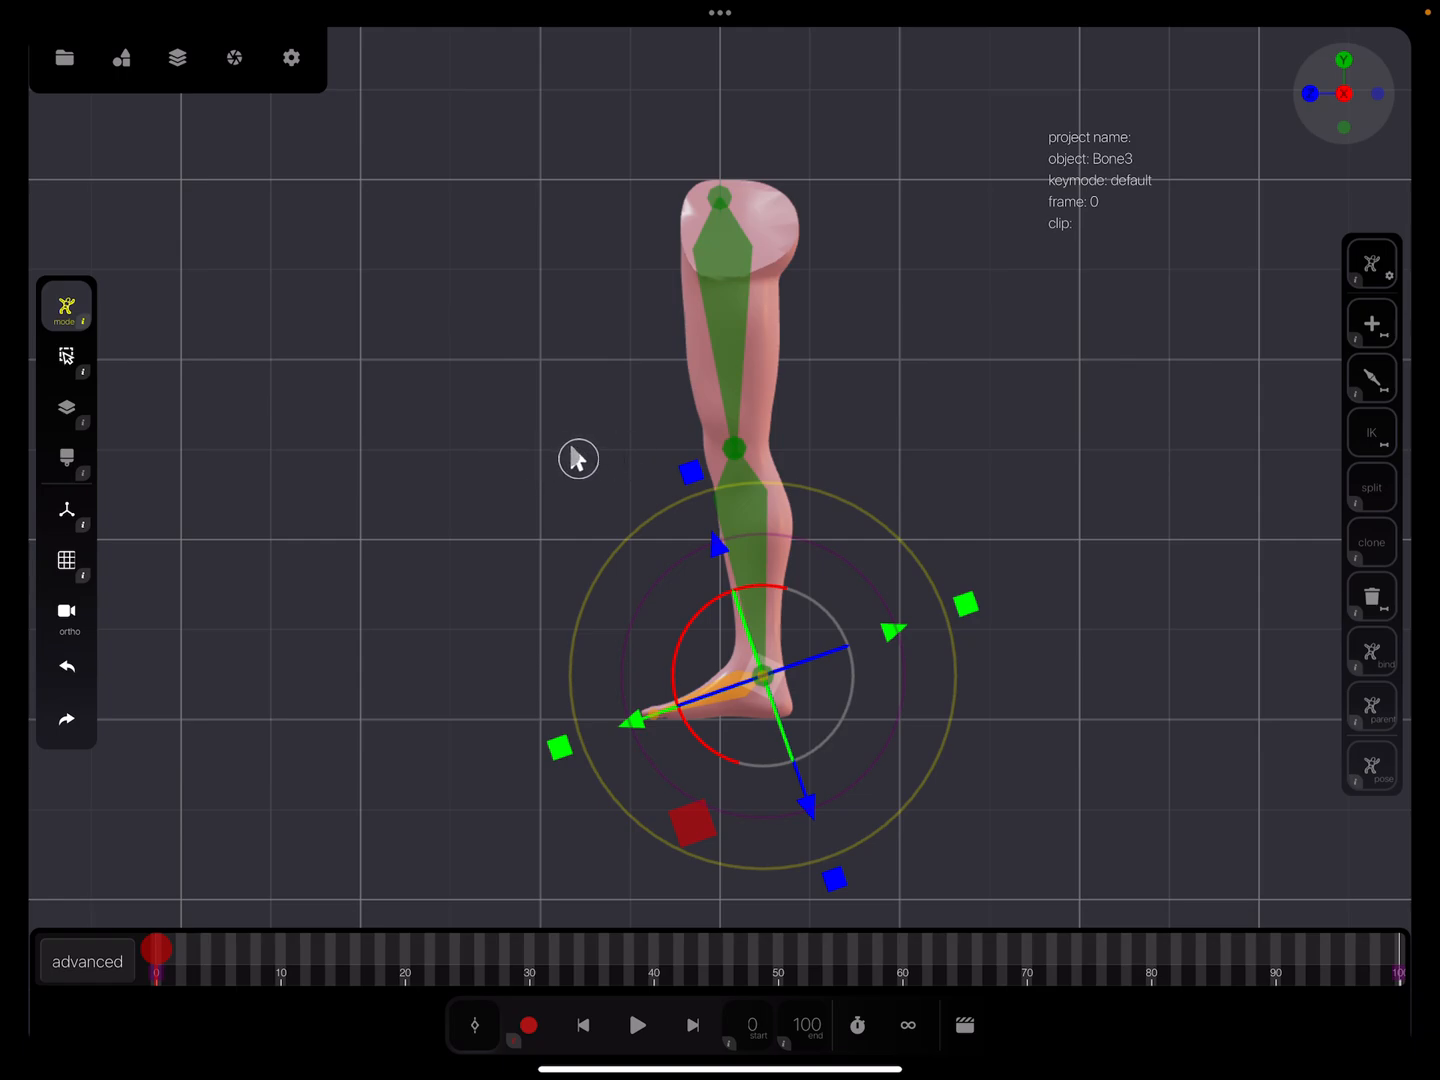
Use the add-bone (+) tool to place Bone4 beside the leg.
{"action": "left_click", "coordinate": [1371, 323]}
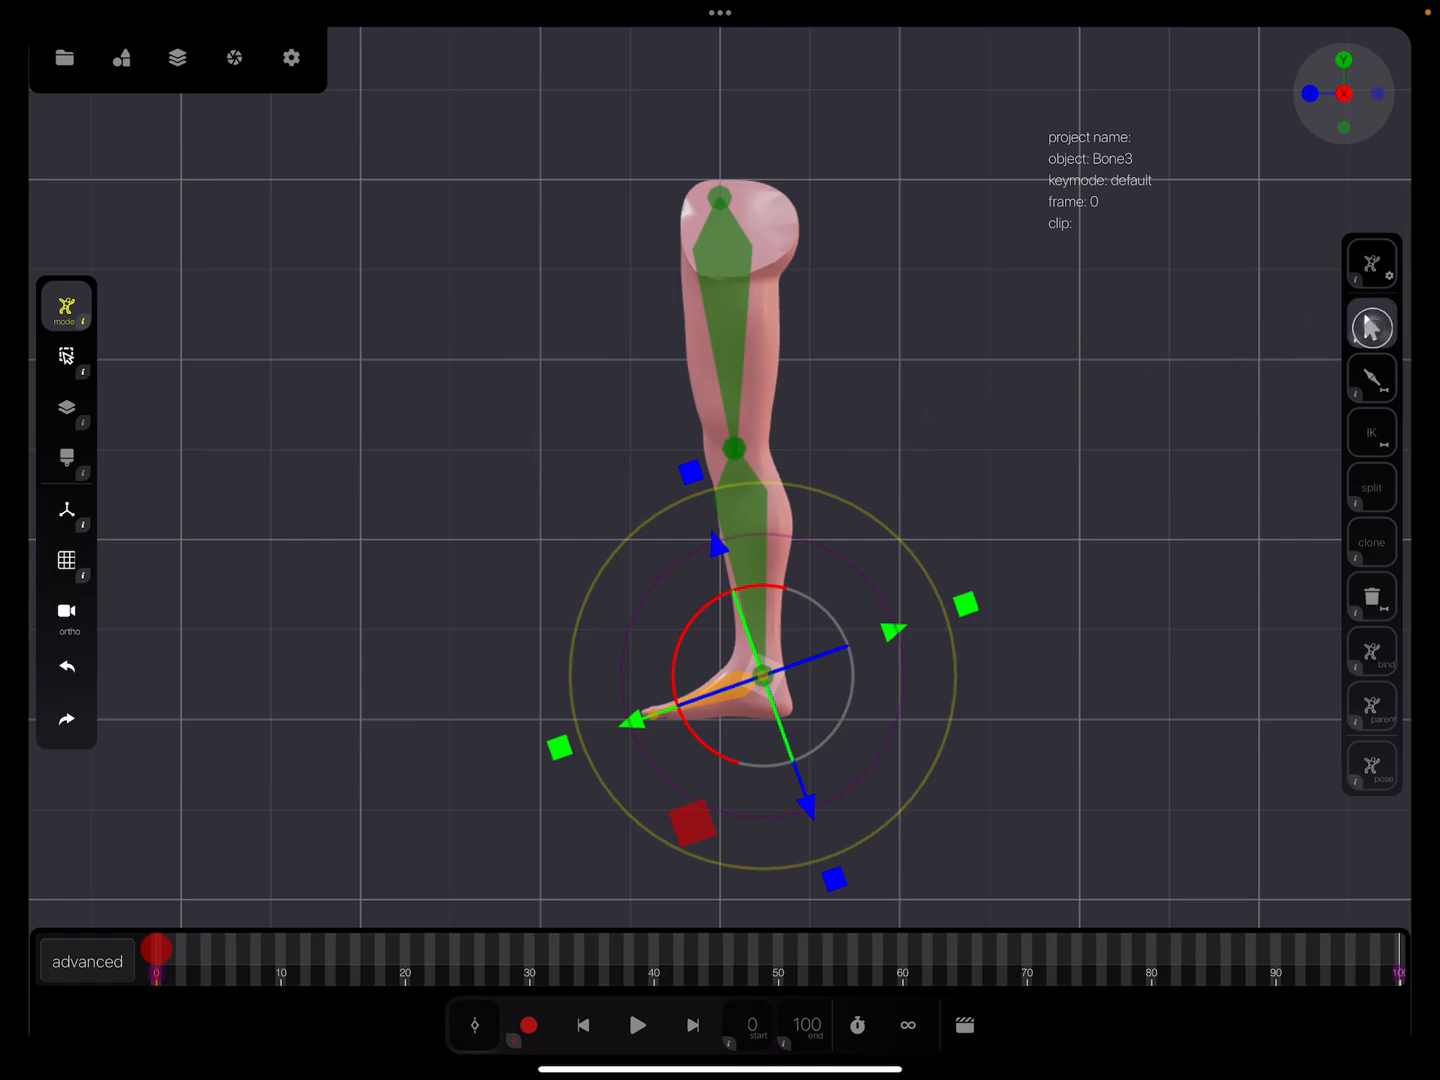
{"action": "mouse_move", "coordinate": [1372, 330]}
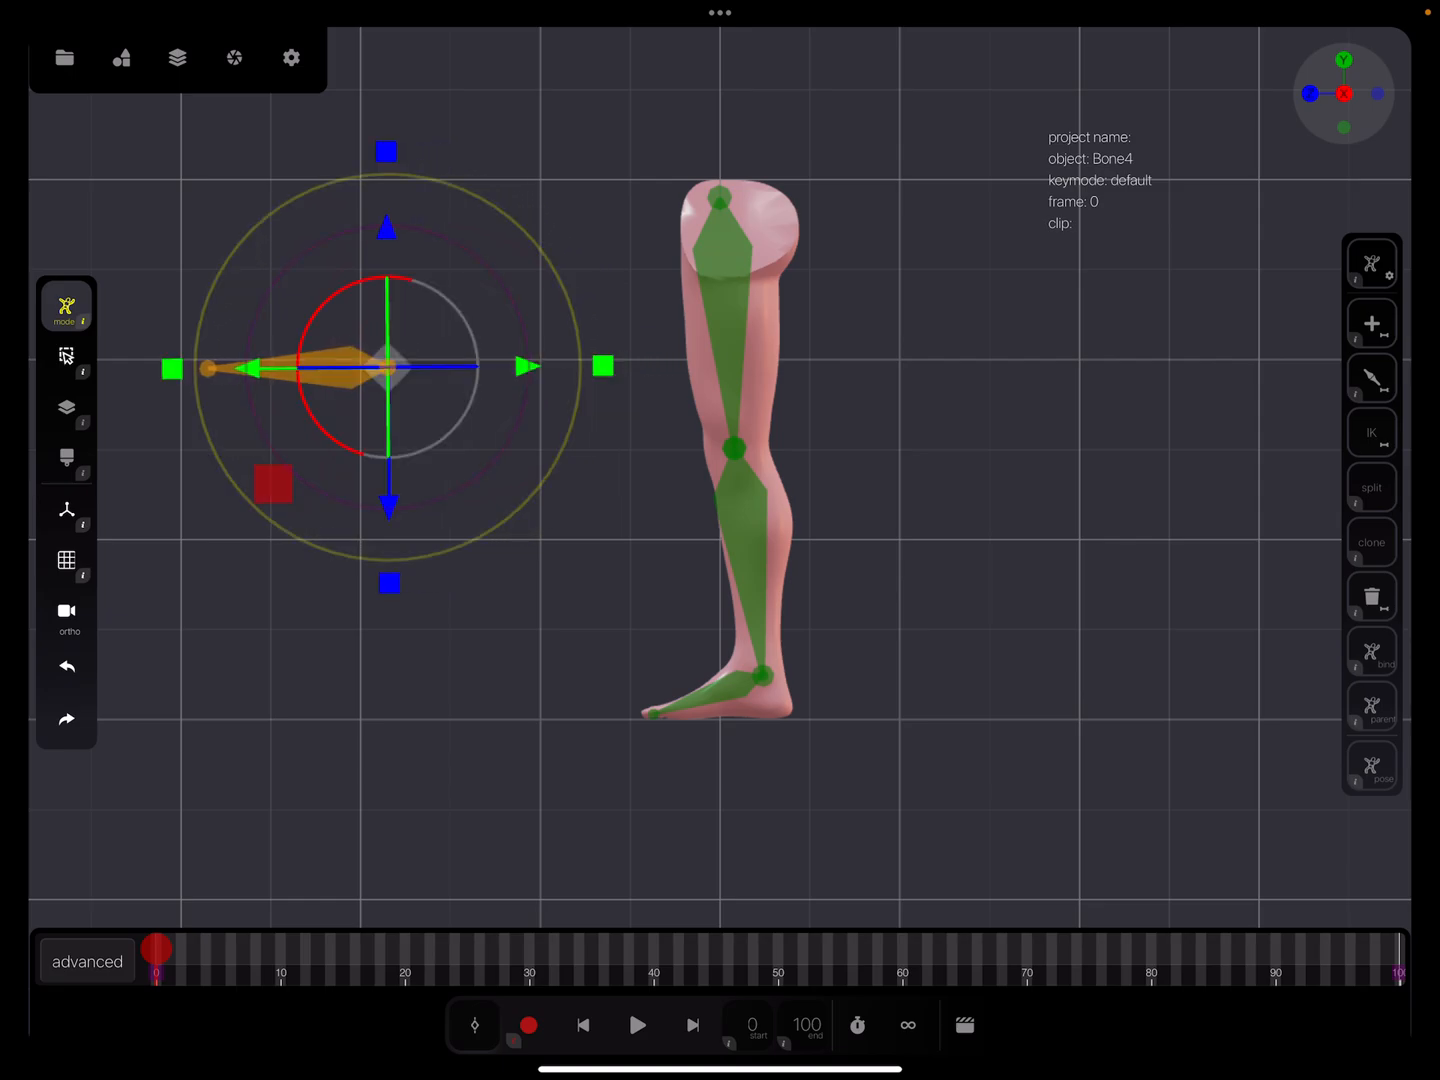
{"action": "mouse_move", "coordinate": [783, 461]}
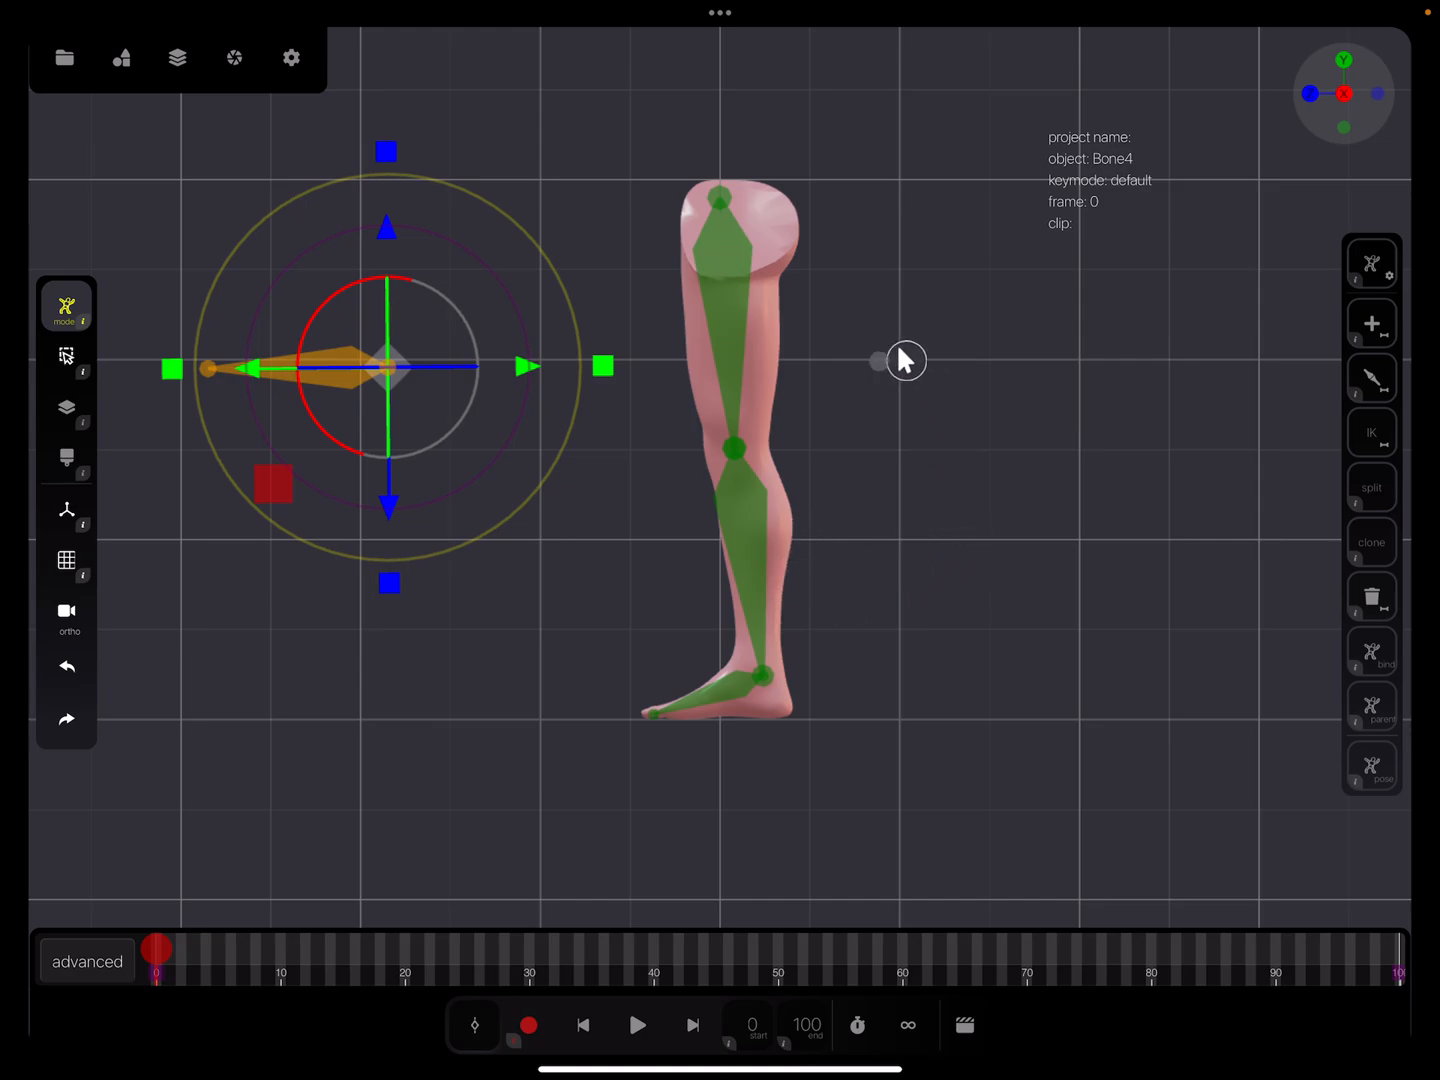
{"action": "mouse_move", "coordinate": [992, 378]}
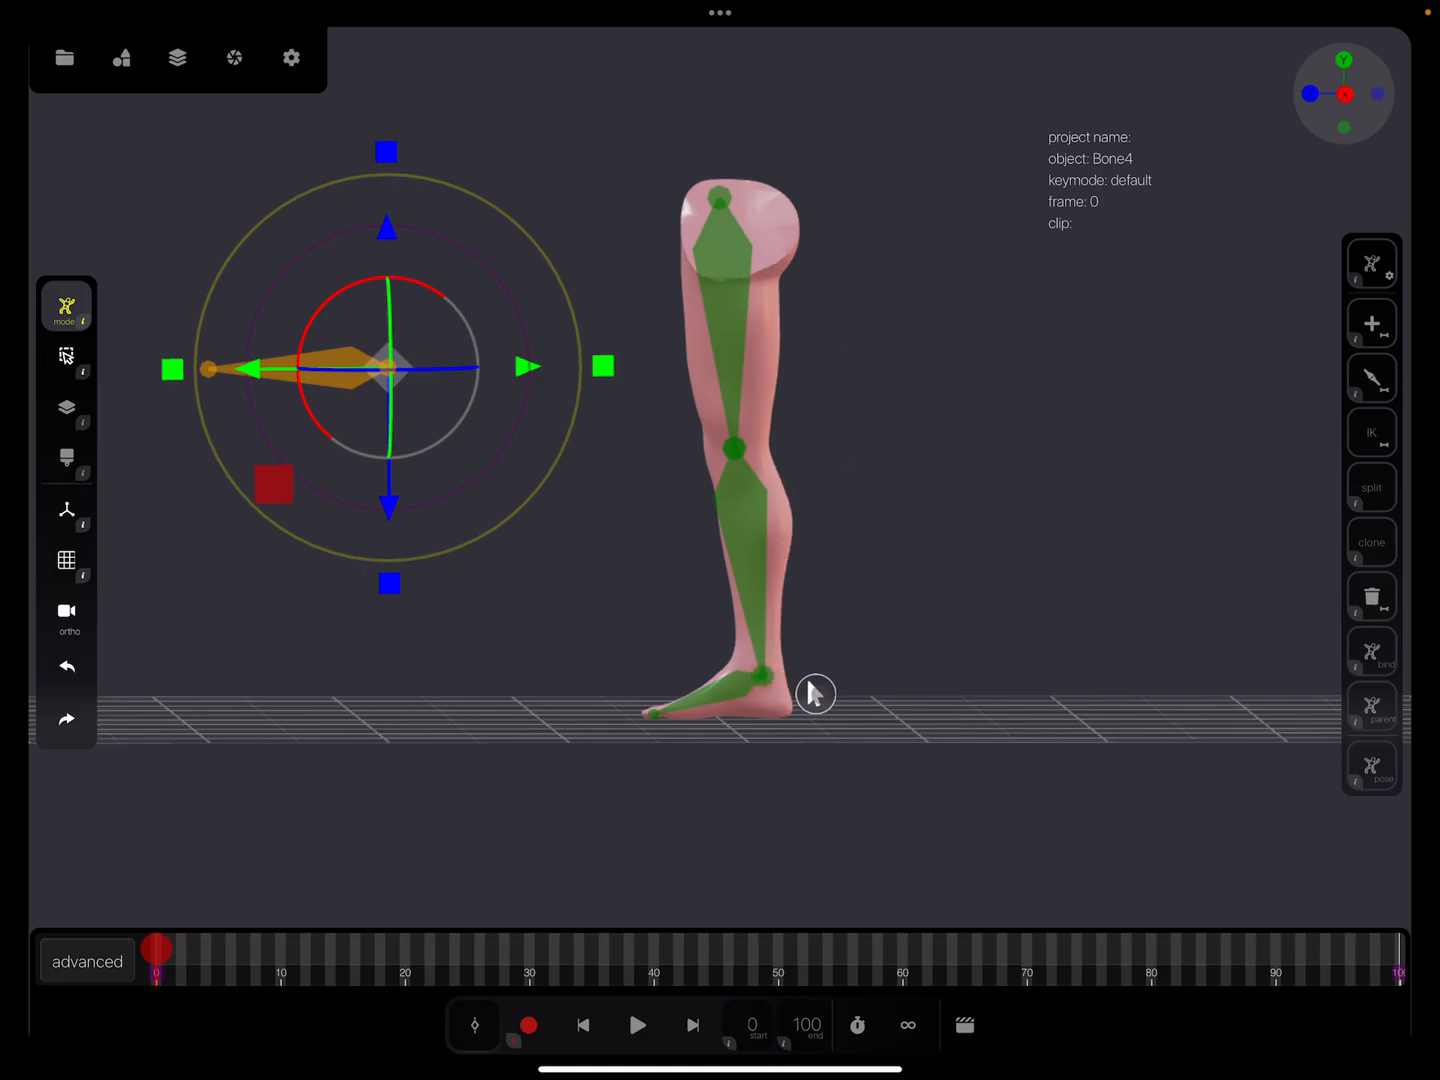
{"action": "mouse_move", "coordinate": [931, 657]}
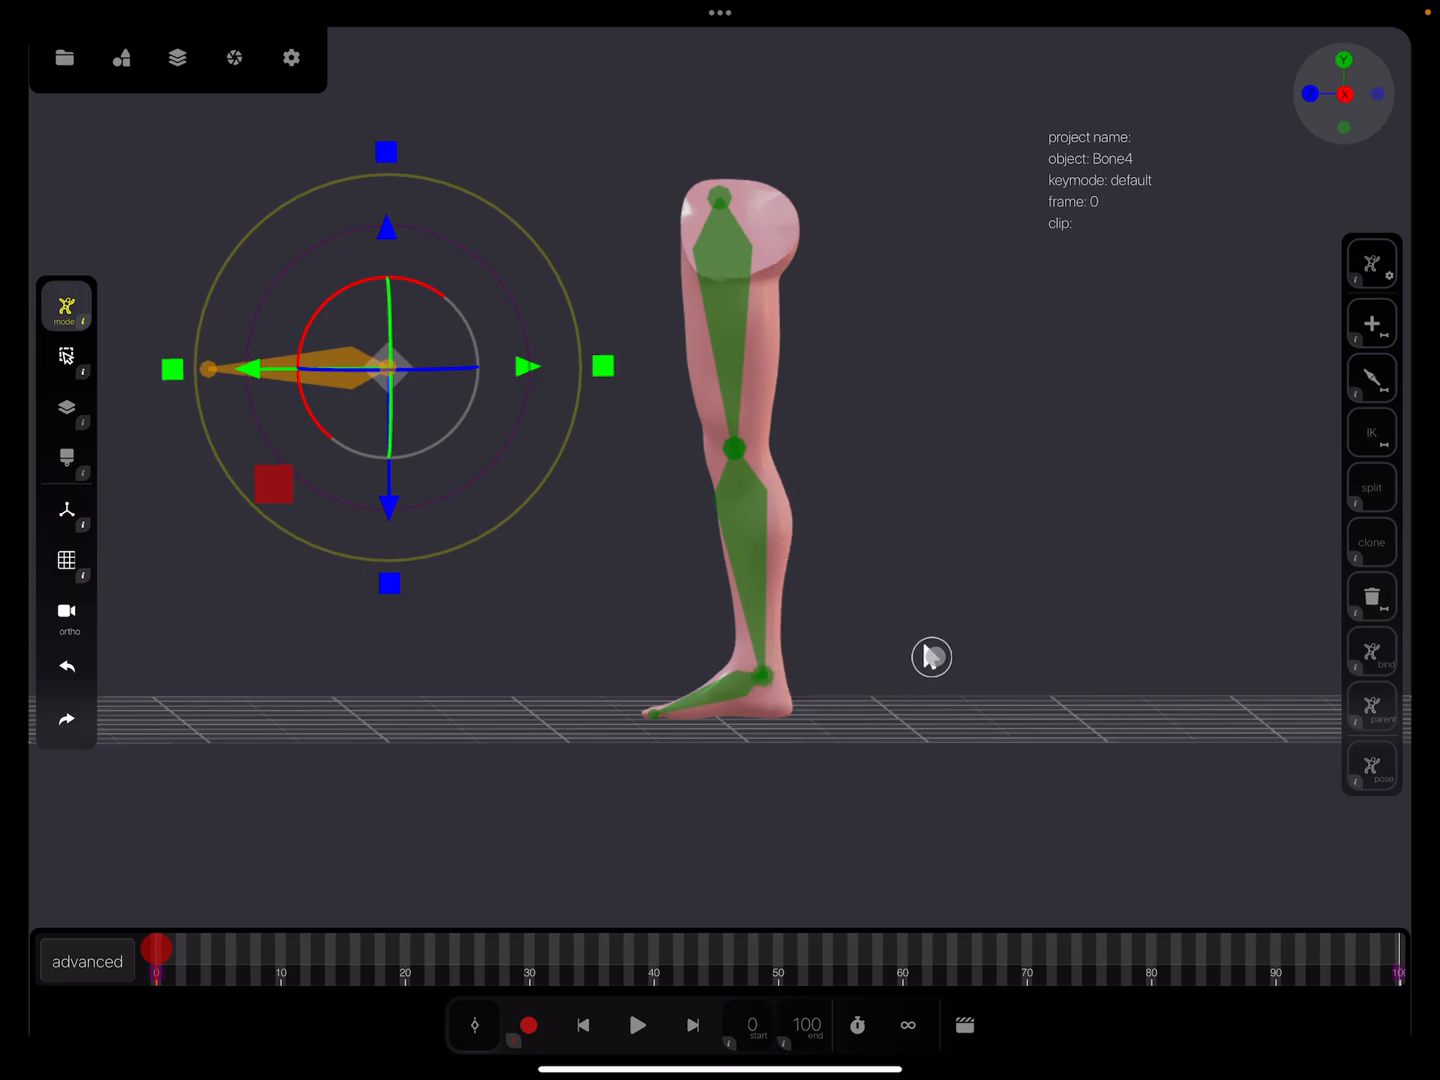
{"action": "mouse_move", "coordinate": [1290, 167]}
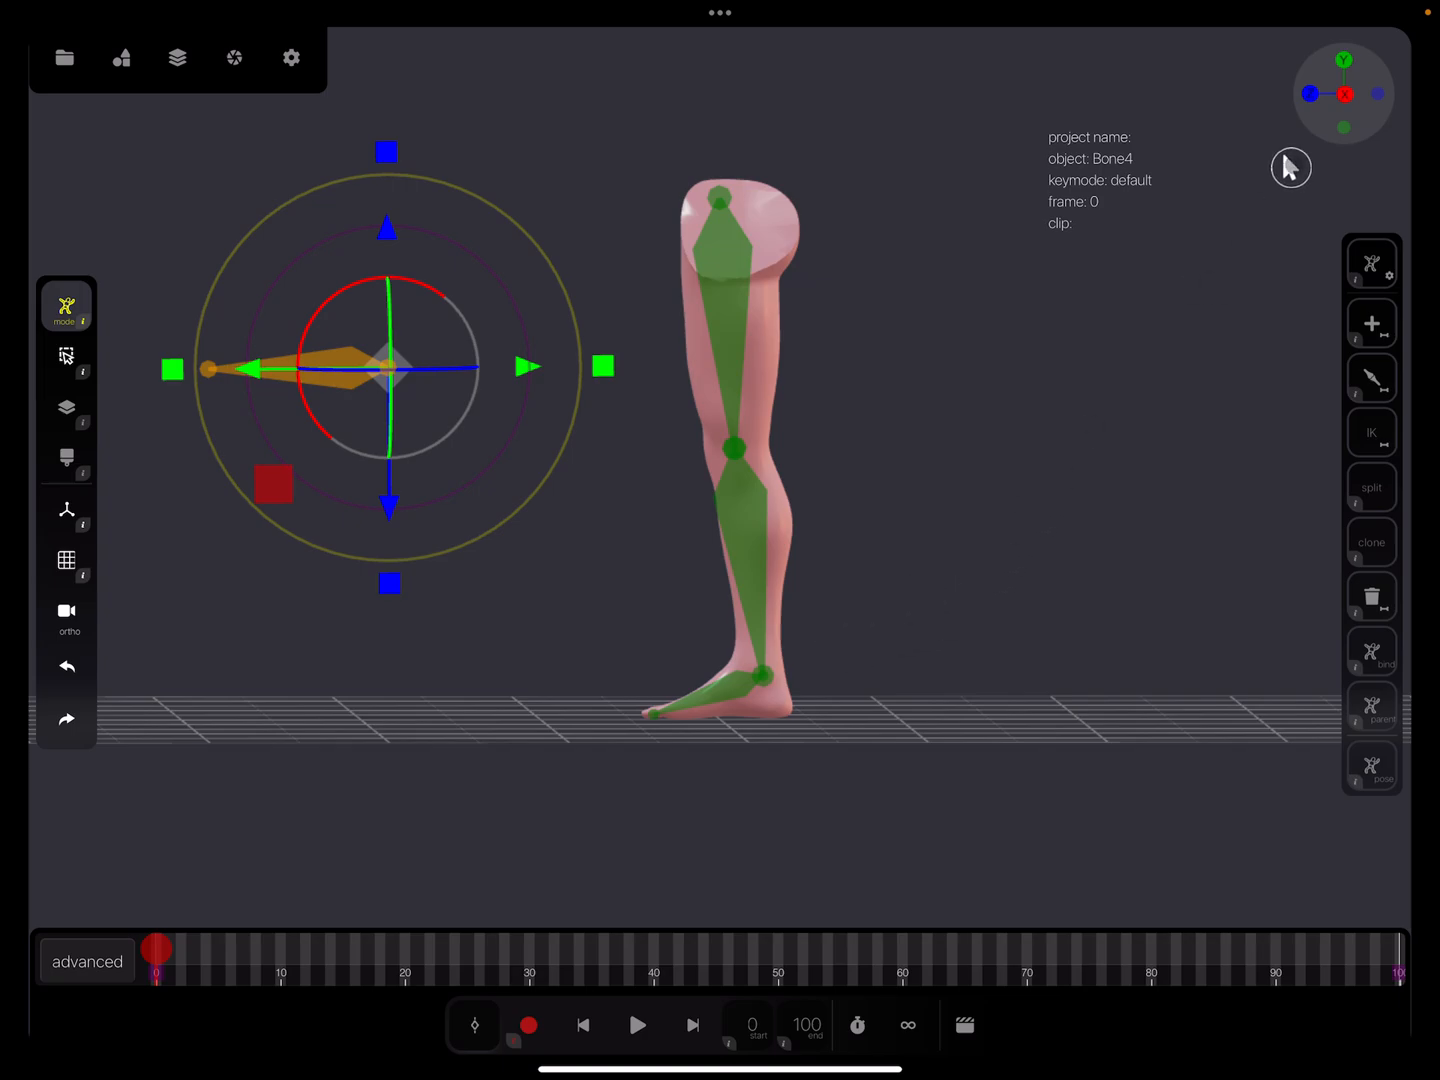
{"action": "mouse_move", "coordinate": [1305, 123]}
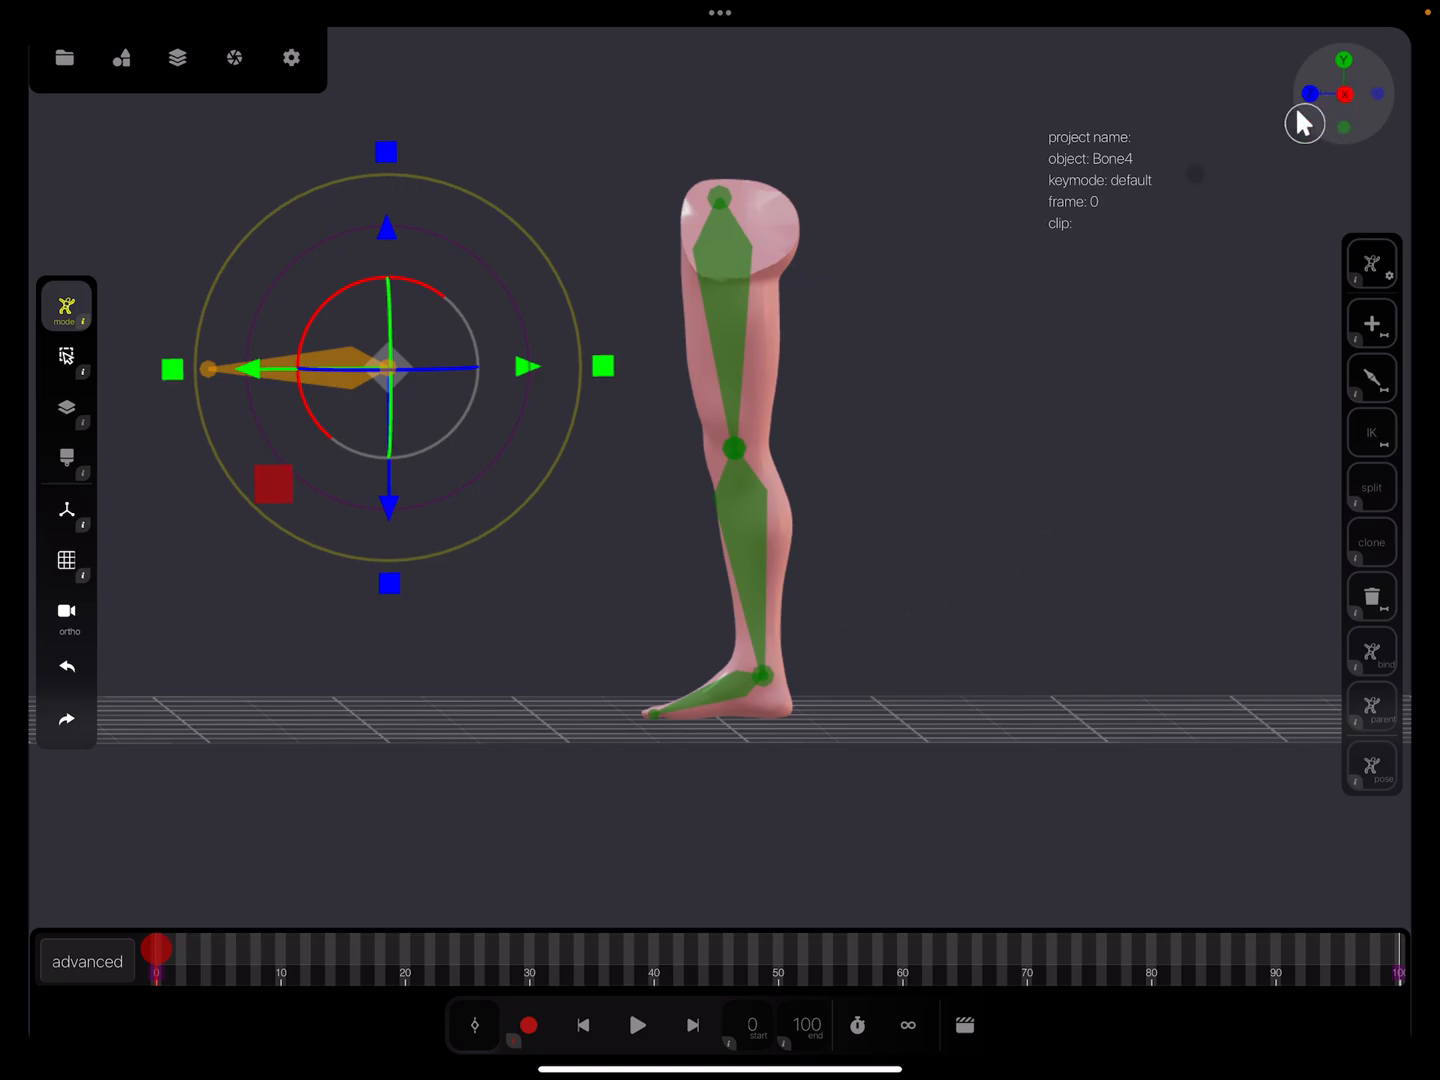
{"action": "mouse_move", "coordinate": [767, 614]}
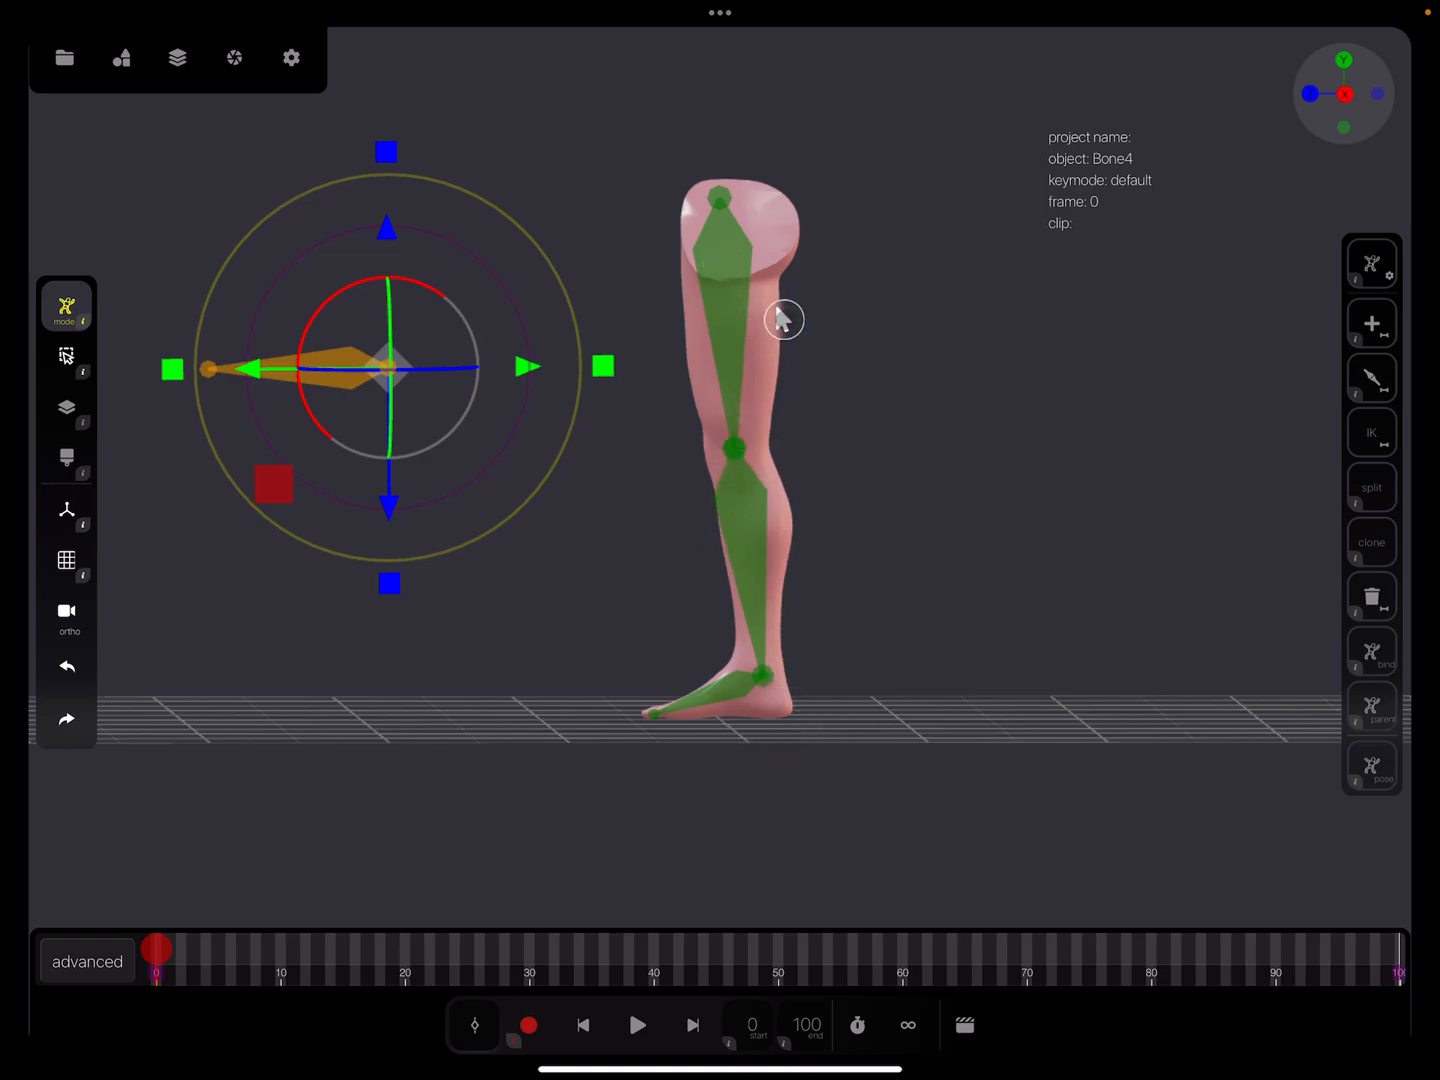
Select the leg mesh, tick it in Layers, and apply Auto-weight/Bind to the skeleton.
{"action": "left_click", "coordinate": [183, 57]}
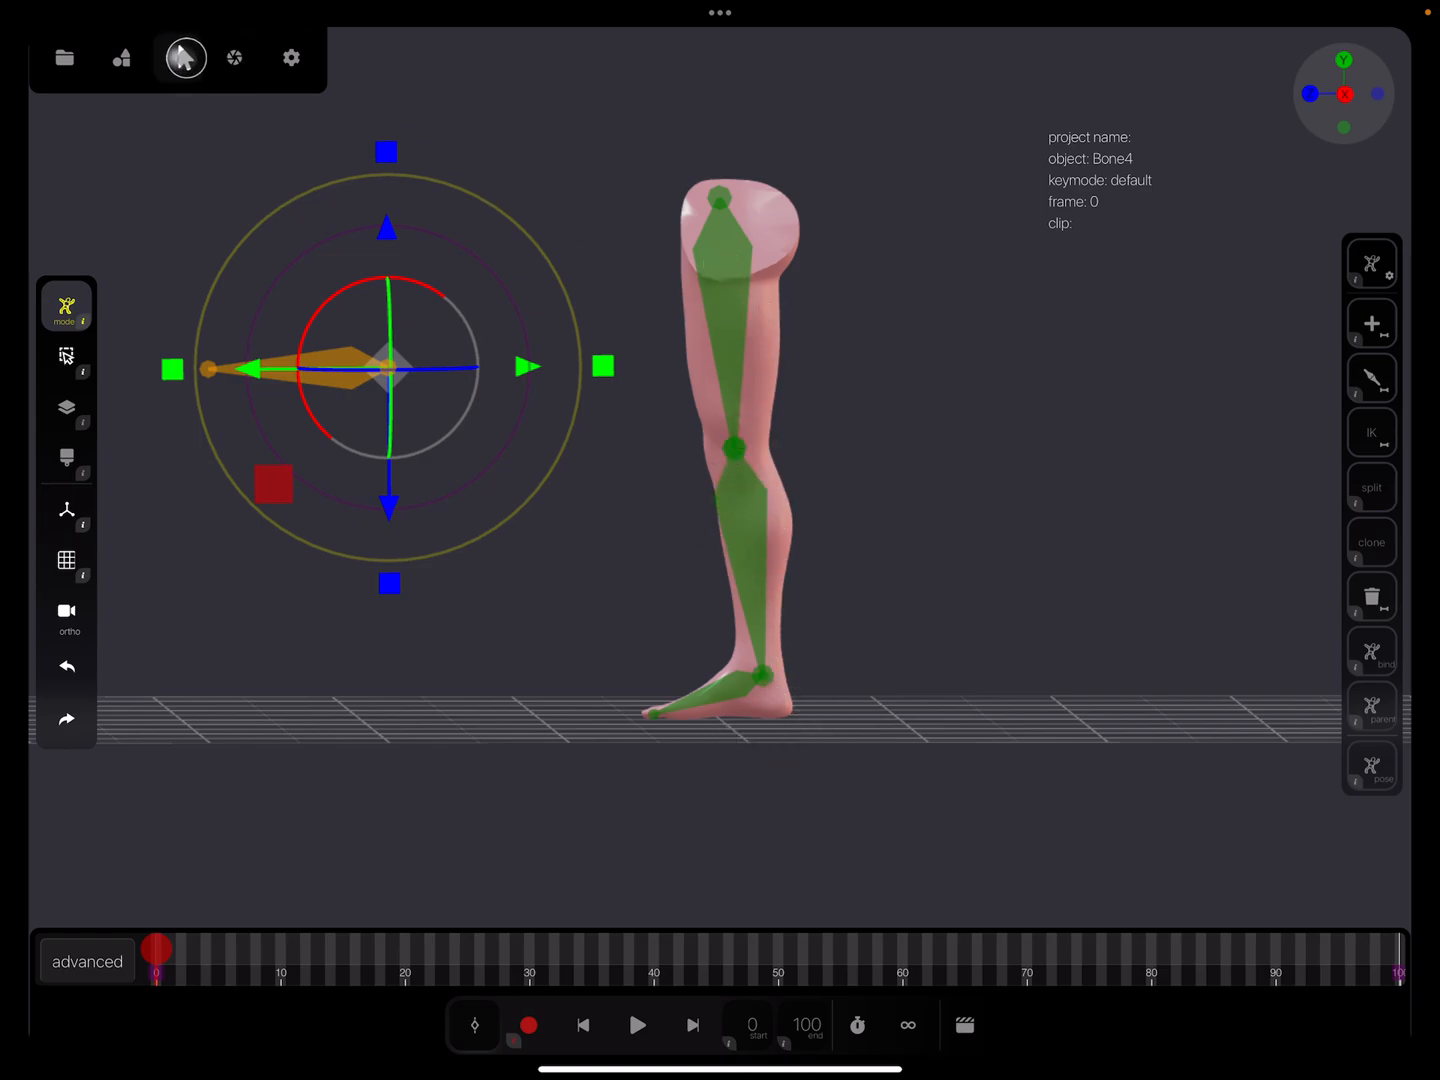
{"action": "left_click", "coordinate": [178, 57]}
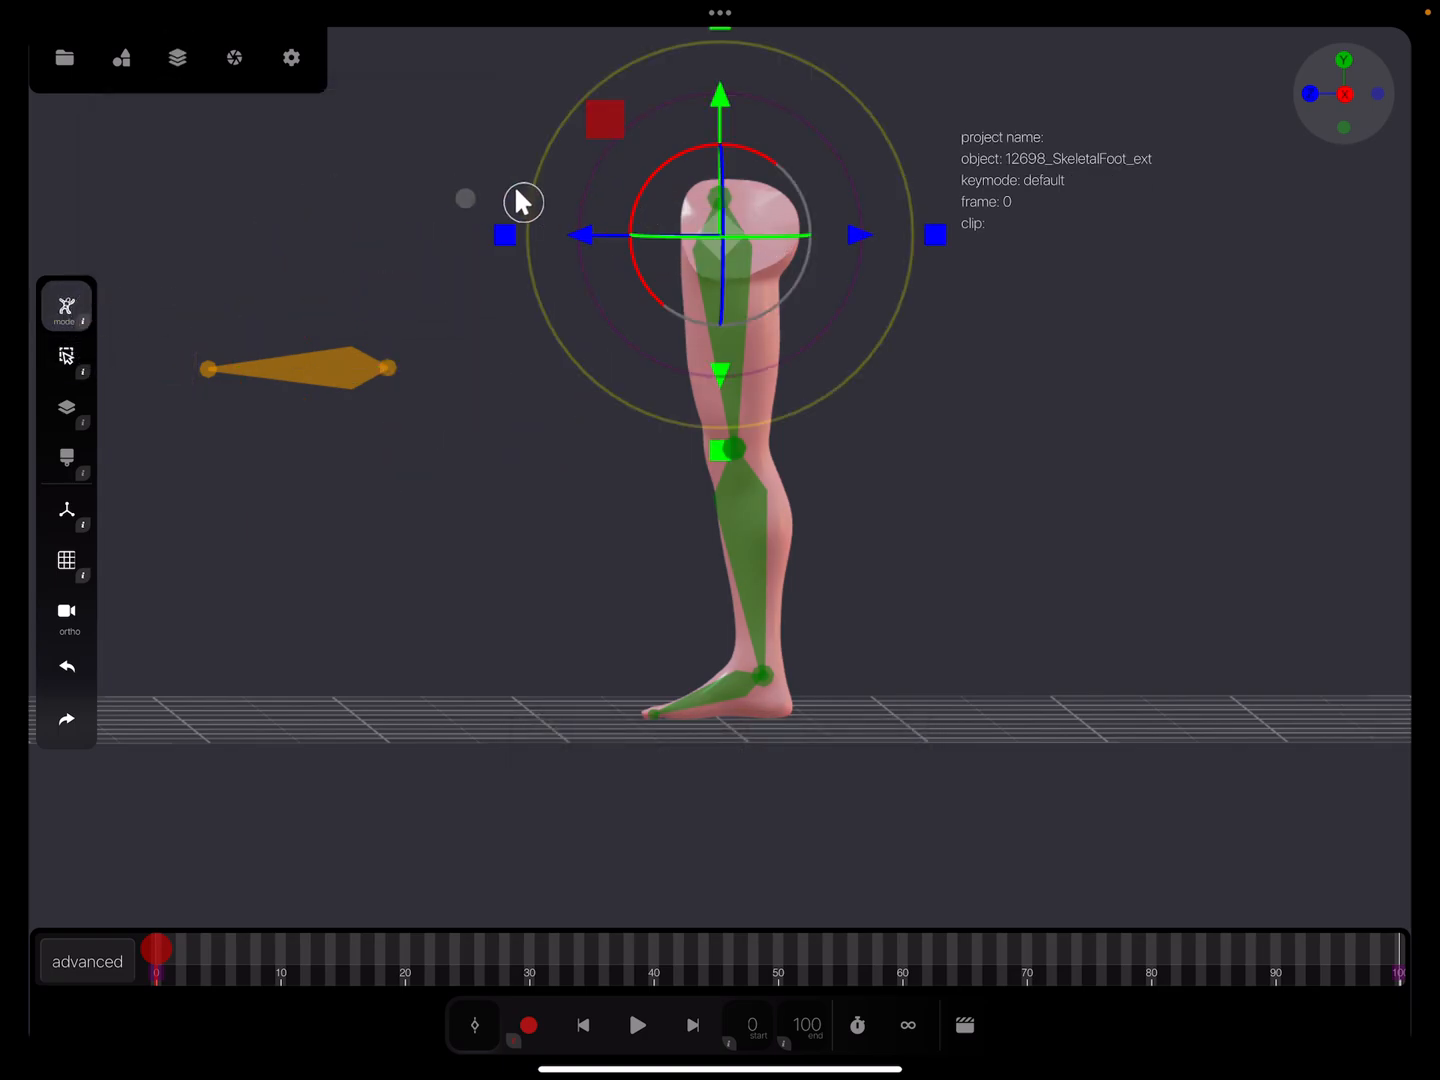
{"action": "left_click", "coordinate": [177, 57]}
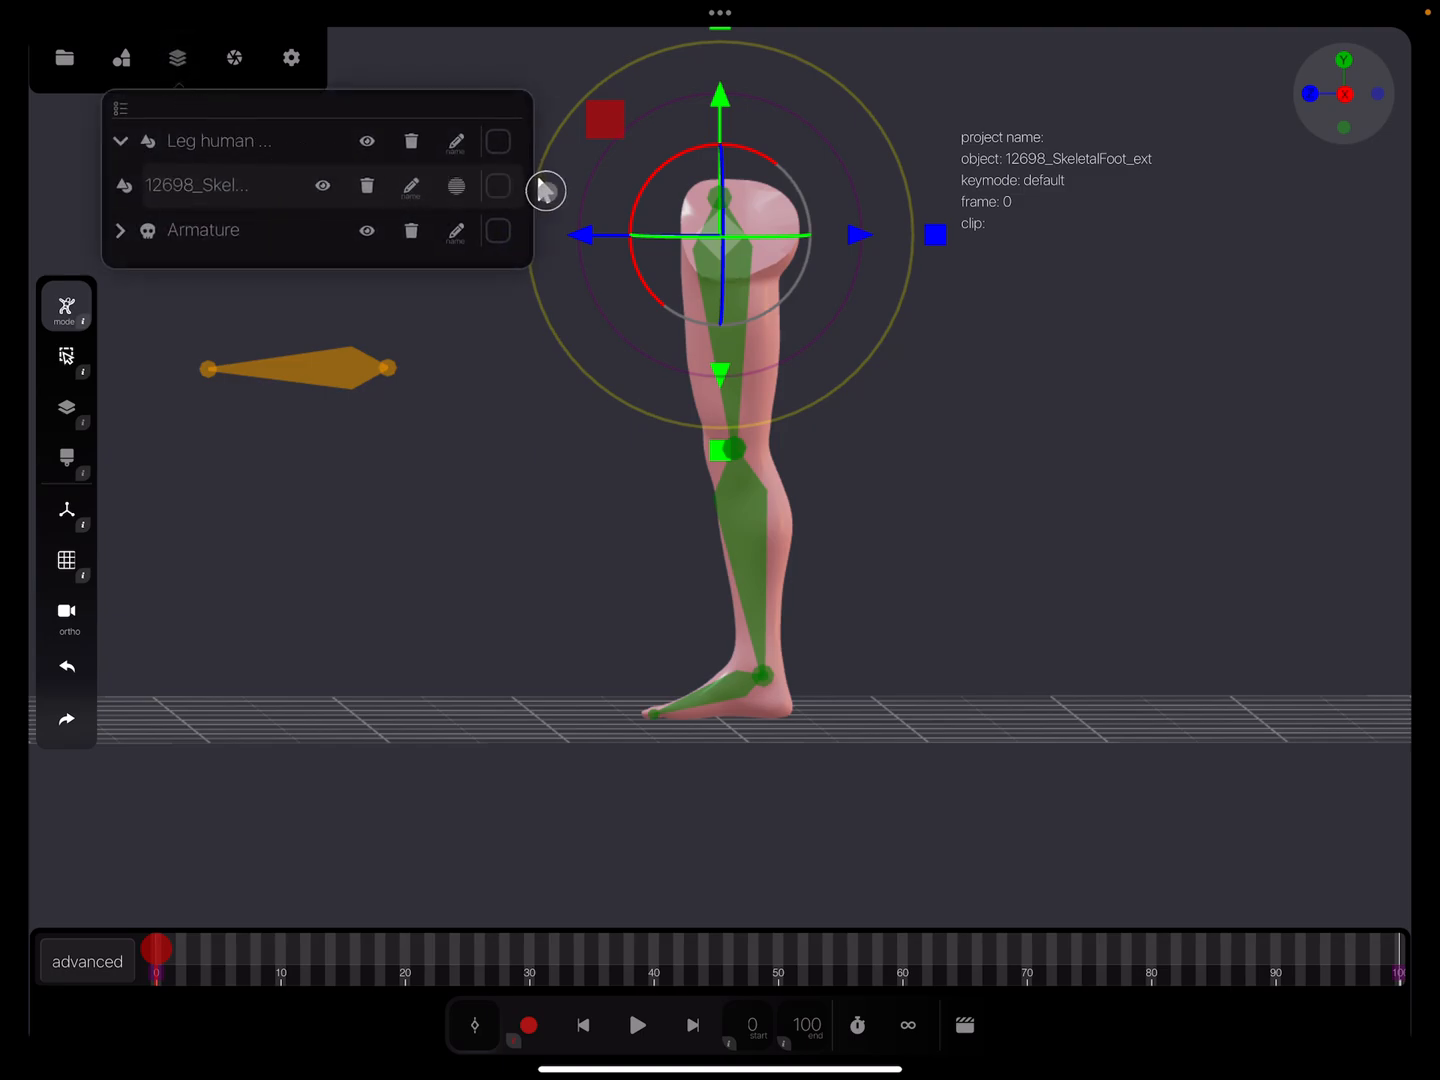
{"action": "left_click", "coordinate": [497, 185]}
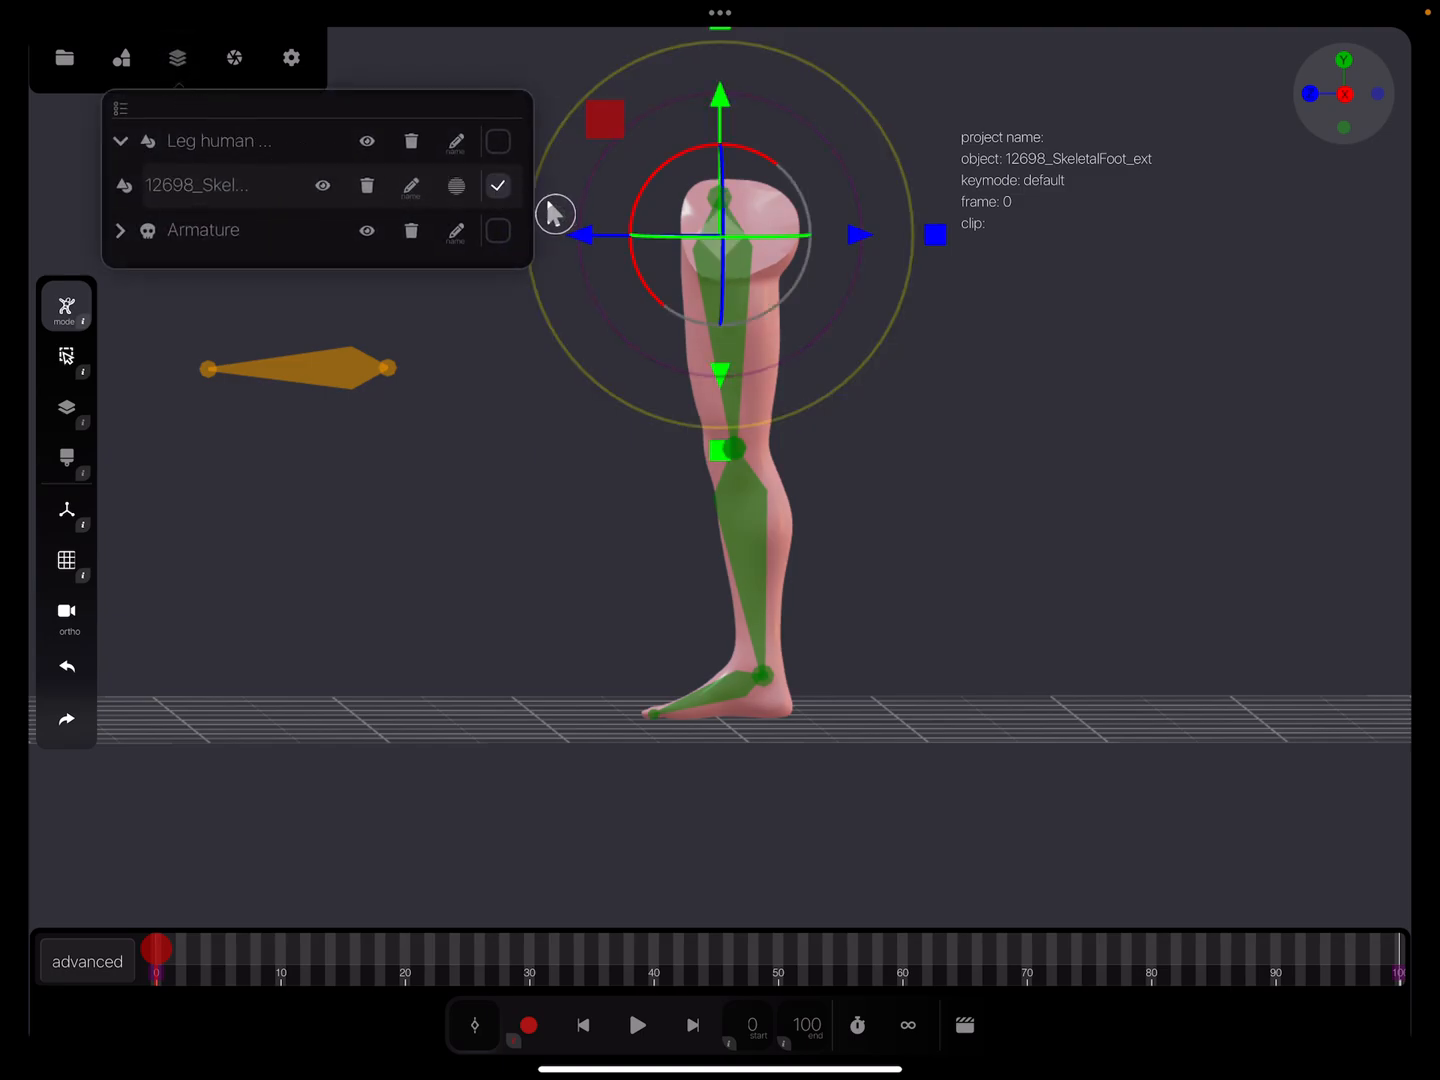
{"action": "left_click", "coordinate": [66, 306]}
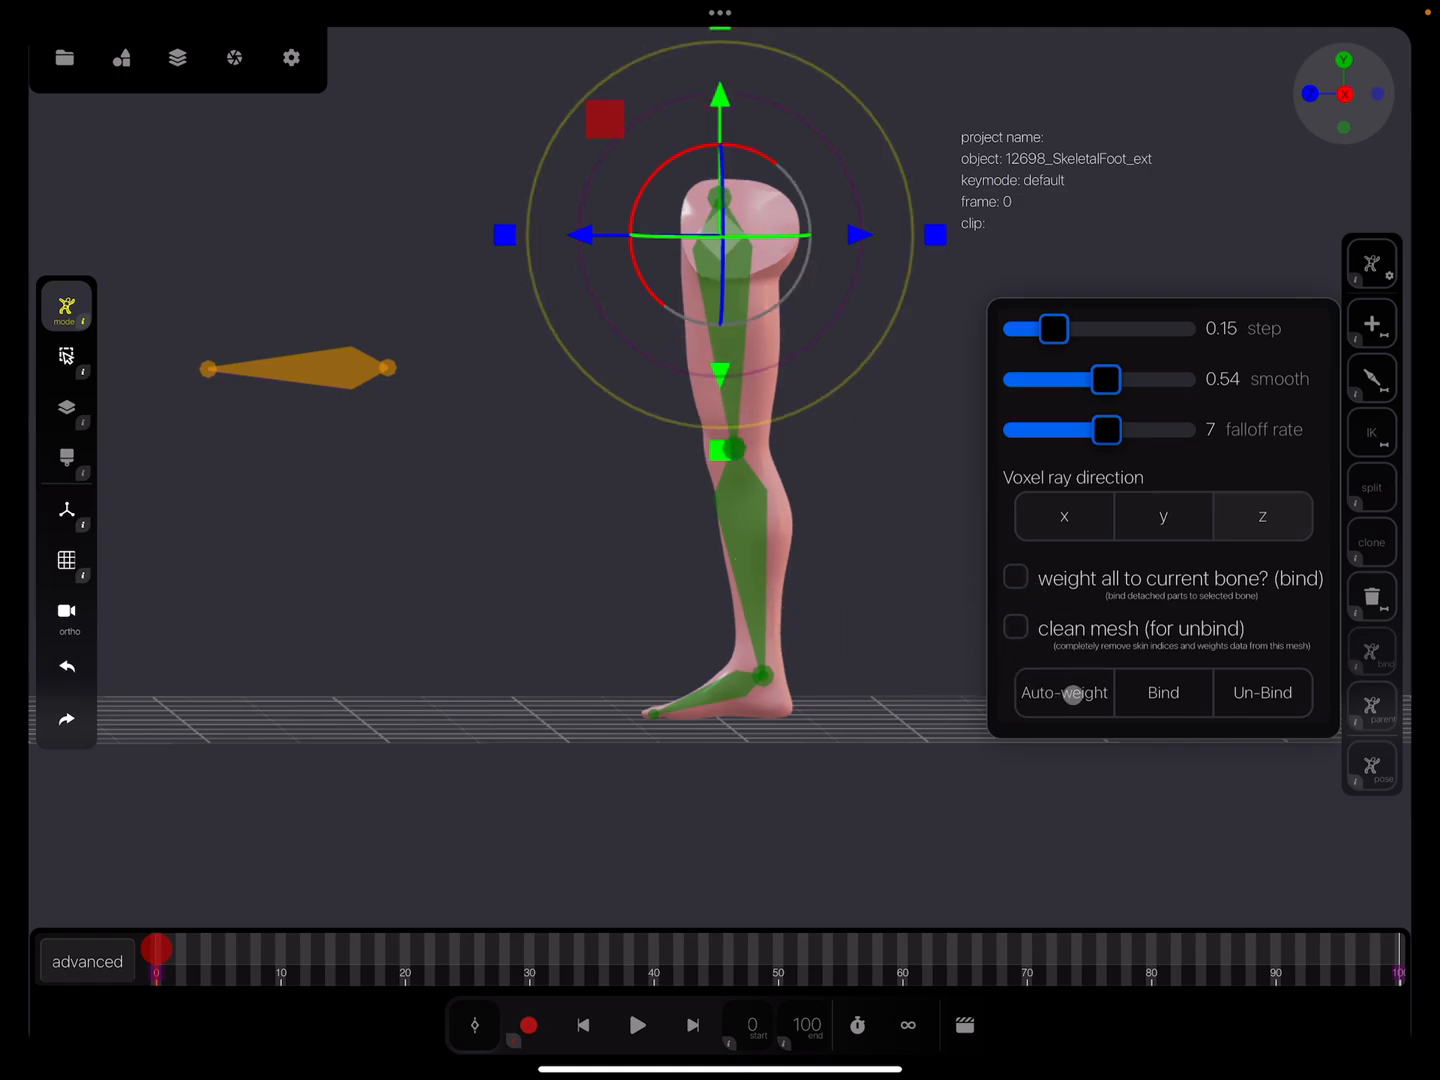
{"action": "left_click", "coordinate": [1063, 692]}
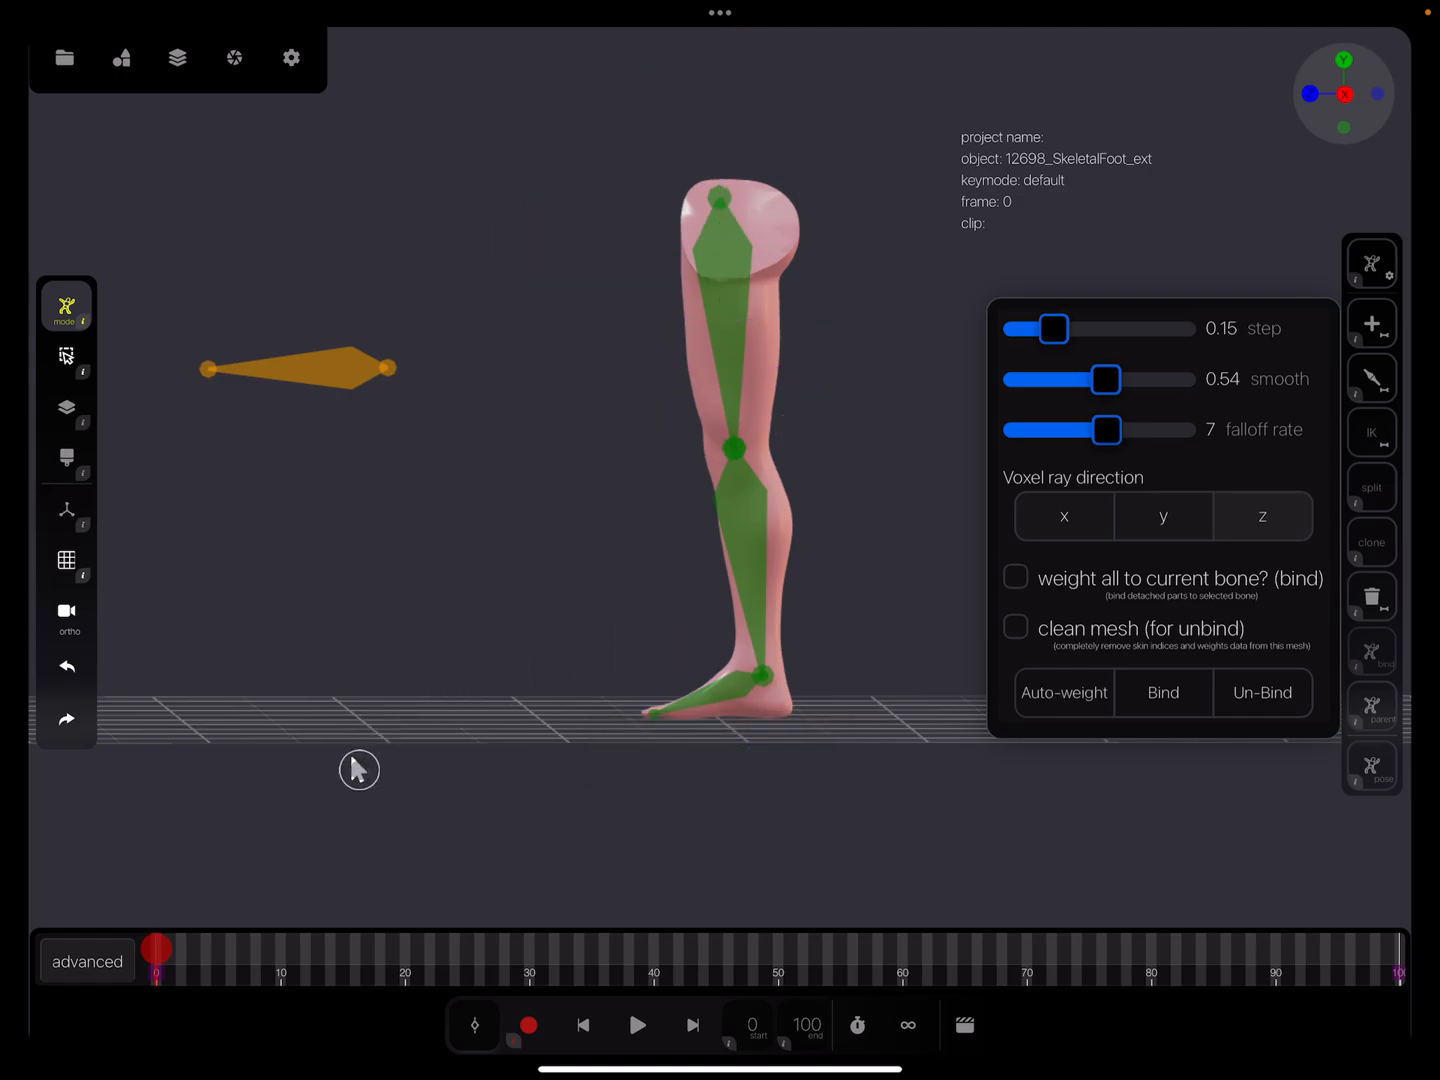
{"action": "left_click", "coordinate": [727, 207]}
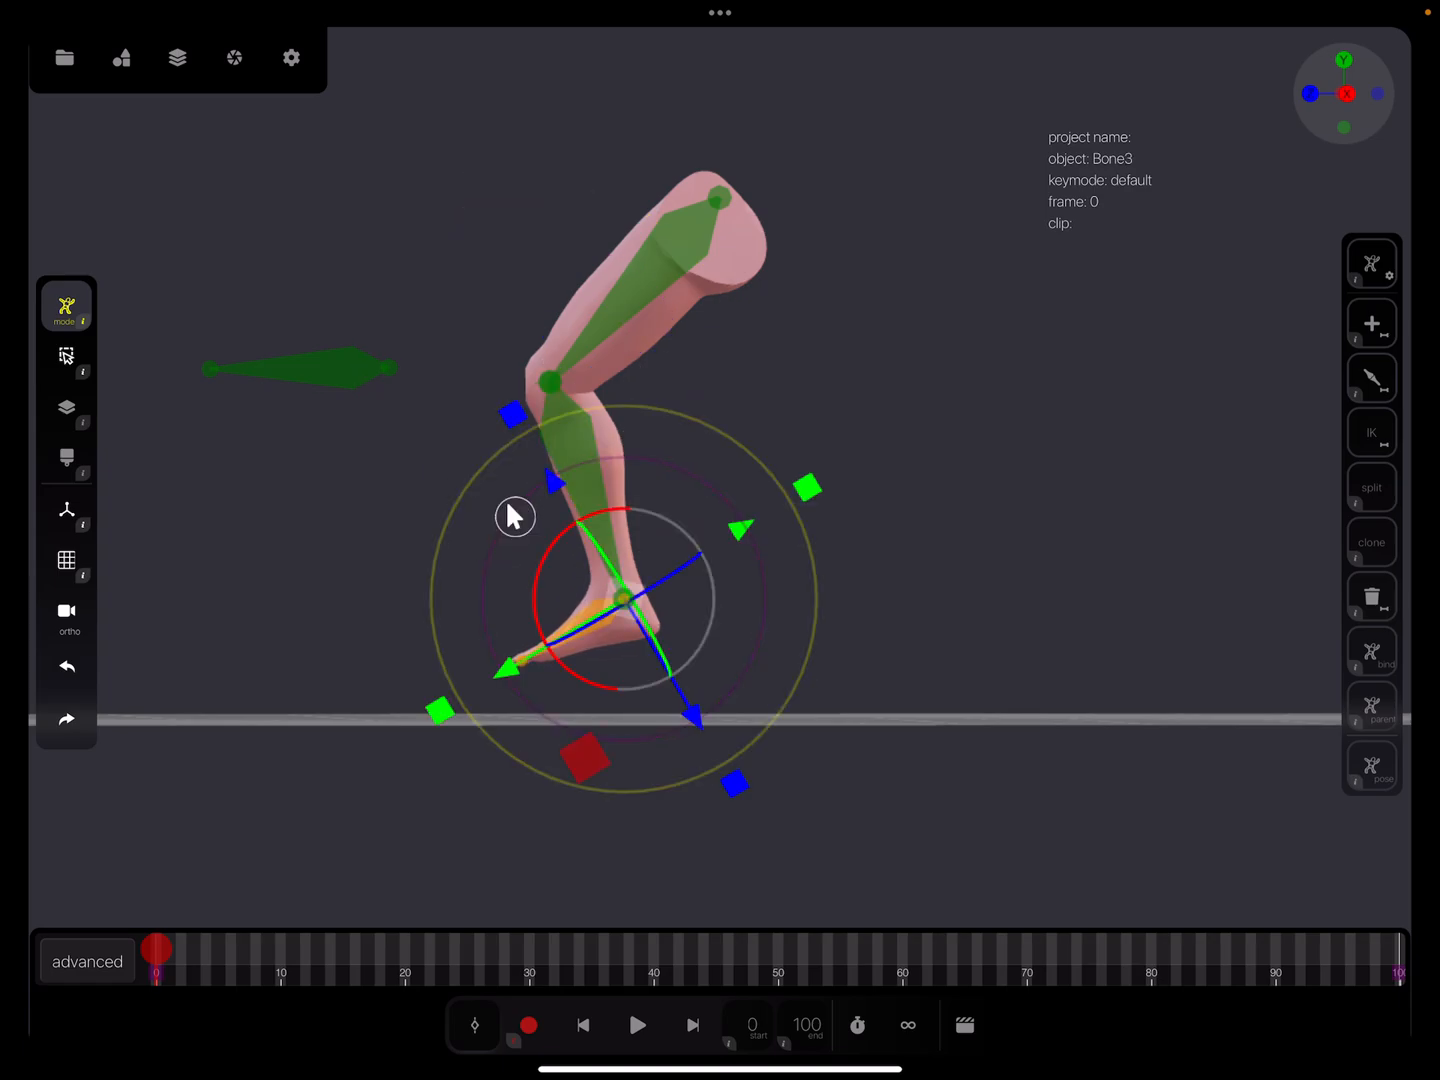
{"action": "left_click", "coordinate": [66, 665]}
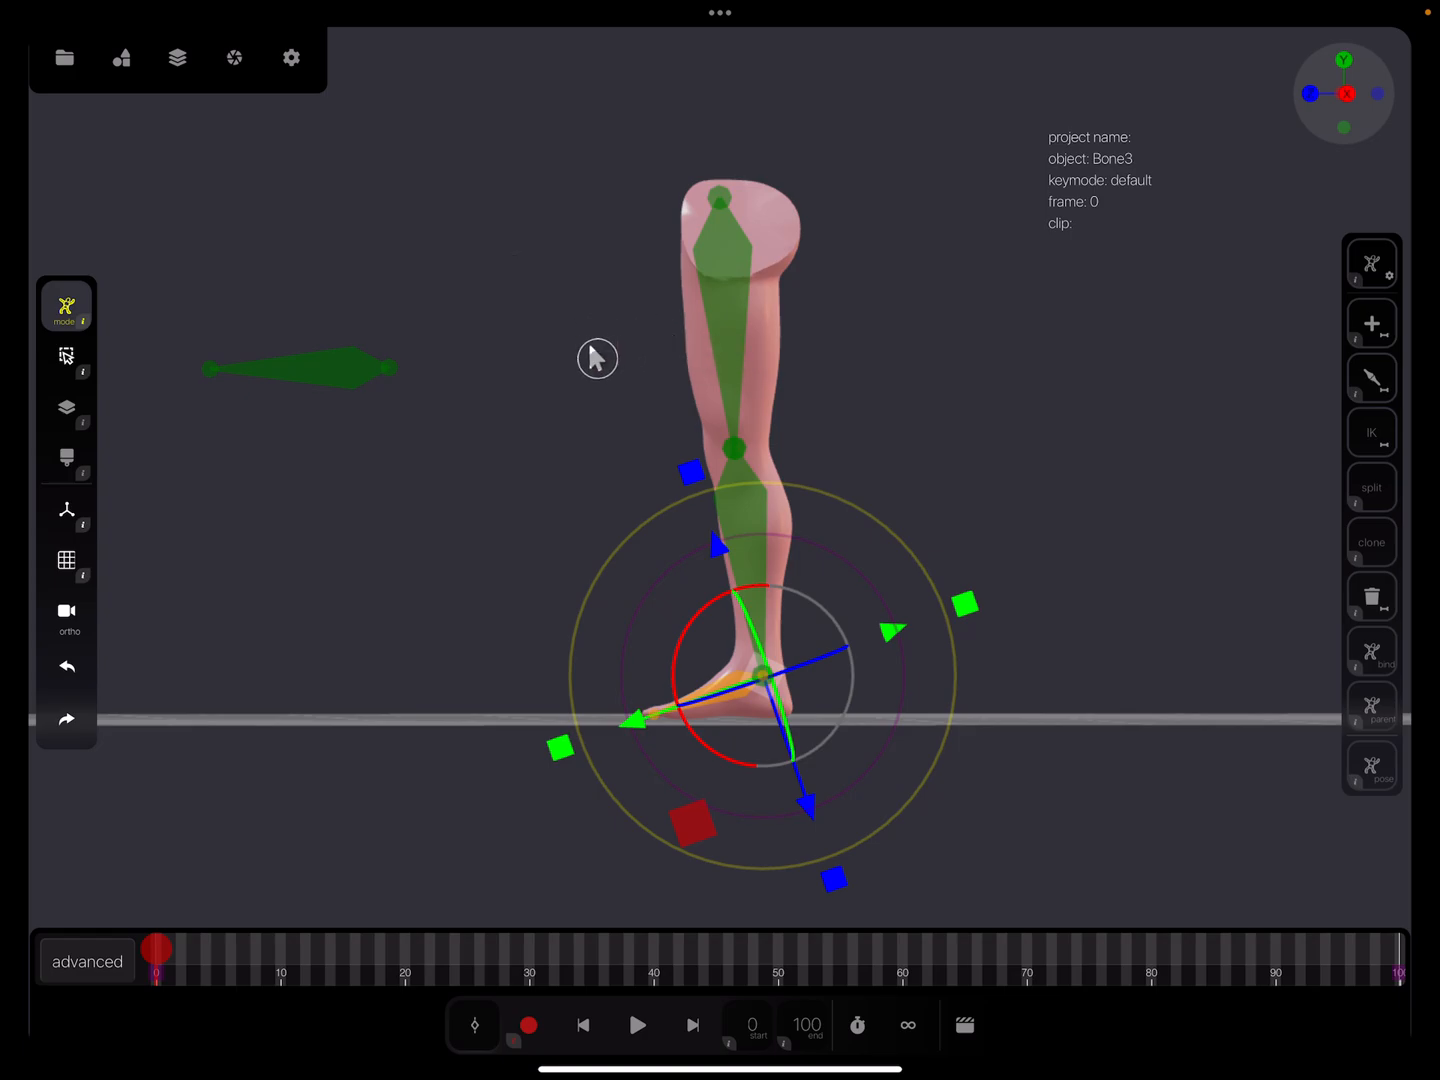
{"action": "mouse_move", "coordinate": [1371, 432]}
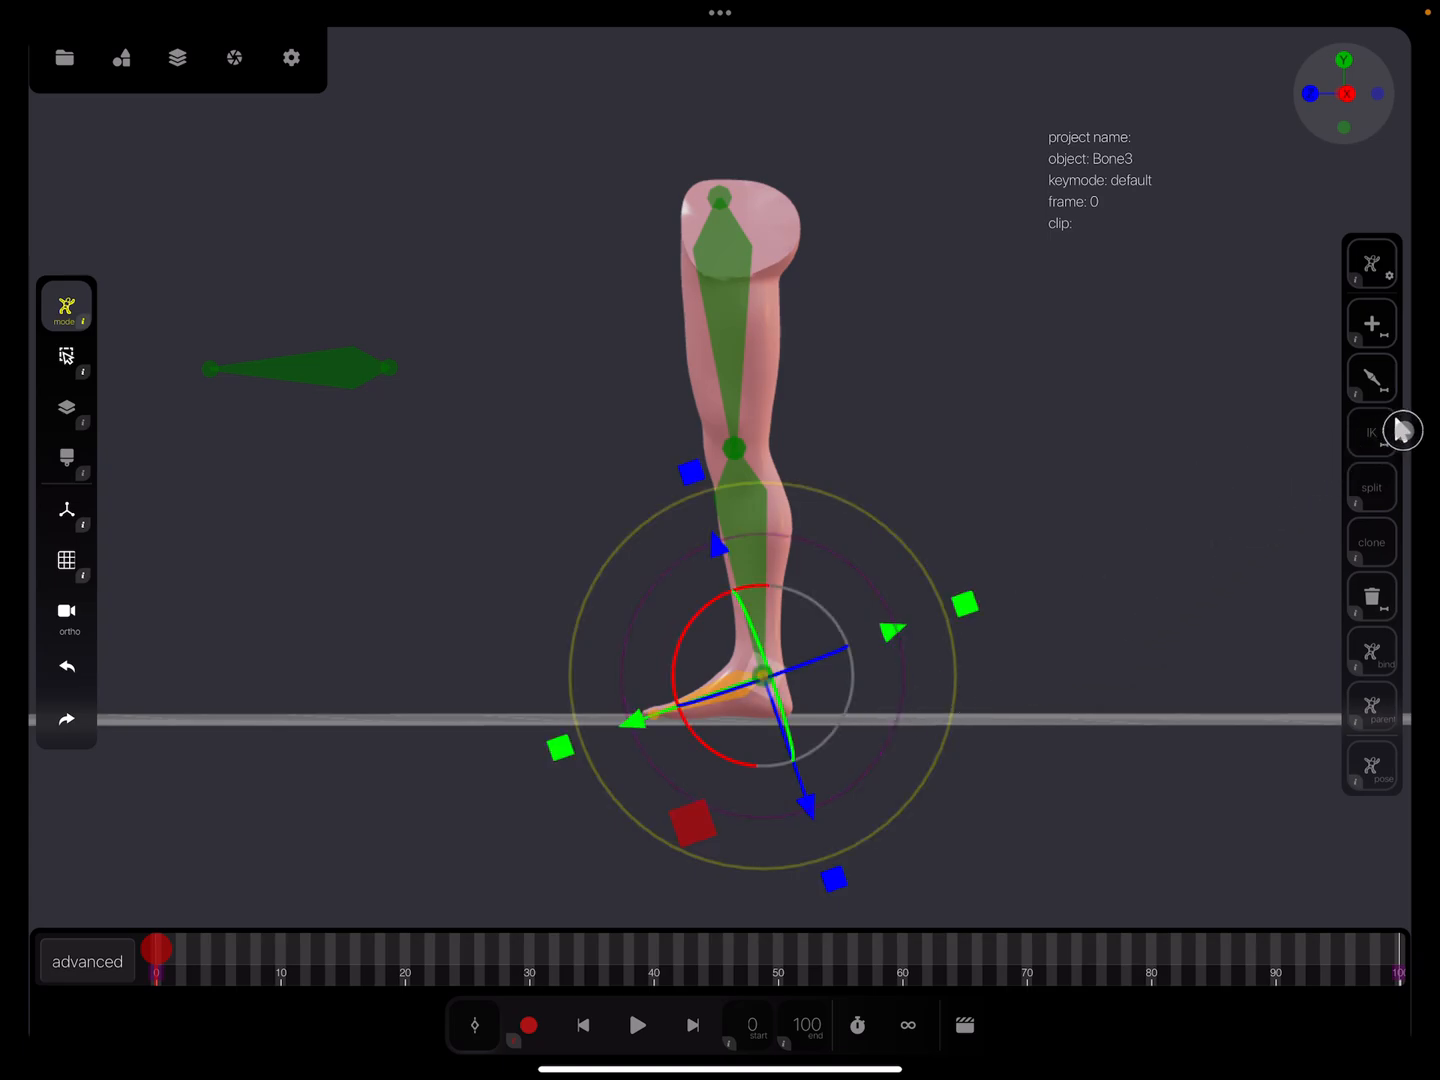
Open the inverse kinematics panel for Bone3.
{"action": "left_click", "coordinate": [1371, 432]}
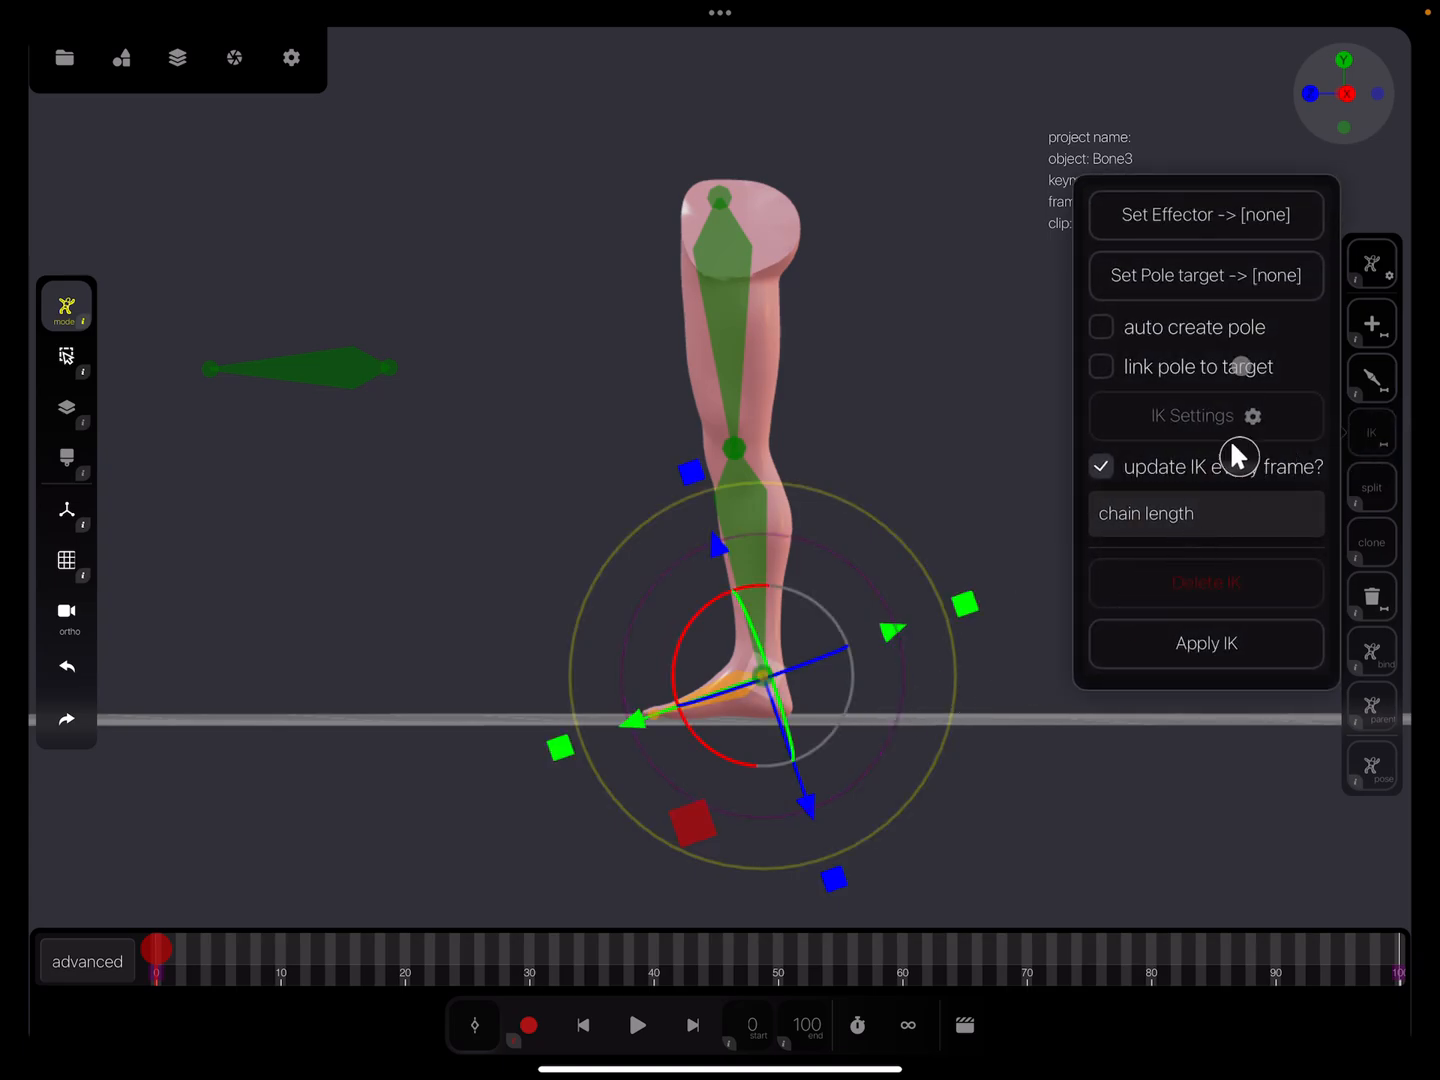
{"action": "mouse_move", "coordinate": [1095, 660]}
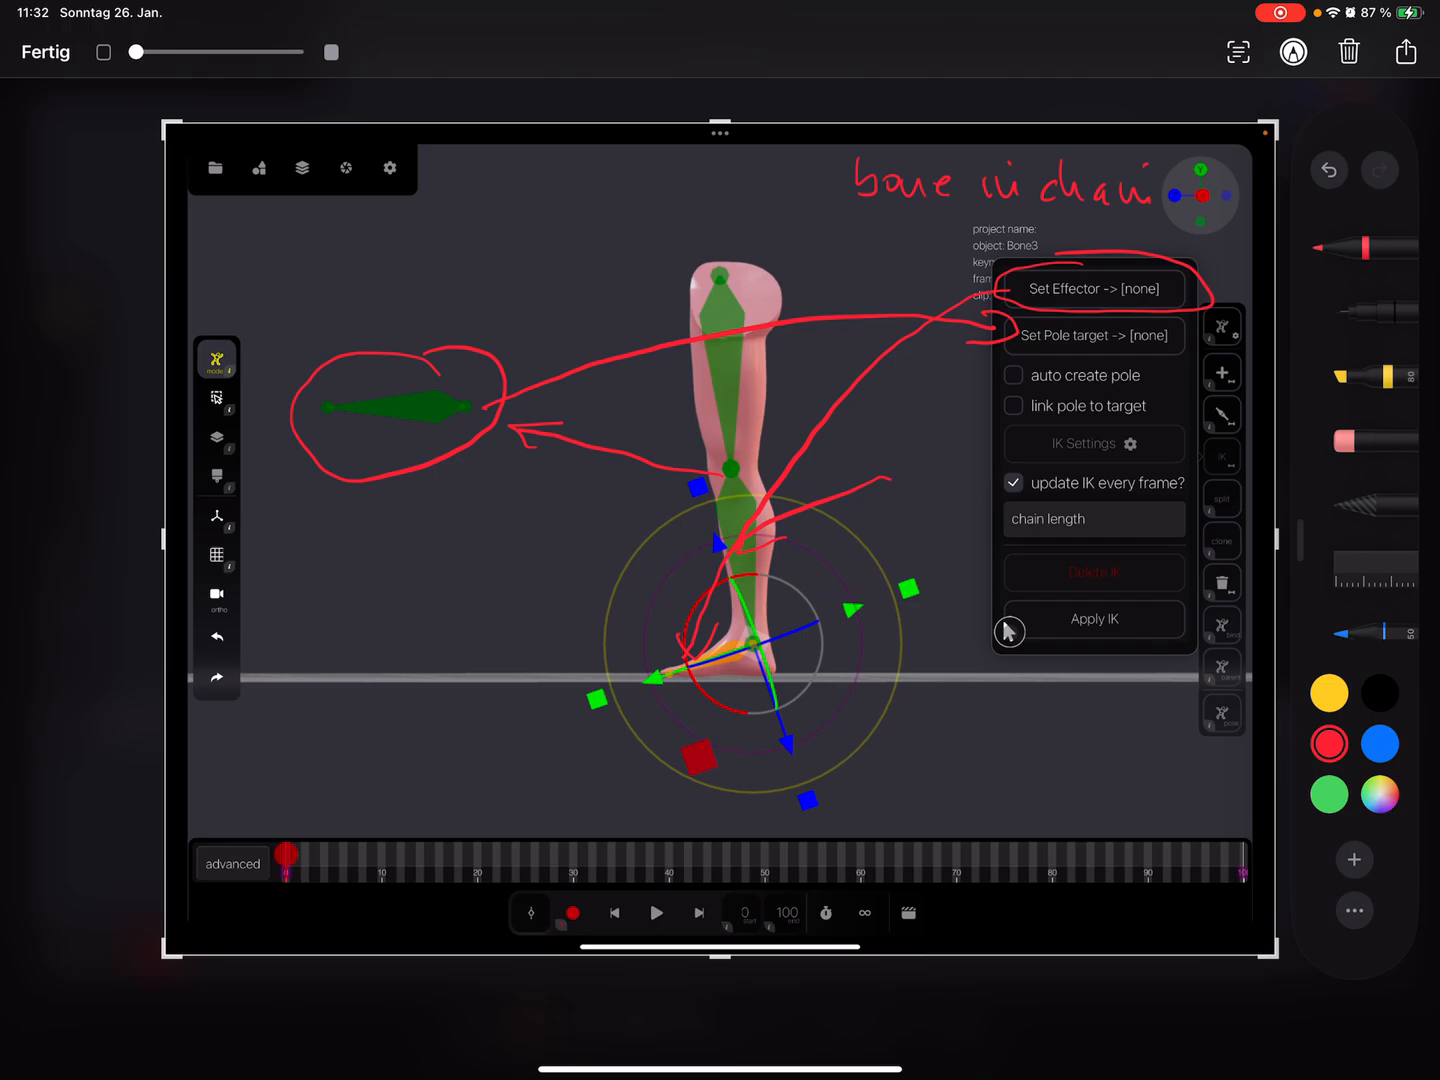
Close the annotated screenshot with Fertig to return to the IK options.
{"action": "left_click", "coordinate": [1406, 51]}
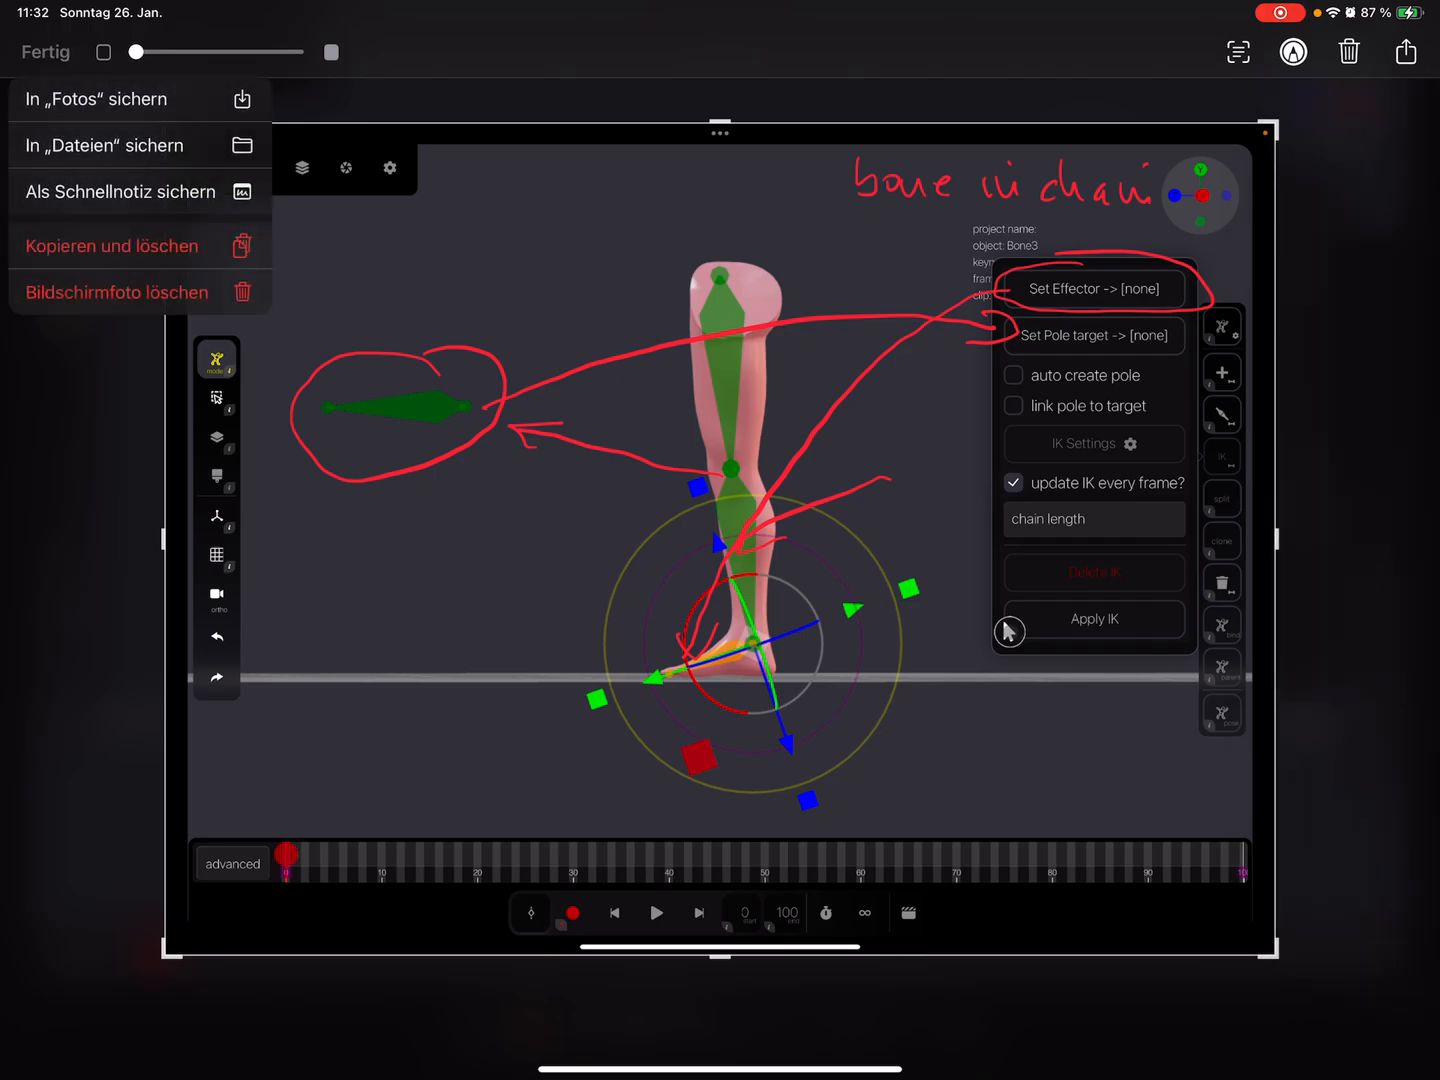
{"action": "left_click", "coordinate": [45, 51]}
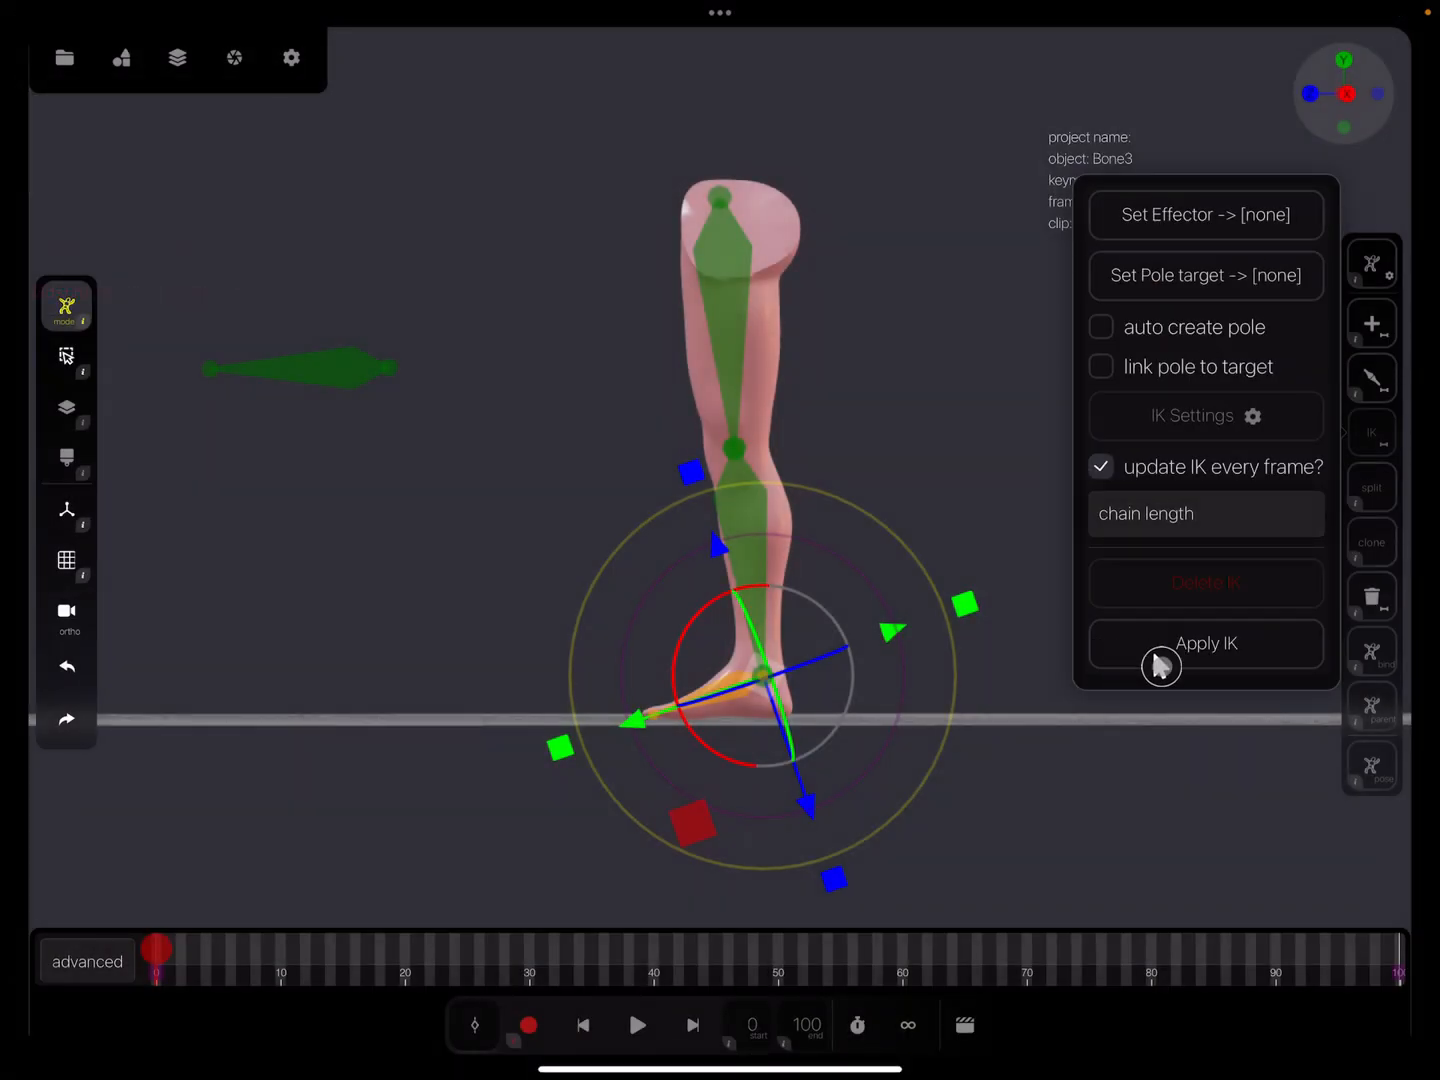
Select Bone4 and set it as the IK pole target, reading [Bone4].
{"action": "left_click", "coordinate": [1205, 643]}
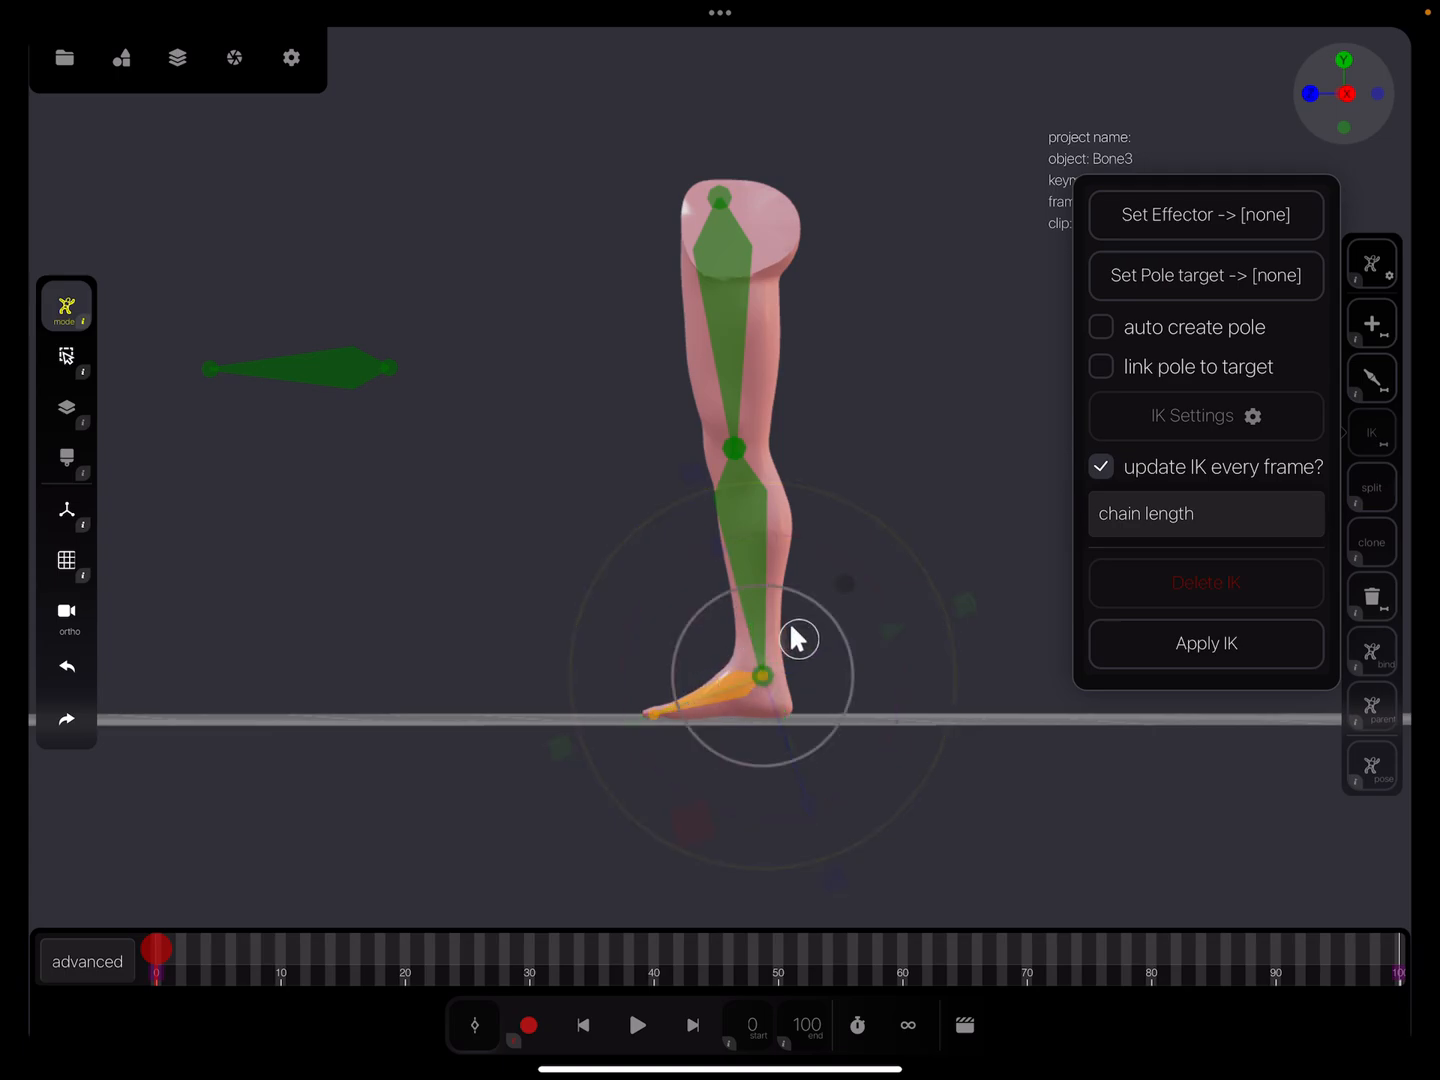
{"action": "left_click", "coordinate": [1205, 214]}
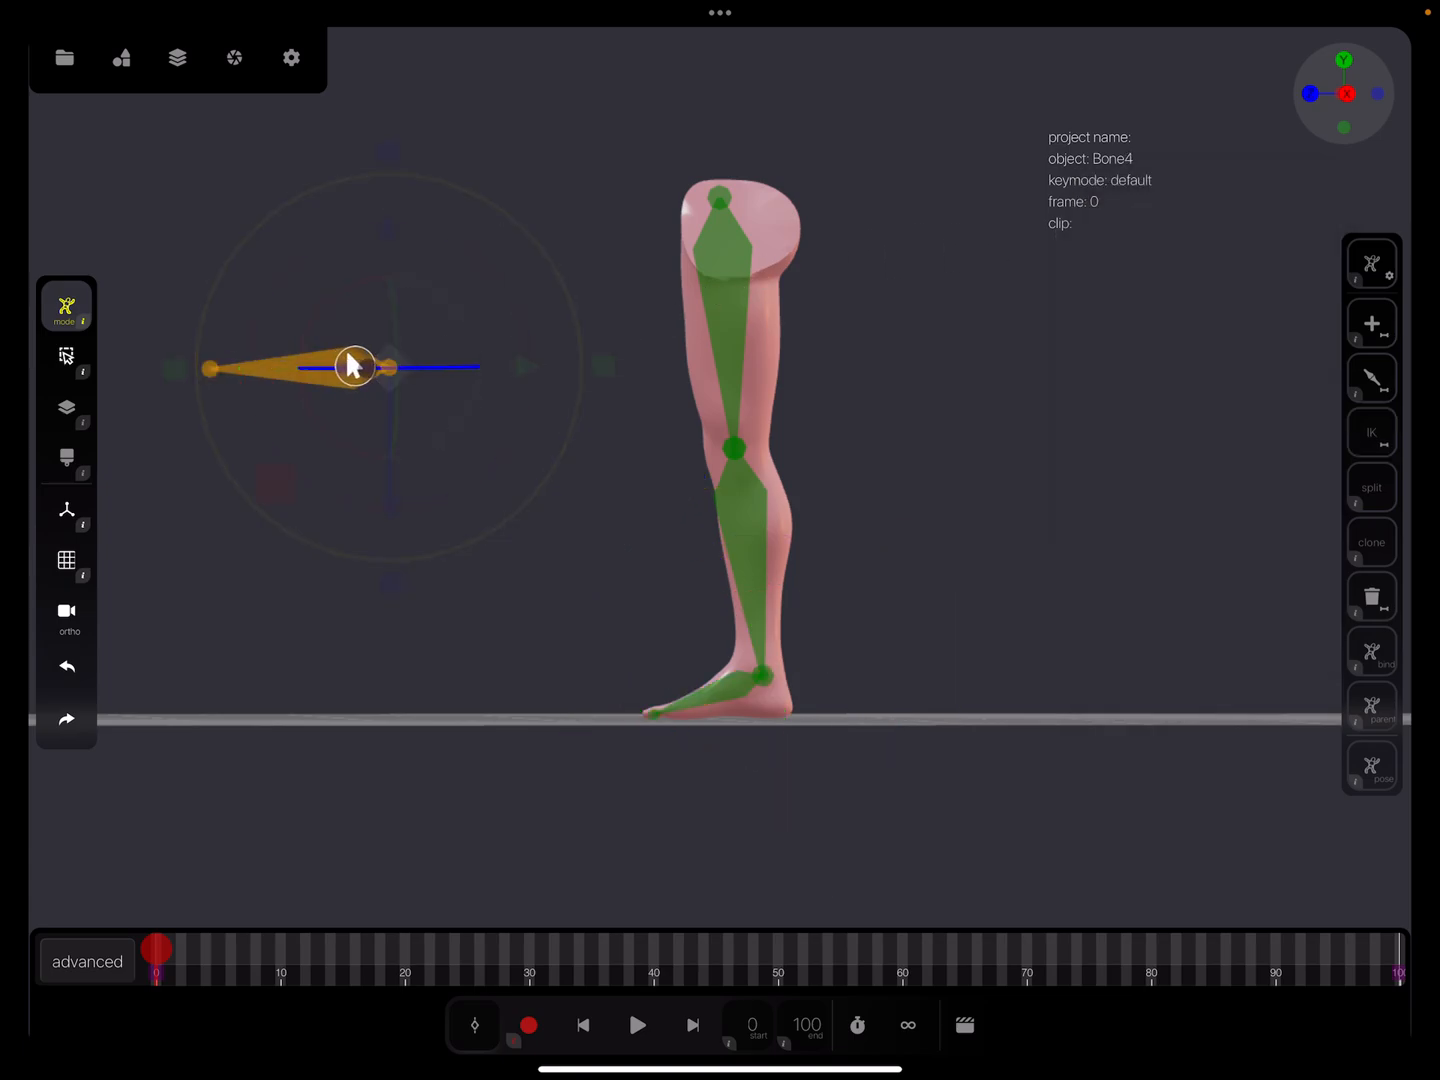
{"action": "left_click", "coordinate": [1371, 432]}
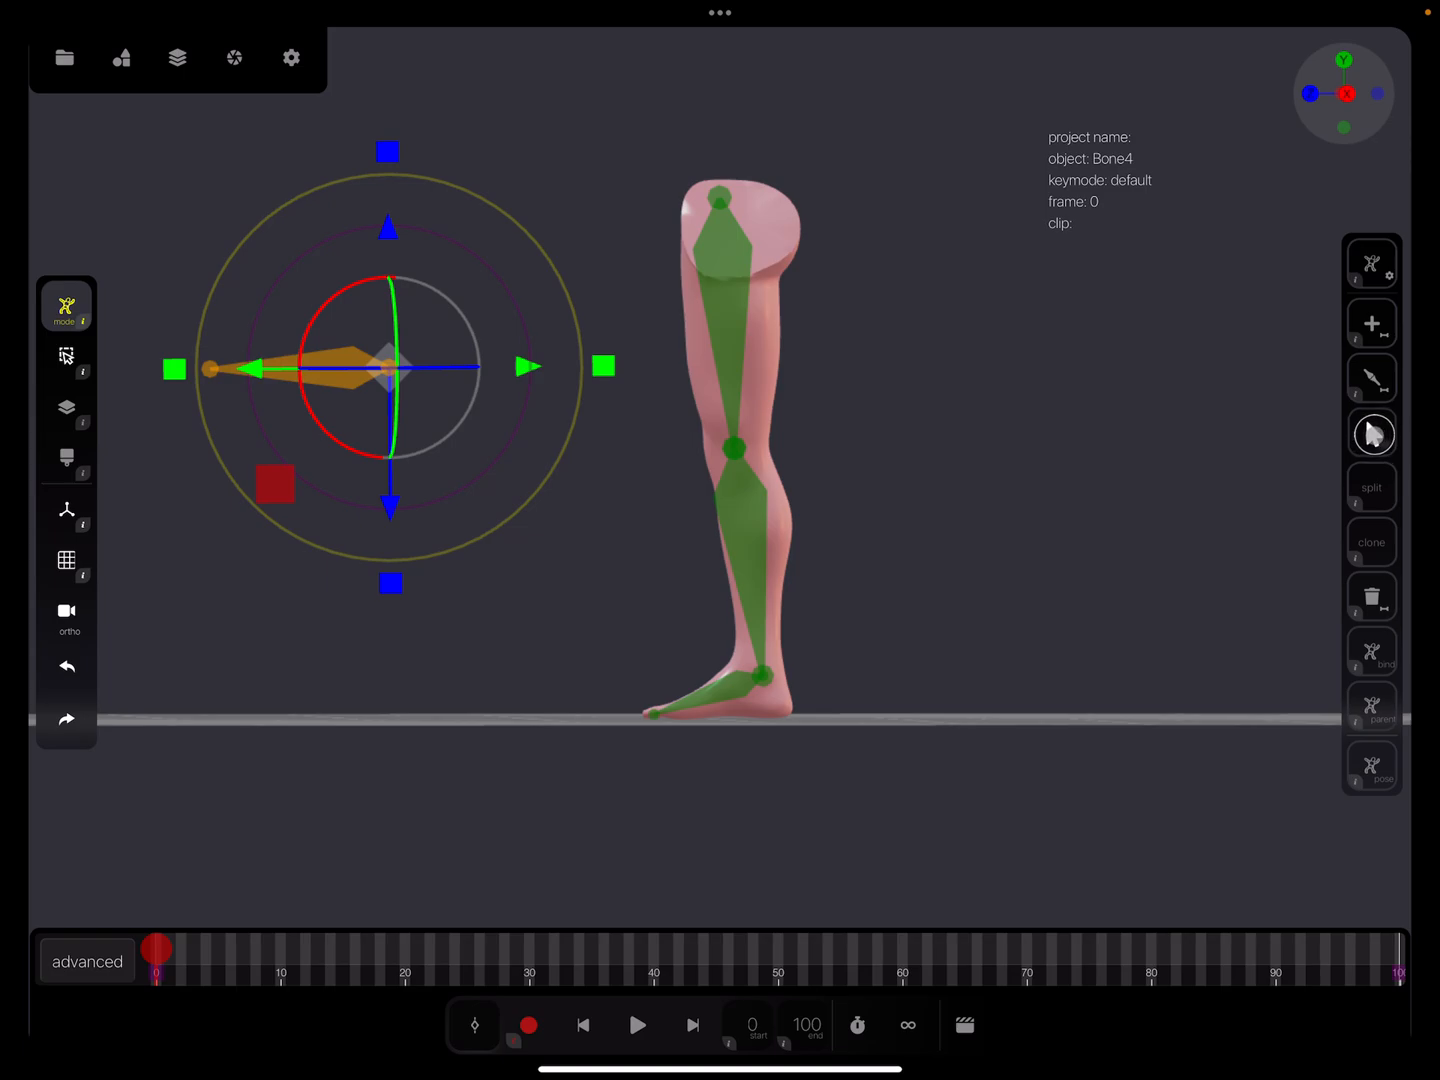
{"action": "left_click", "coordinate": [1372, 433]}
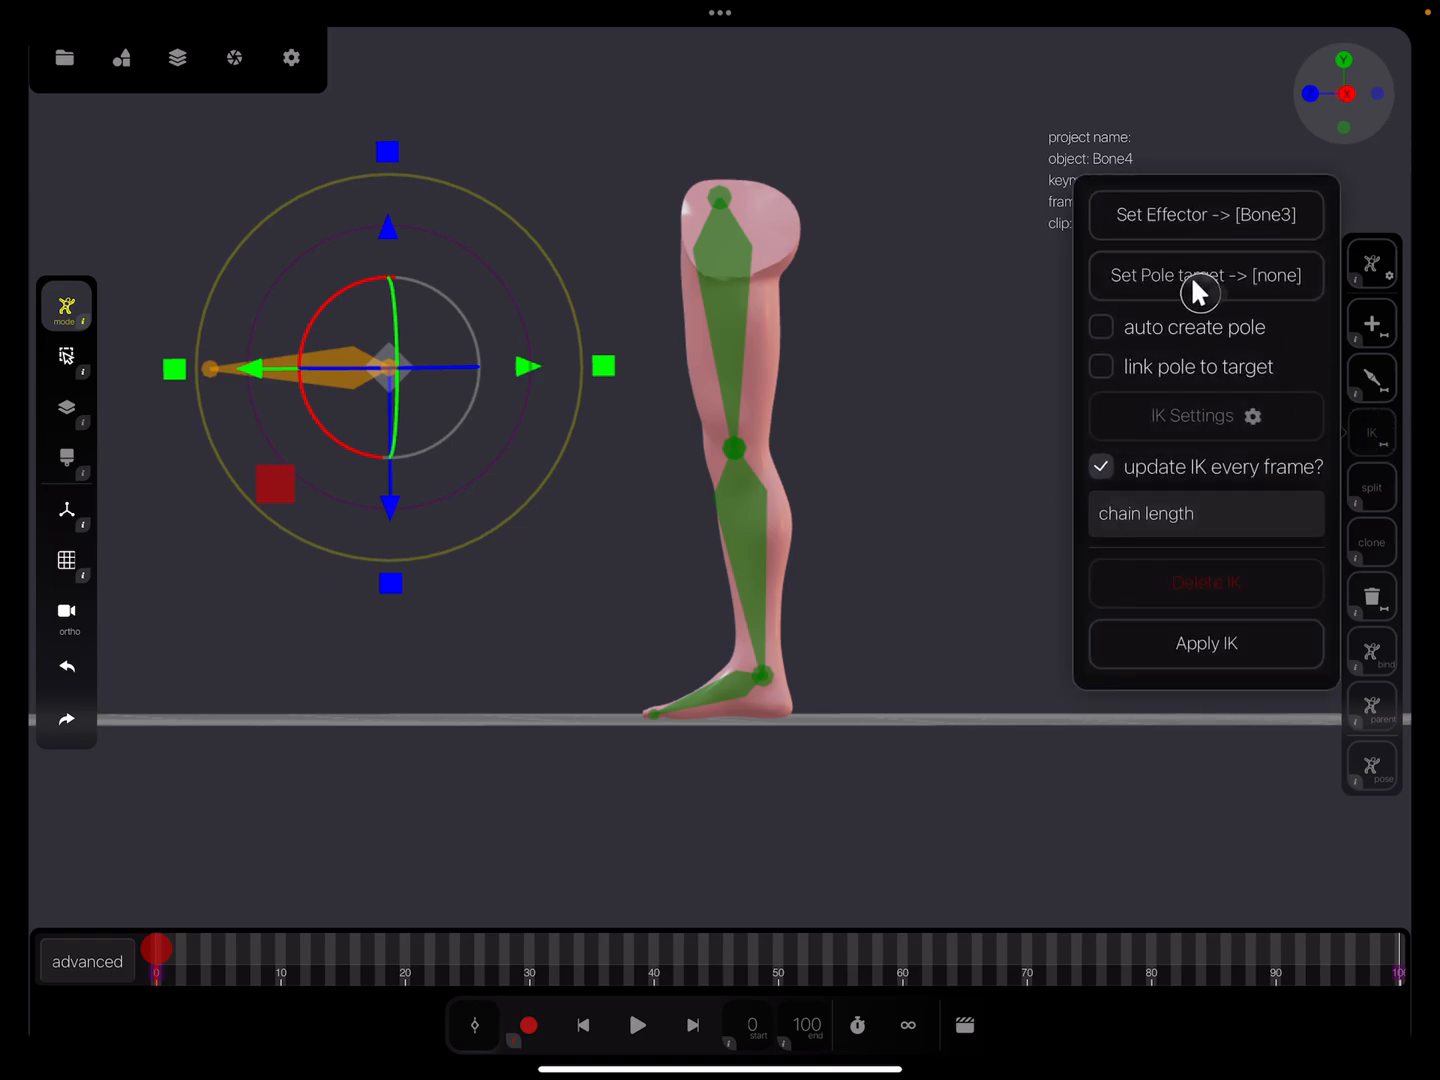
{"action": "mouse_move", "coordinate": [1270, 290]}
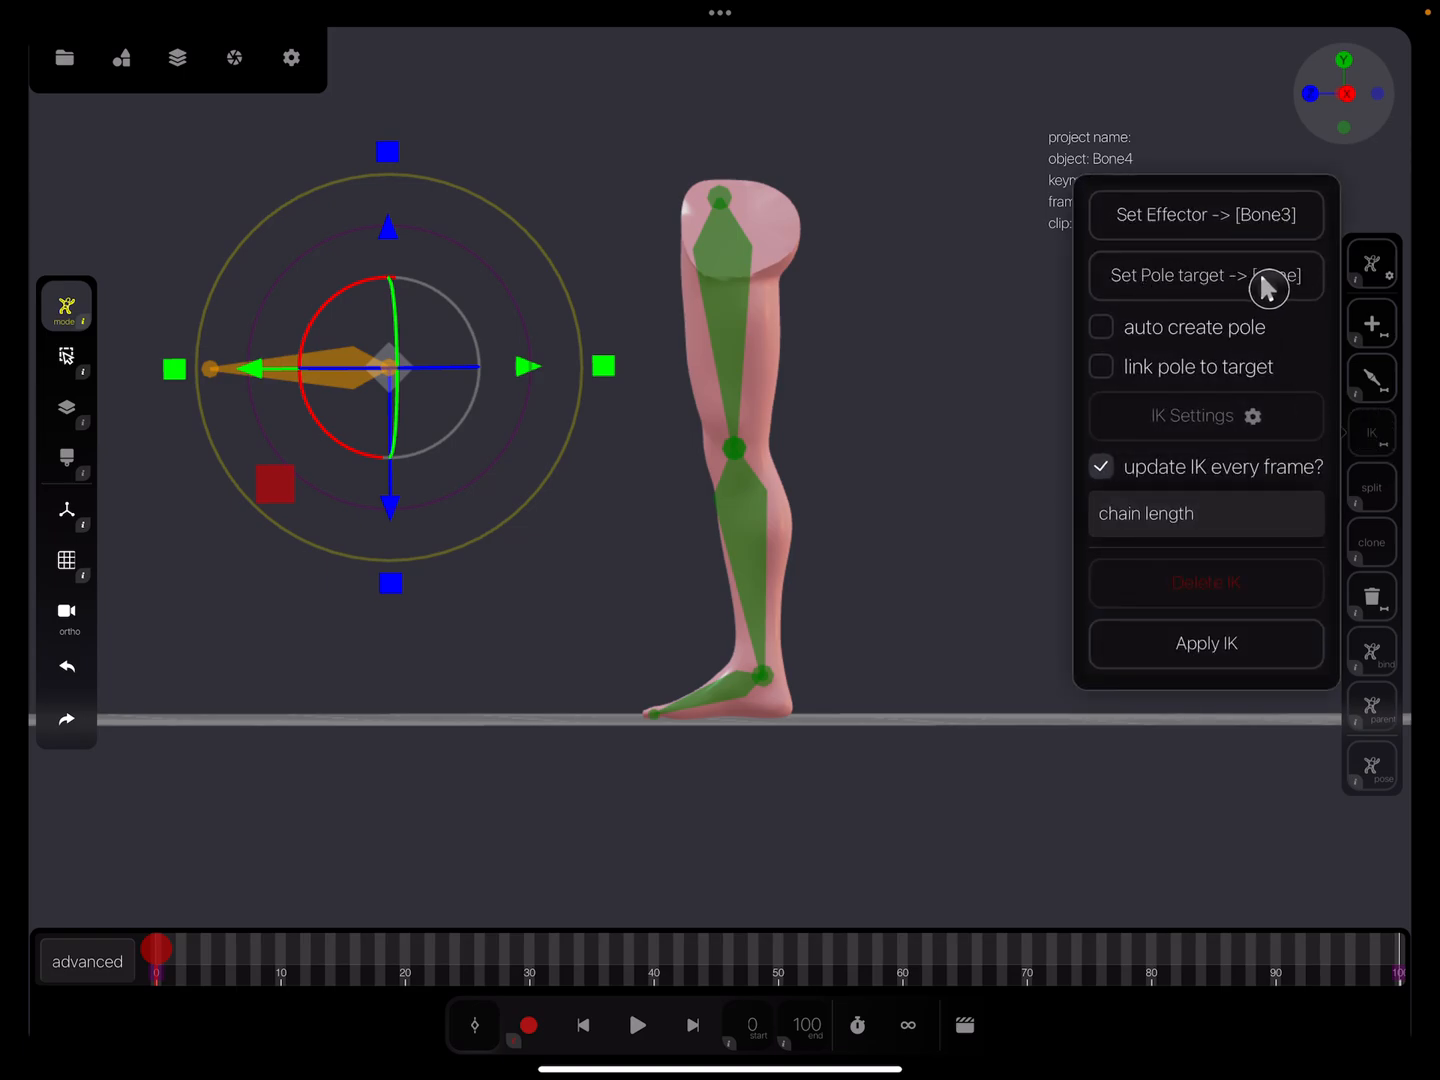
{"action": "left_click", "coordinate": [1205, 275]}
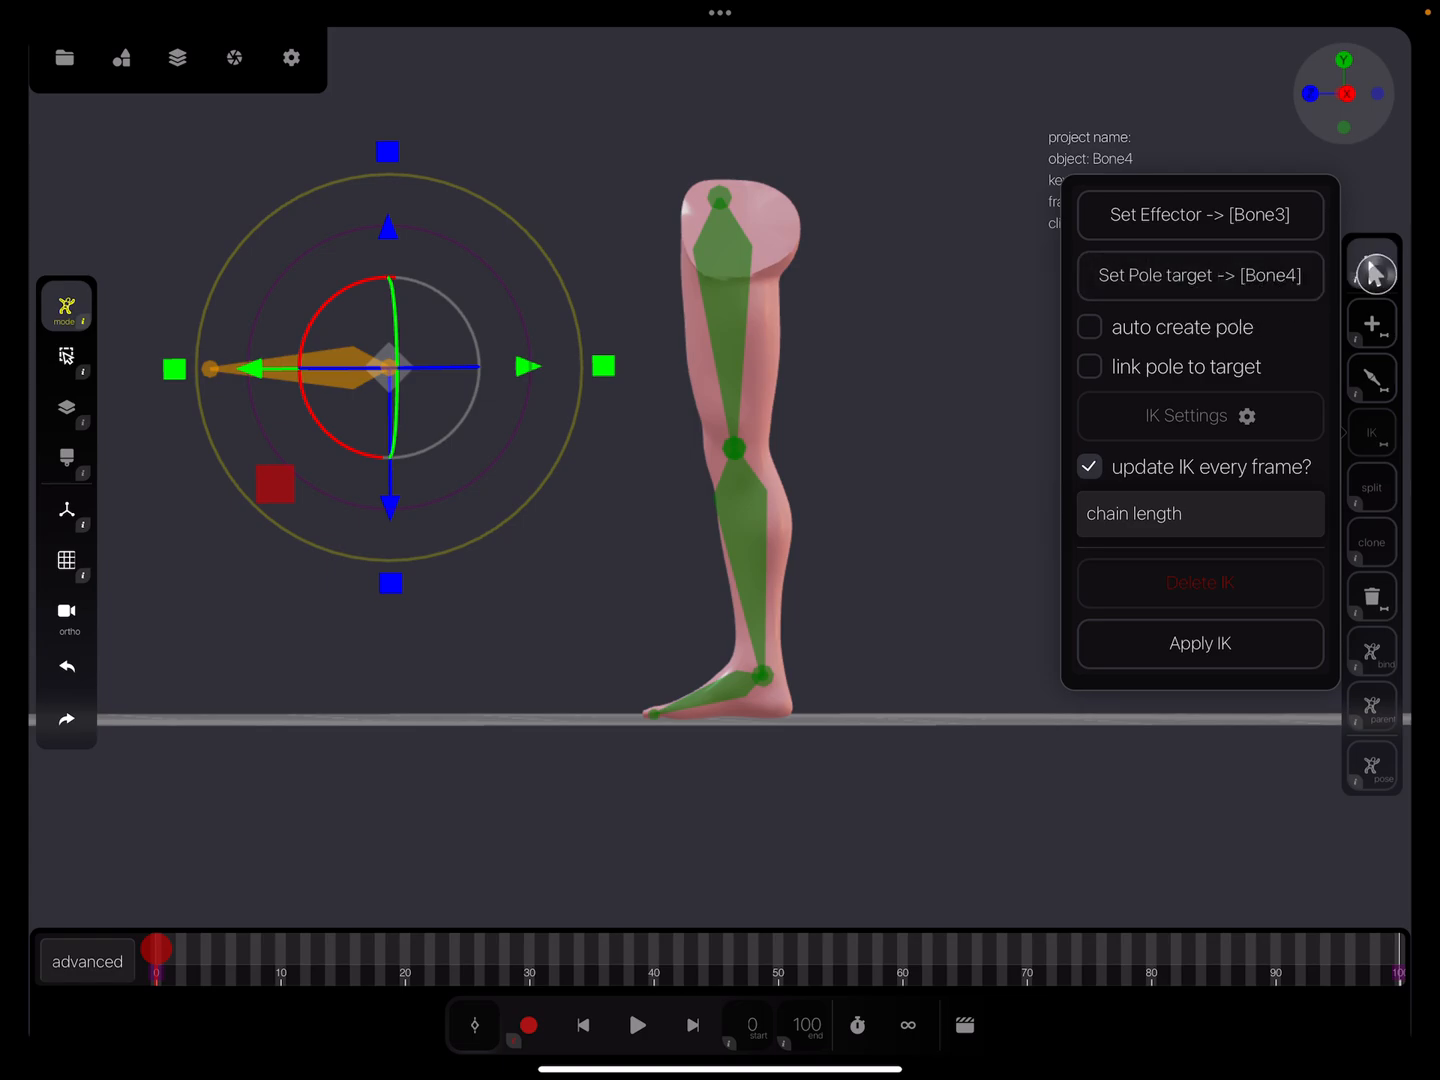
Turn on bone name labels so Bone1 through Bone4 appear, then close the settings.
{"action": "left_click", "coordinate": [1372, 267]}
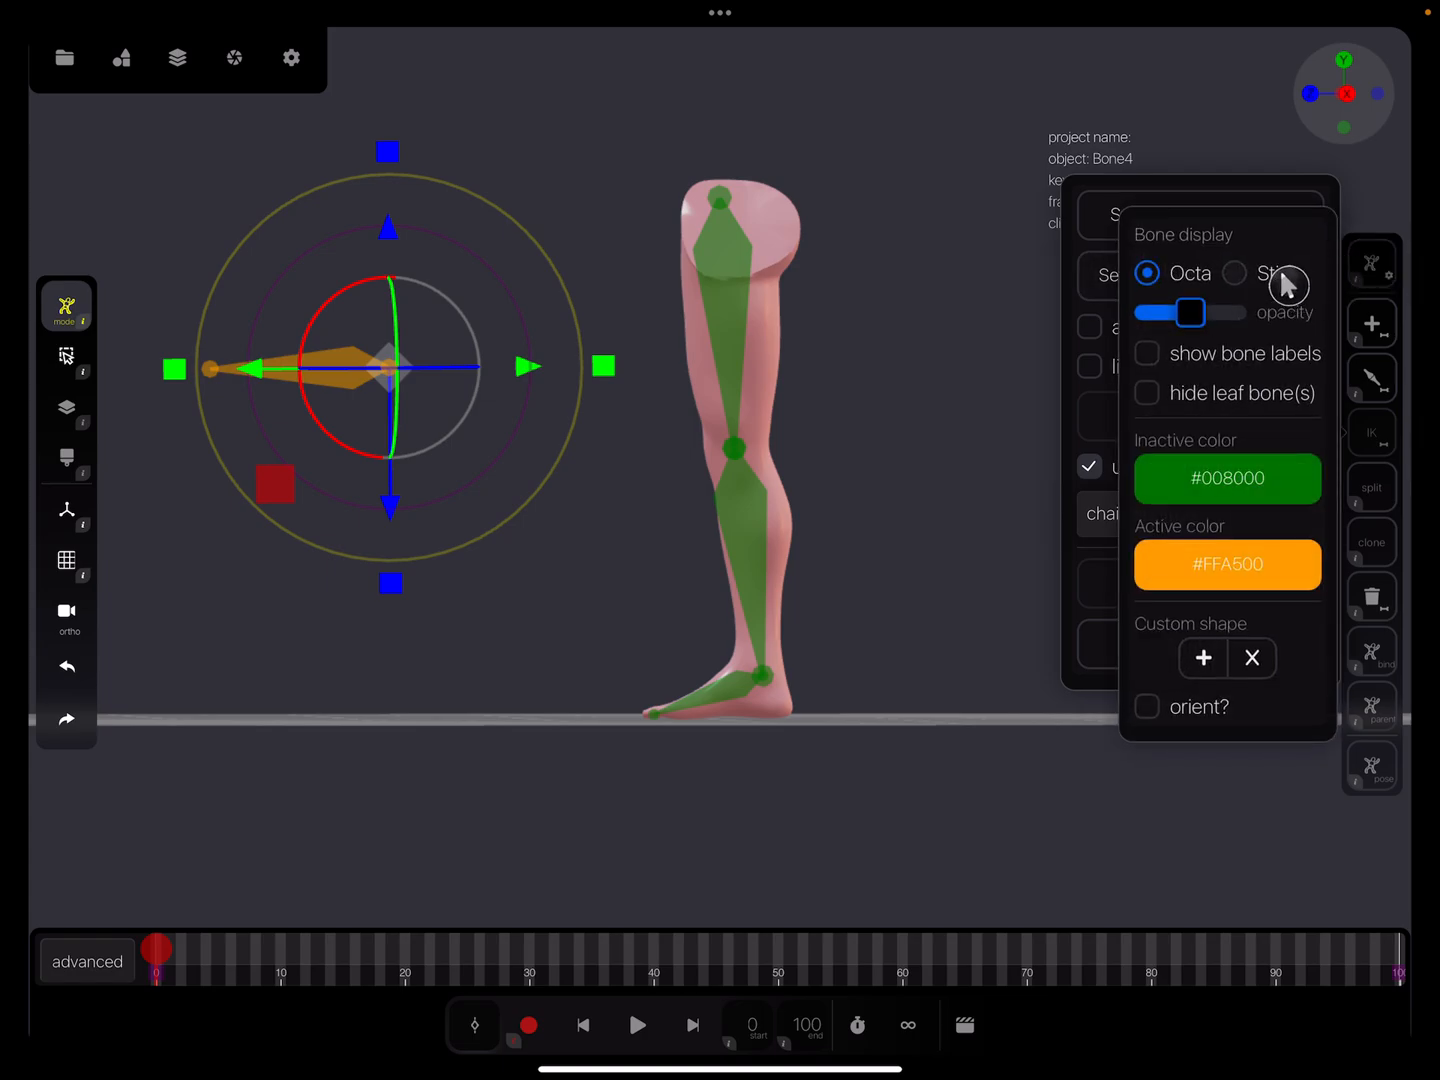
{"action": "left_click", "coordinate": [1147, 353]}
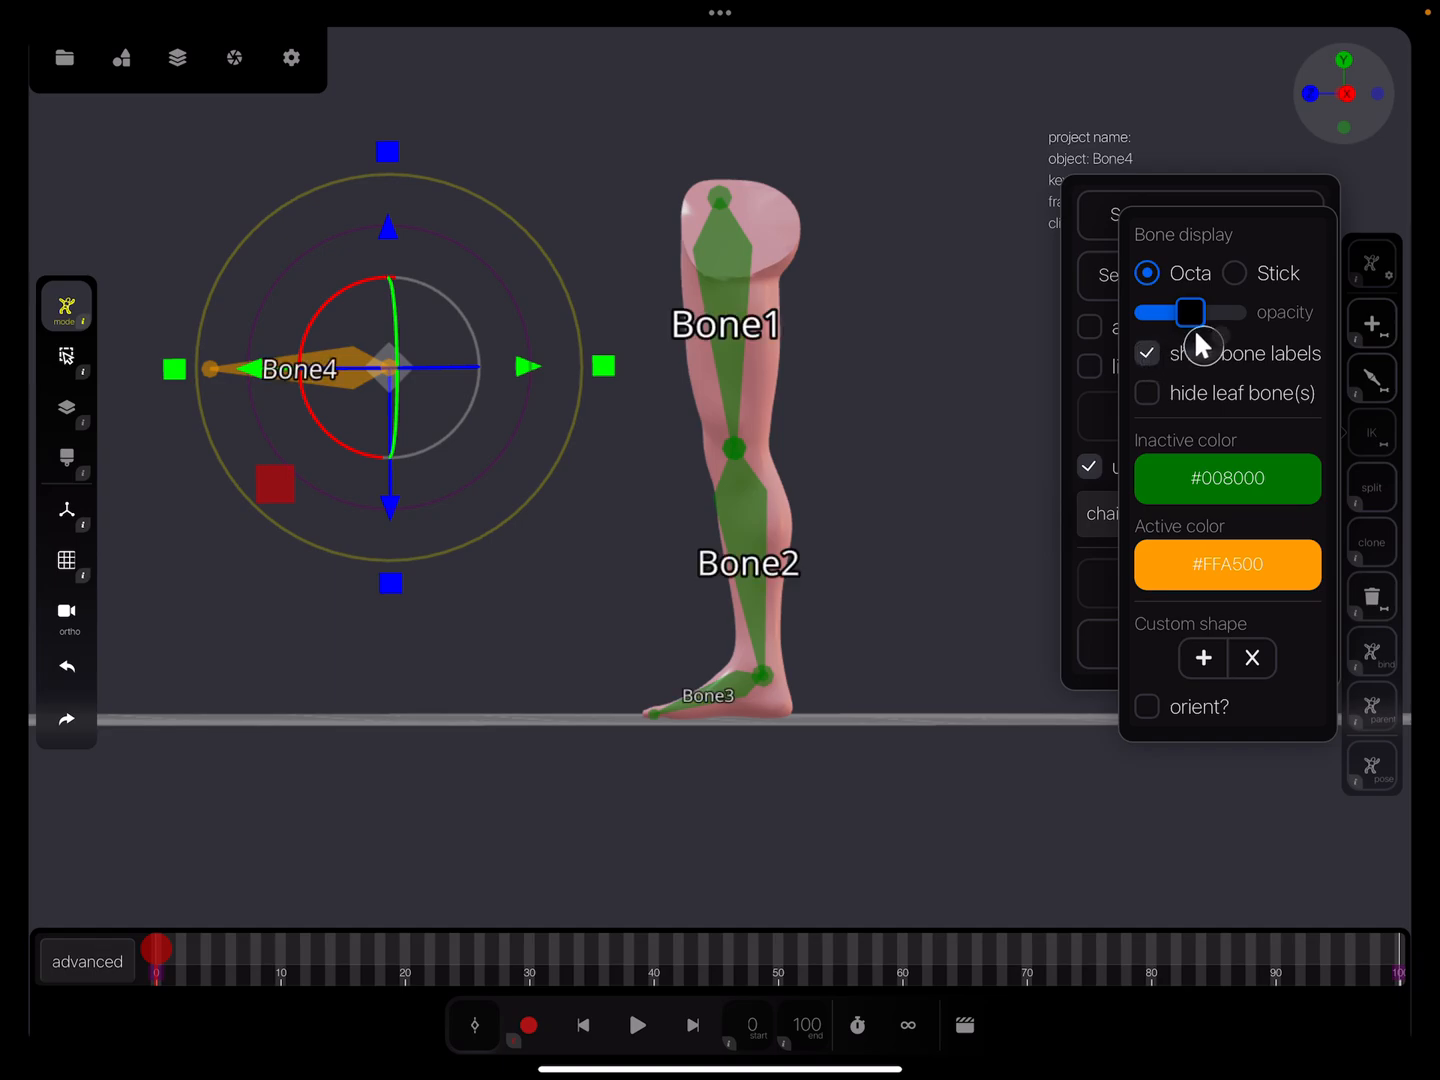
{"action": "left_click", "coordinate": [834, 442]}
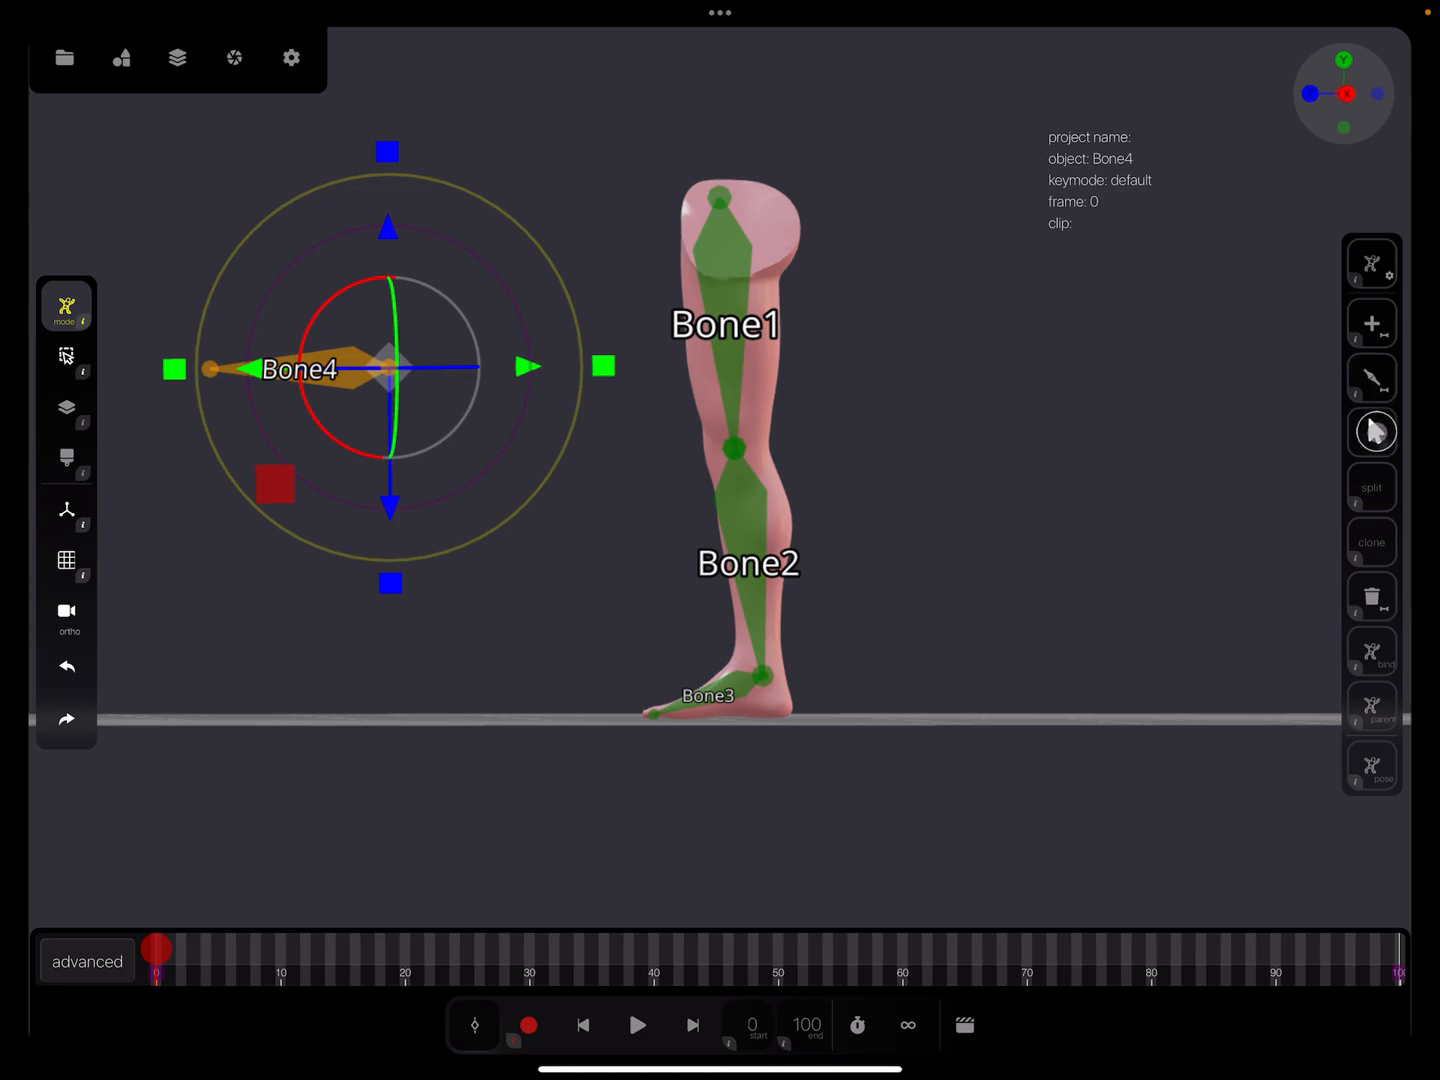
Reopen the inverse kinematics settings for Bone3 with Bone4 as pole target.
{"action": "left_click", "coordinate": [1371, 432]}
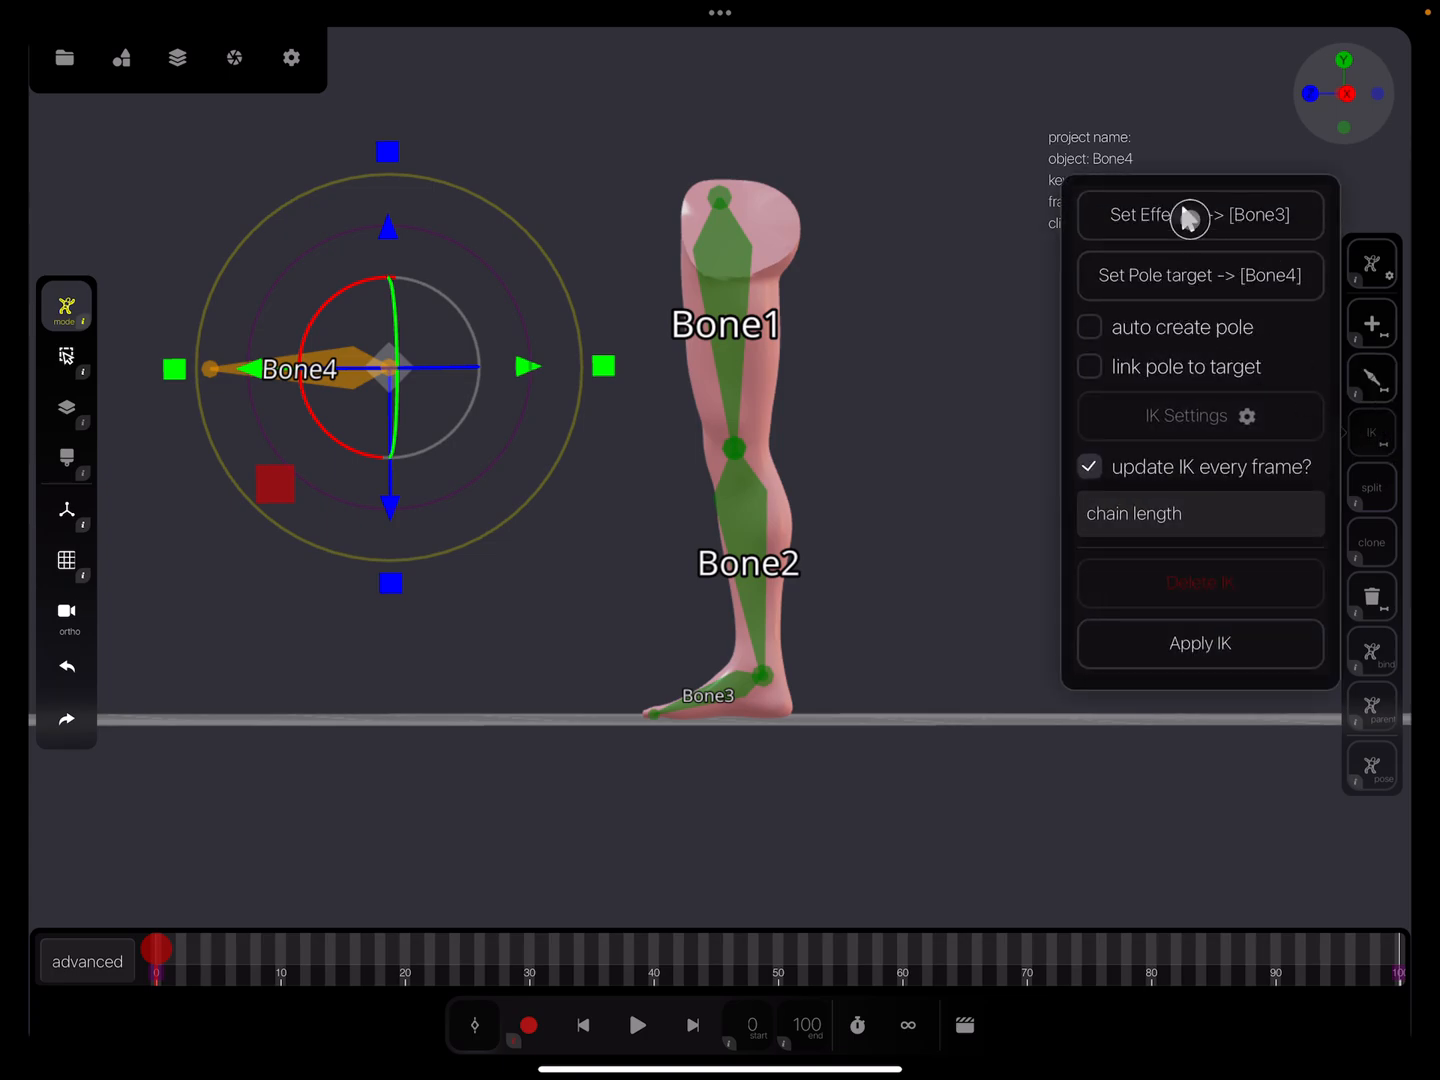
{"action": "mouse_move", "coordinate": [1218, 287]}
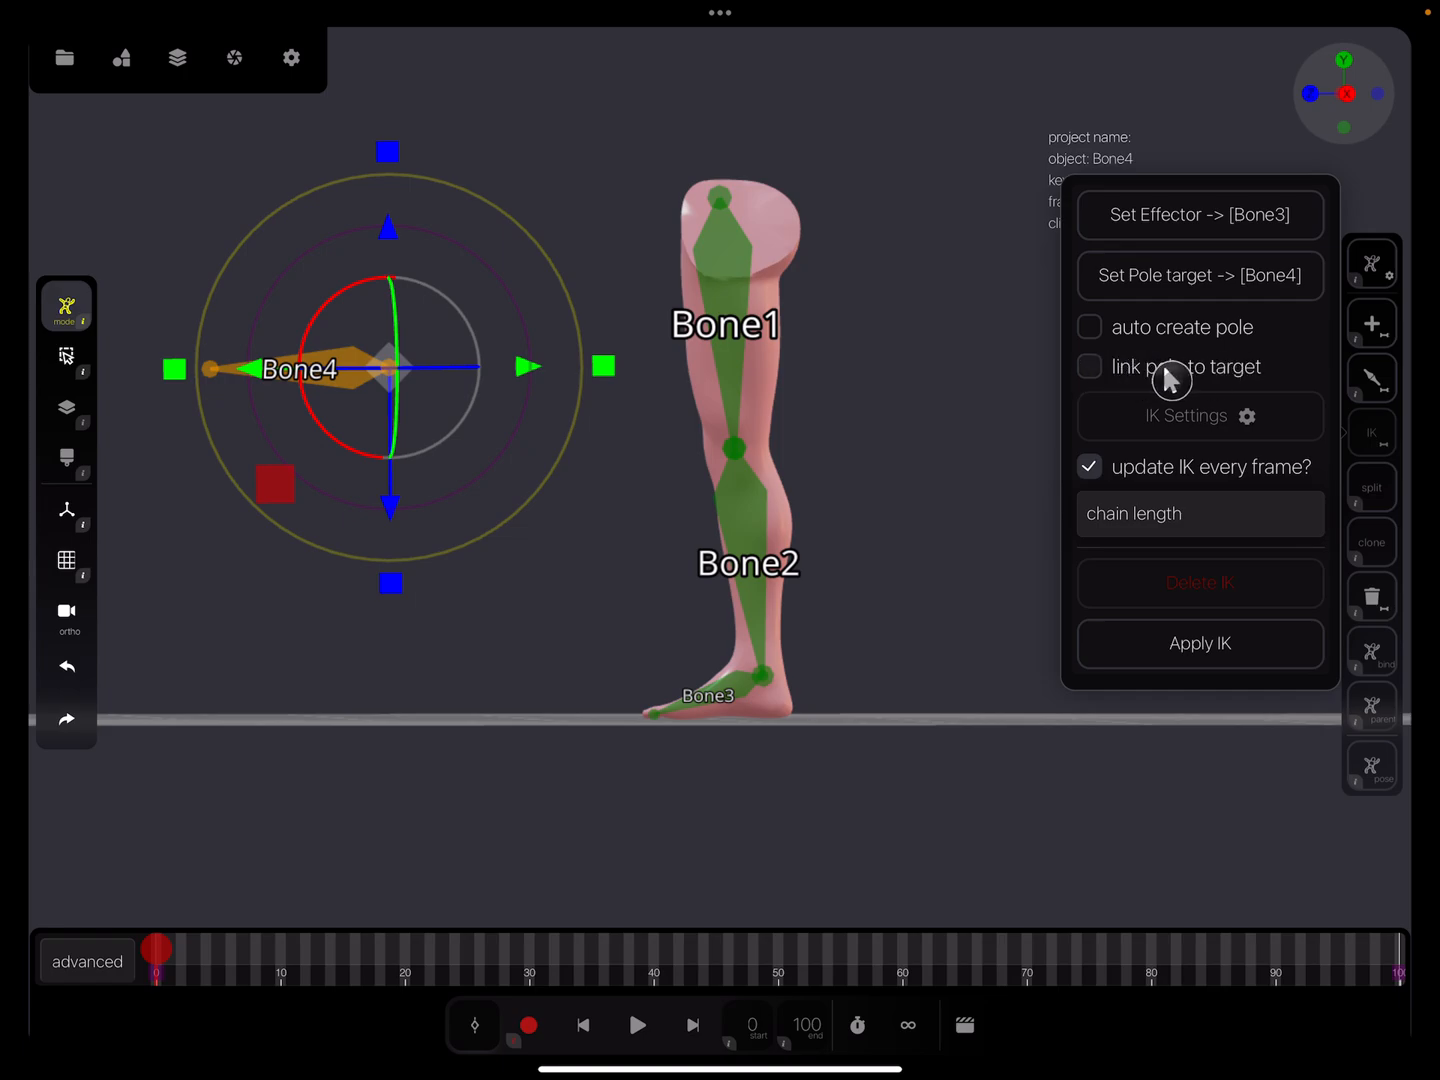
{"action": "mouse_move", "coordinate": [1112, 374]}
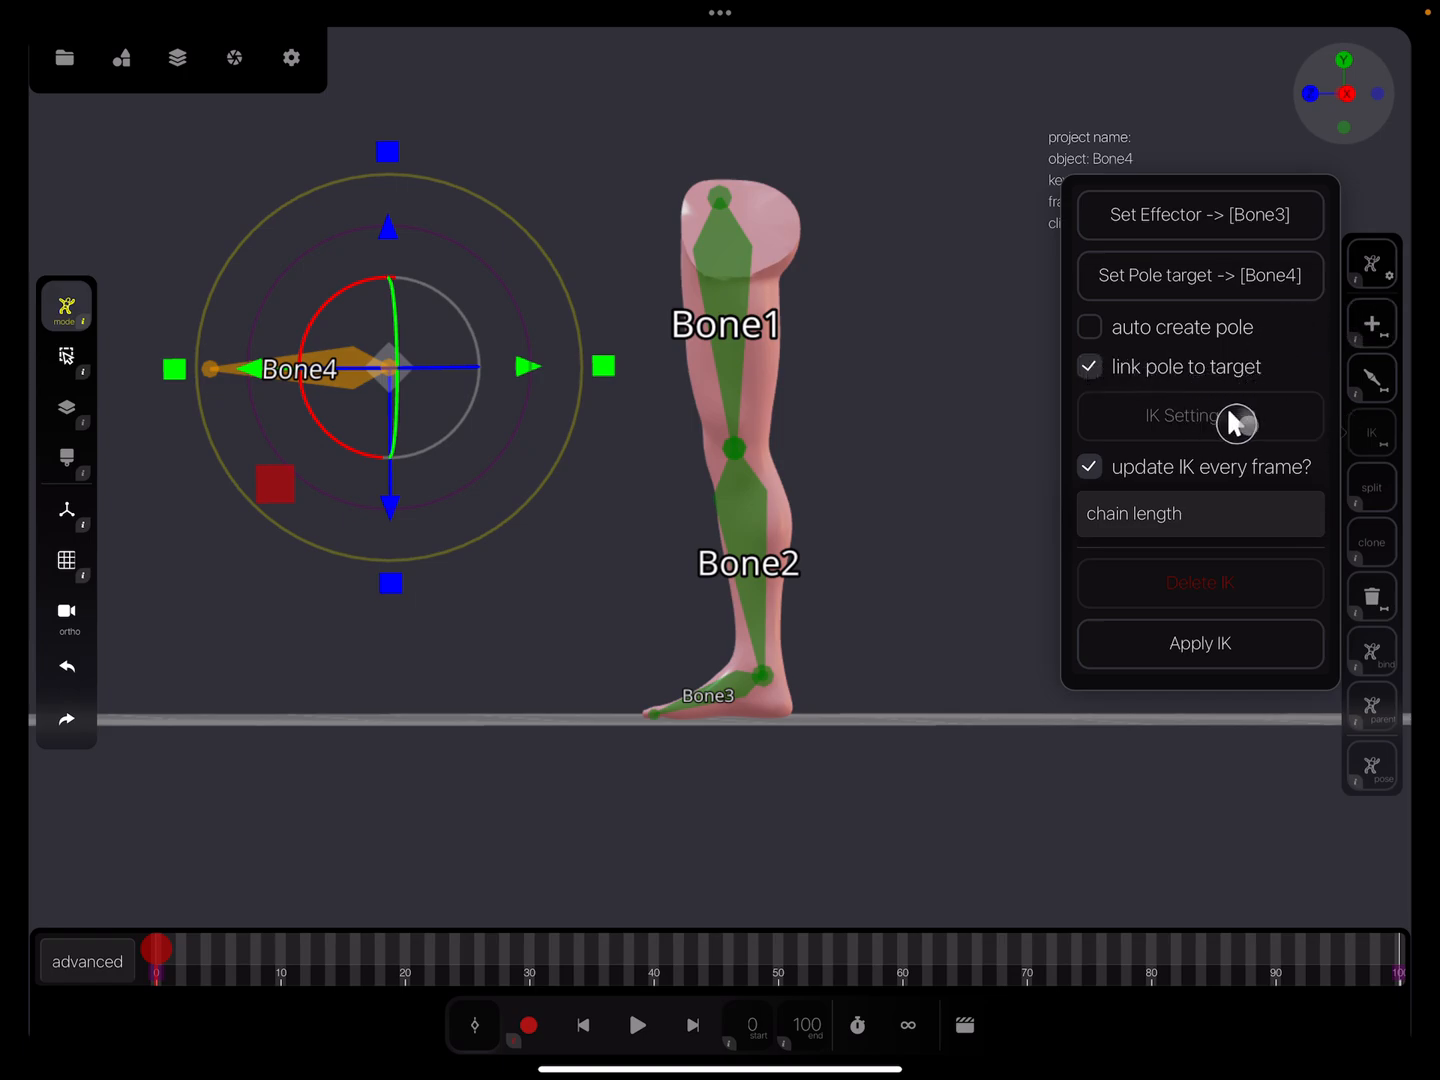
{"action": "mouse_move", "coordinate": [1130, 528]}
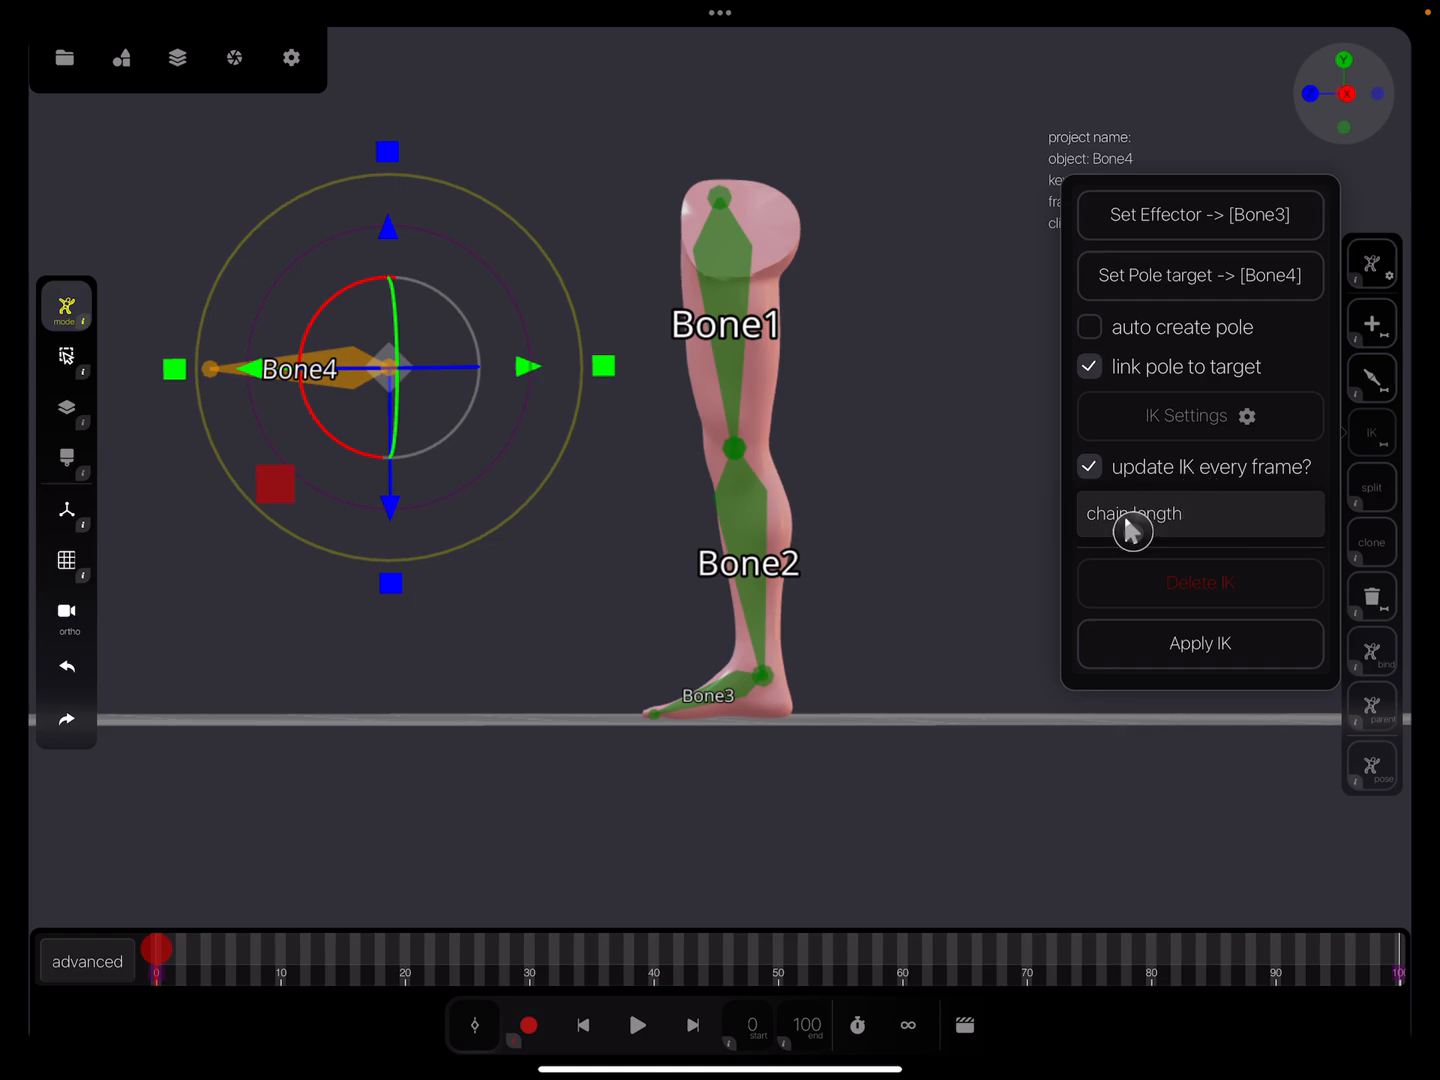
{"action": "mouse_move", "coordinate": [775, 643]}
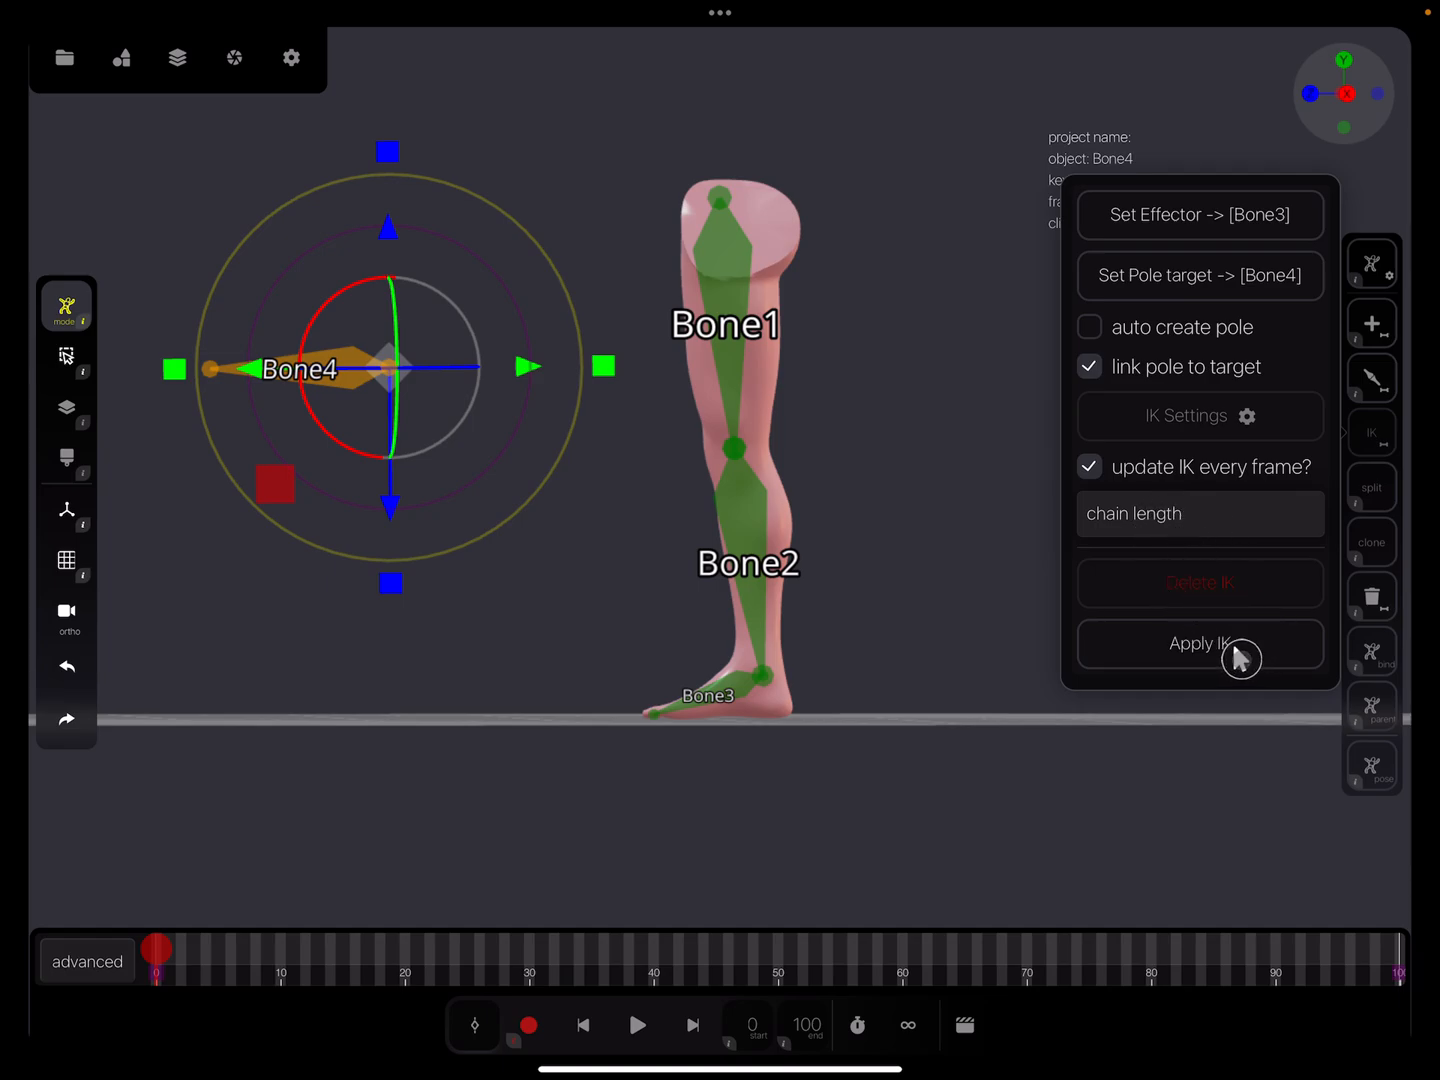
{"action": "mouse_move", "coordinate": [1197, 648]}
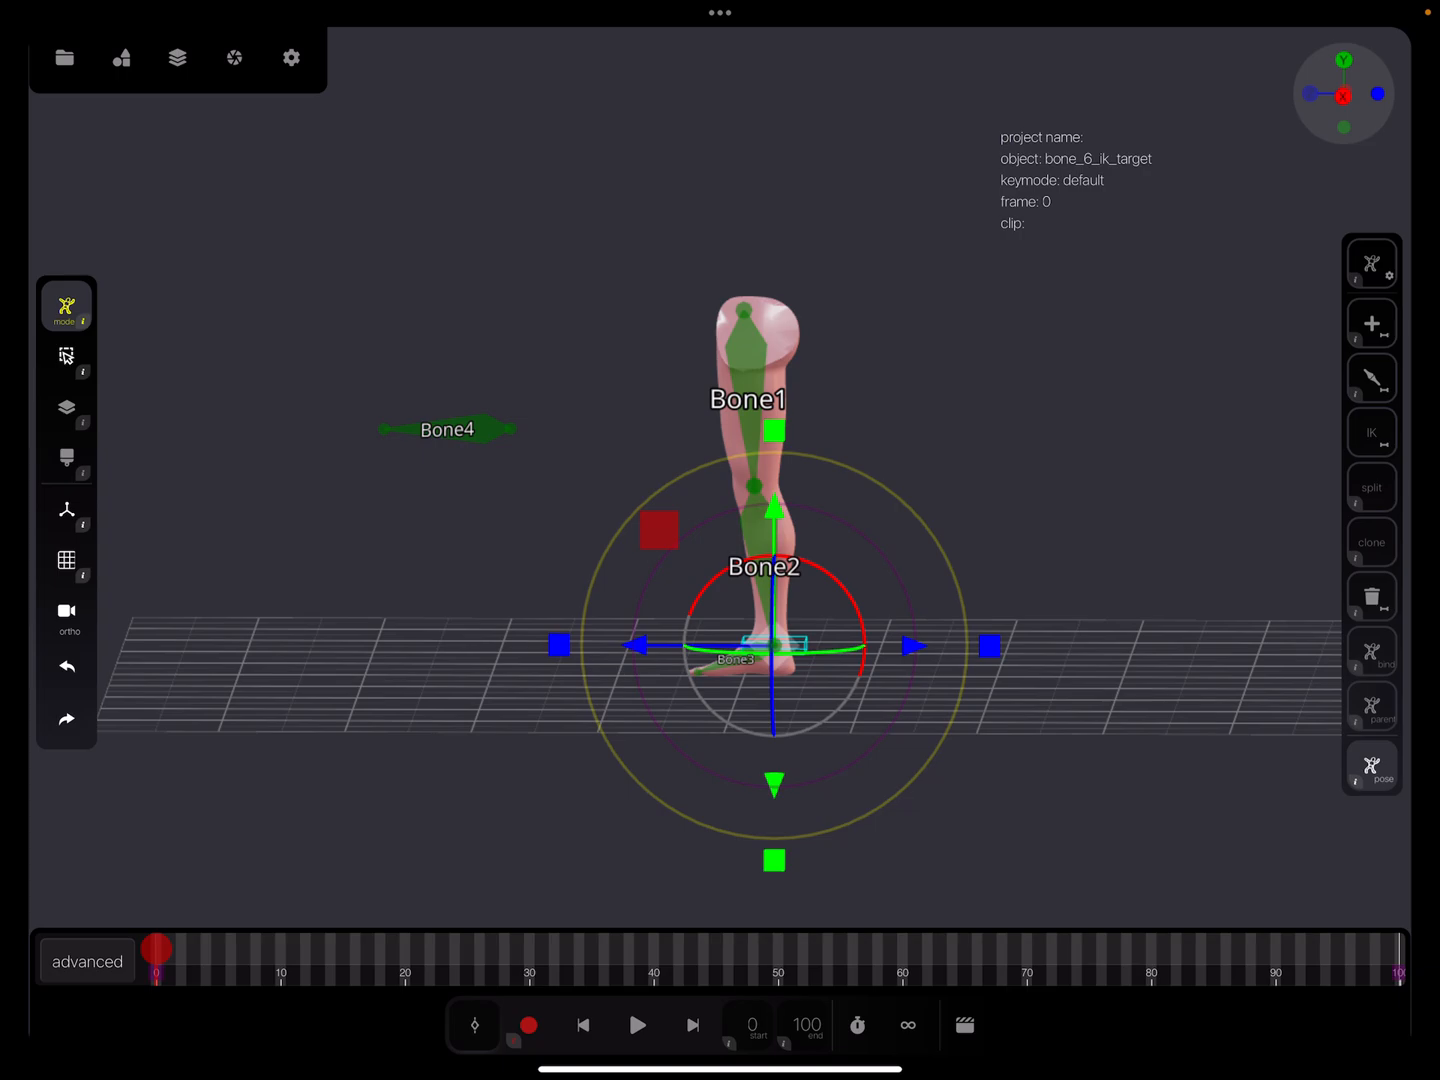
Move Bone4 down to ground level, reselect the foot's IK target, and open file options.
{"action": "left_click", "coordinate": [468, 438]}
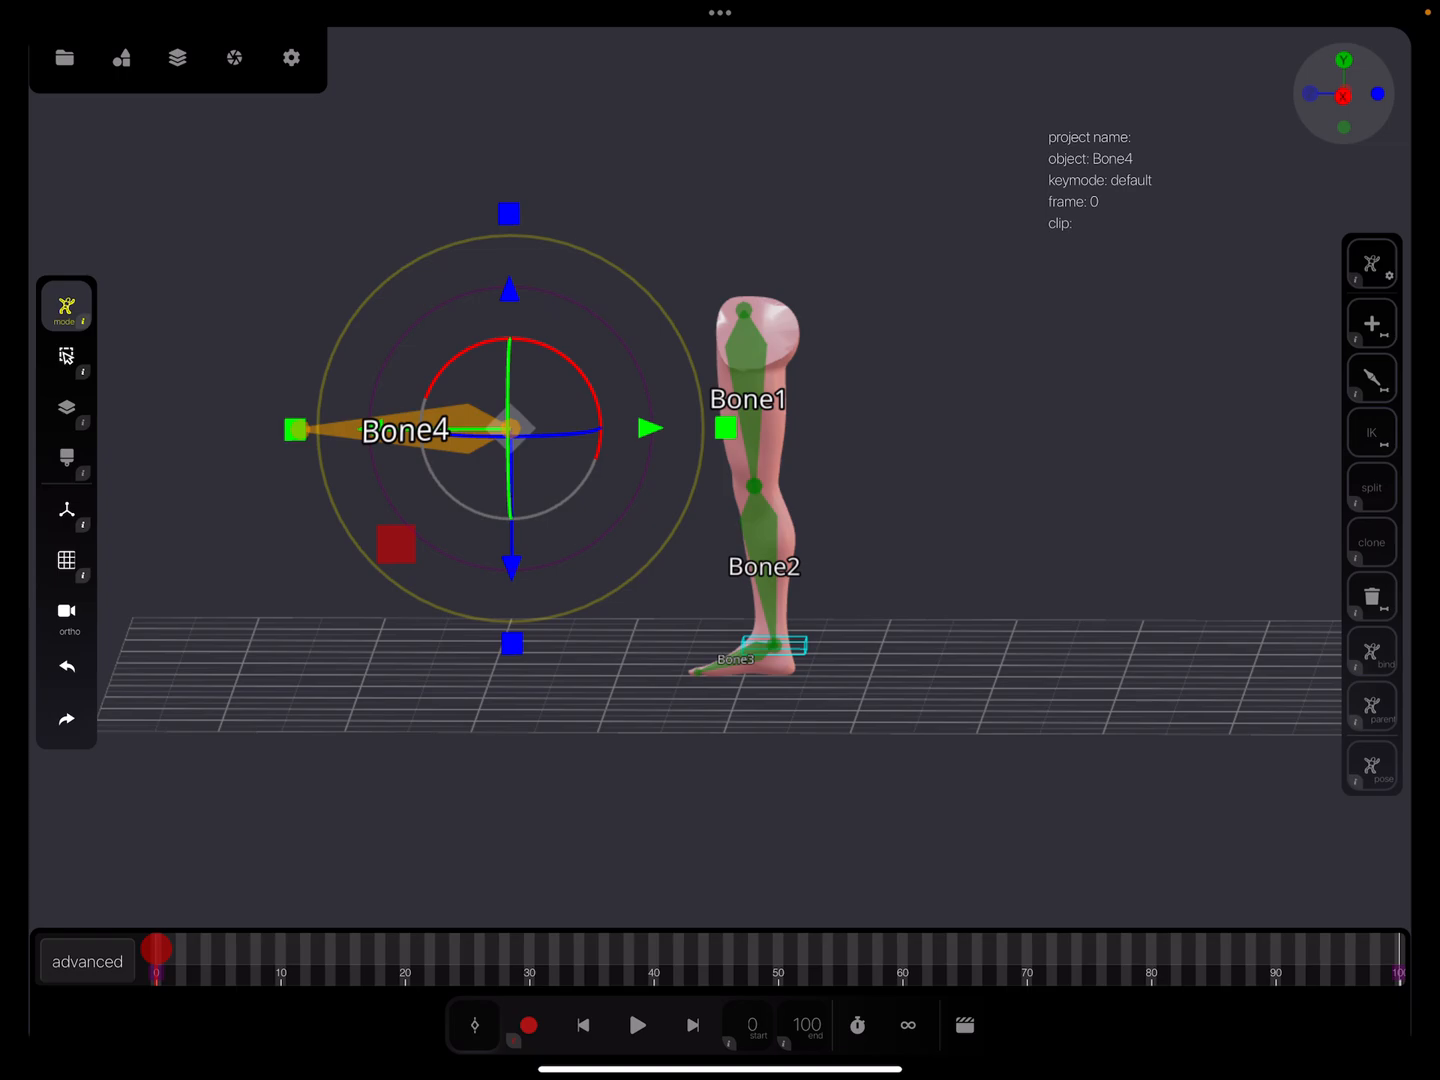
{"action": "left_click", "coordinate": [66, 665]}
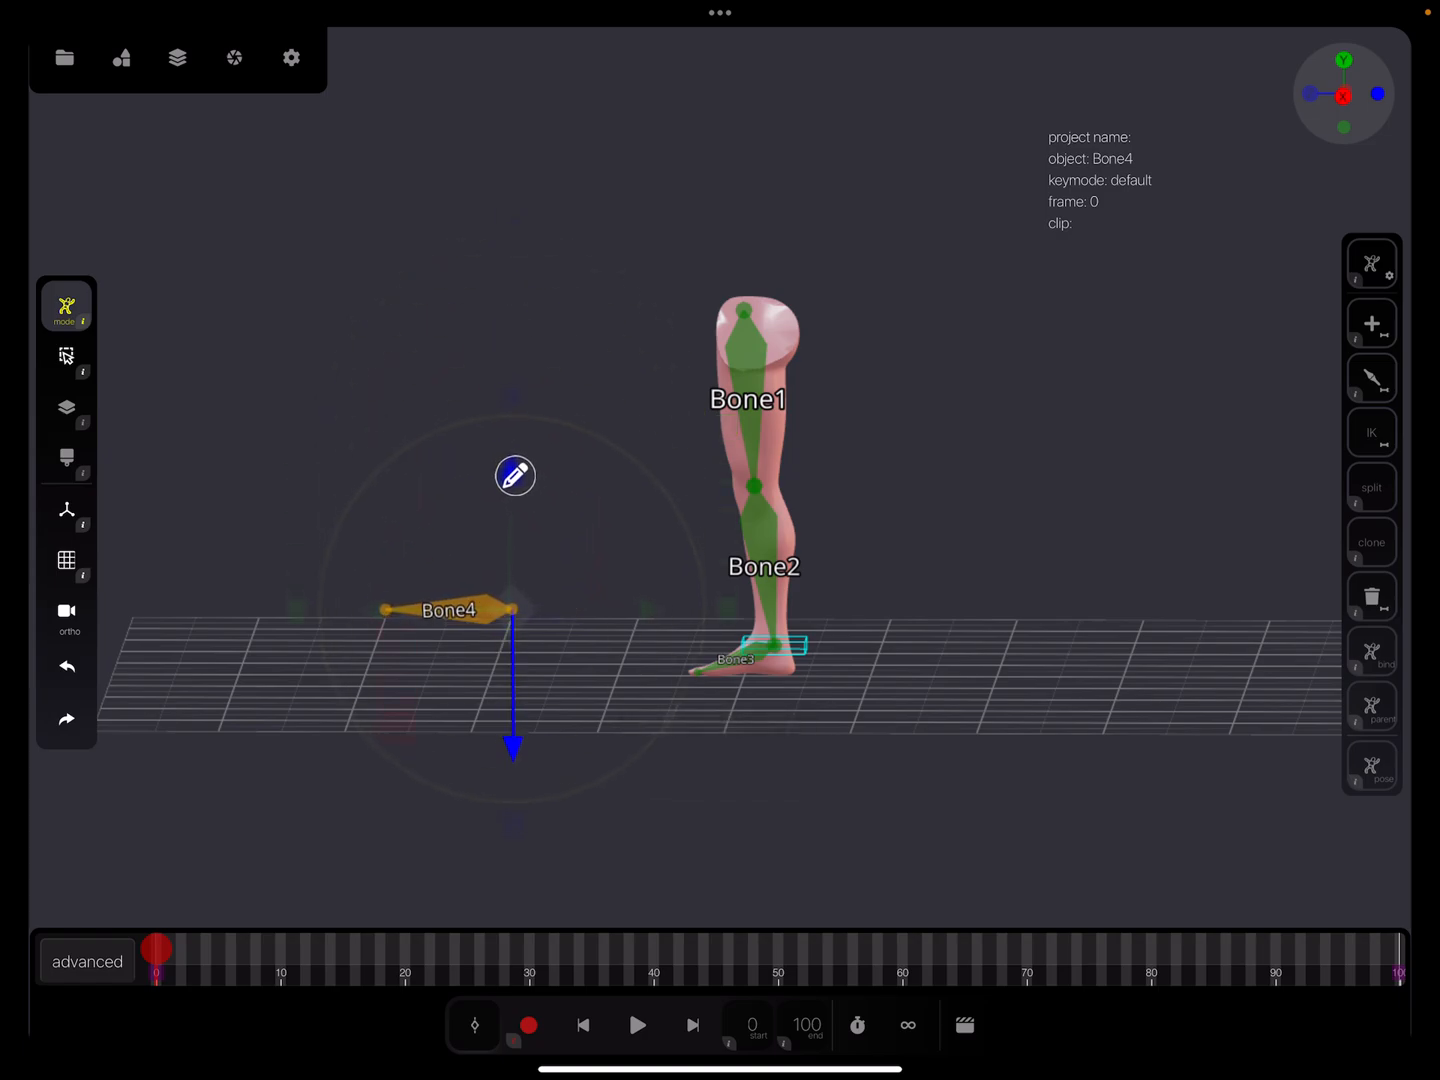
{"action": "left_click", "coordinate": [449, 610]}
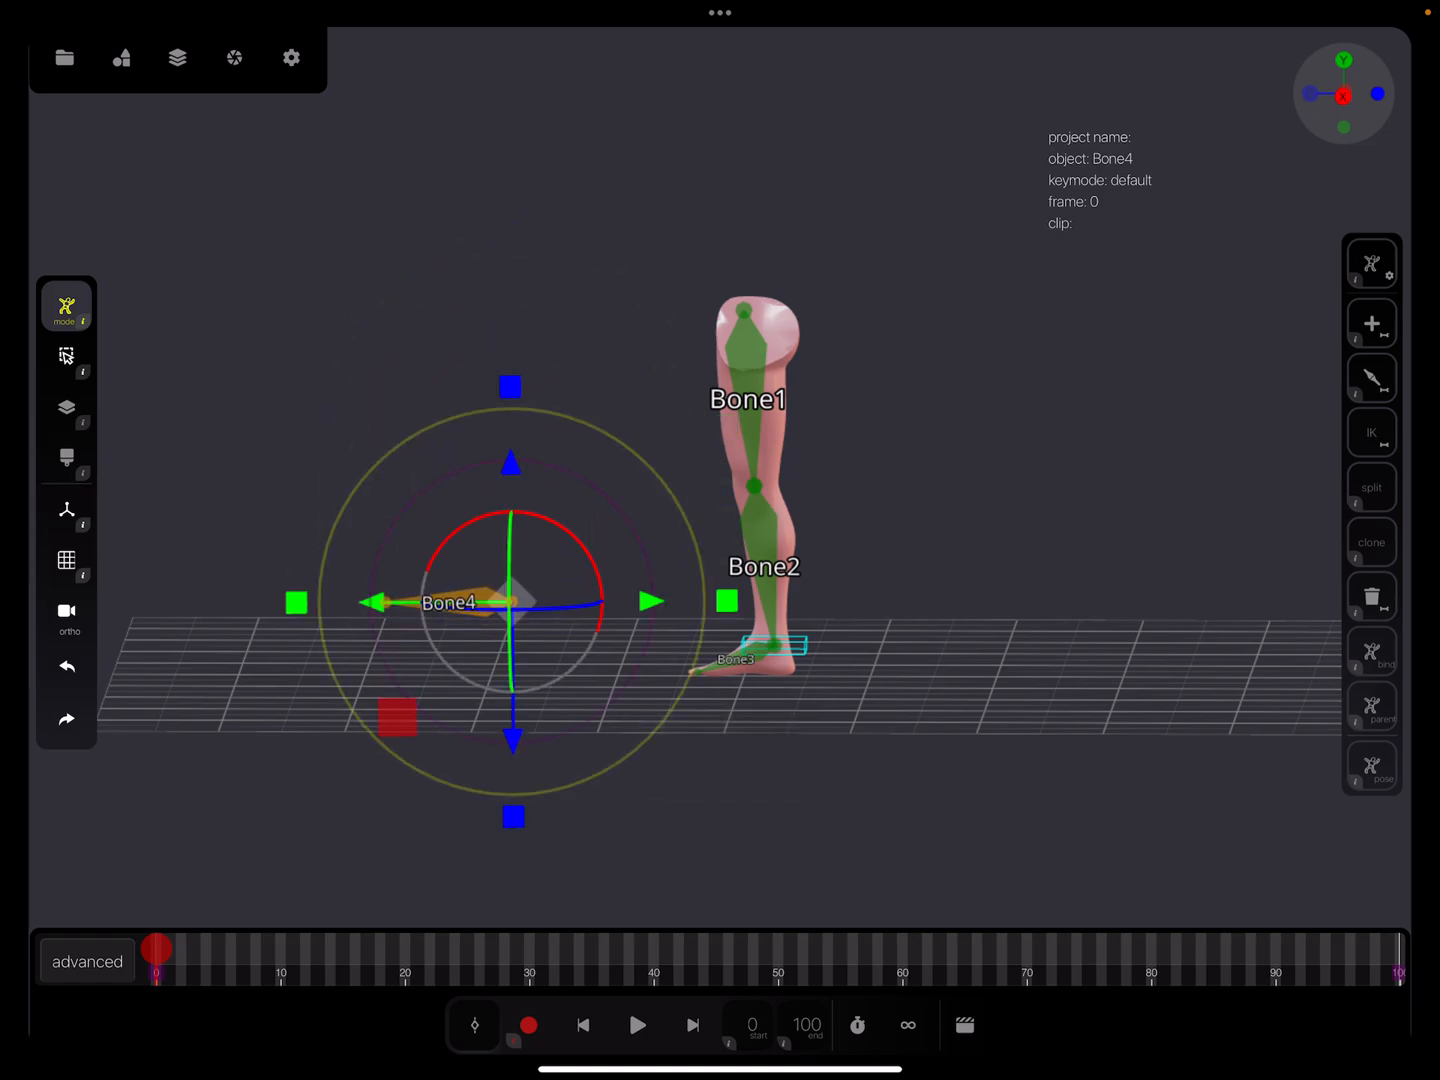
{"action": "mouse_move", "coordinate": [815, 513]}
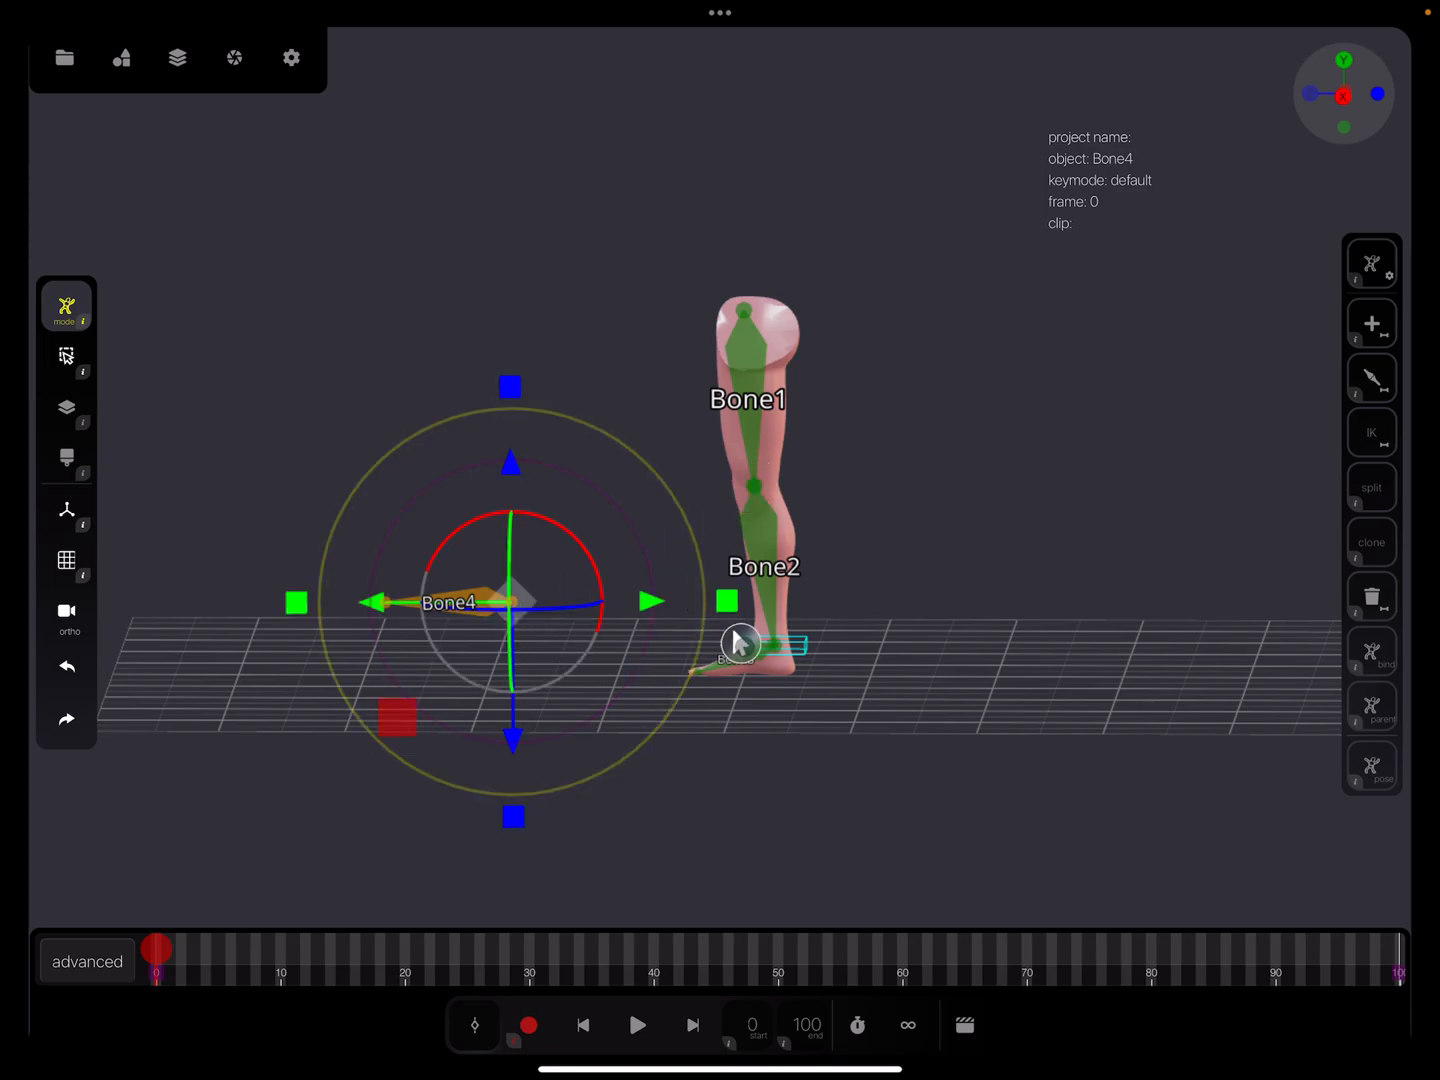
{"action": "left_click", "coordinate": [745, 645]}
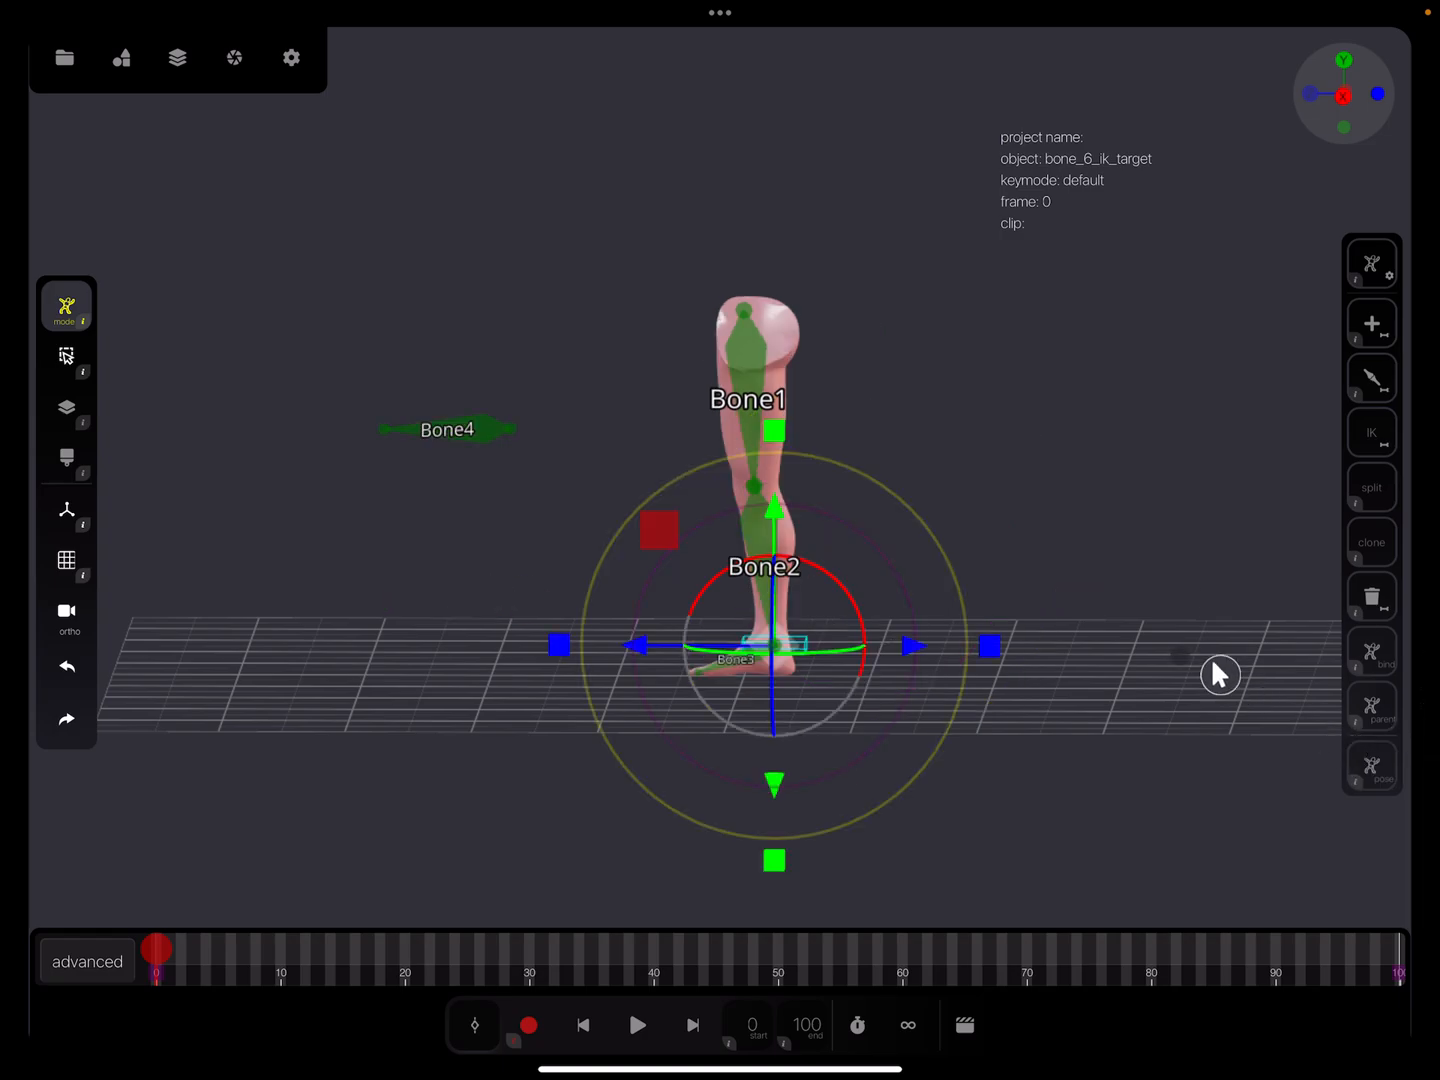
{"action": "mouse_move", "coordinate": [1080, 585]}
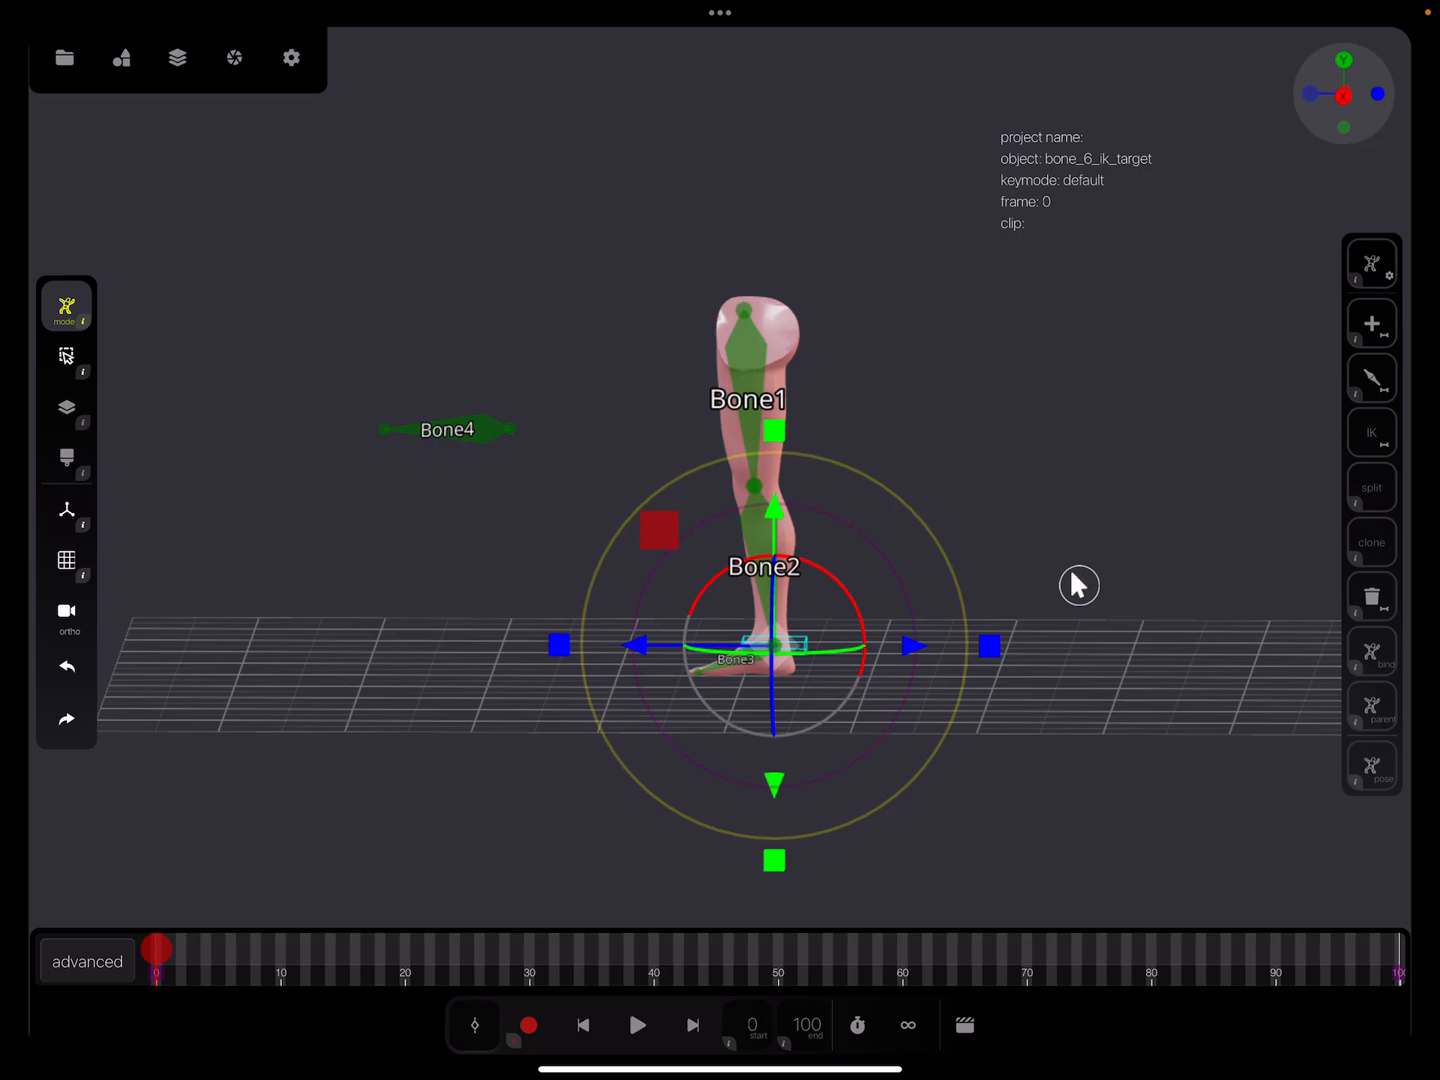
{"action": "left_click", "coordinate": [64, 57]}
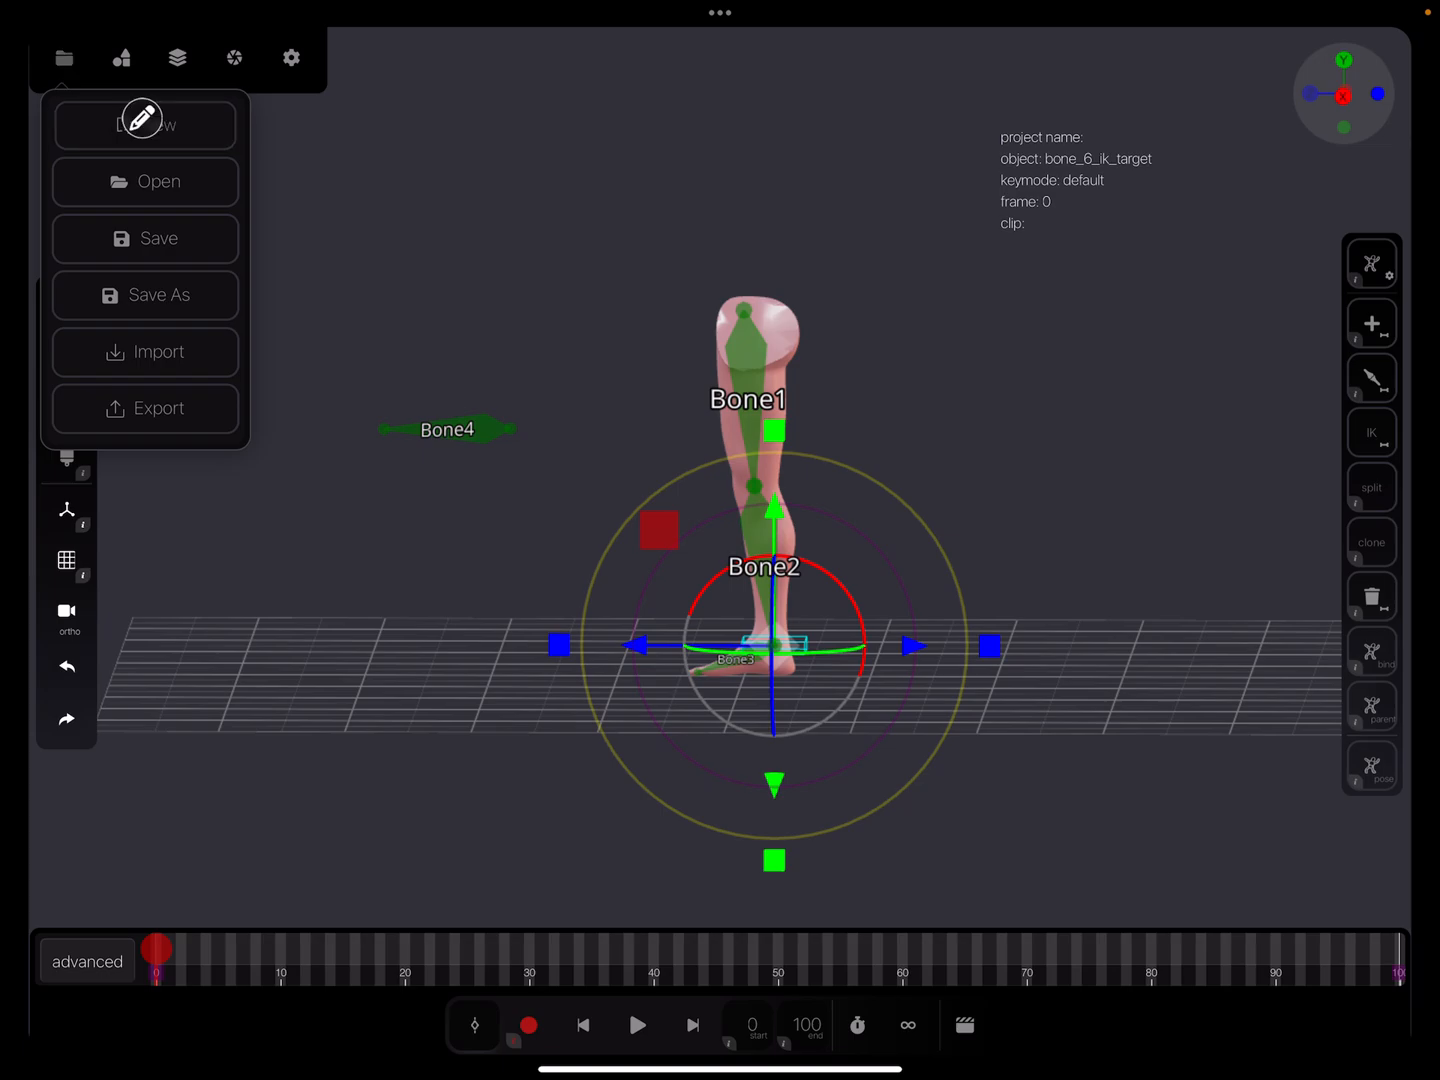
Start a new empty project with an orthographic camera view.
{"action": "left_click", "coordinate": [145, 124]}
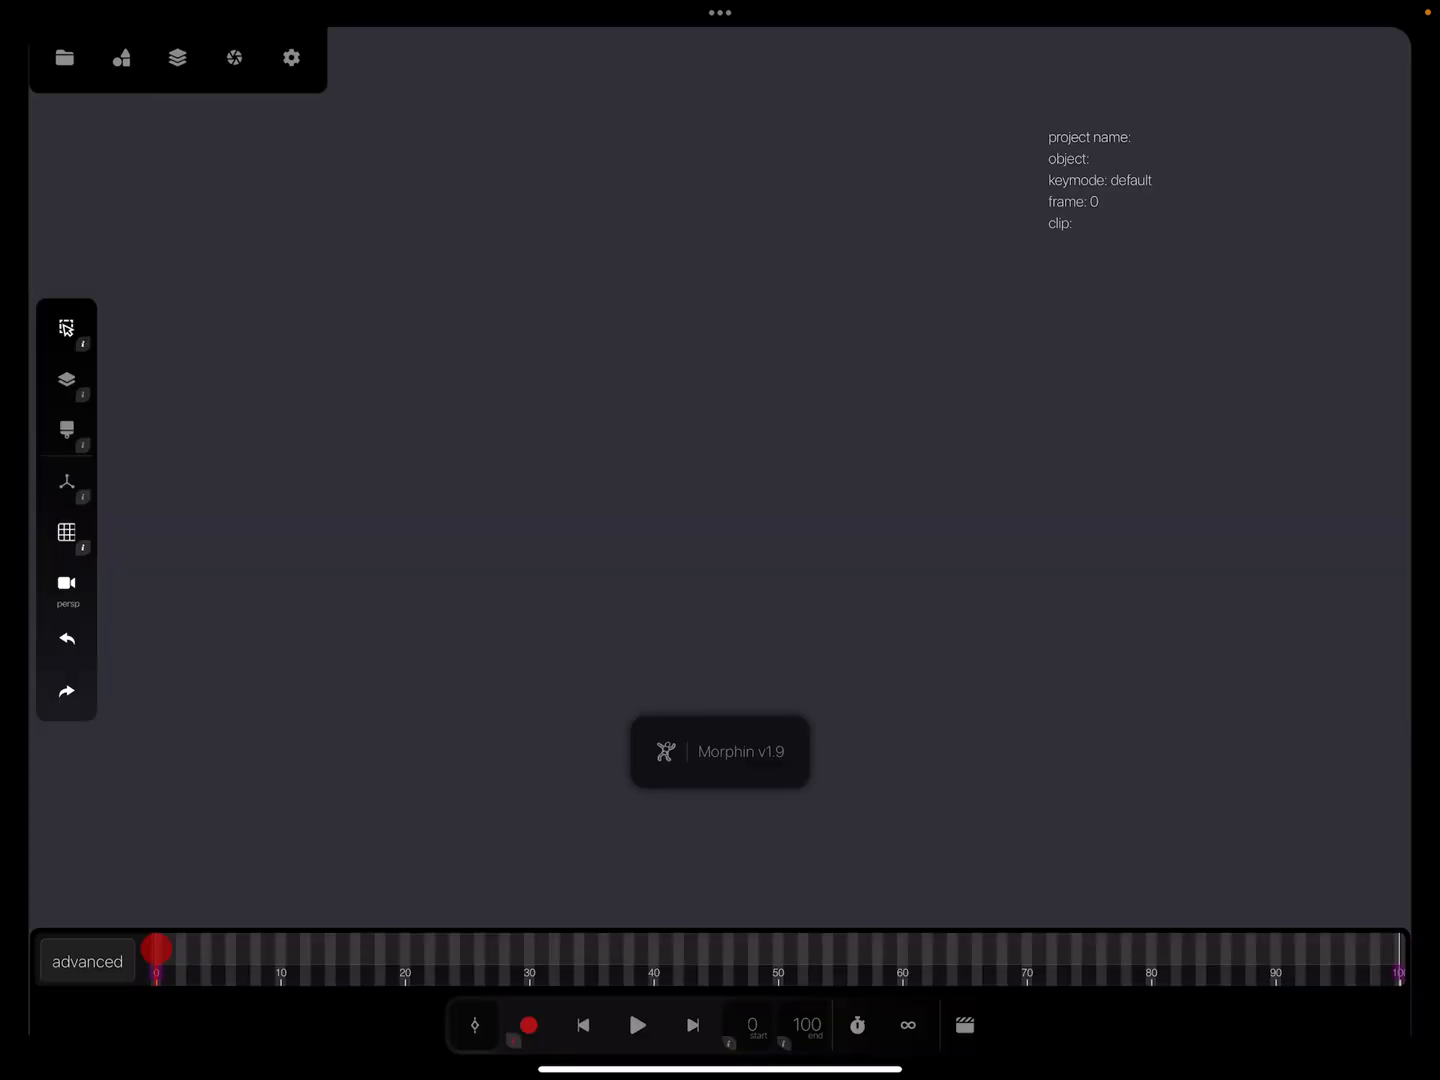
{"action": "left_click", "coordinate": [67, 583]}
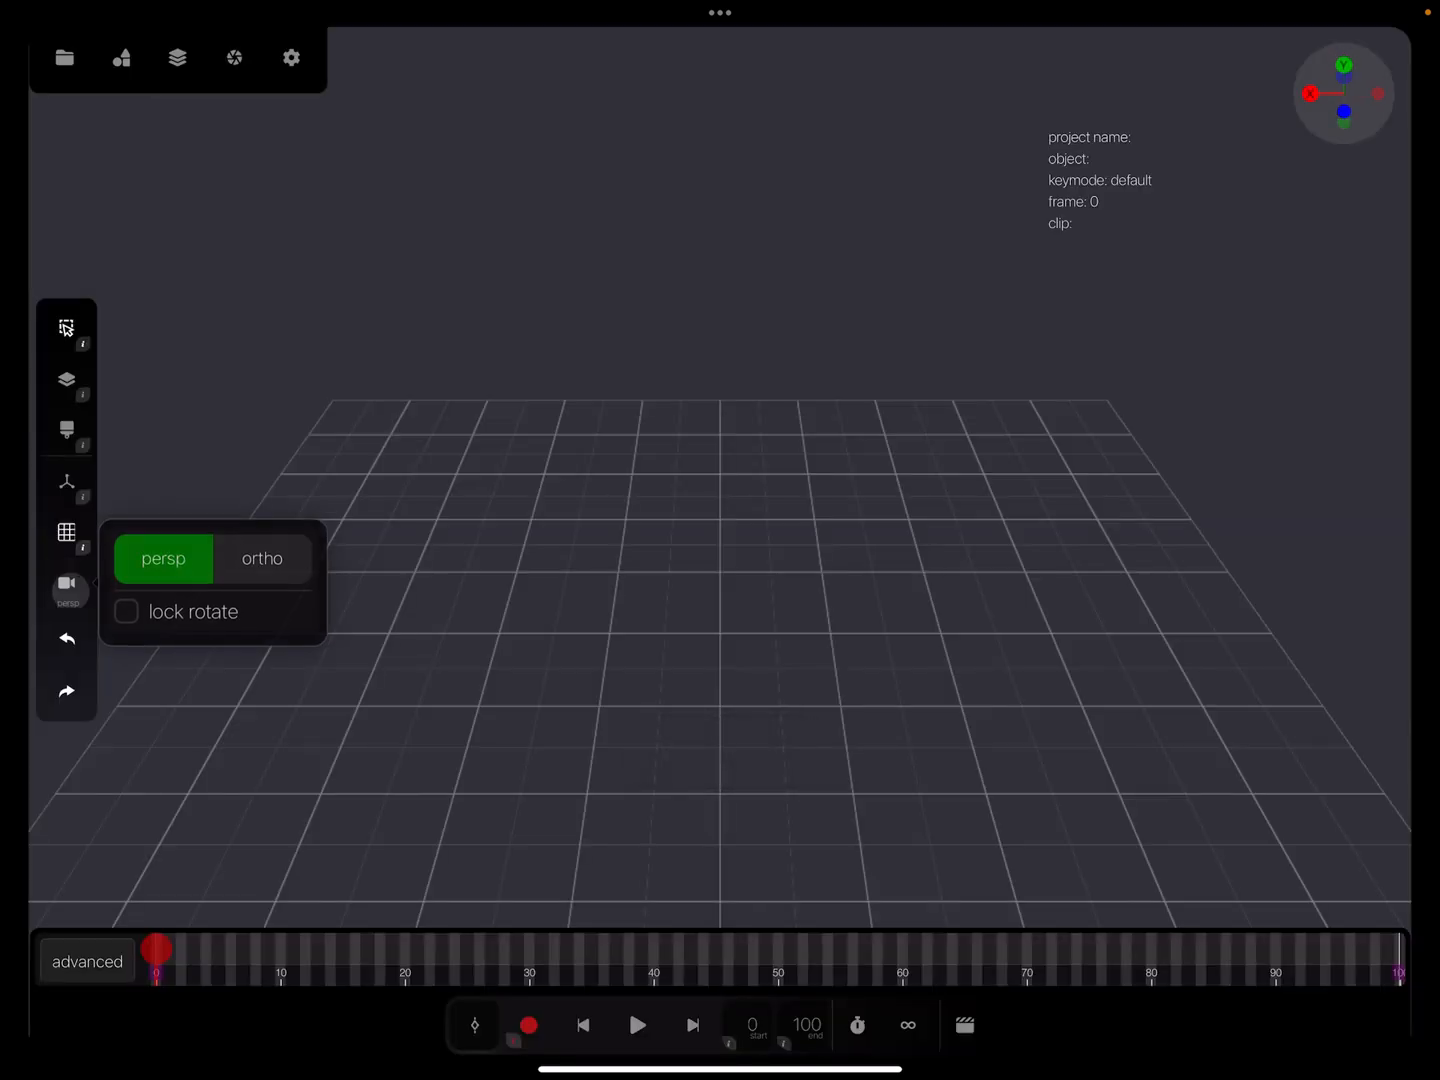
{"action": "left_click", "coordinate": [262, 558]}
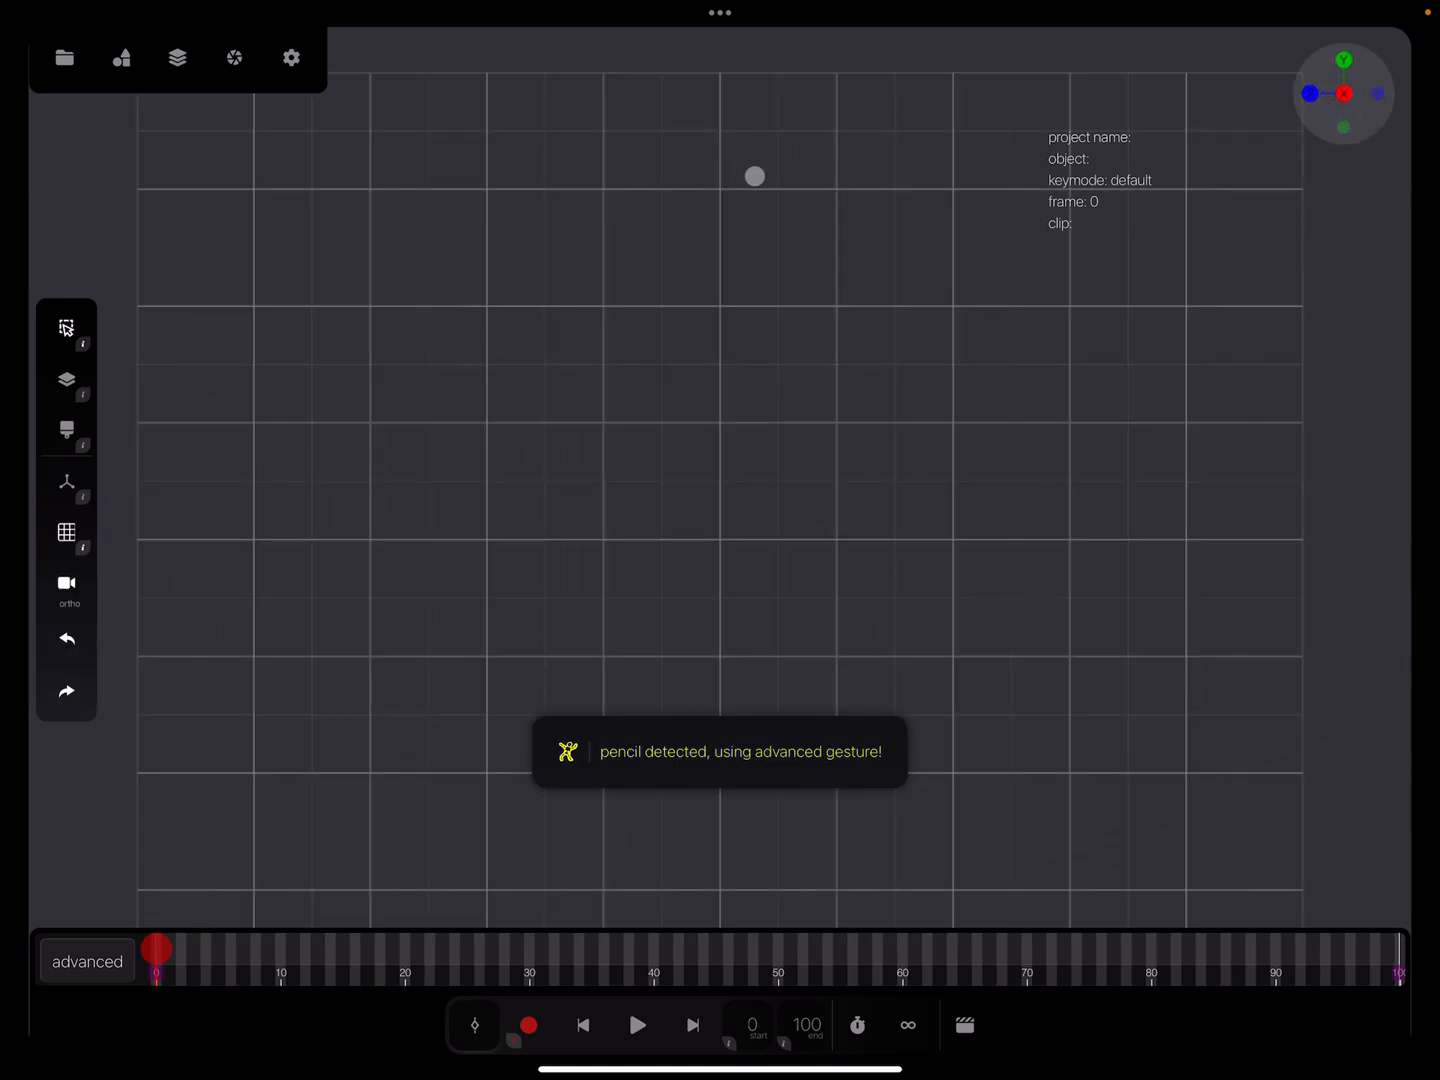
{"action": "left_click", "coordinate": [122, 57]}
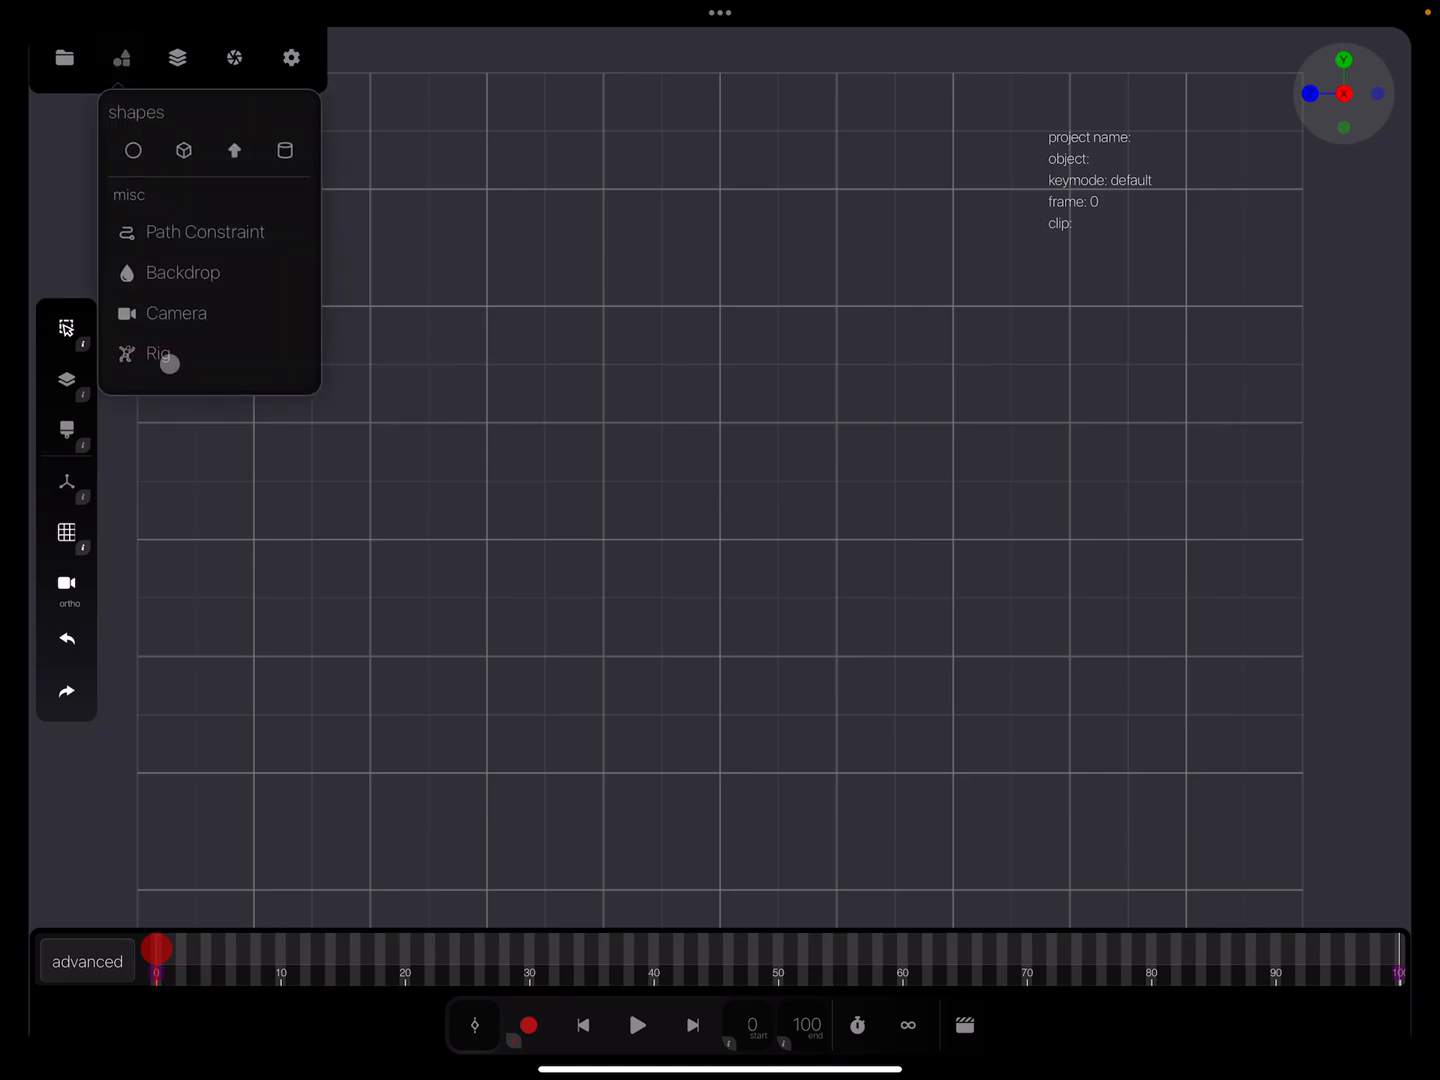
Add a new six-bone rig and close the annotated screenshot markup.
{"action": "left_click", "coordinate": [158, 353]}
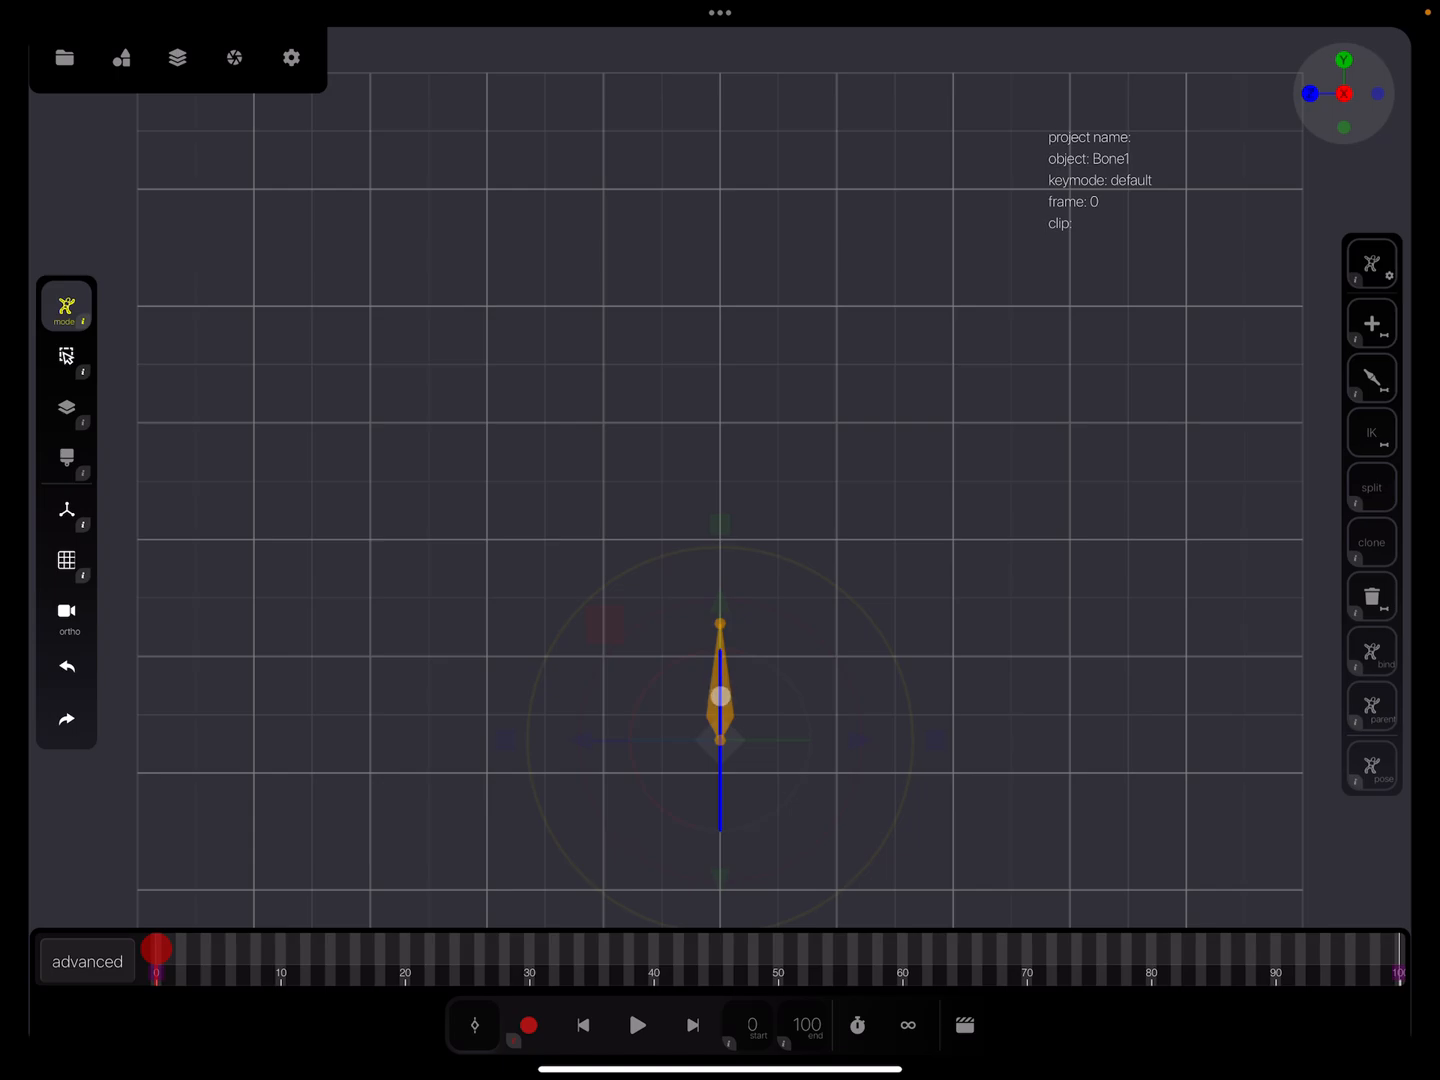
{"action": "left_click", "coordinate": [1371, 378]}
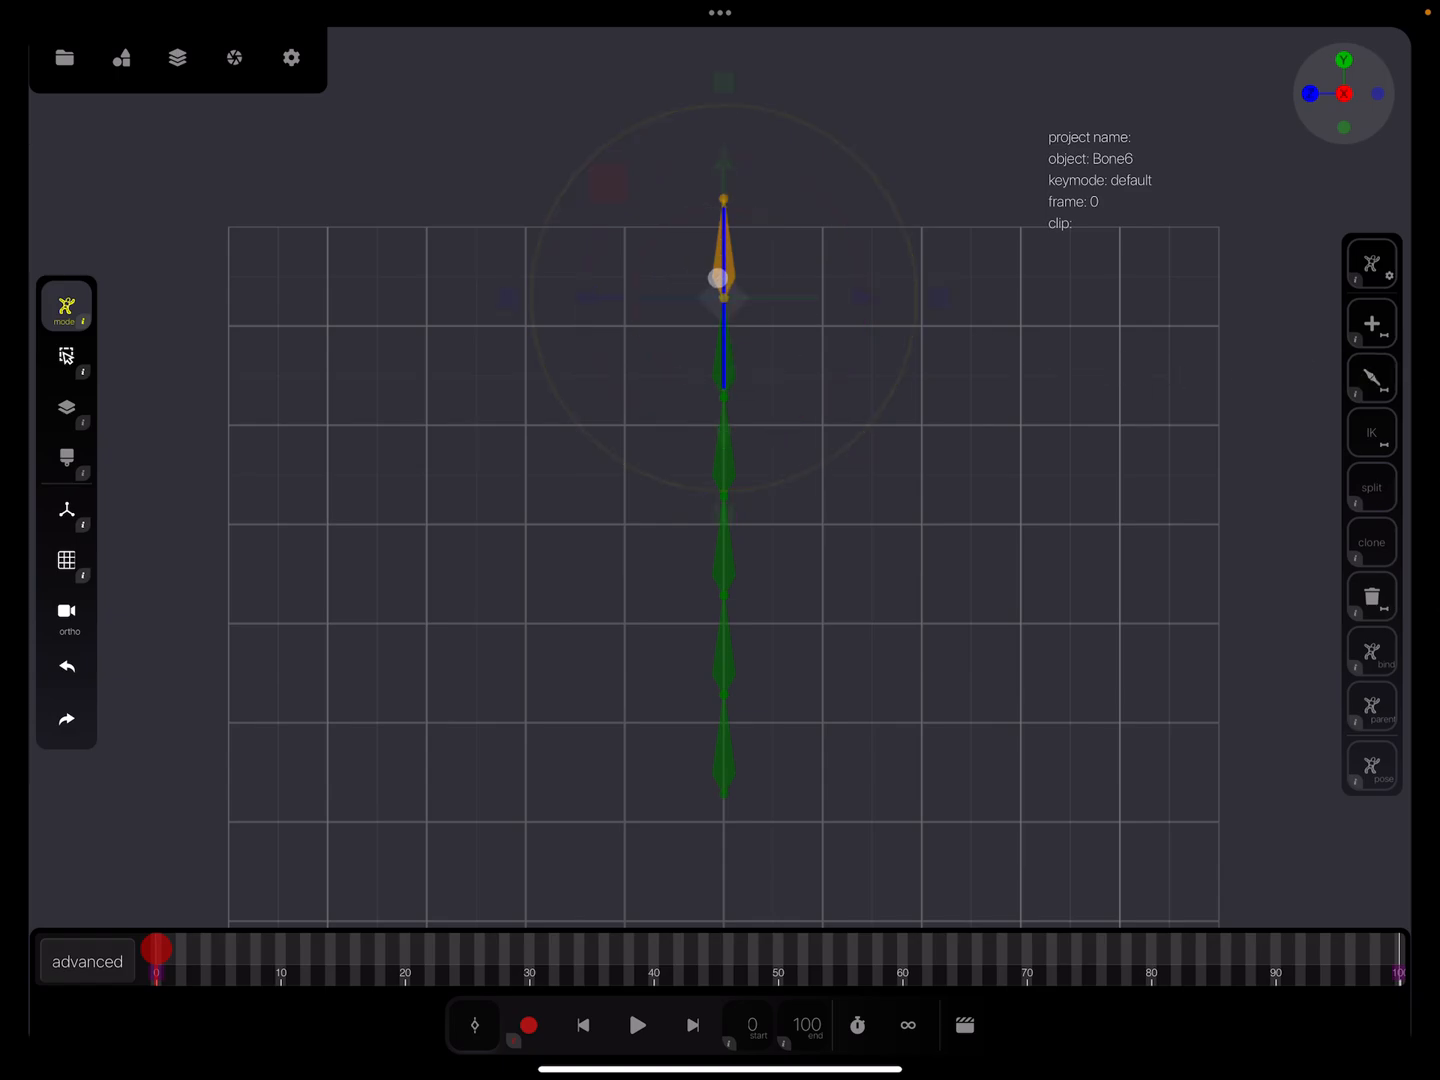
{"action": "left_click", "coordinate": [724, 280]}
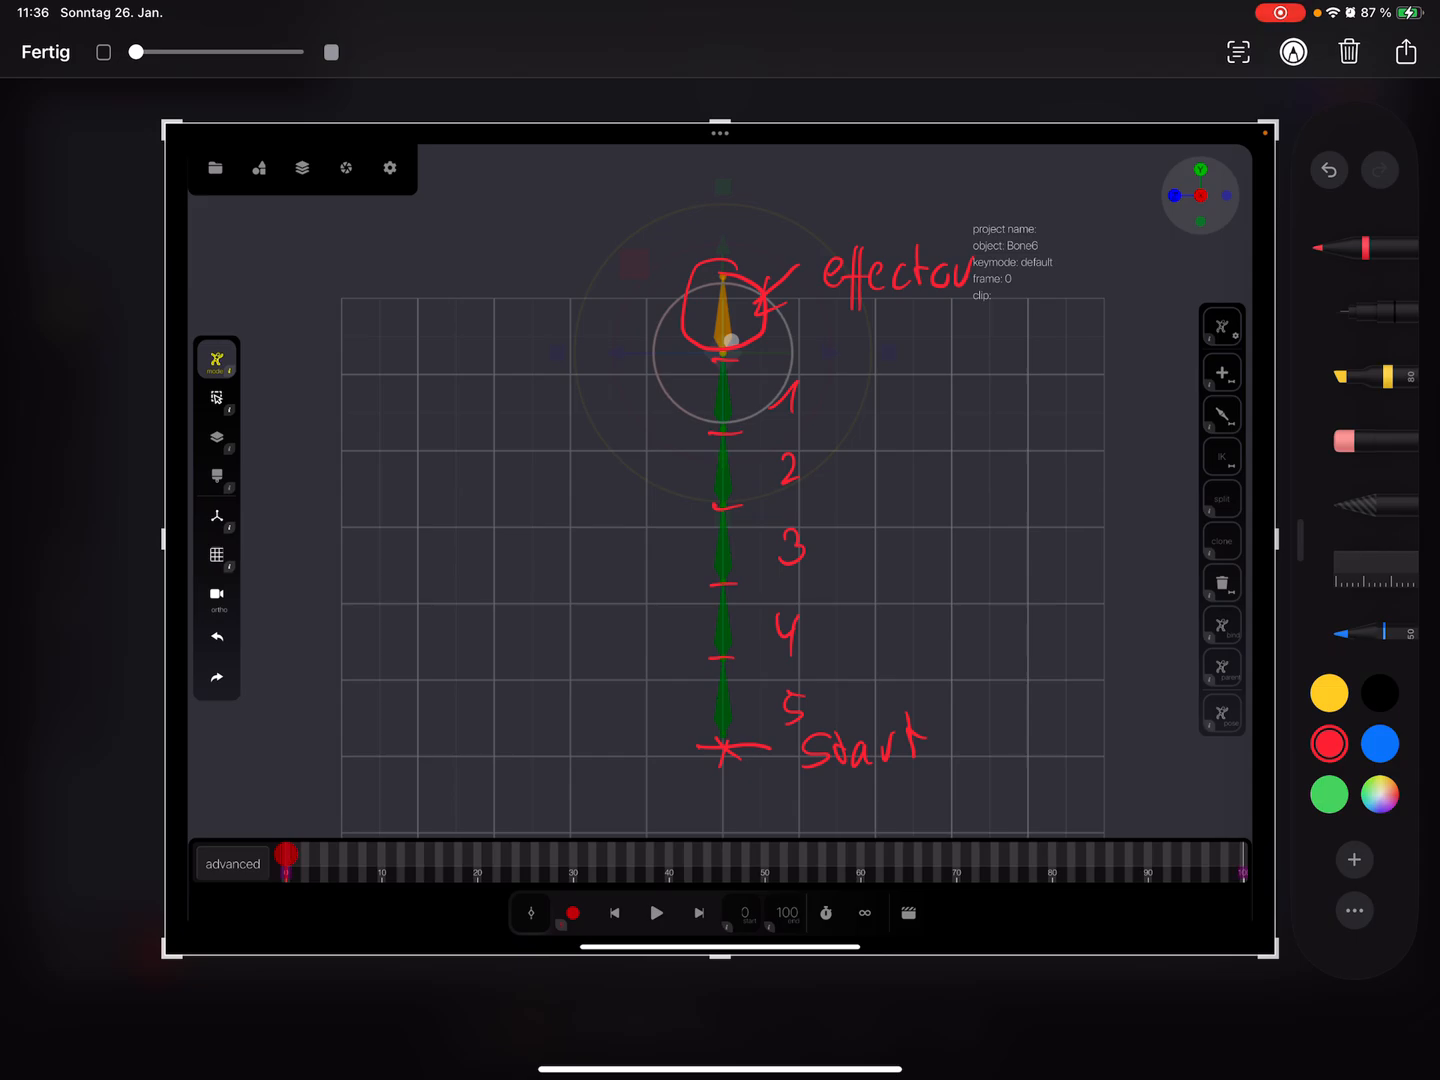
{"action": "left_click", "coordinate": [1406, 51]}
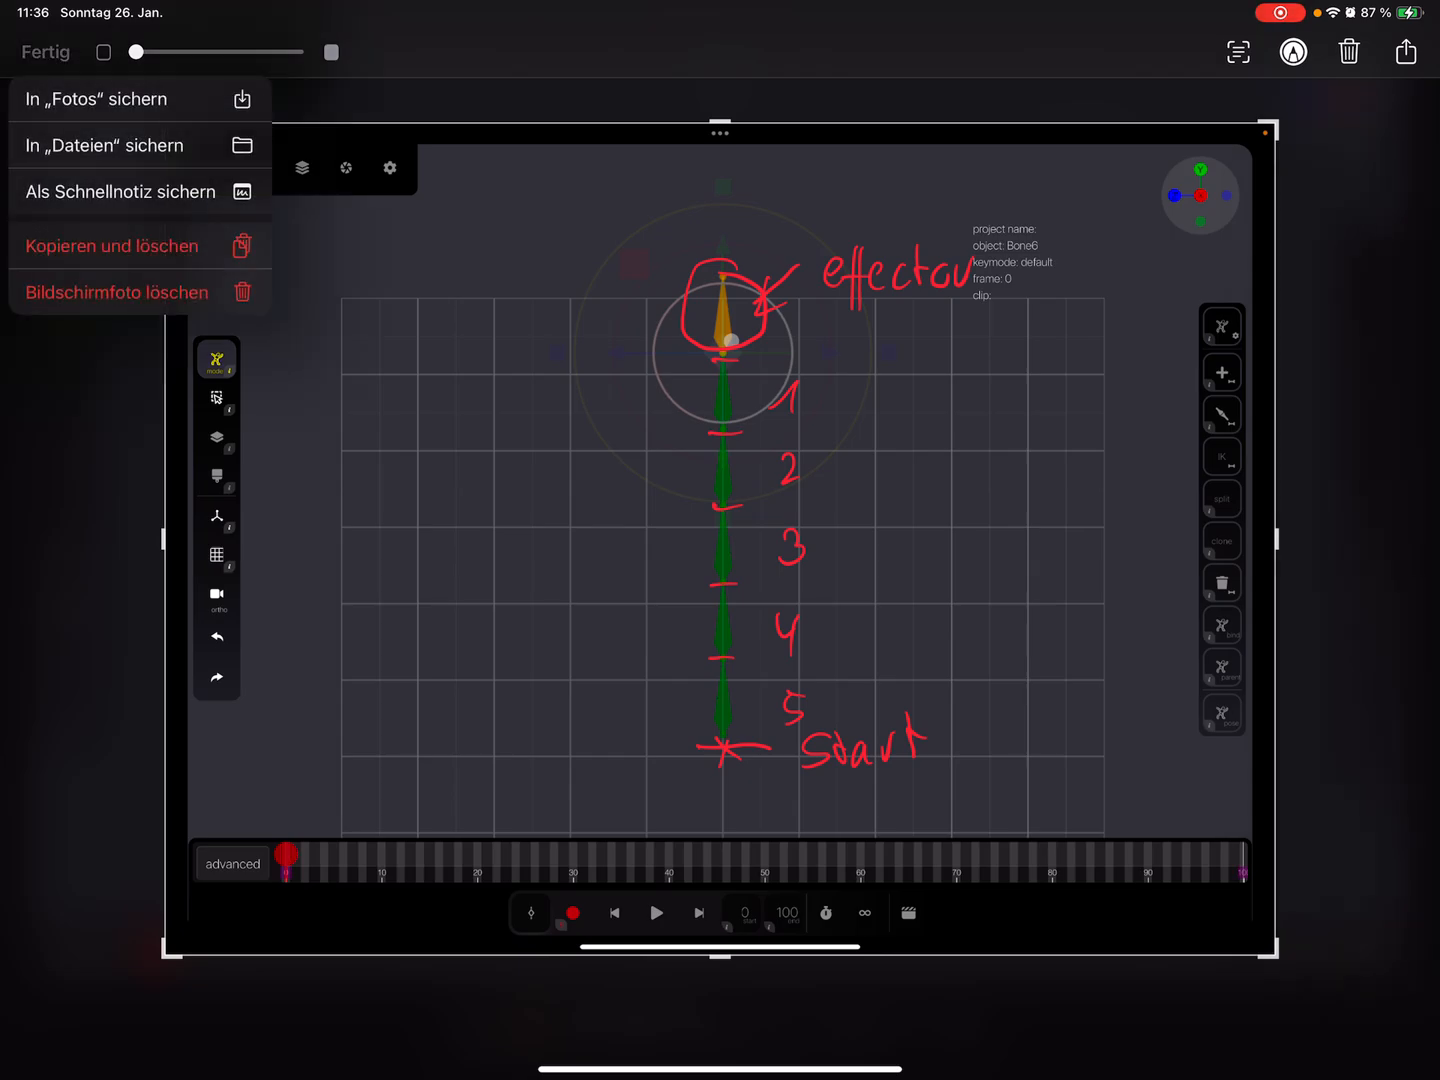
{"action": "left_click", "coordinate": [45, 52]}
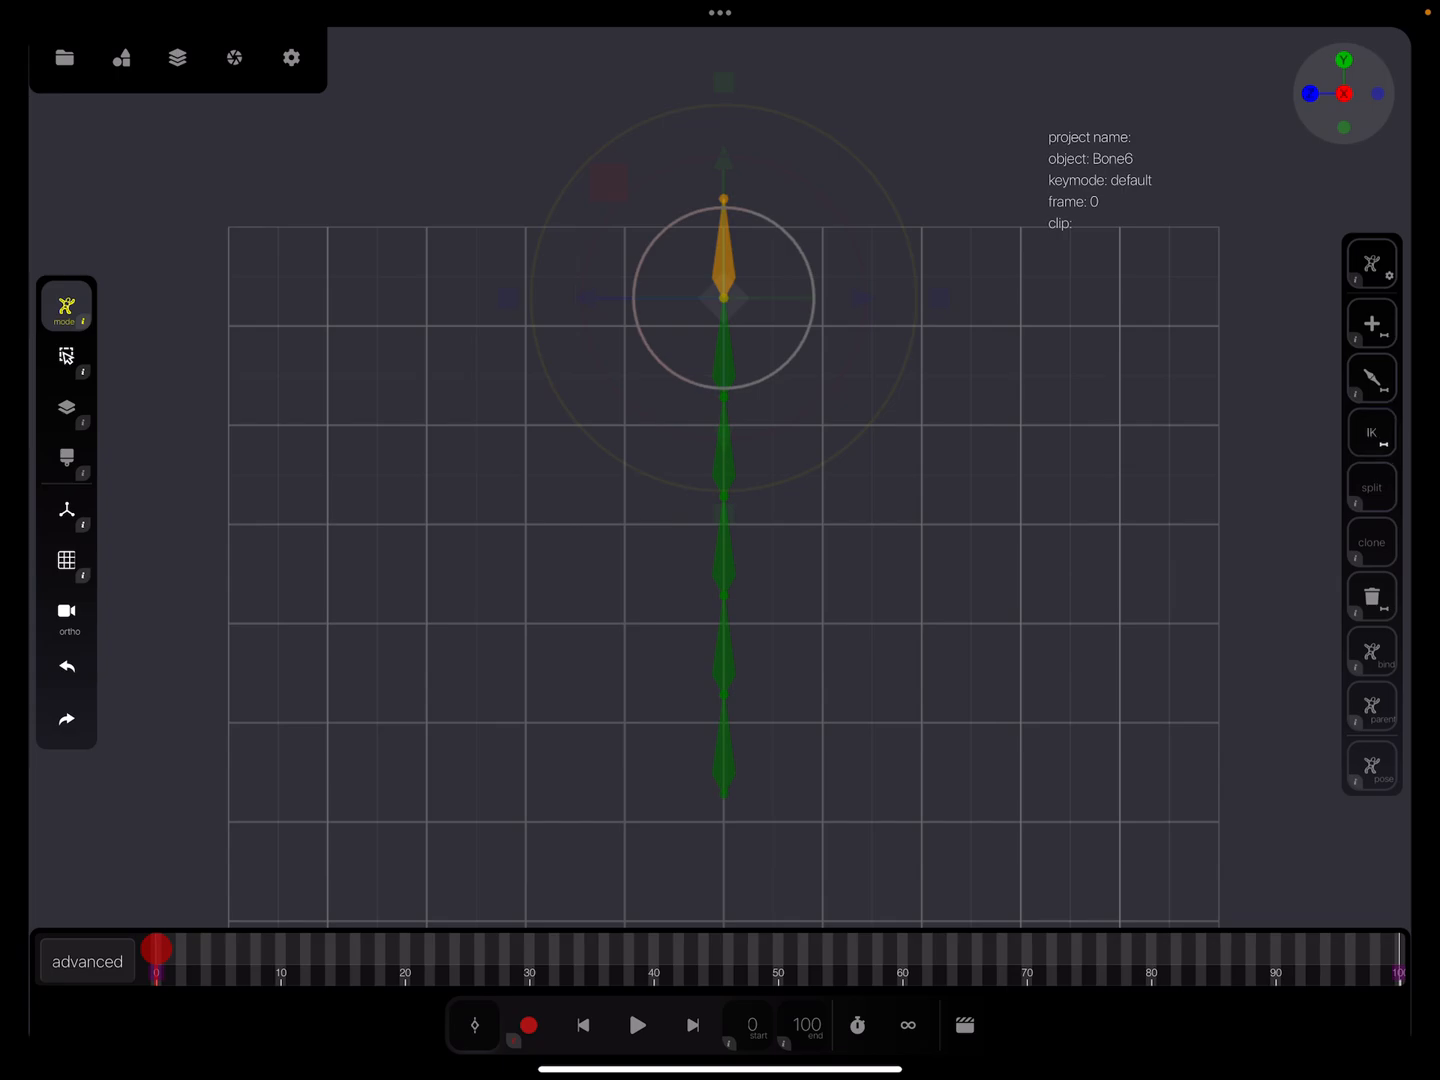
Set Bone6 as IK effector, show bone name labels, and apply IK.
{"action": "left_click", "coordinate": [1371, 432]}
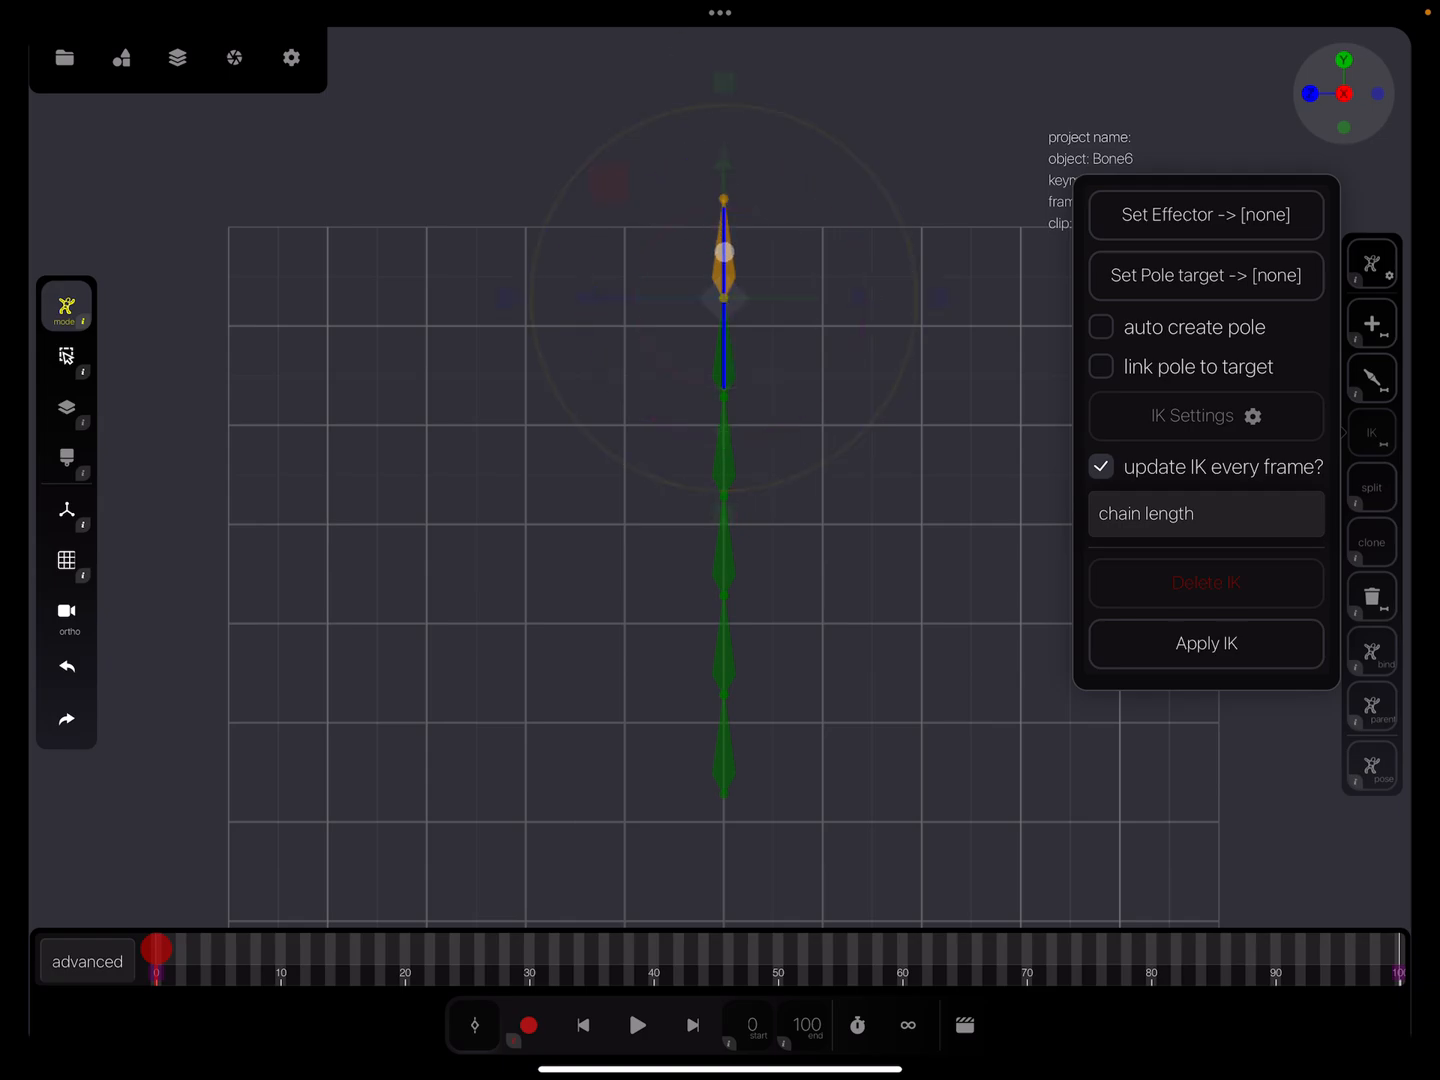
{"action": "left_click", "coordinate": [1205, 214]}
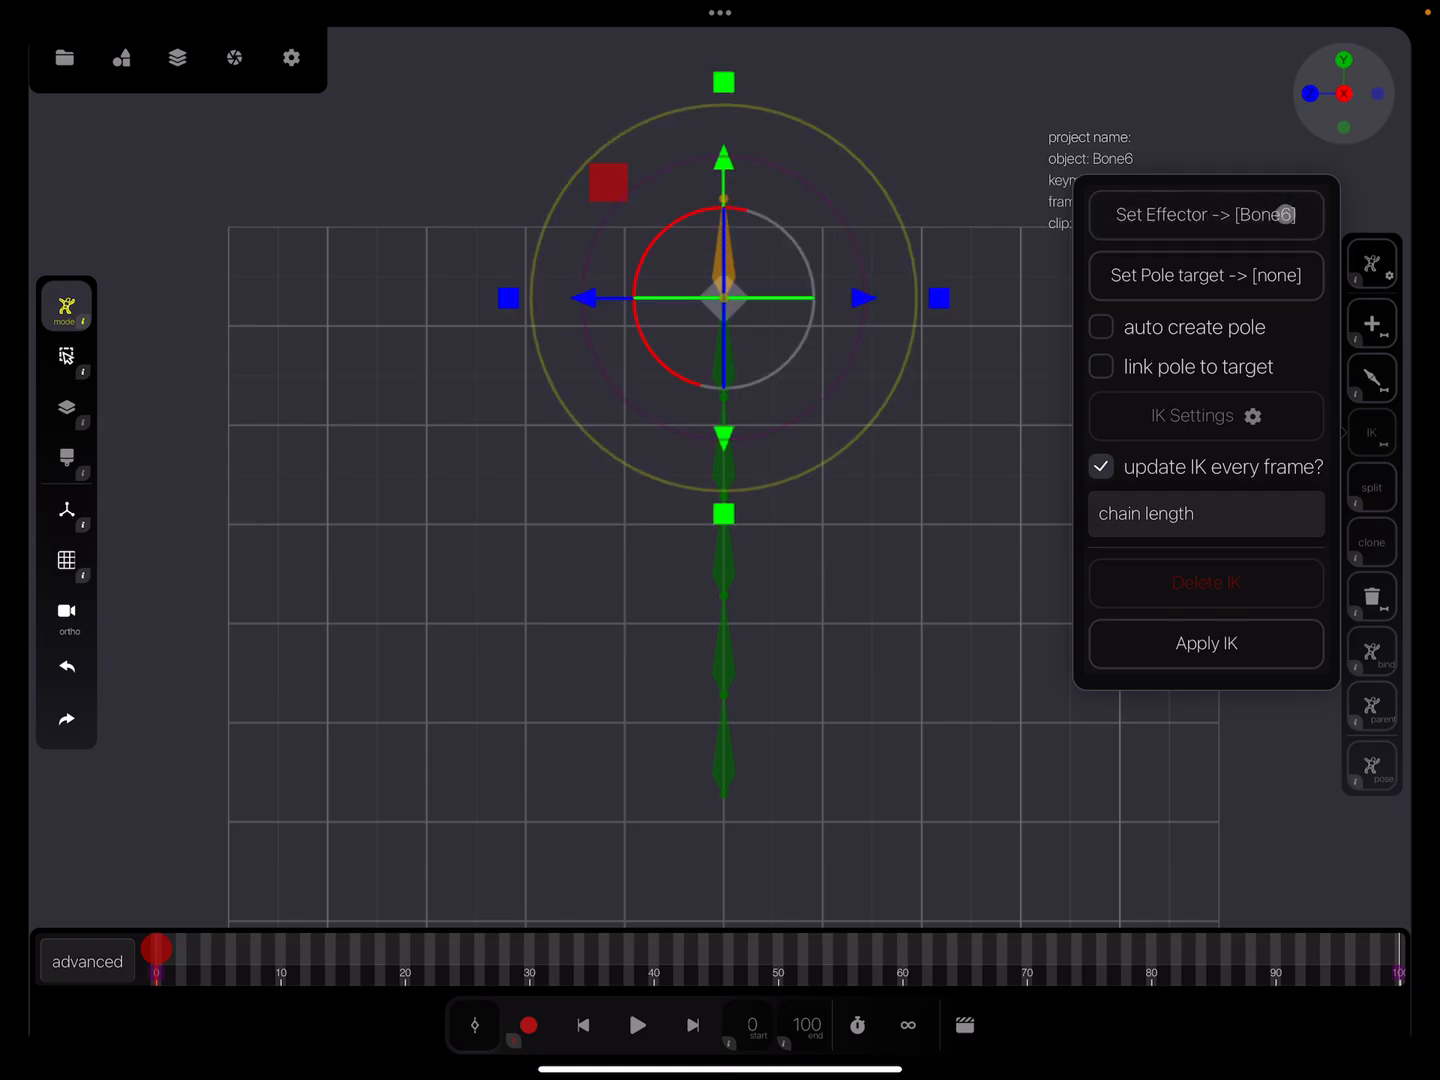
{"action": "left_click", "coordinate": [1372, 262]}
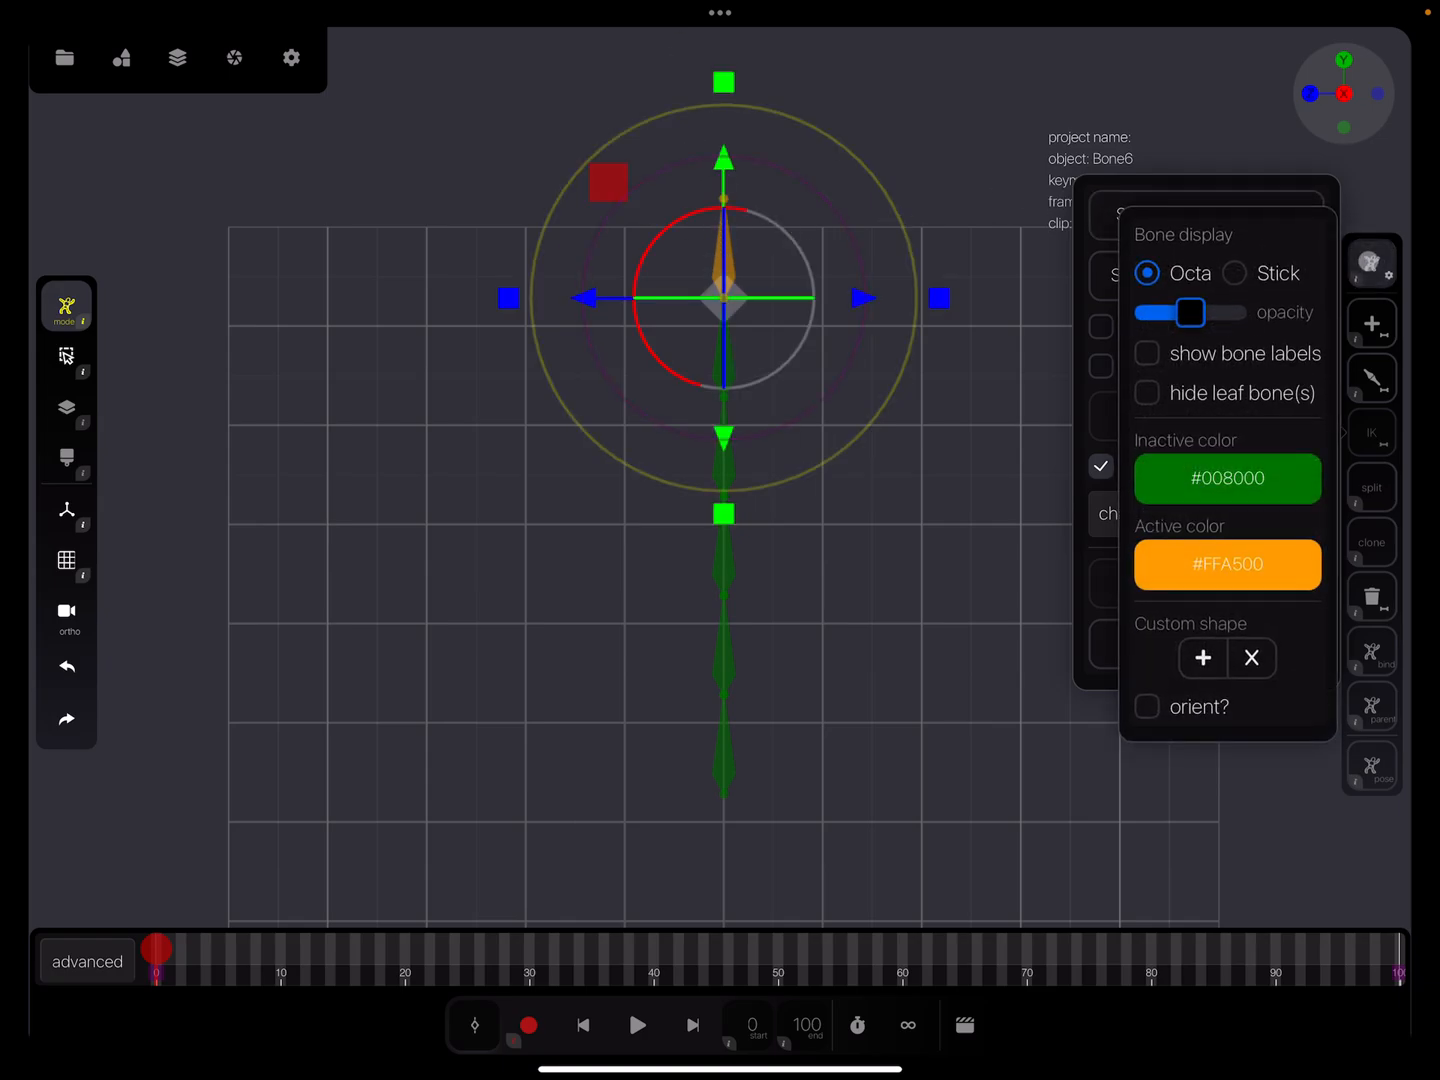
{"action": "left_click", "coordinate": [1147, 353]}
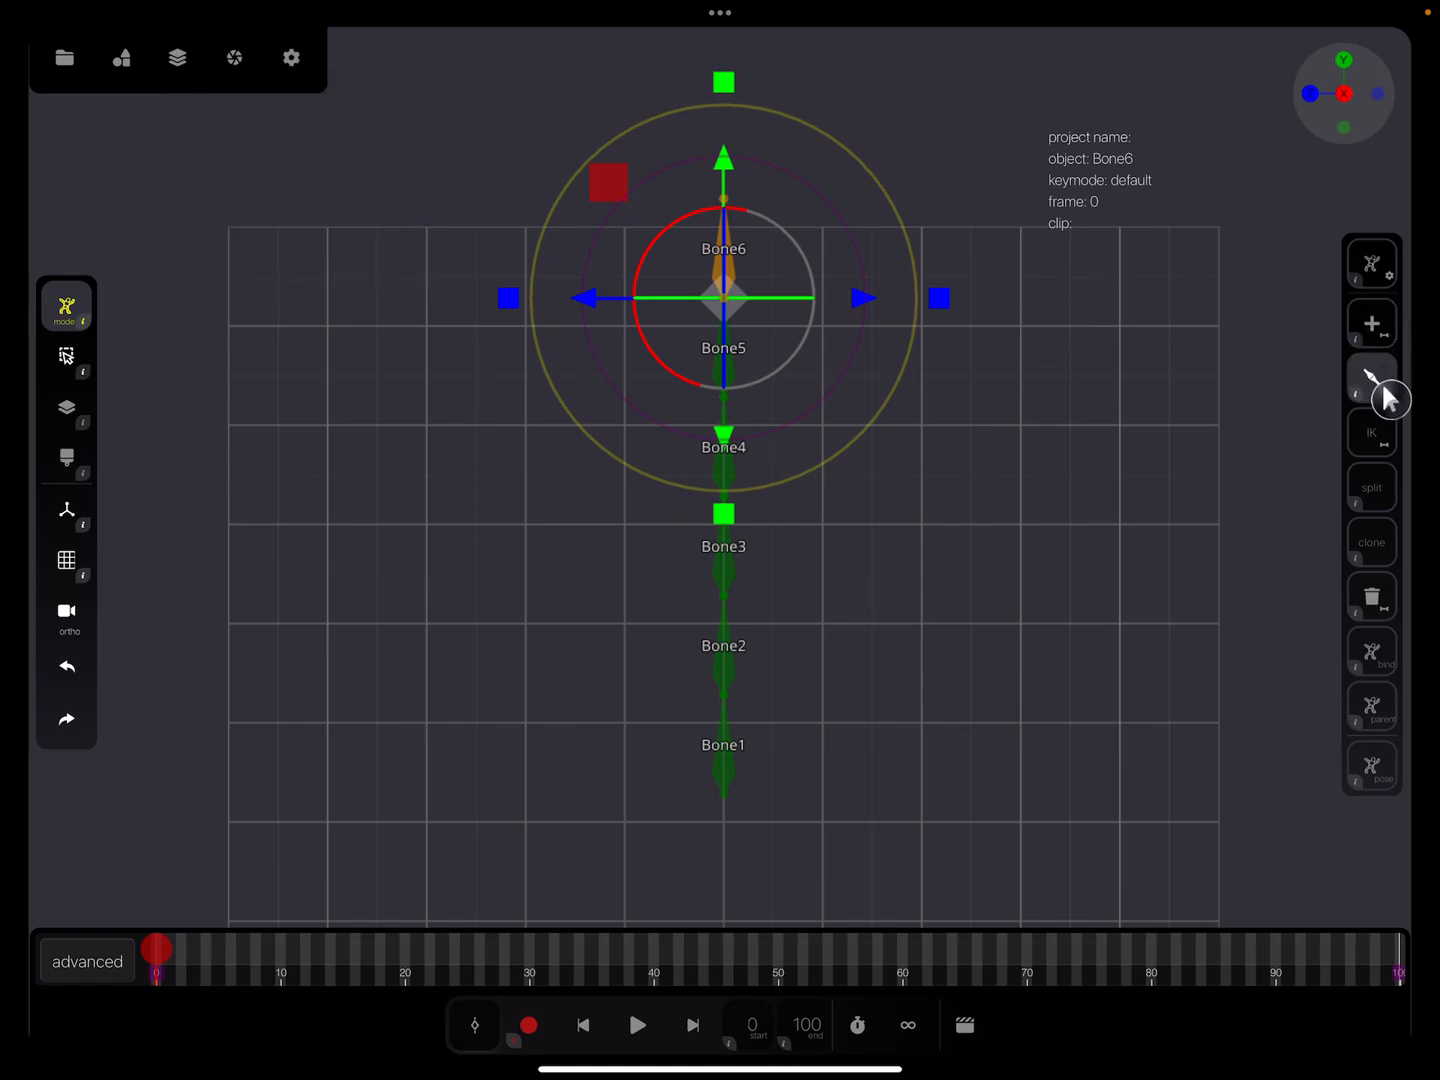
{"action": "left_click", "coordinate": [1371, 432]}
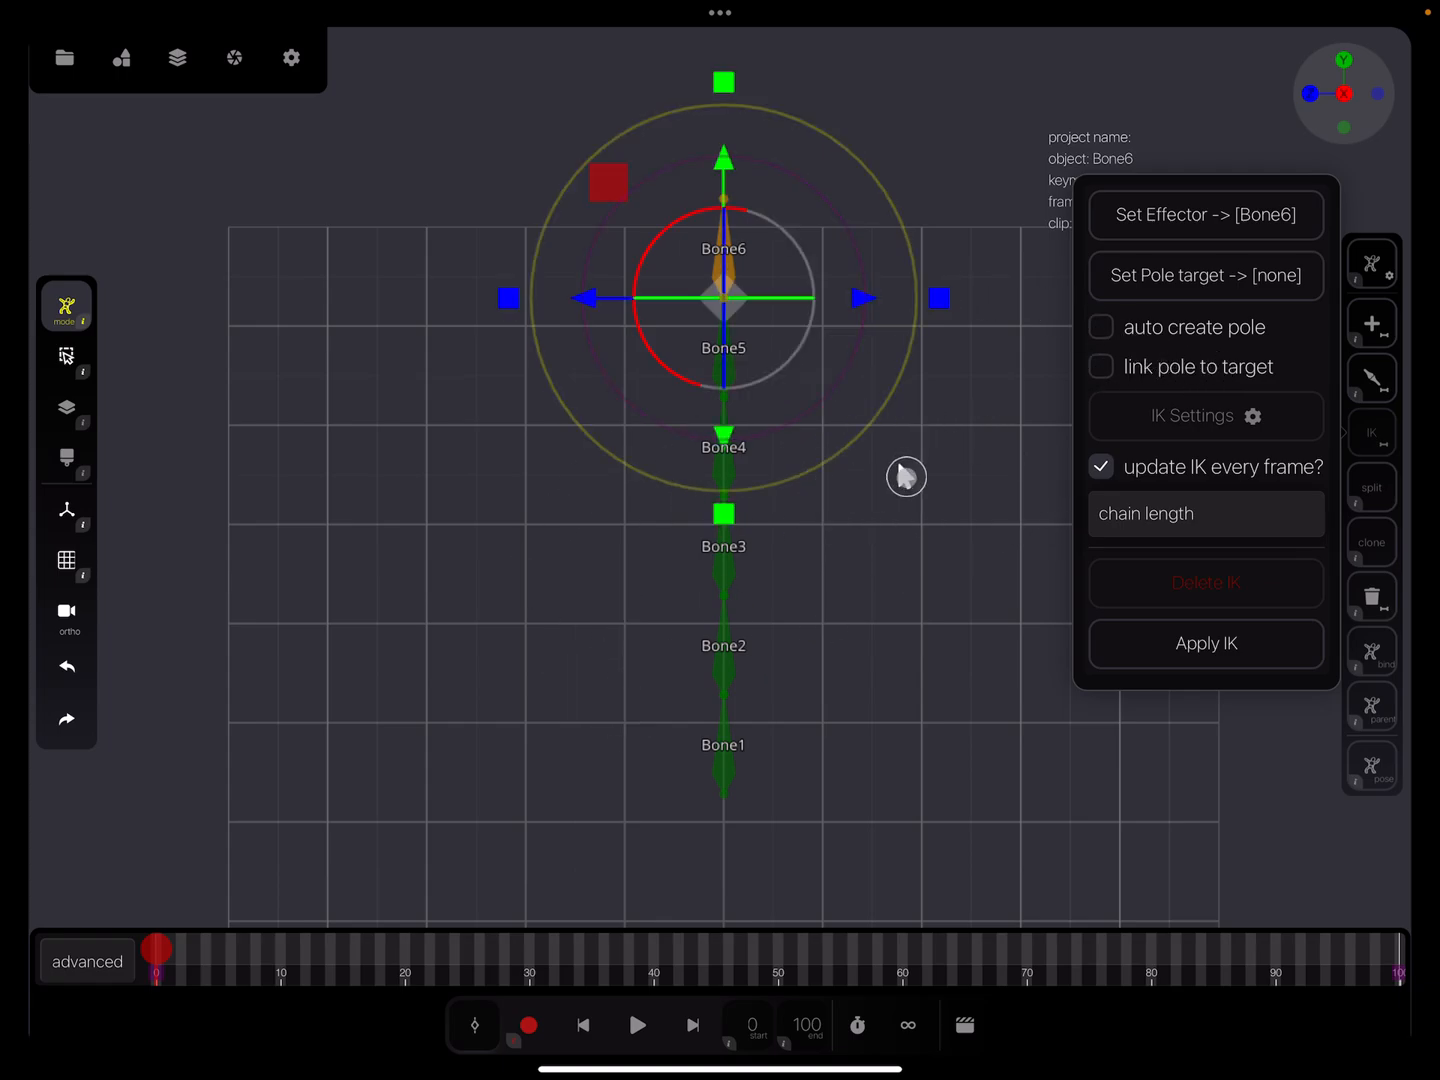
{"action": "mouse_move", "coordinate": [718, 500]}
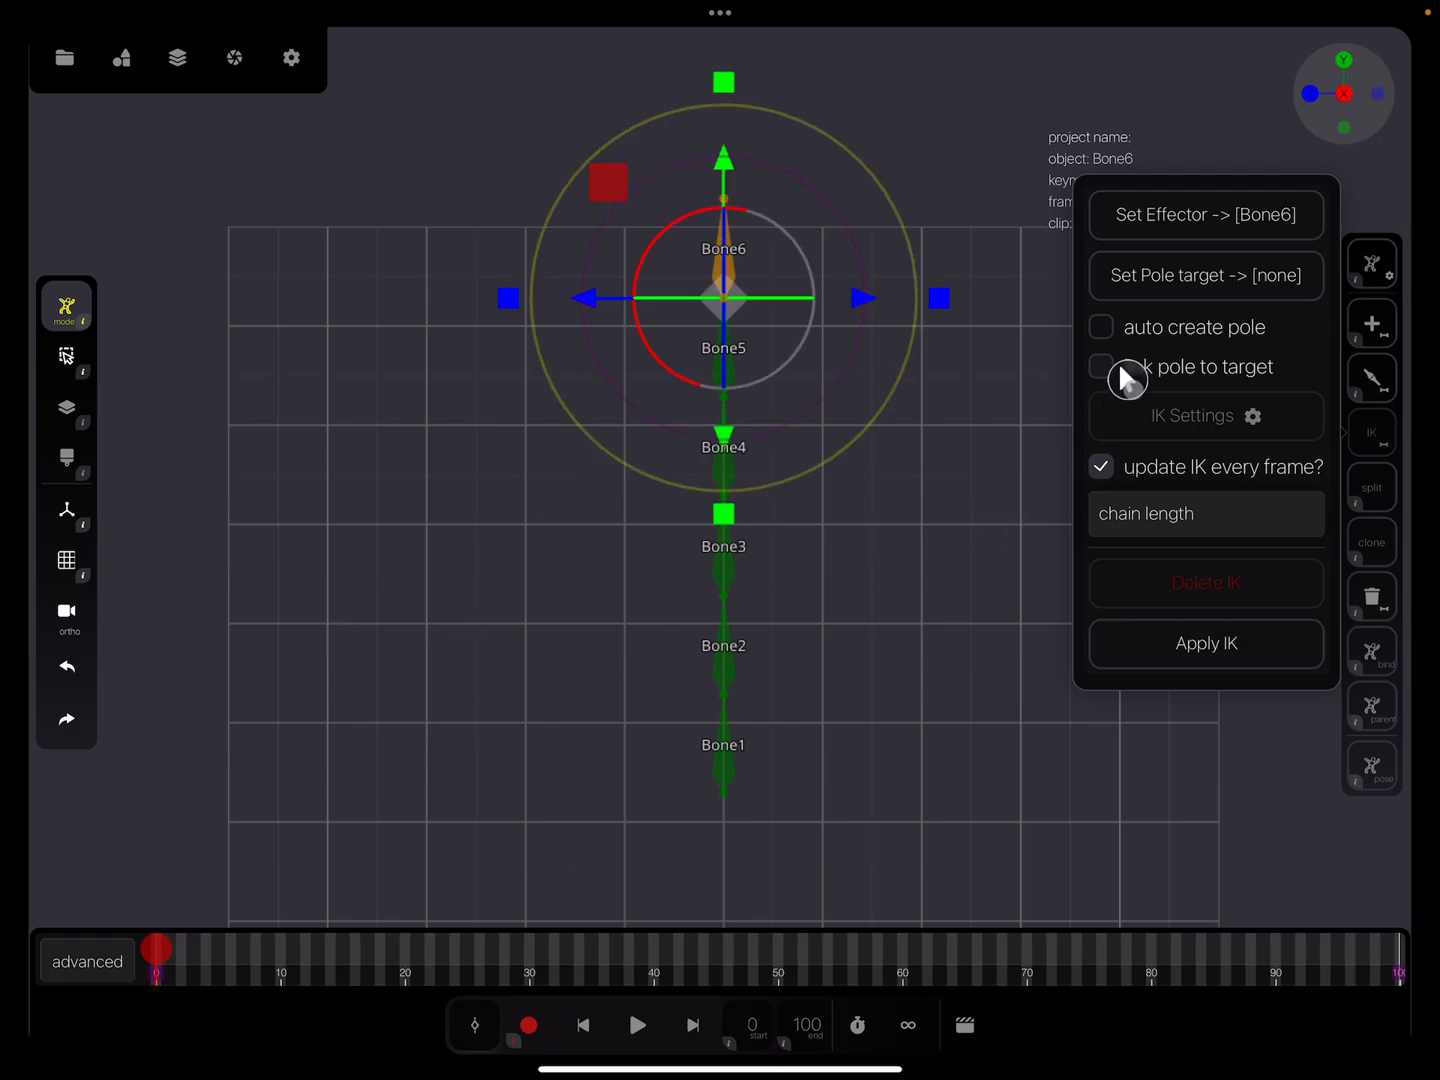
{"action": "mouse_move", "coordinate": [1133, 524]}
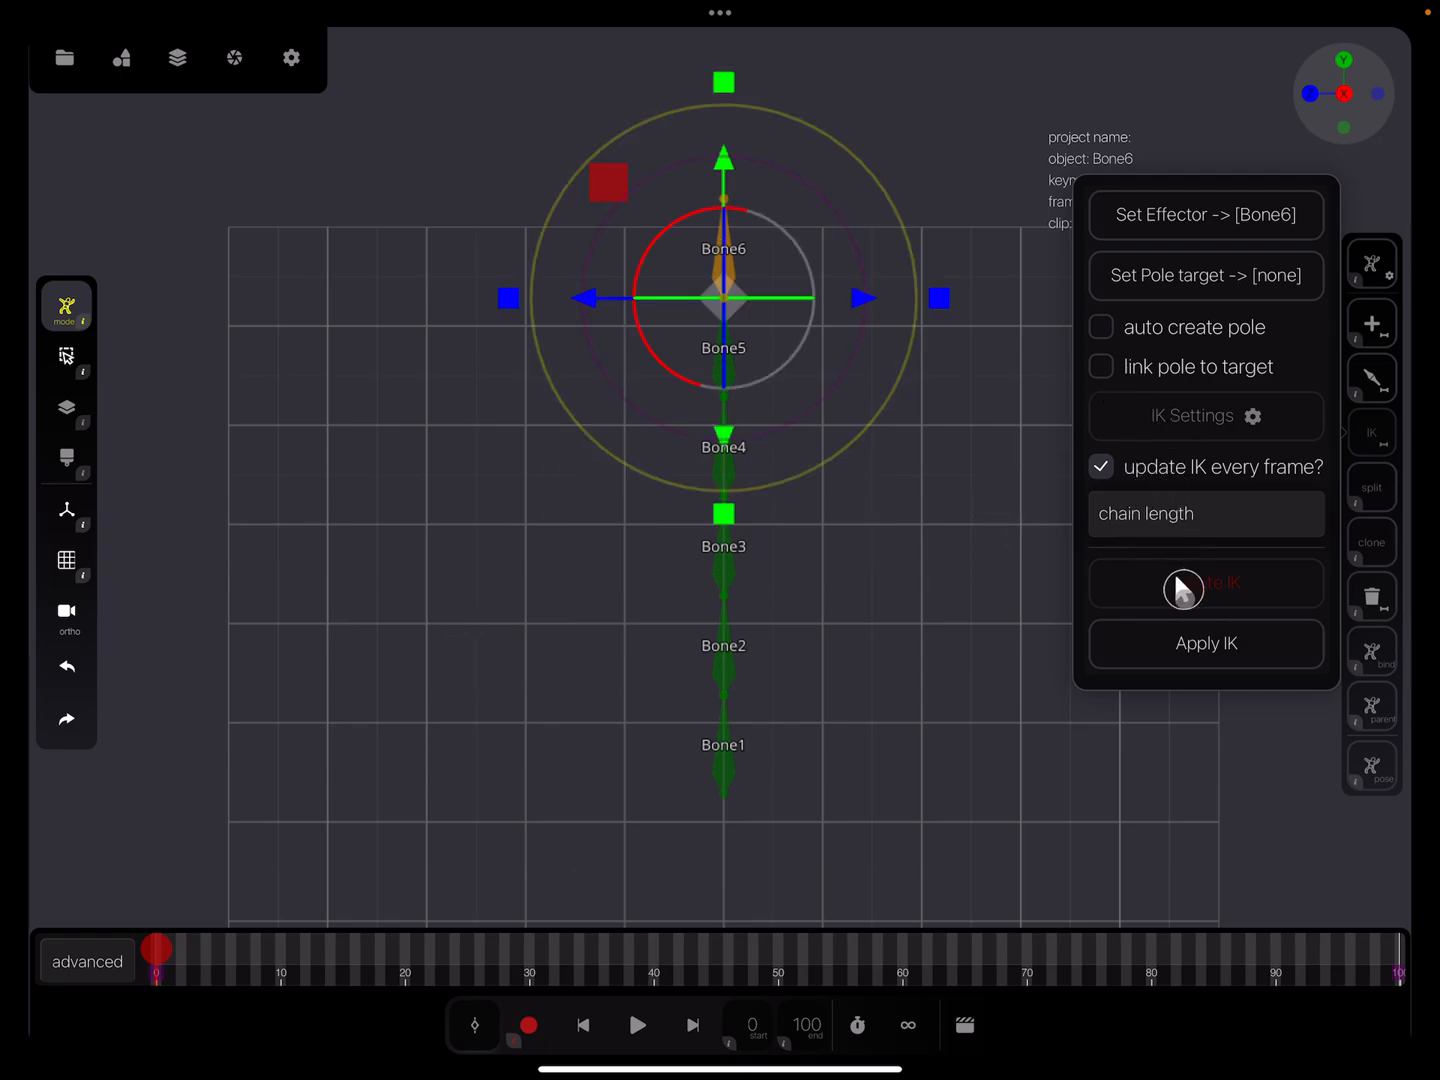
{"action": "mouse_move", "coordinate": [1245, 653]}
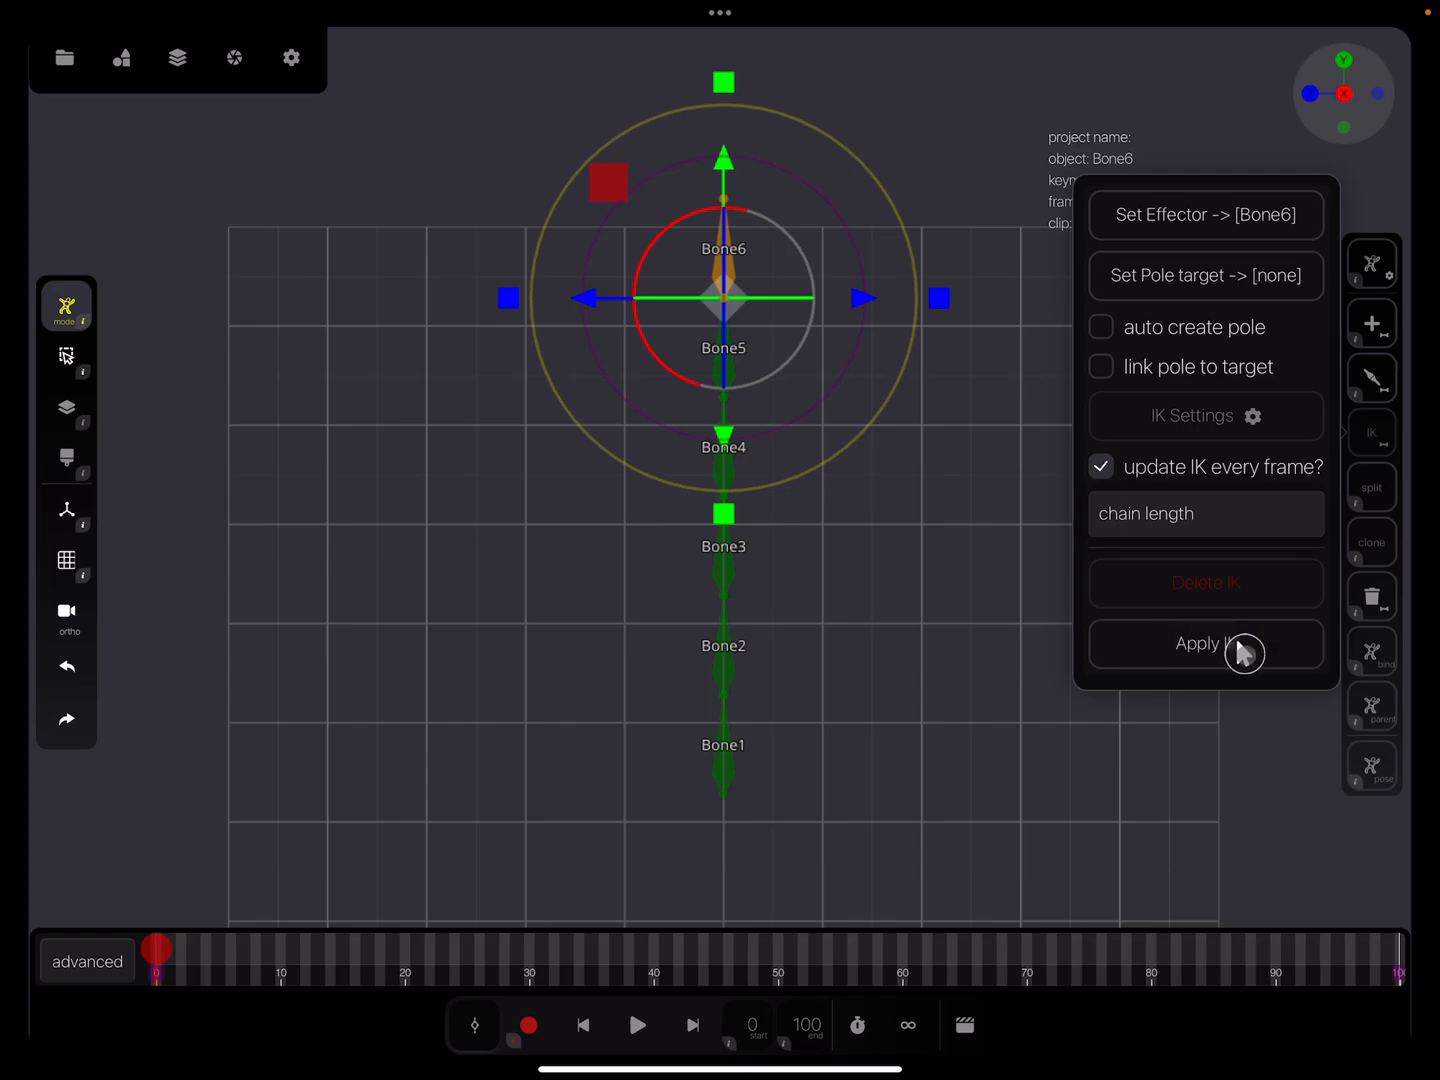
{"action": "left_click", "coordinate": [1205, 643]}
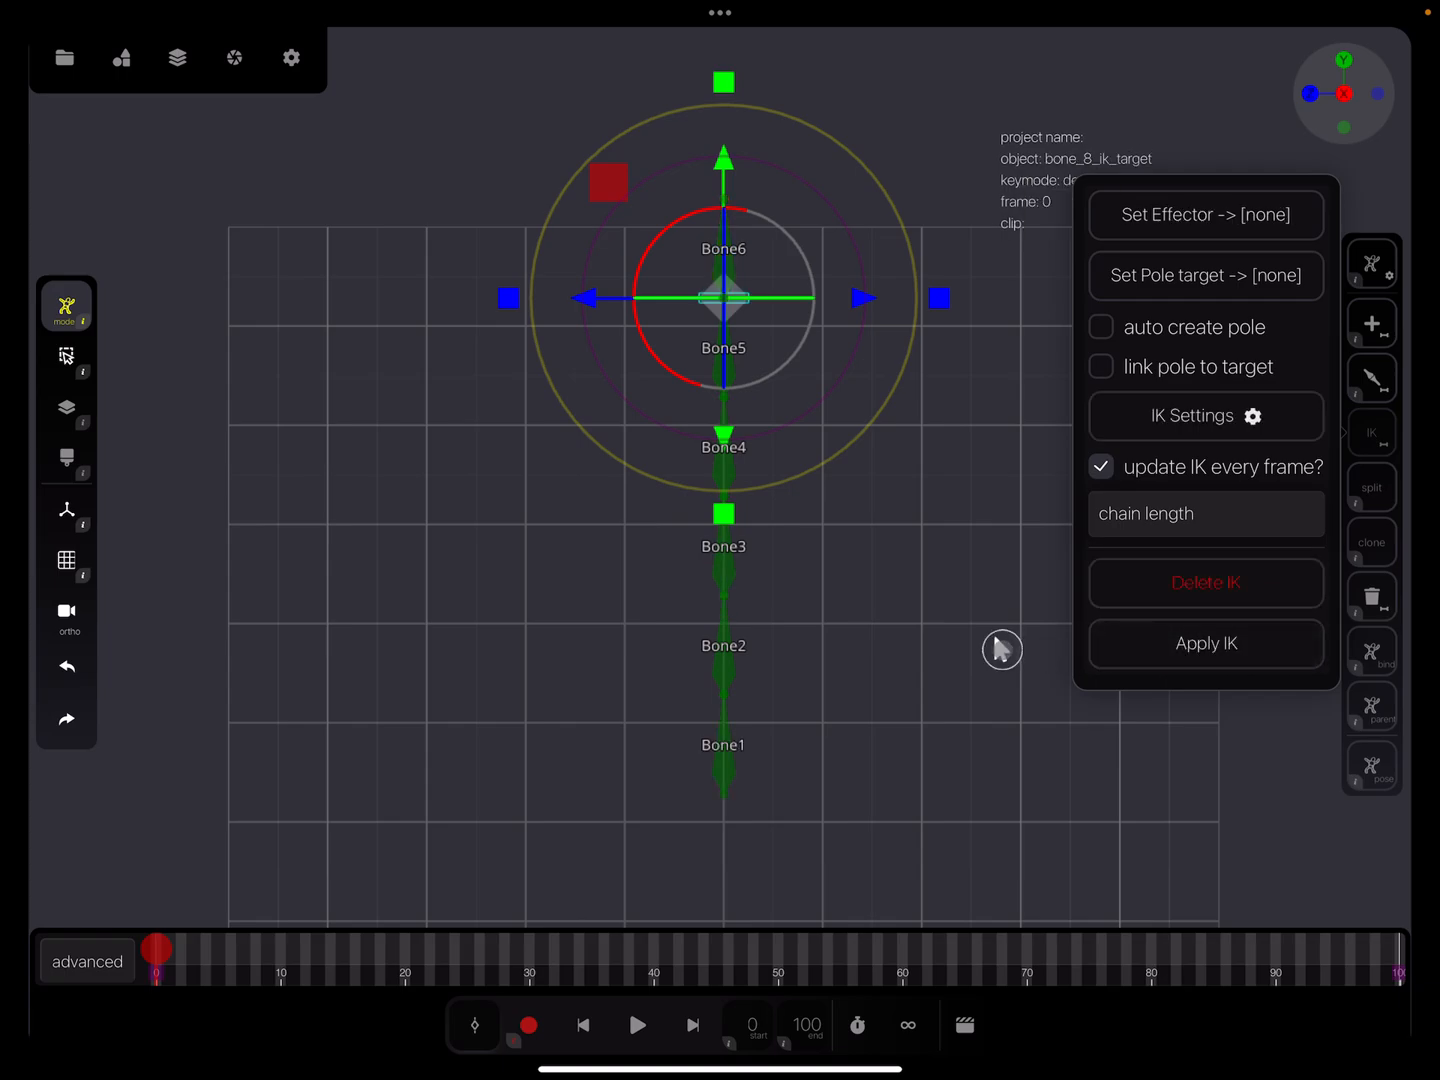
{"action": "mouse_move", "coordinate": [990, 646]}
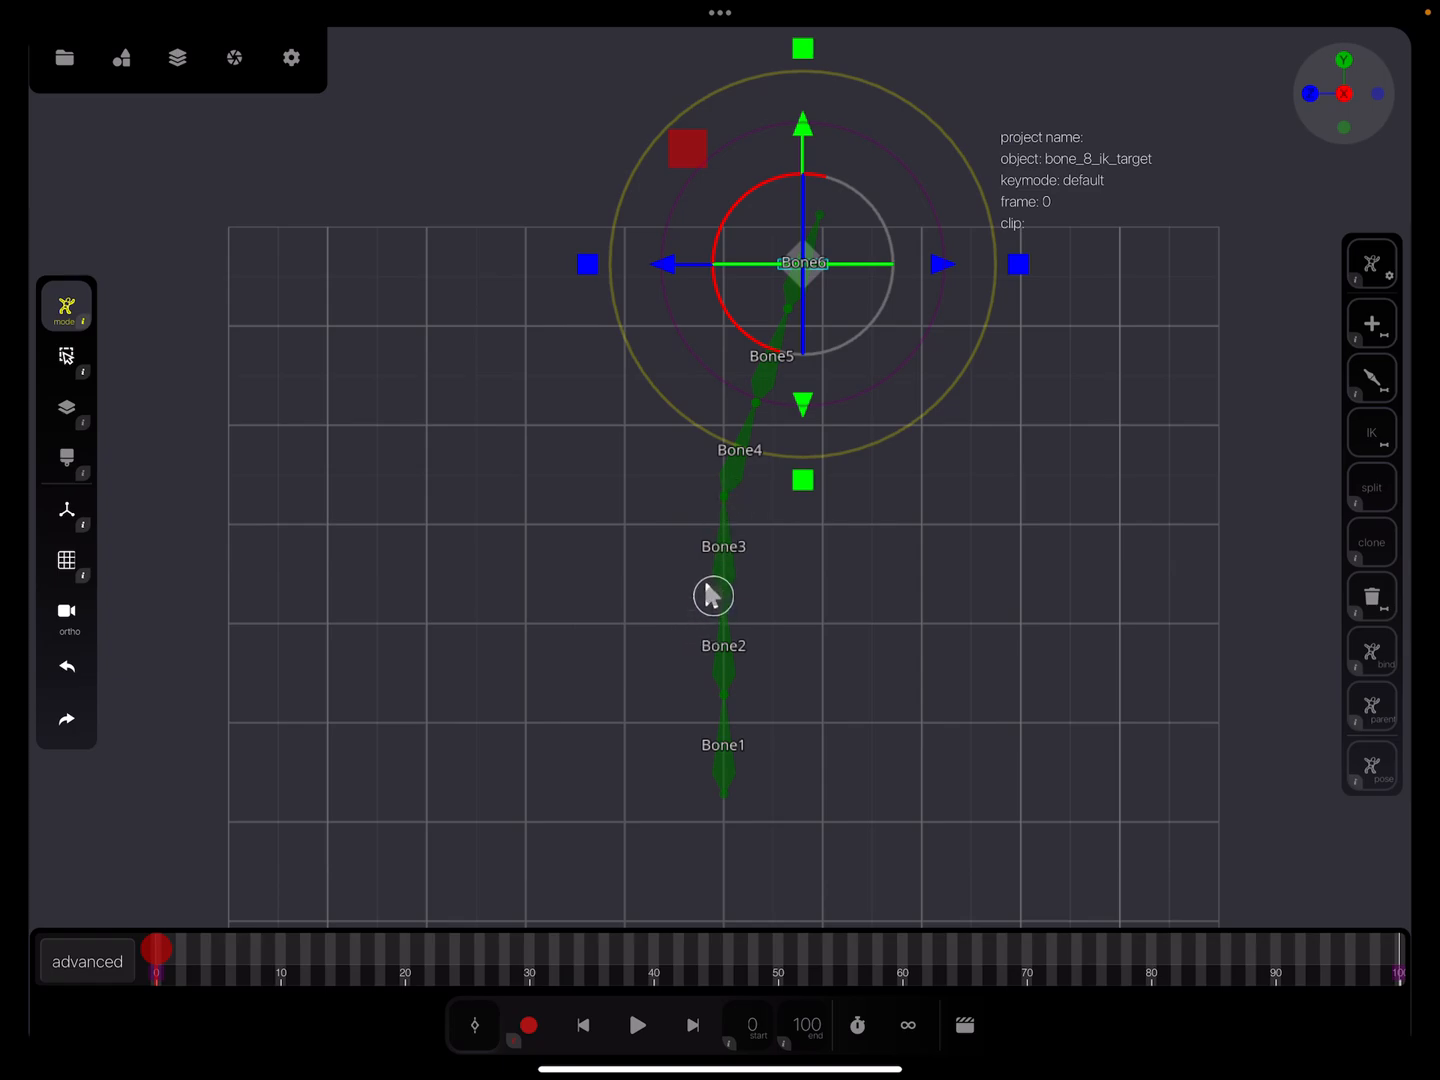
{"action": "mouse_move", "coordinate": [713, 628]}
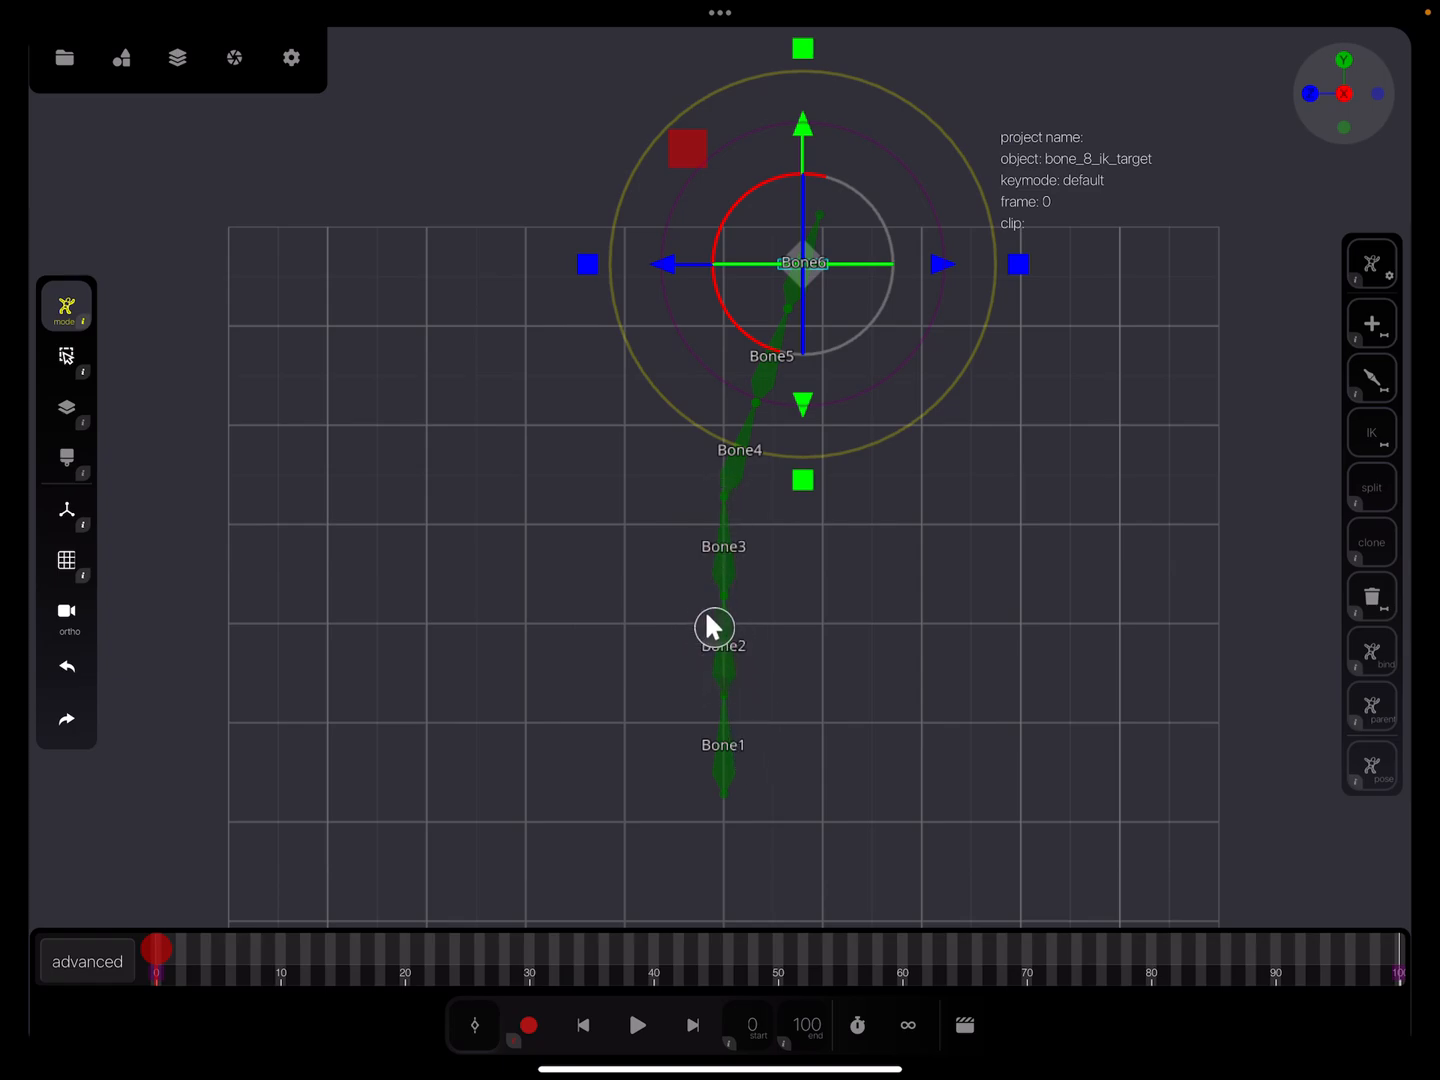
{"action": "mouse_move", "coordinate": [750, 722]}
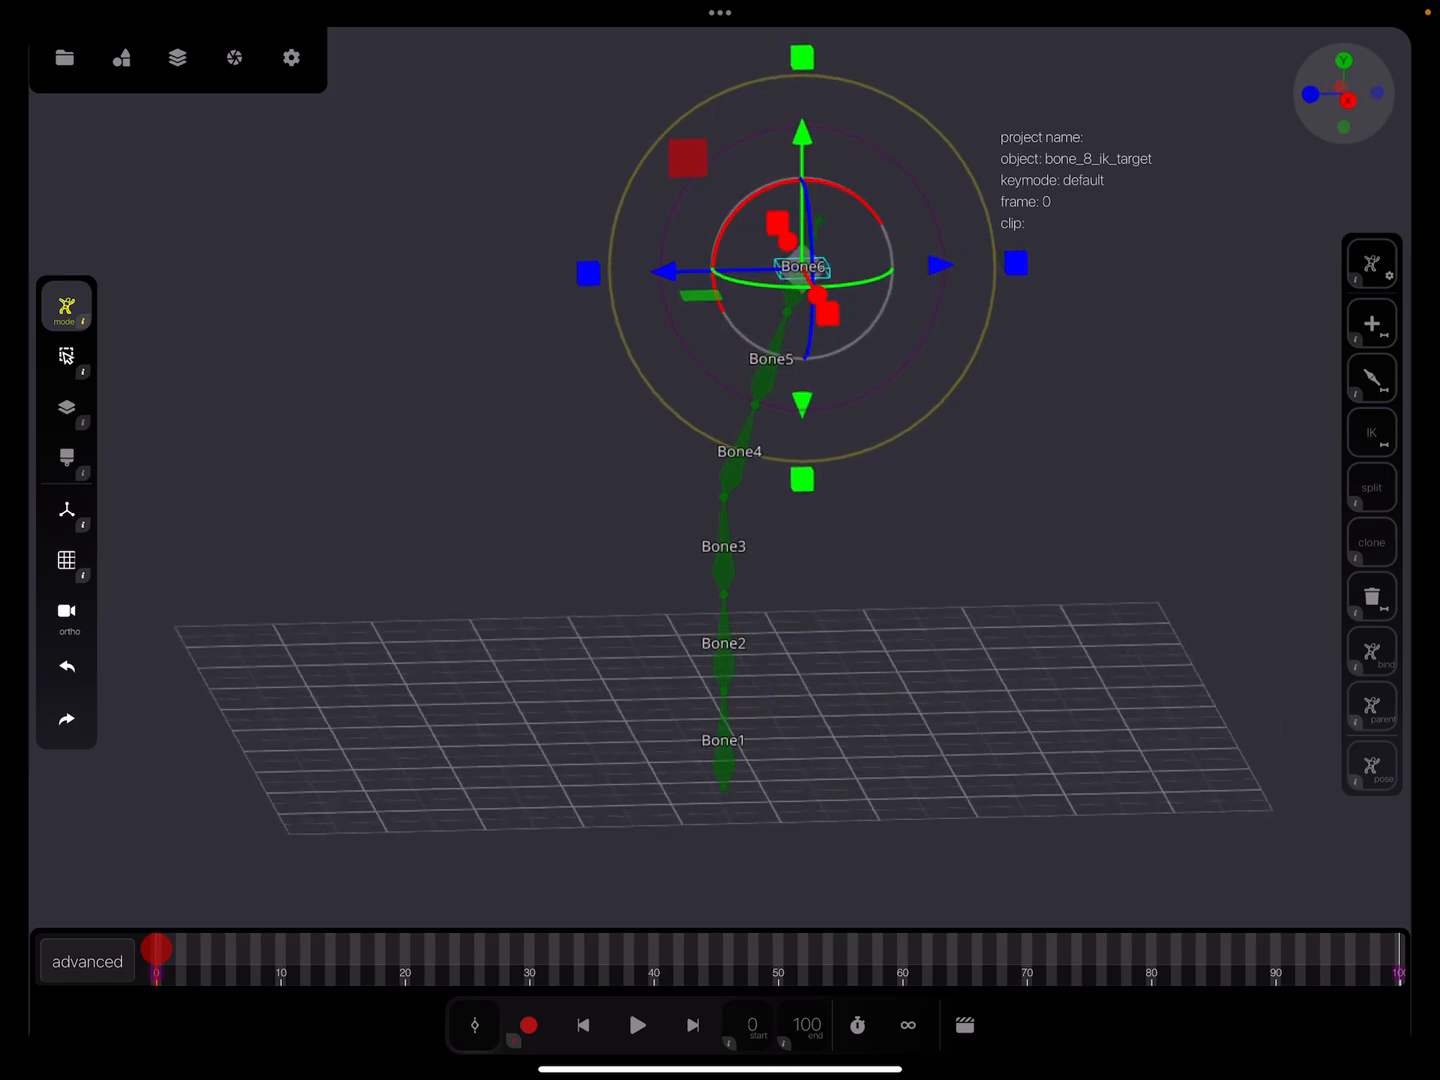
Bring up the project file actions.
{"action": "left_click", "coordinate": [64, 57]}
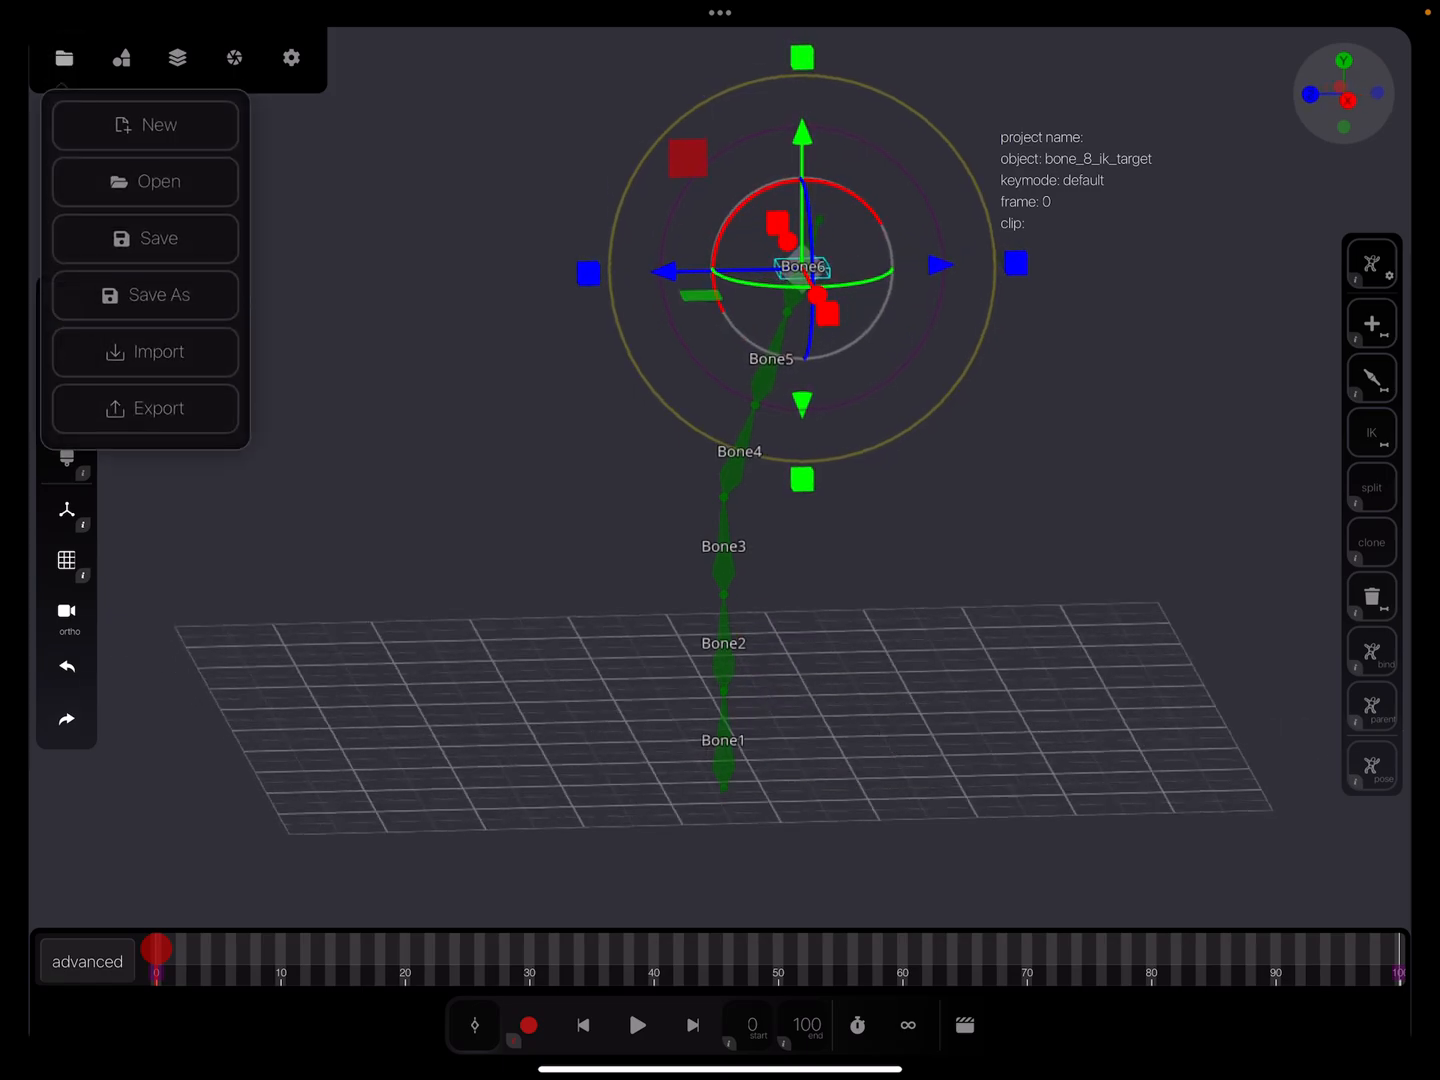
Start a new empty project and switch the camera to orthographic.
{"action": "left_click", "coordinate": [144, 124]}
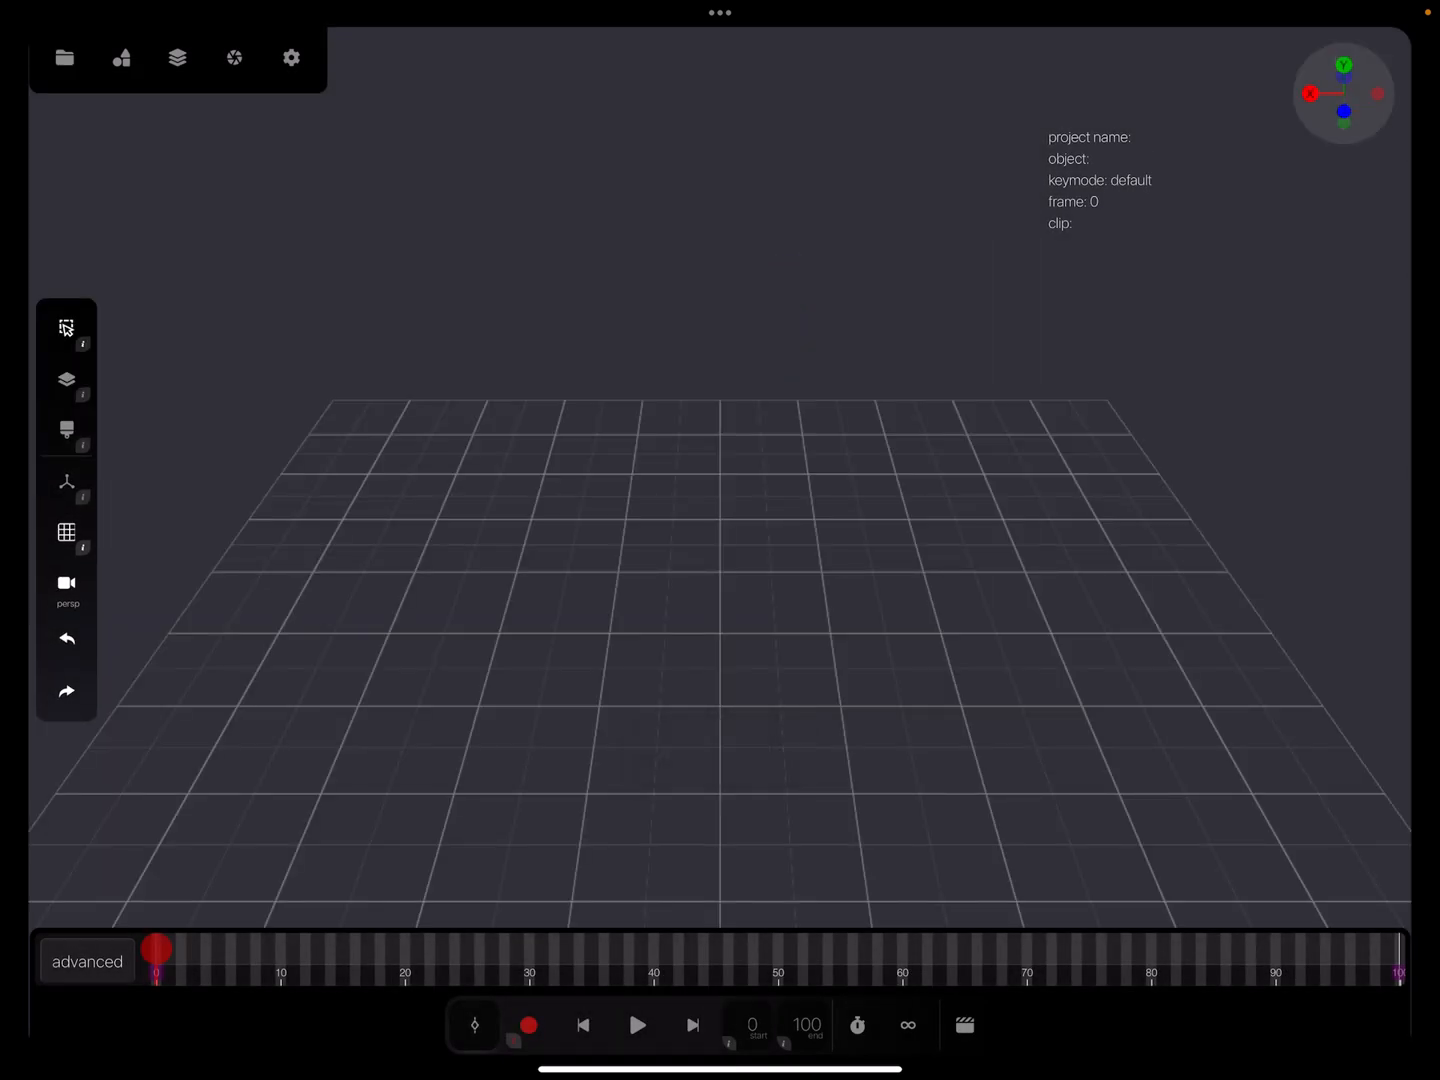
{"action": "left_click", "coordinate": [66, 583]}
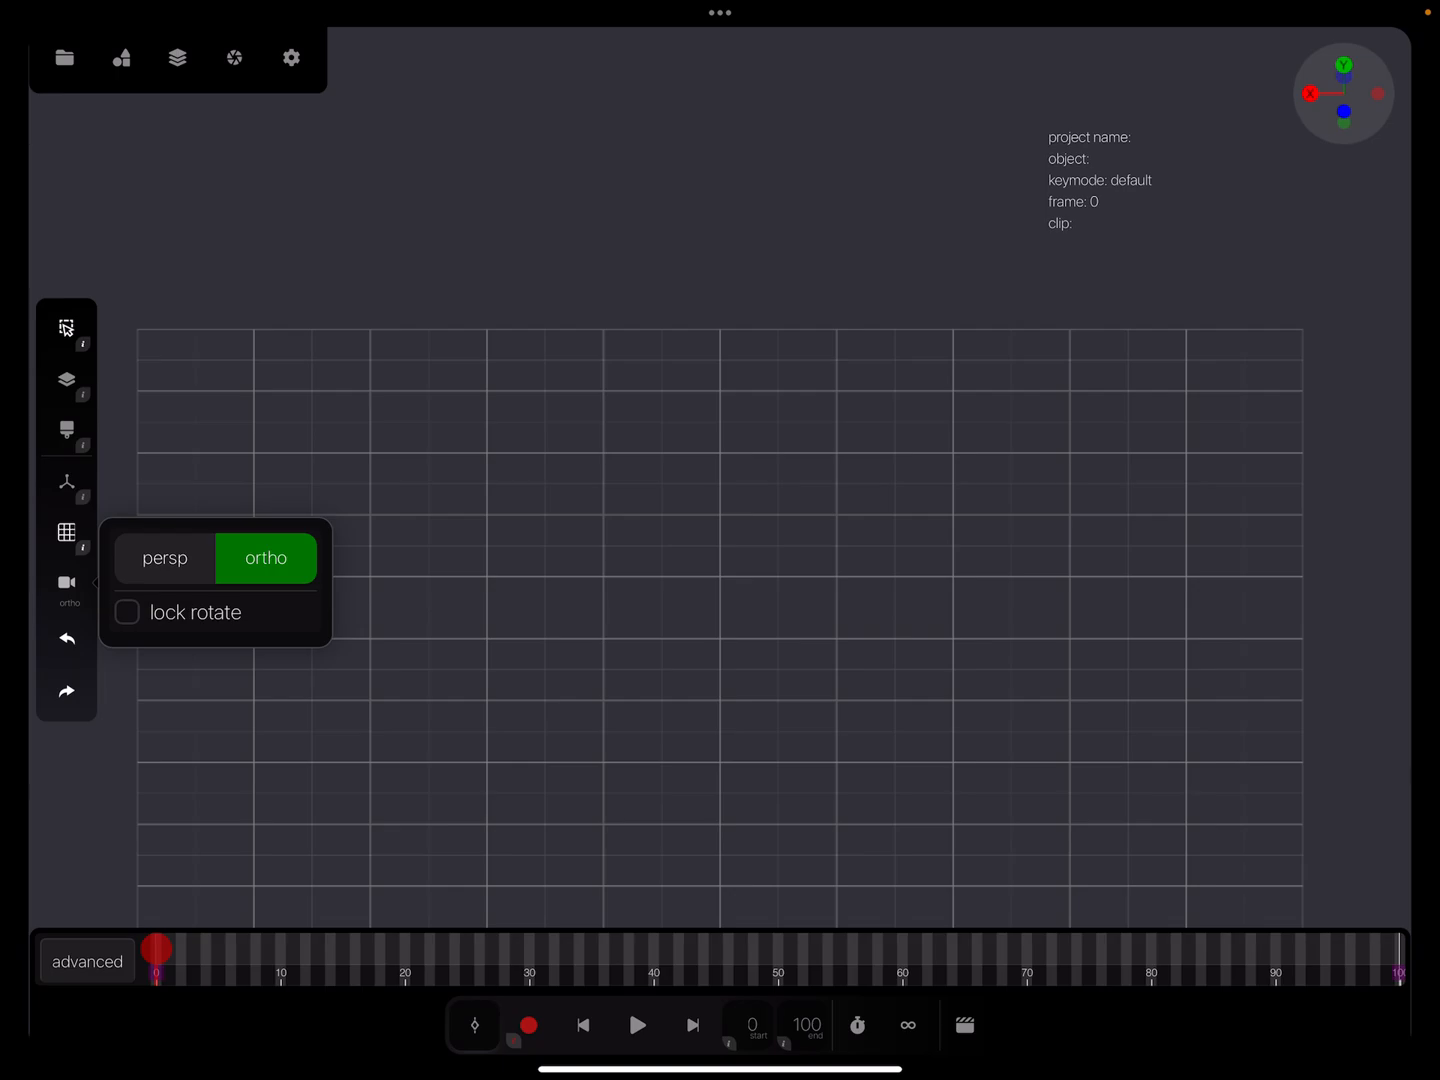
{"action": "left_click", "coordinate": [291, 57]}
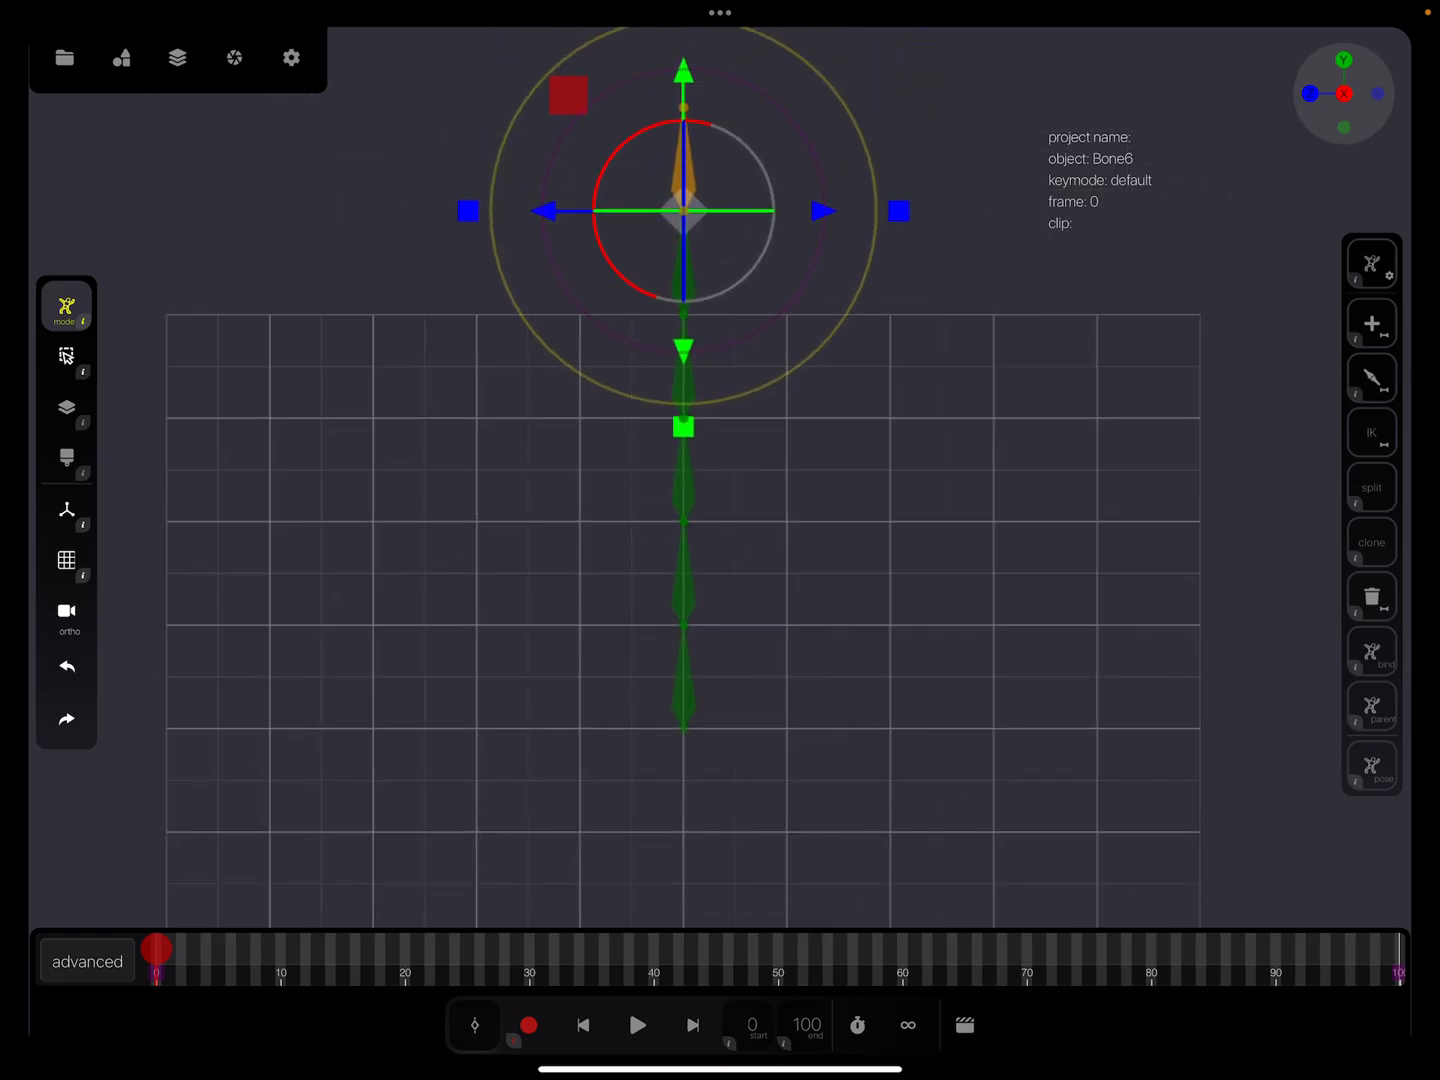
Make Bone6 the IK effector with an IK chain length of 4.
{"action": "left_click", "coordinate": [1371, 432]}
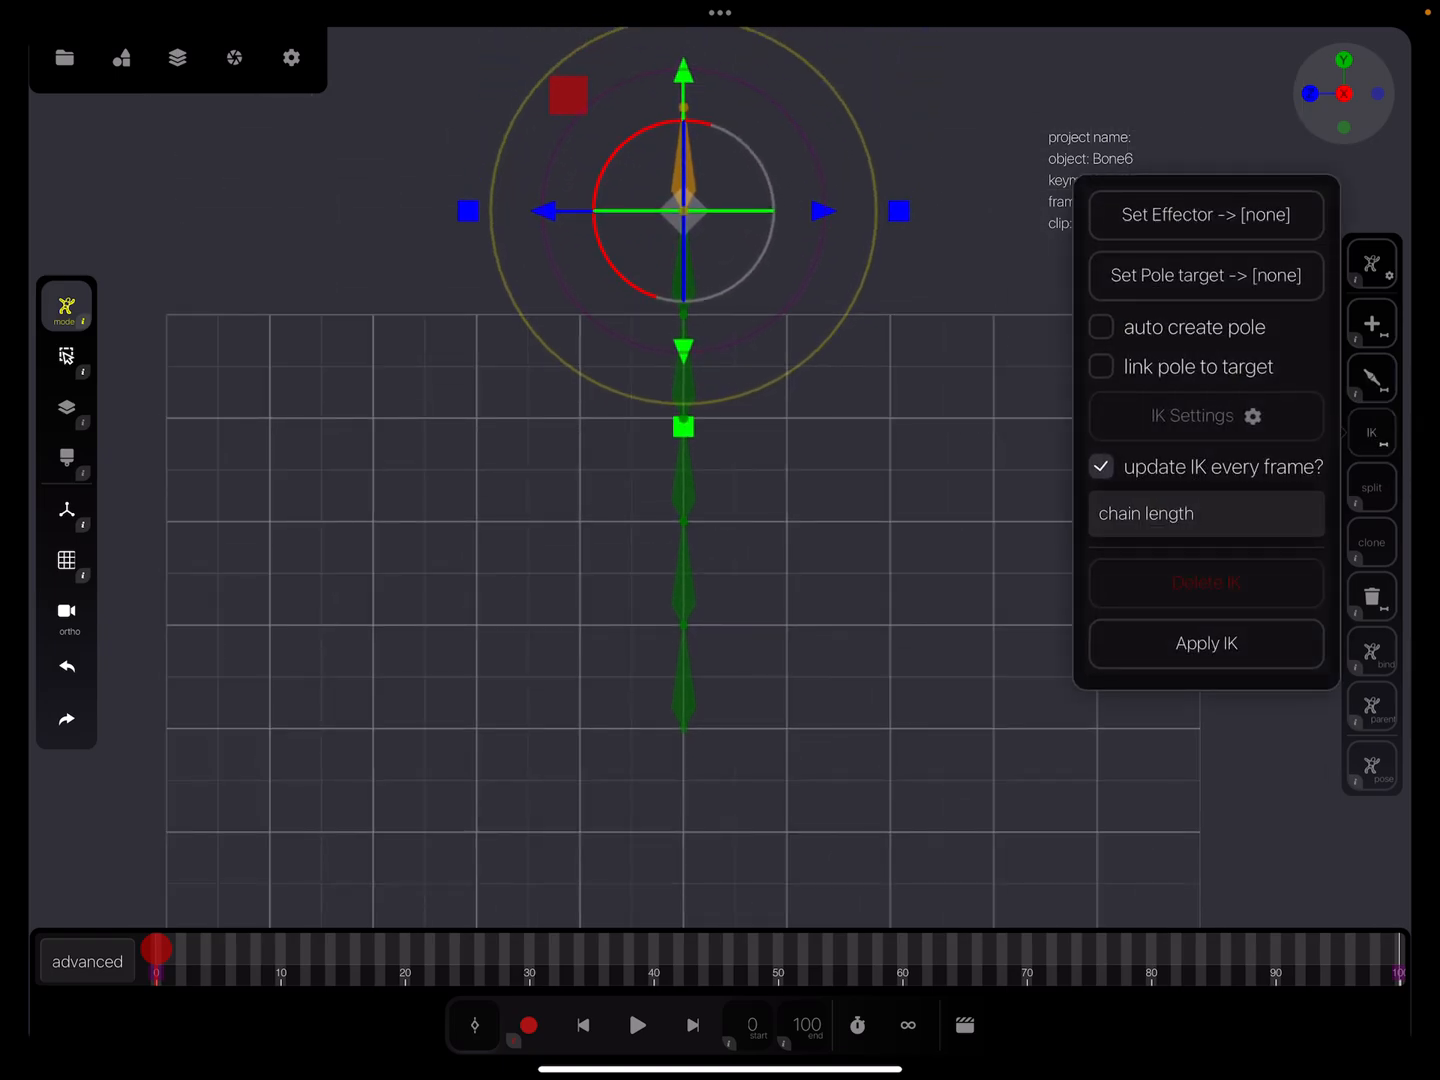
{"action": "left_click", "coordinate": [1205, 214]}
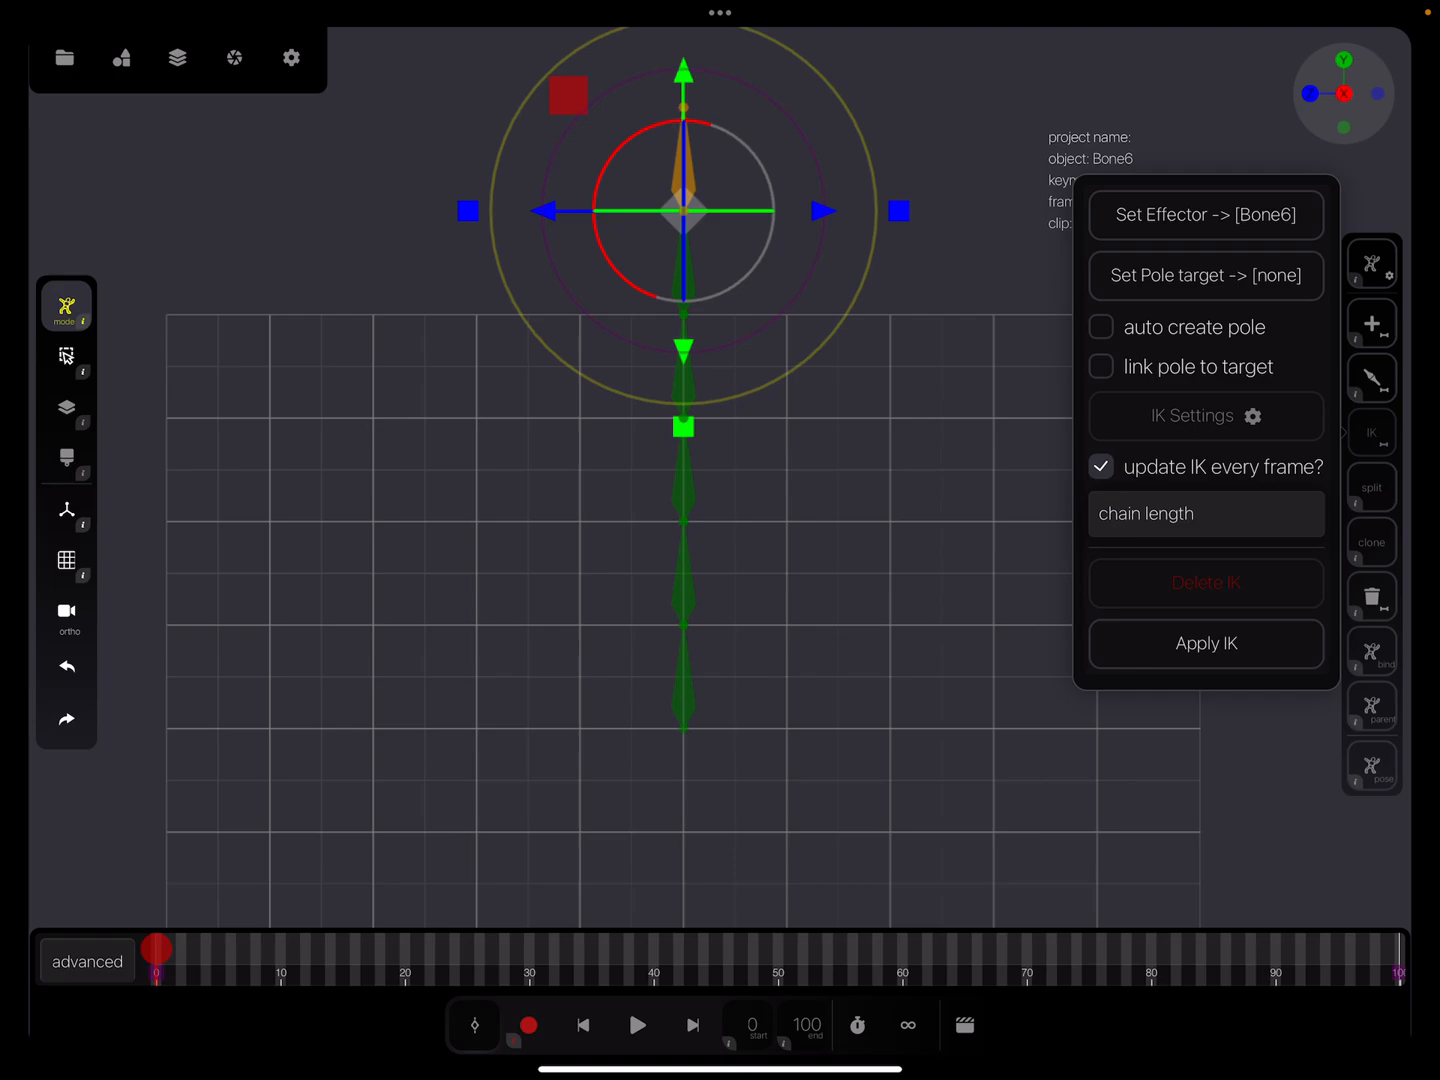
{"action": "left_click", "coordinate": [1204, 513]}
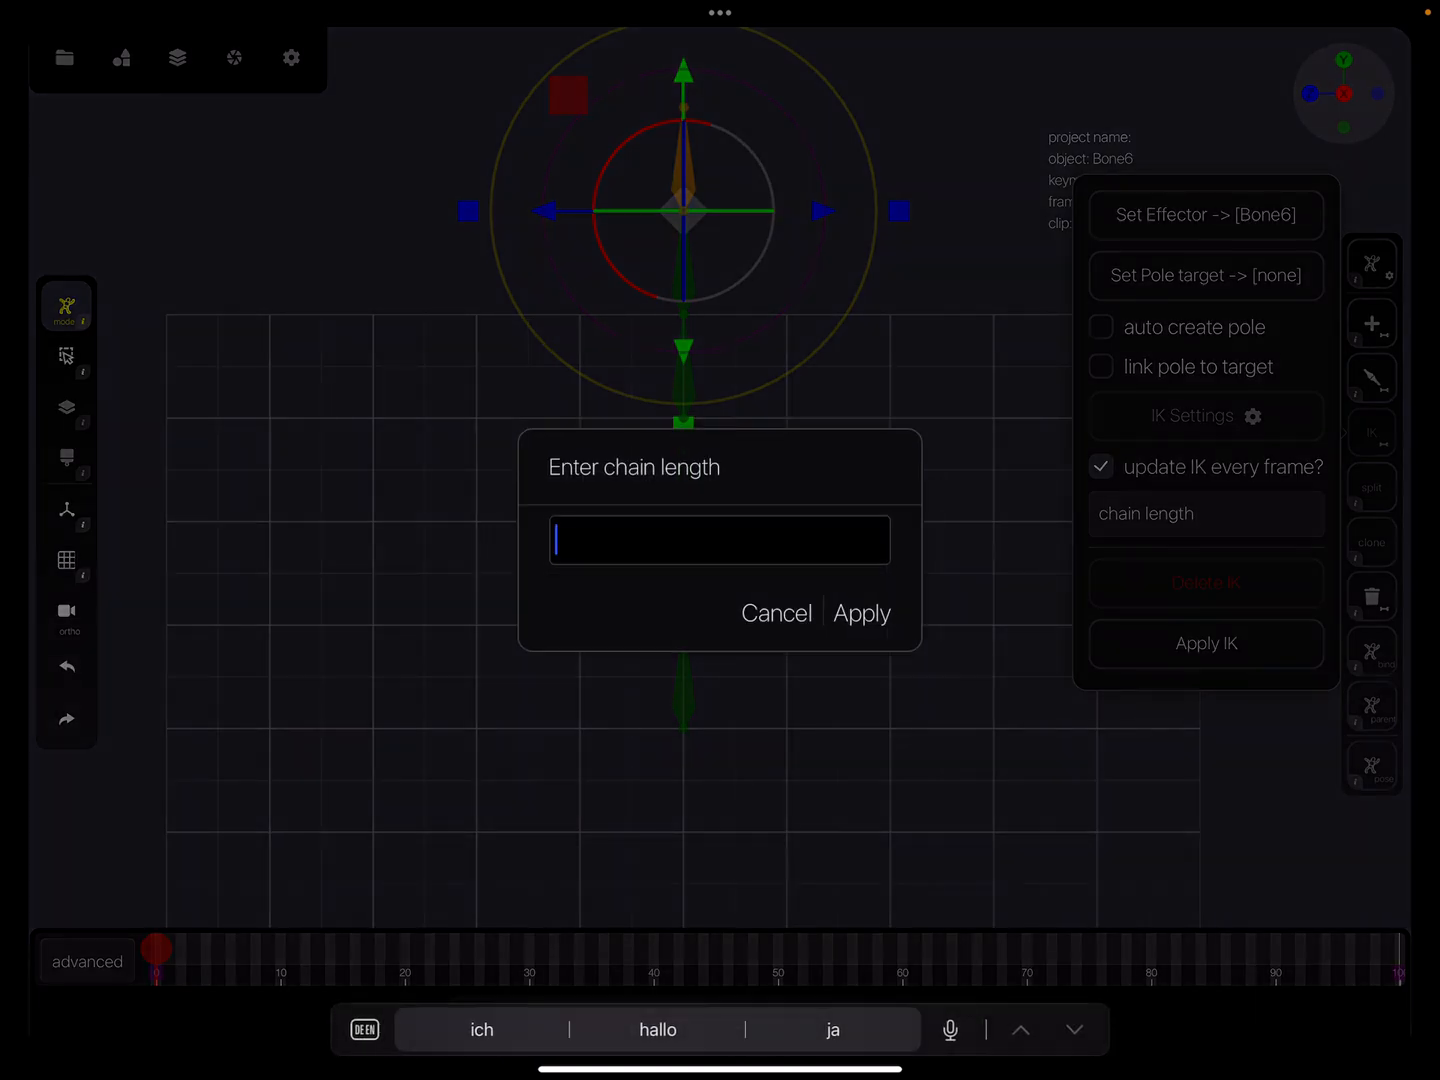
{"action": "type", "text": "4"}
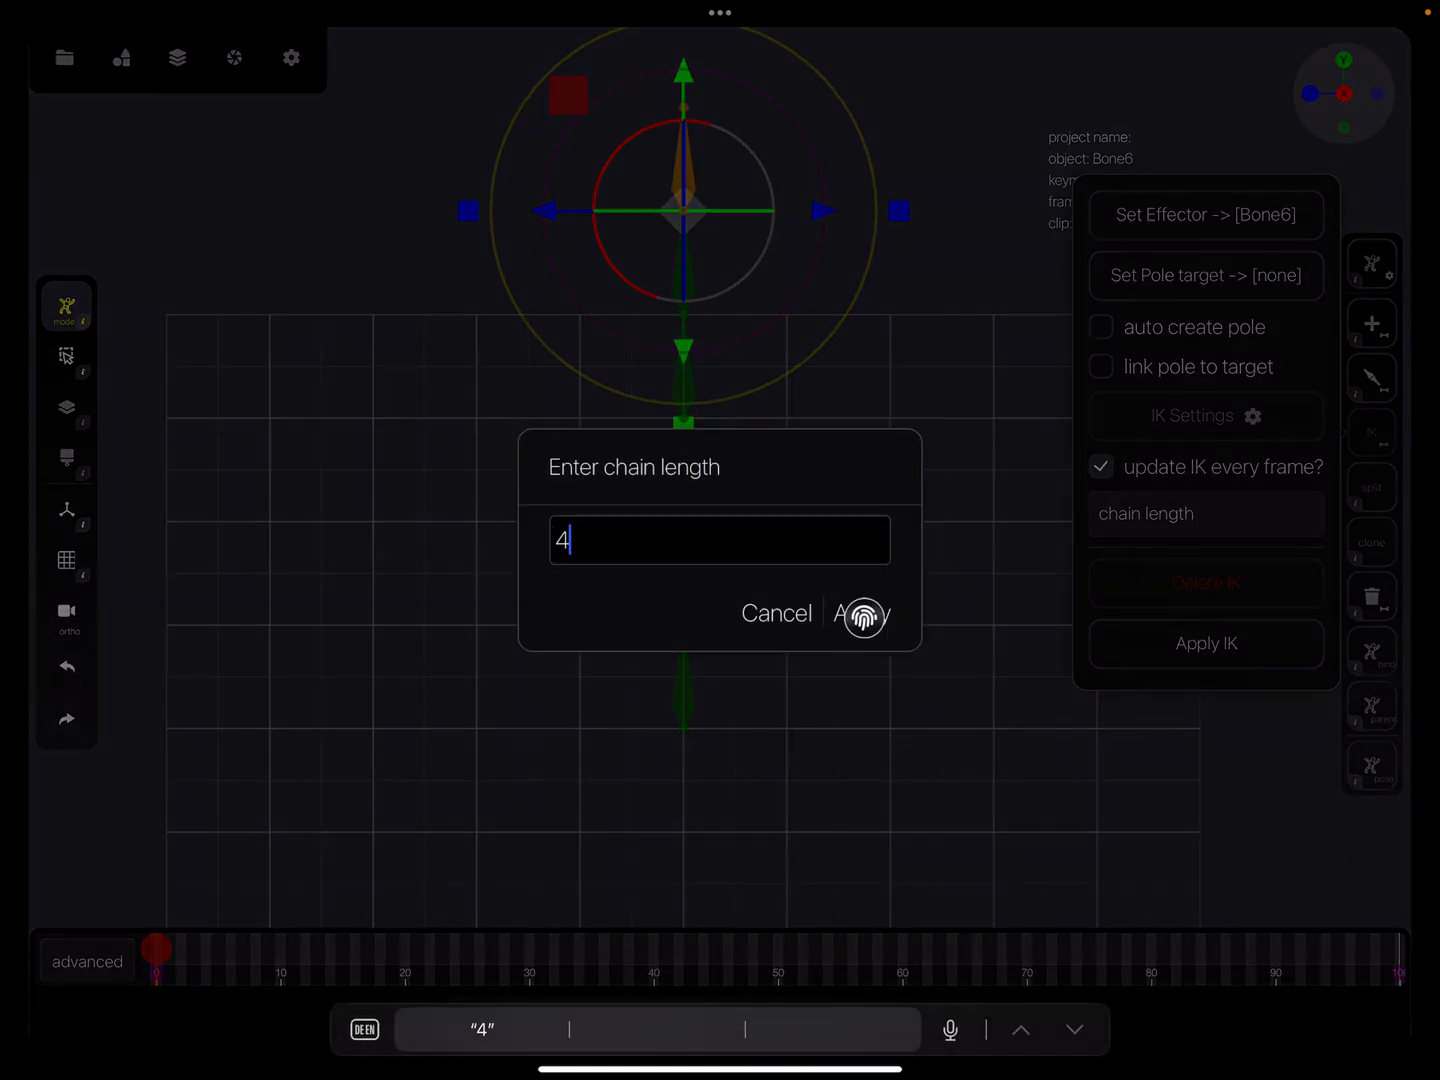
{"action": "left_click", "coordinate": [862, 612]}
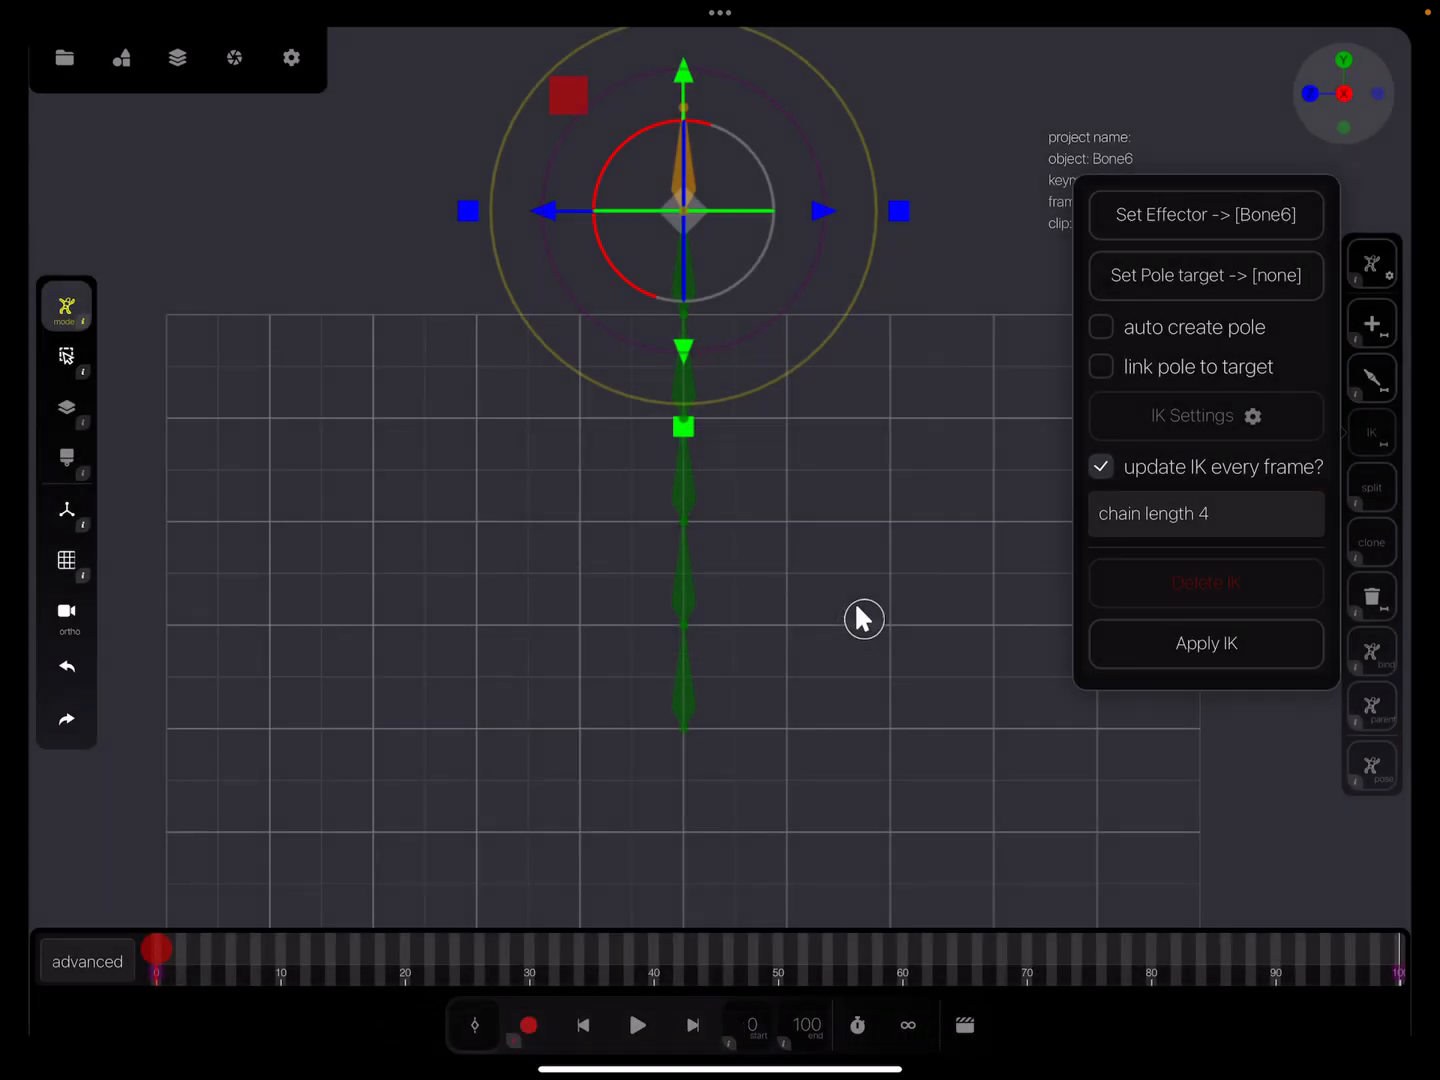